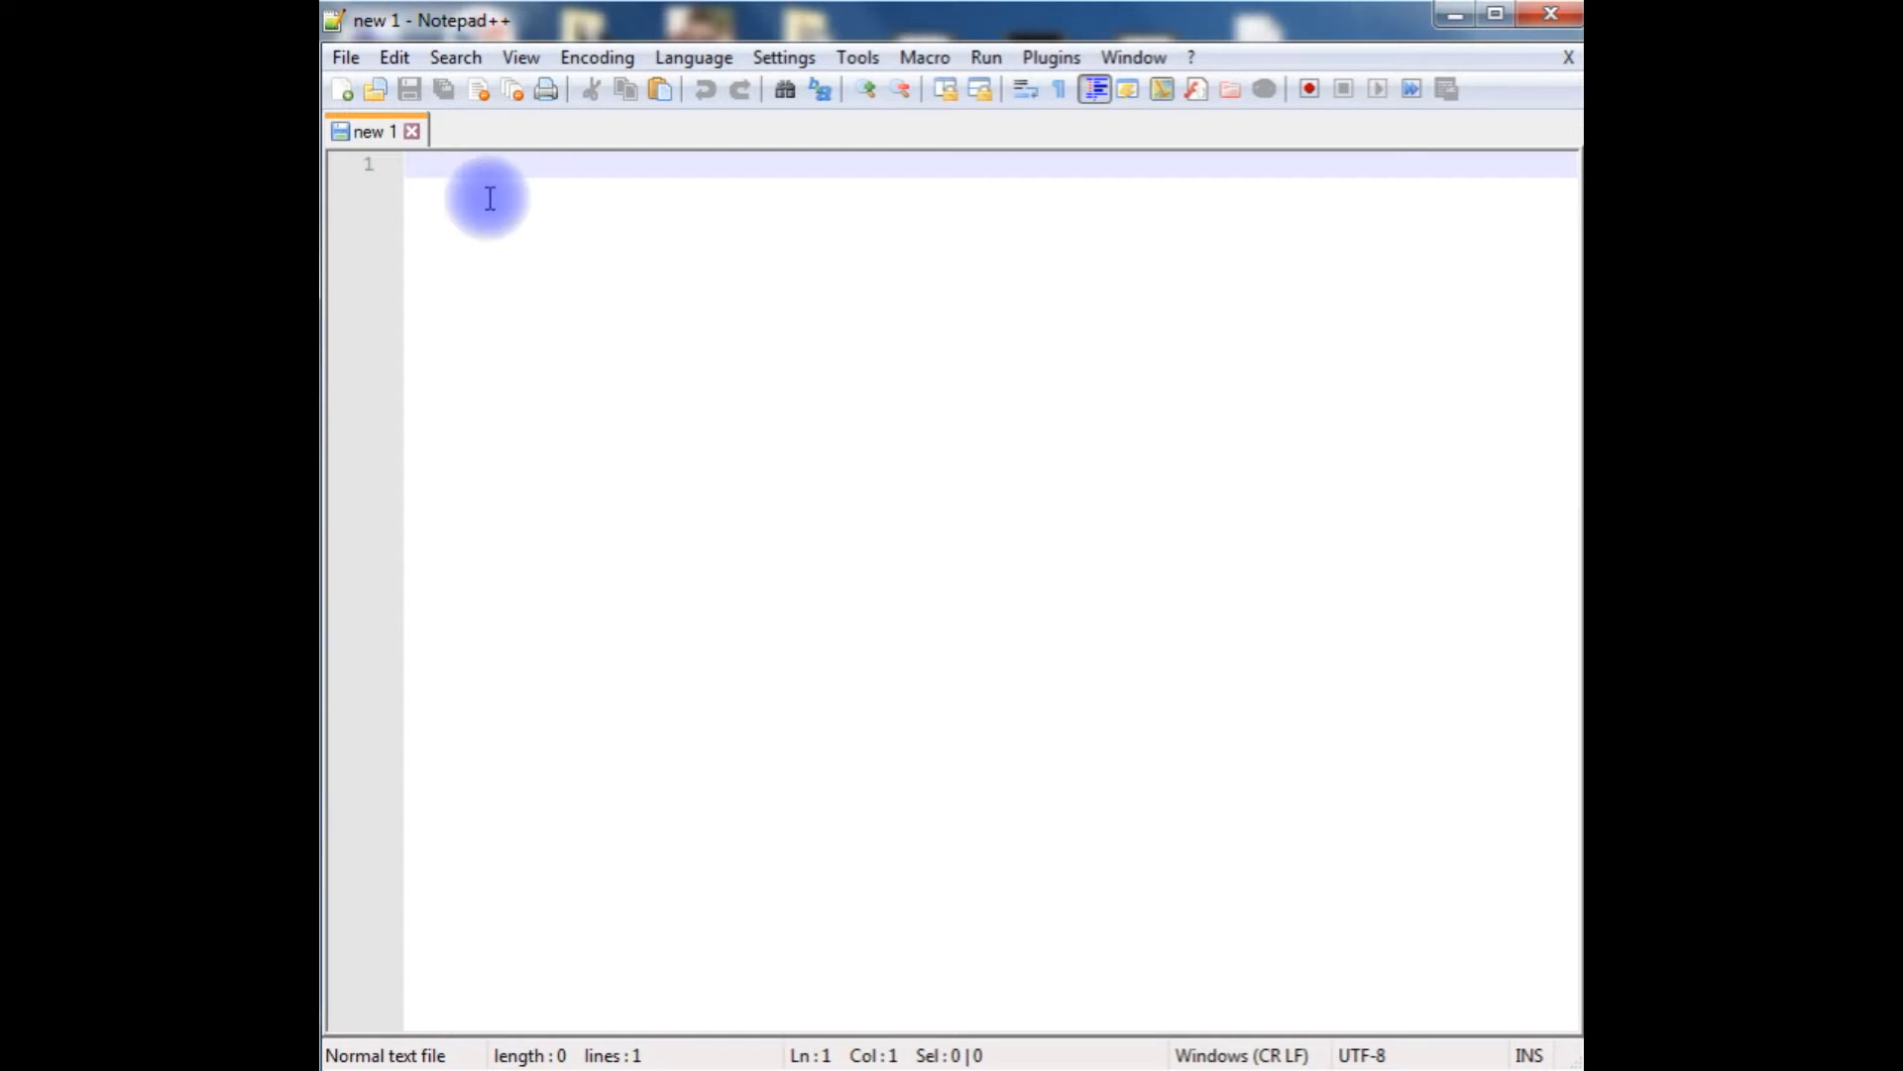
mouse_move(607, 188)
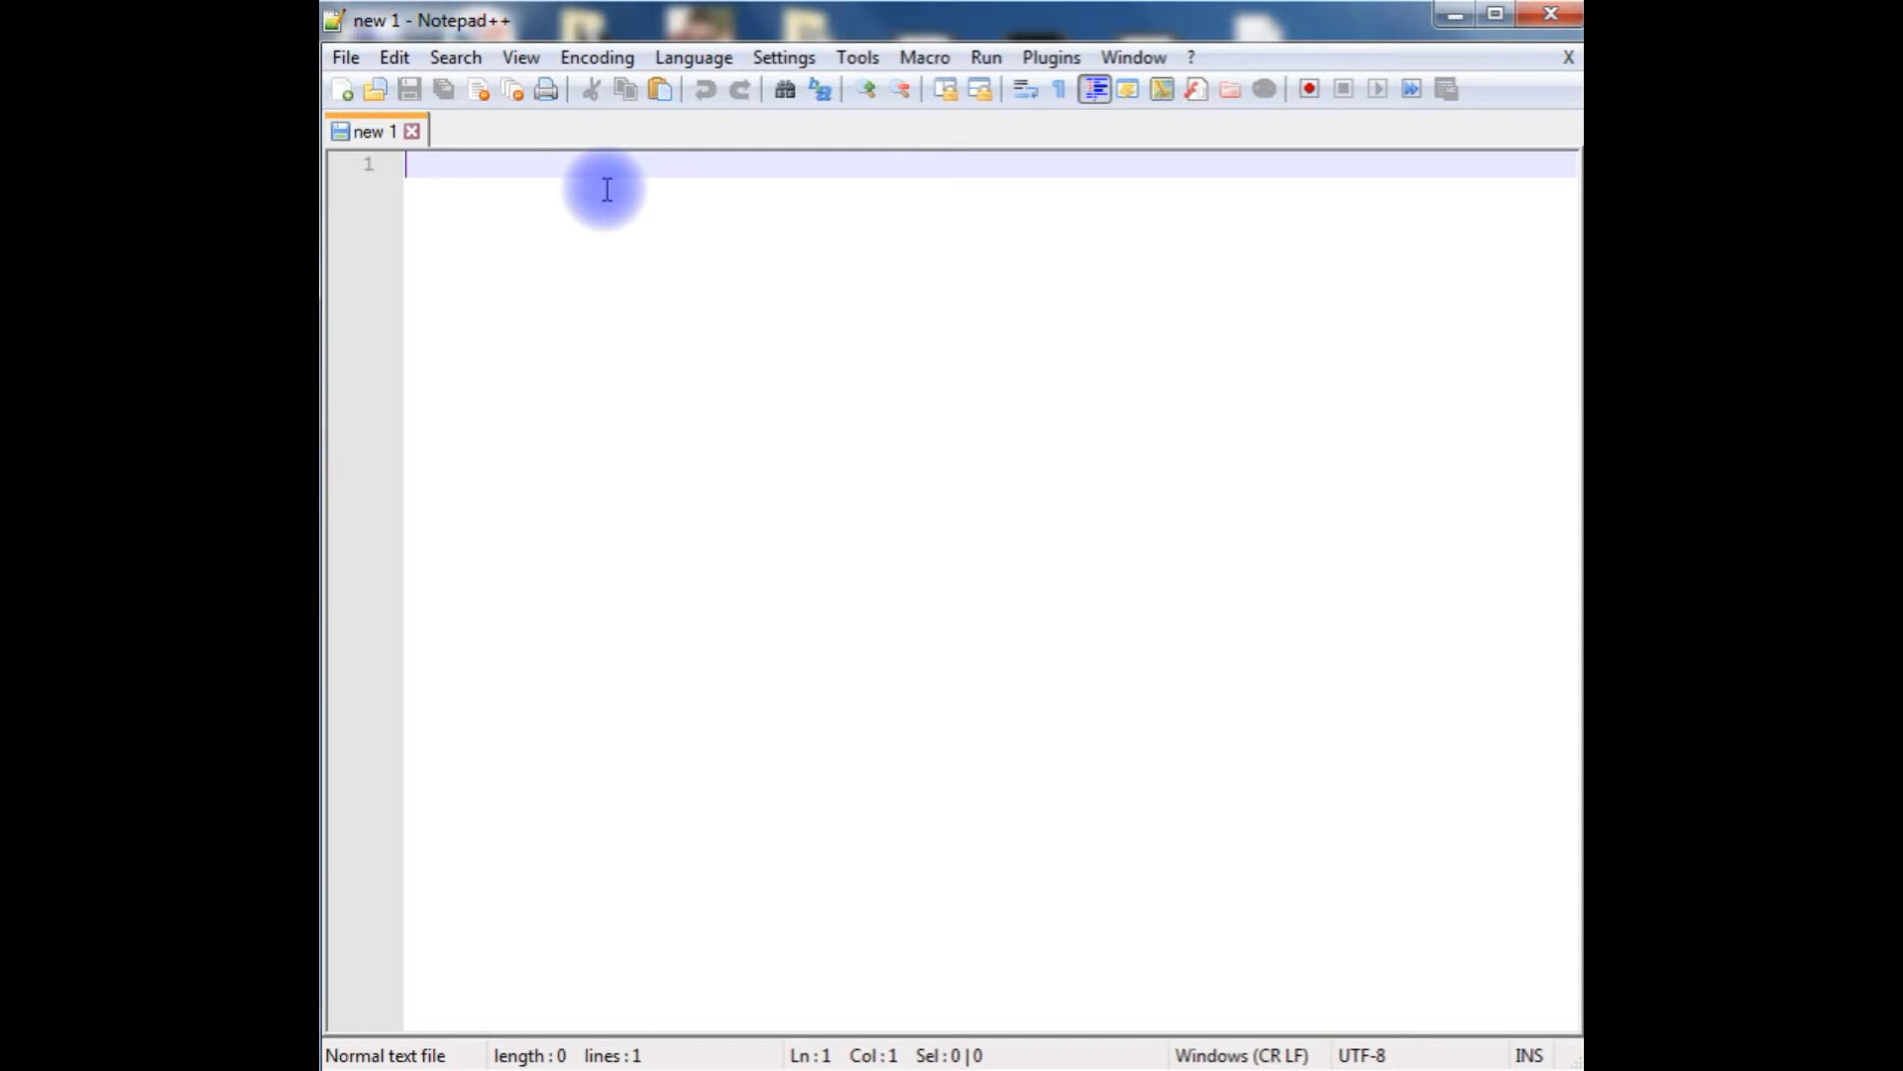
Write a <?php block declaring empty $hostname, $dbname, $username and $password strings
type("<?php")
type("?>")
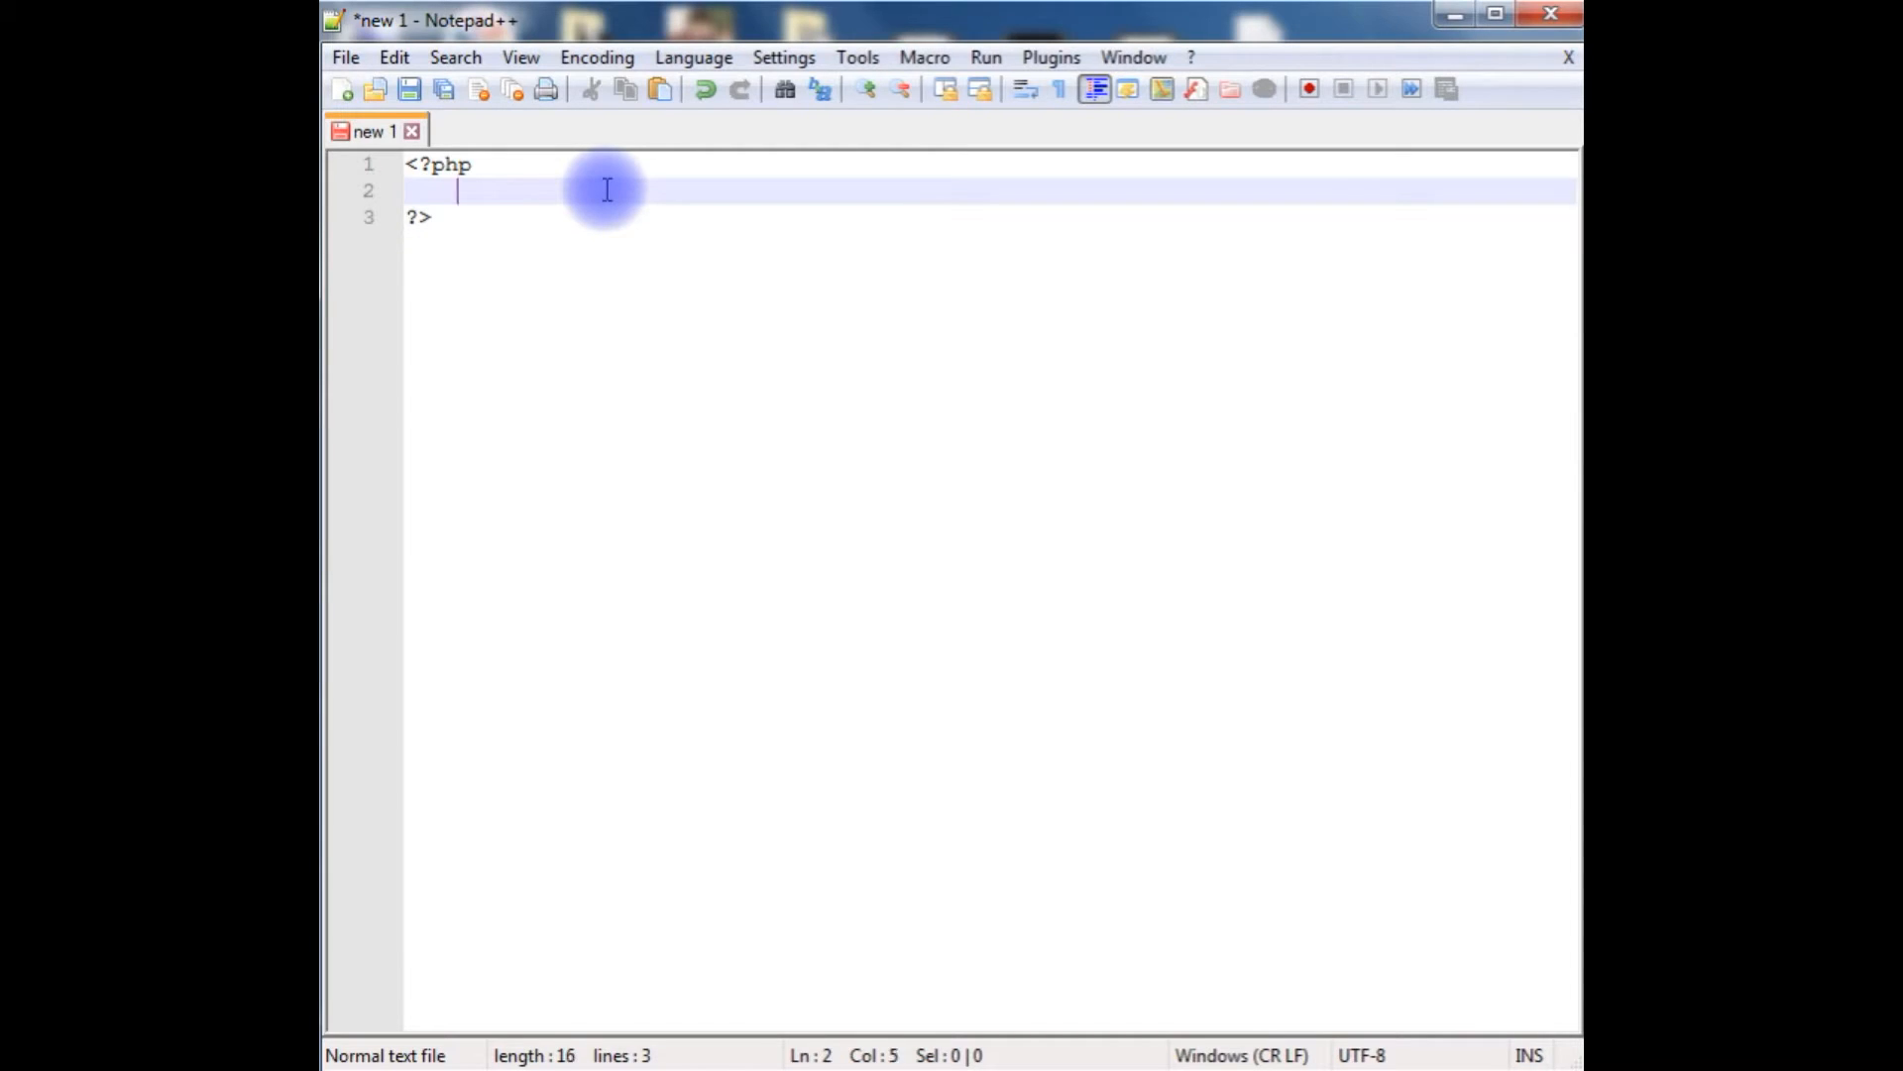
type("$hostname=\"\";")
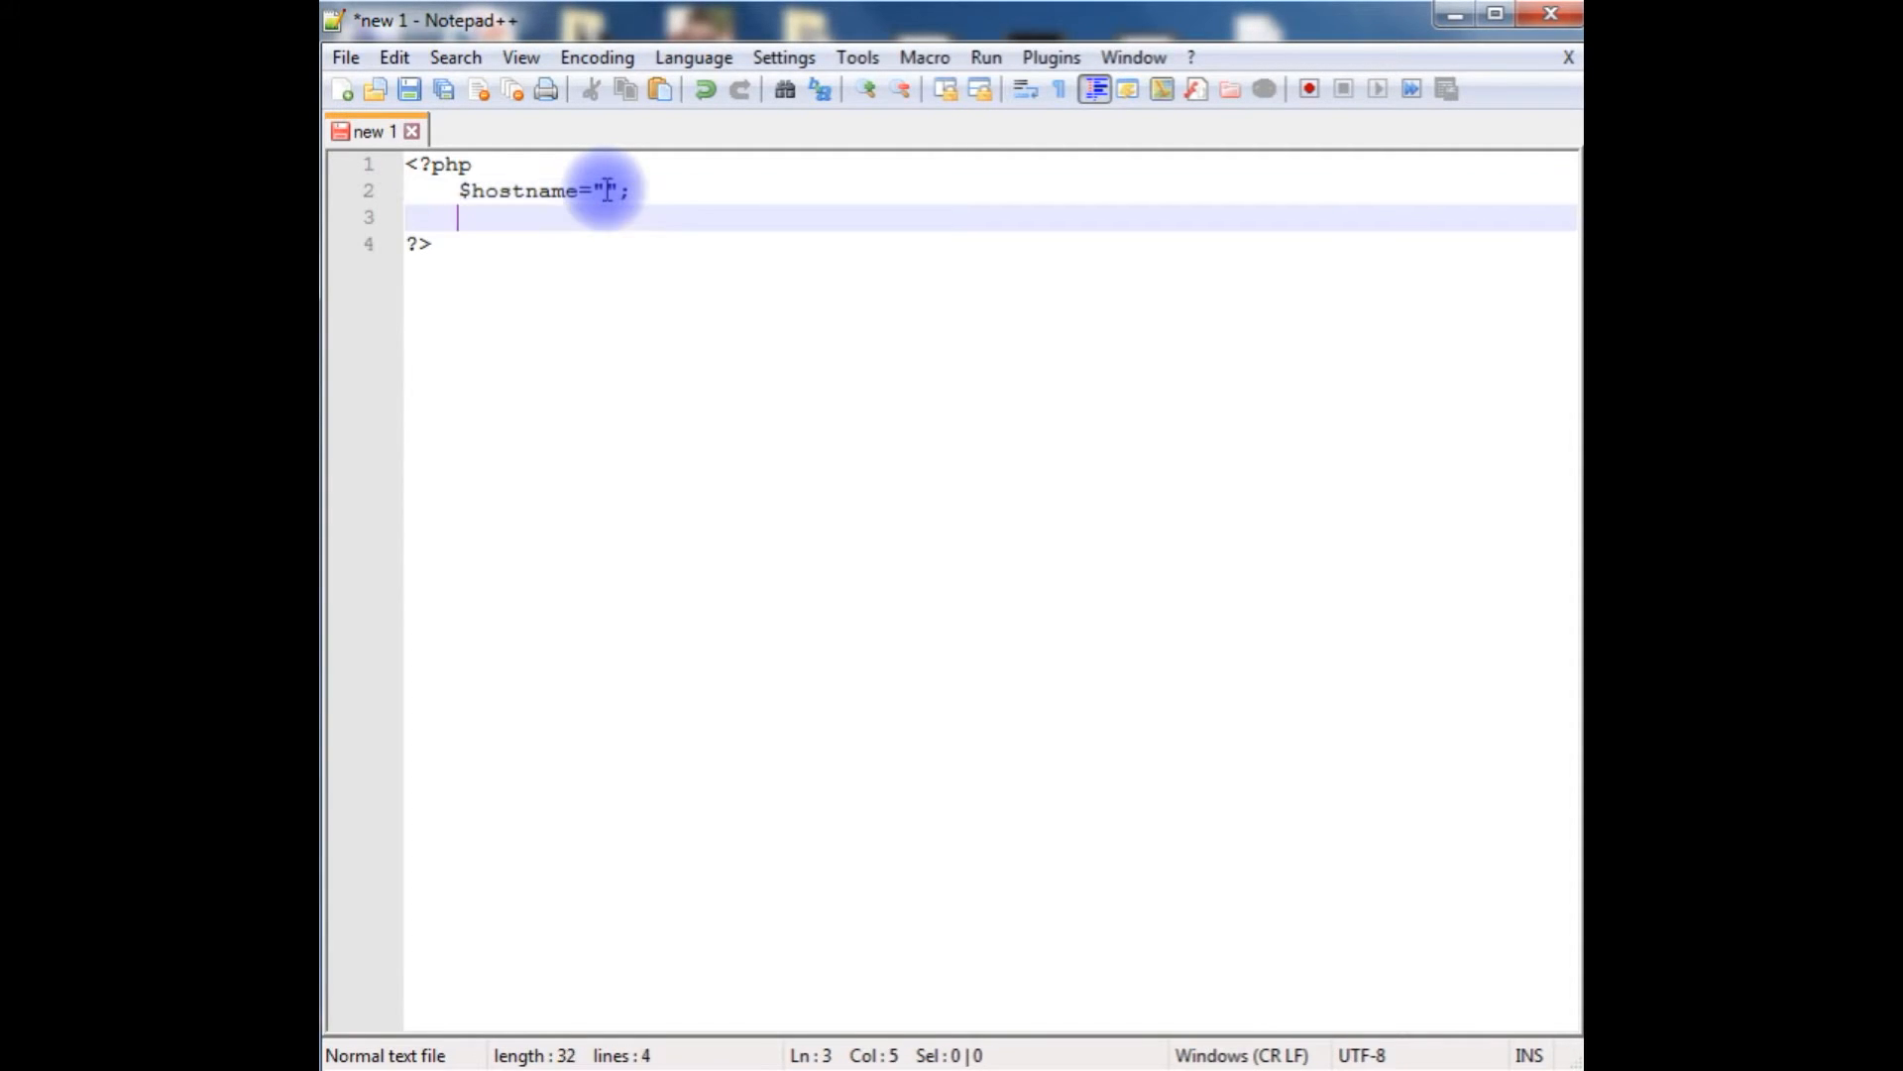
type("$")
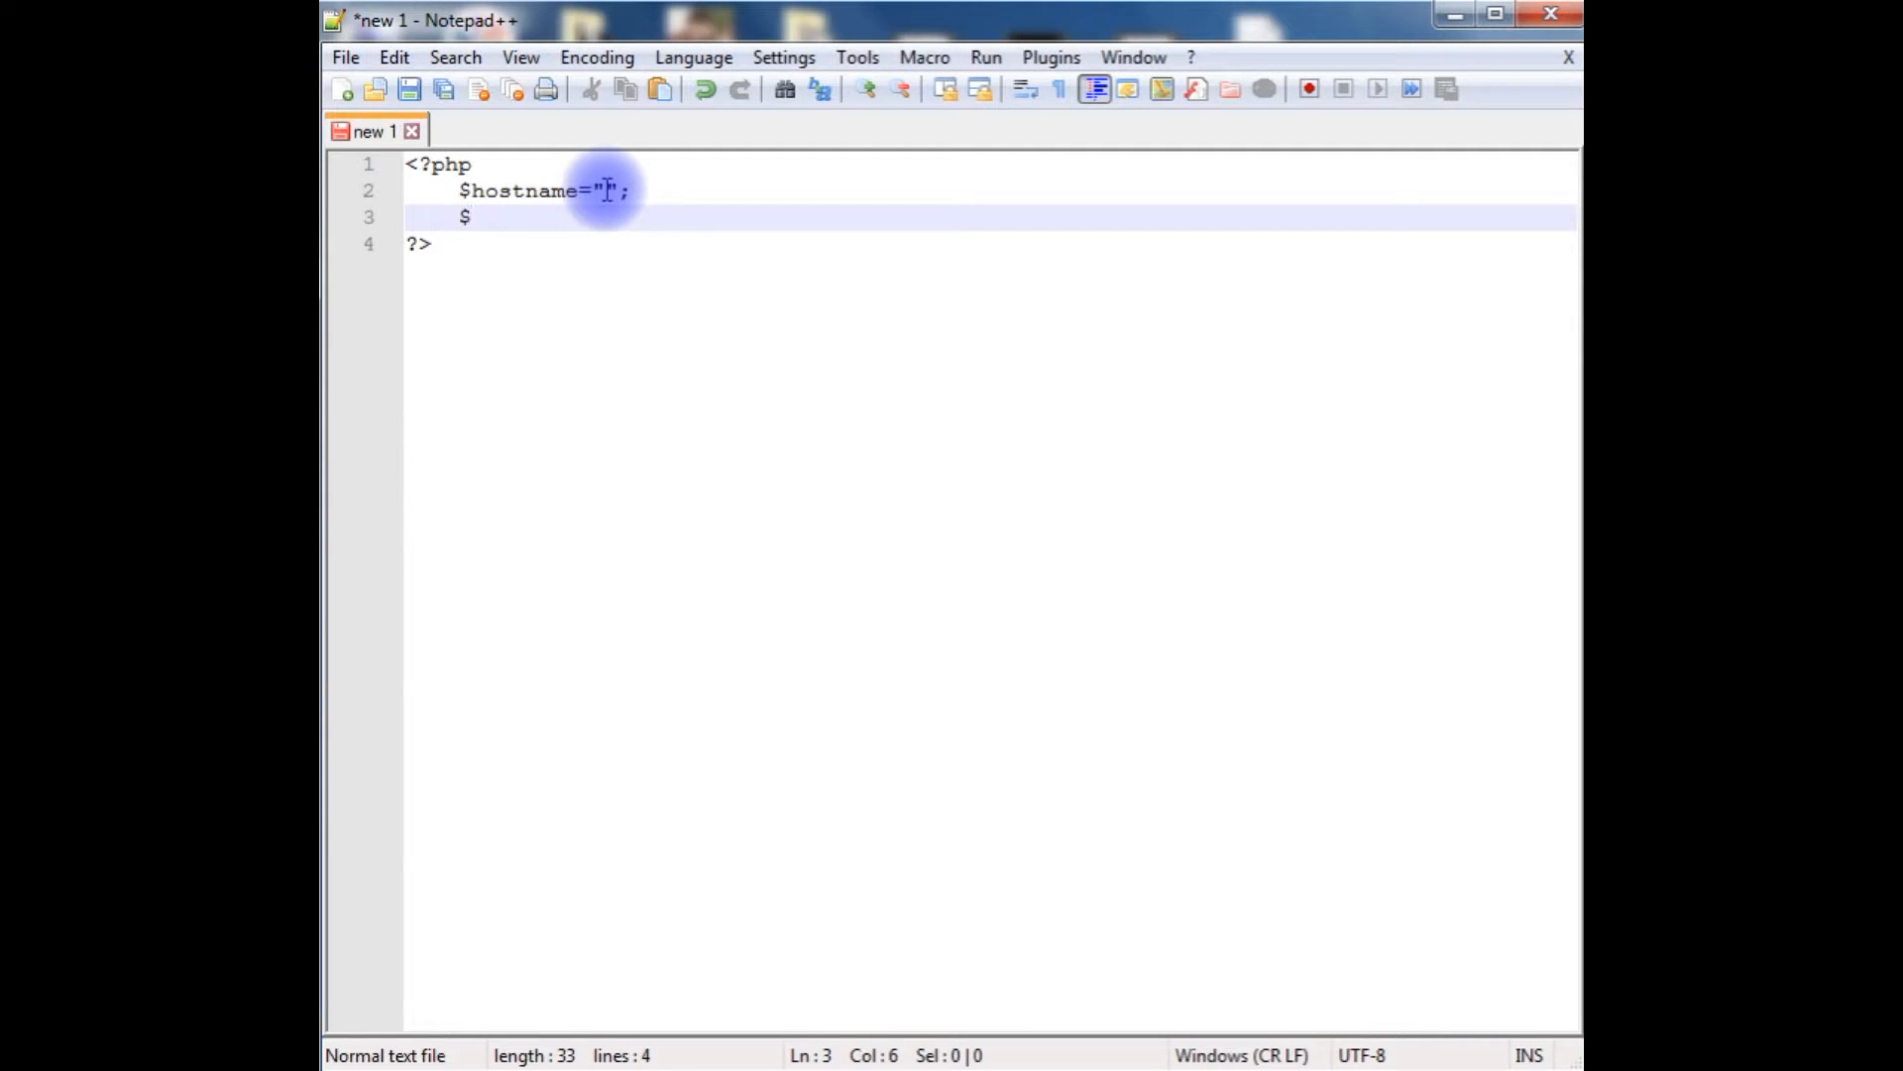
type("dbname=")
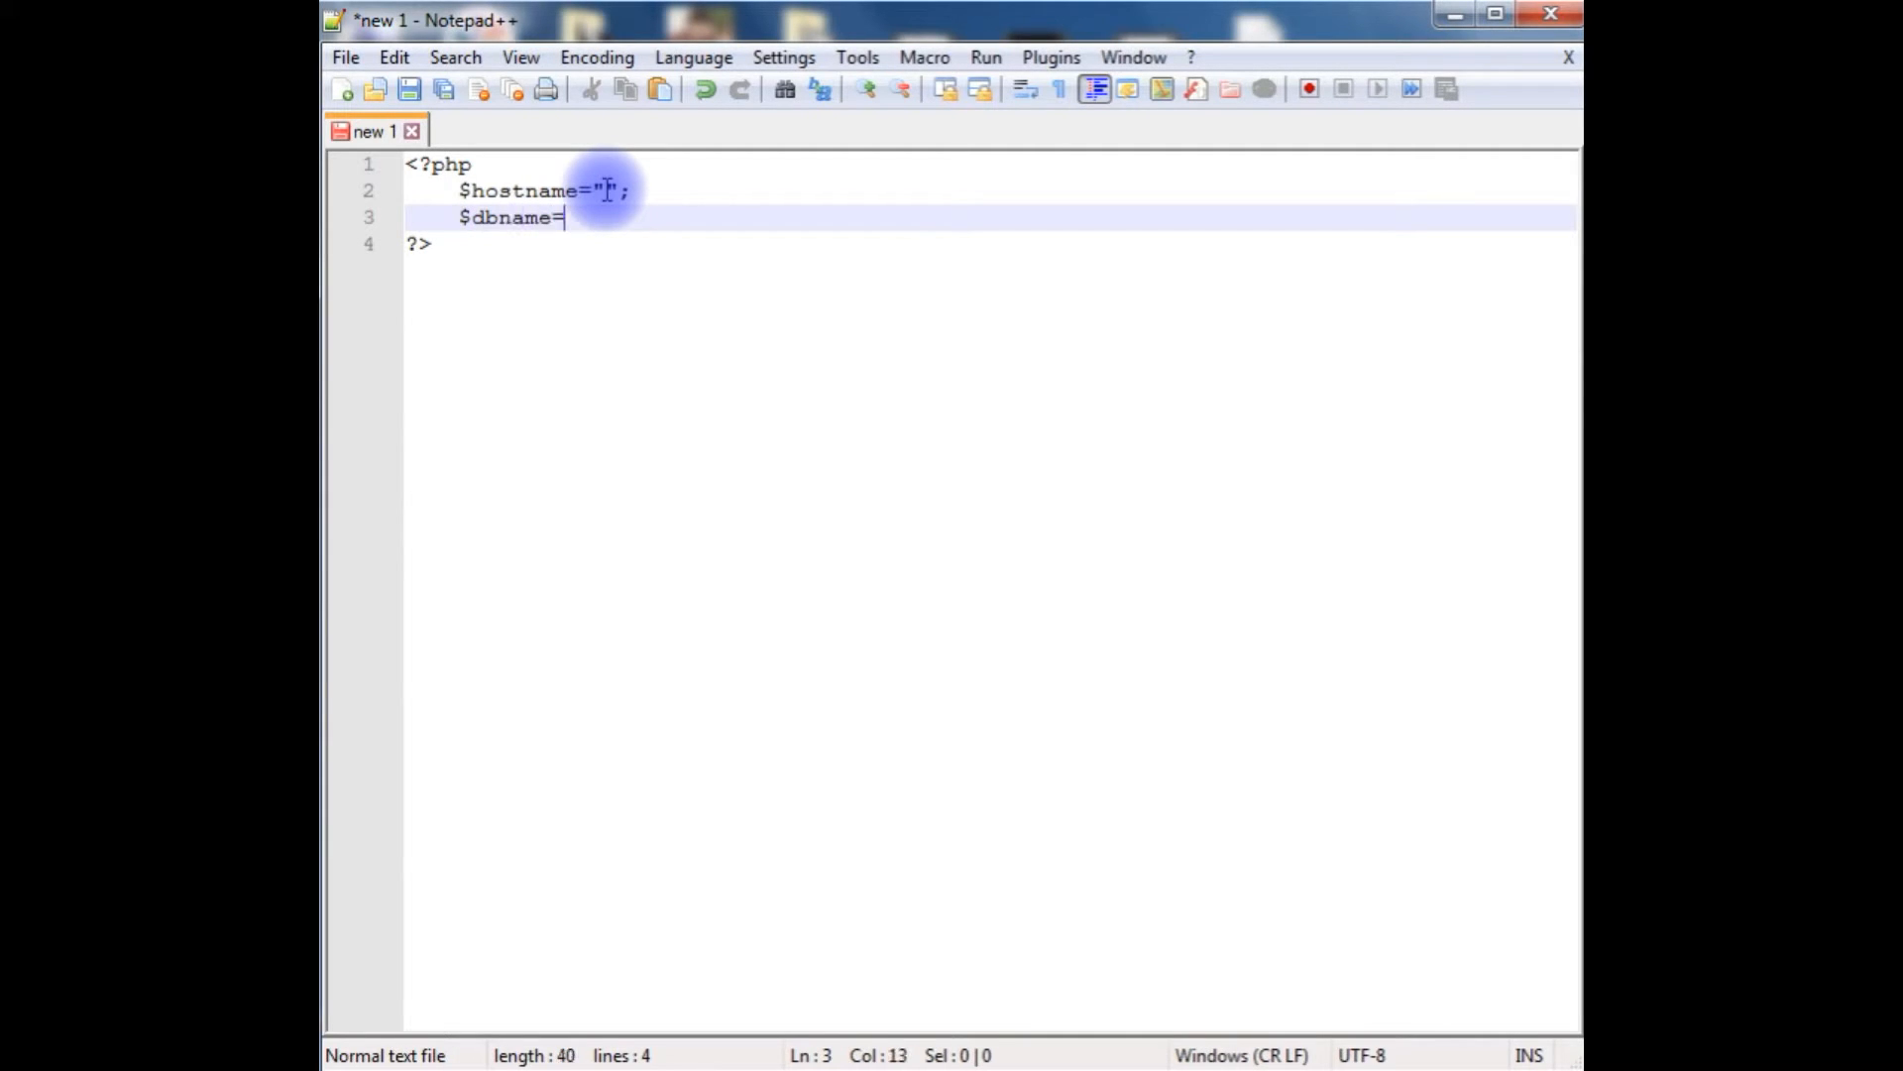
type("\"\";")
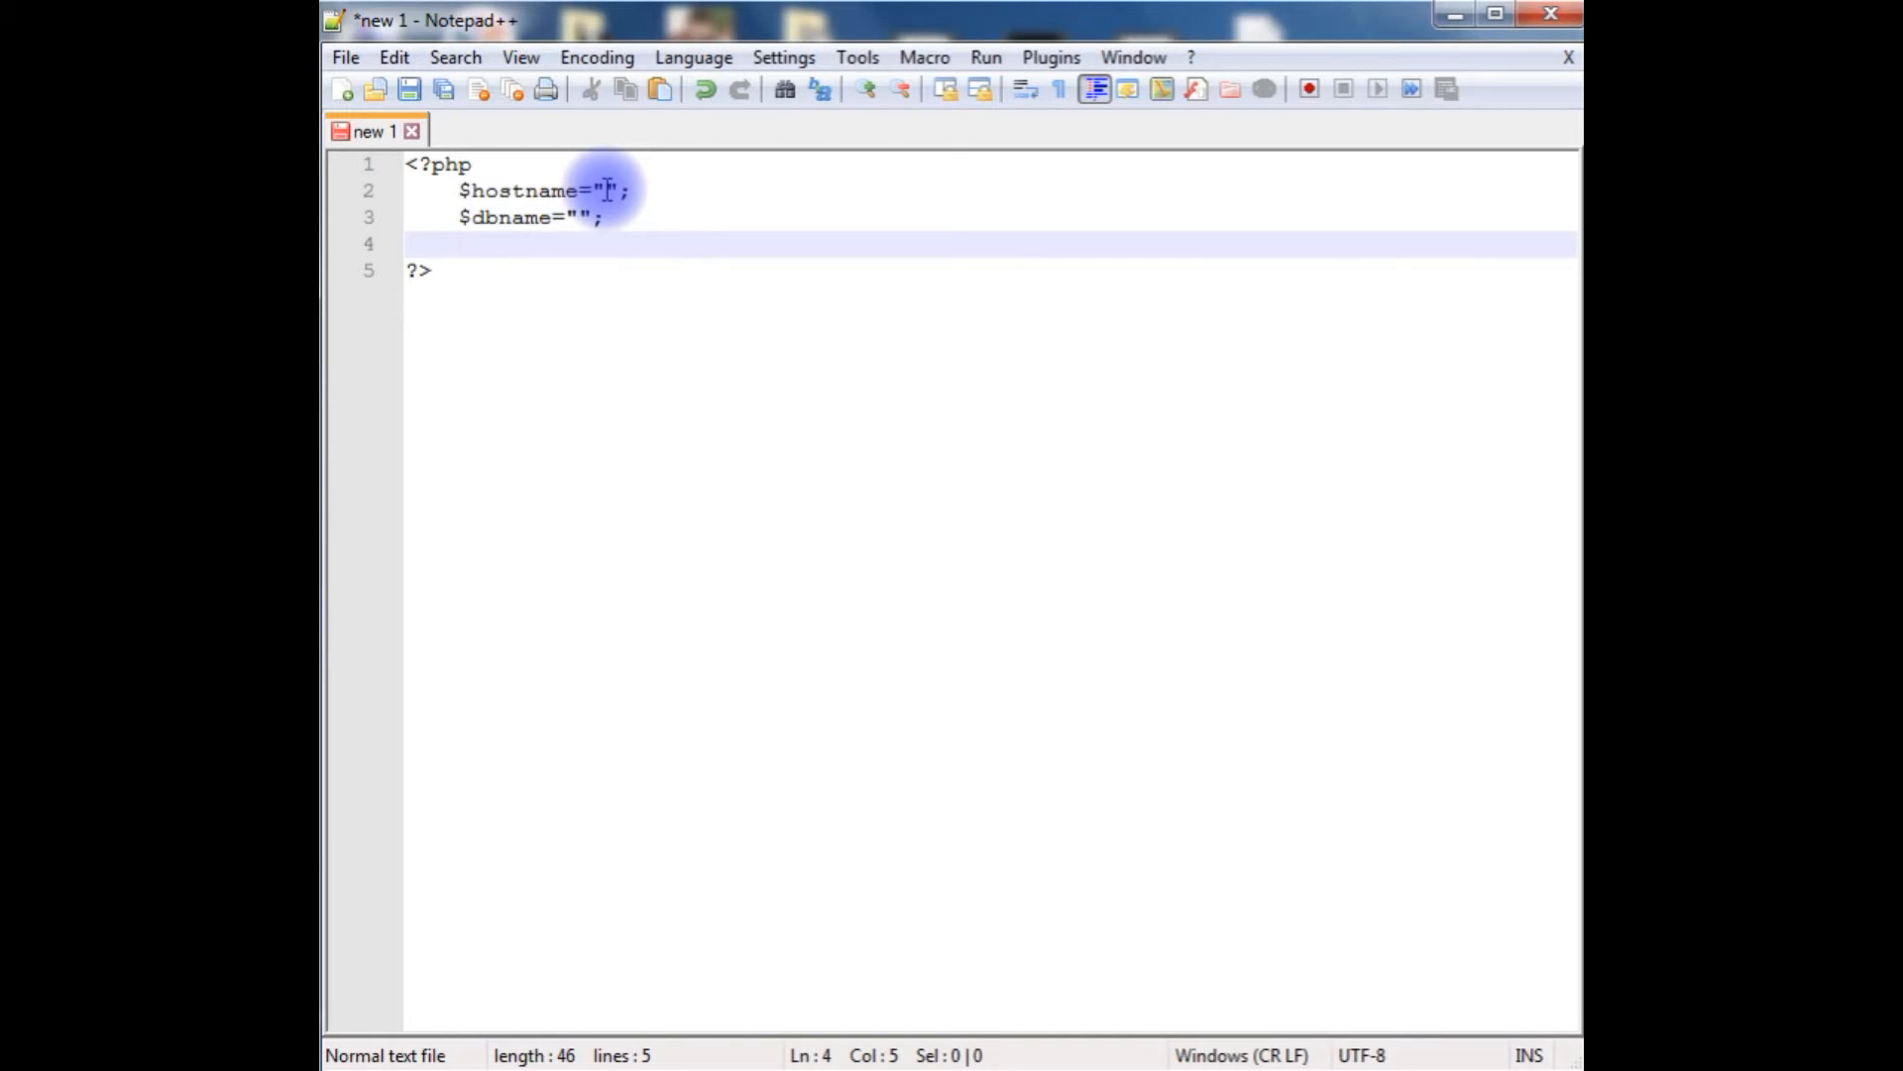
type("$username=")
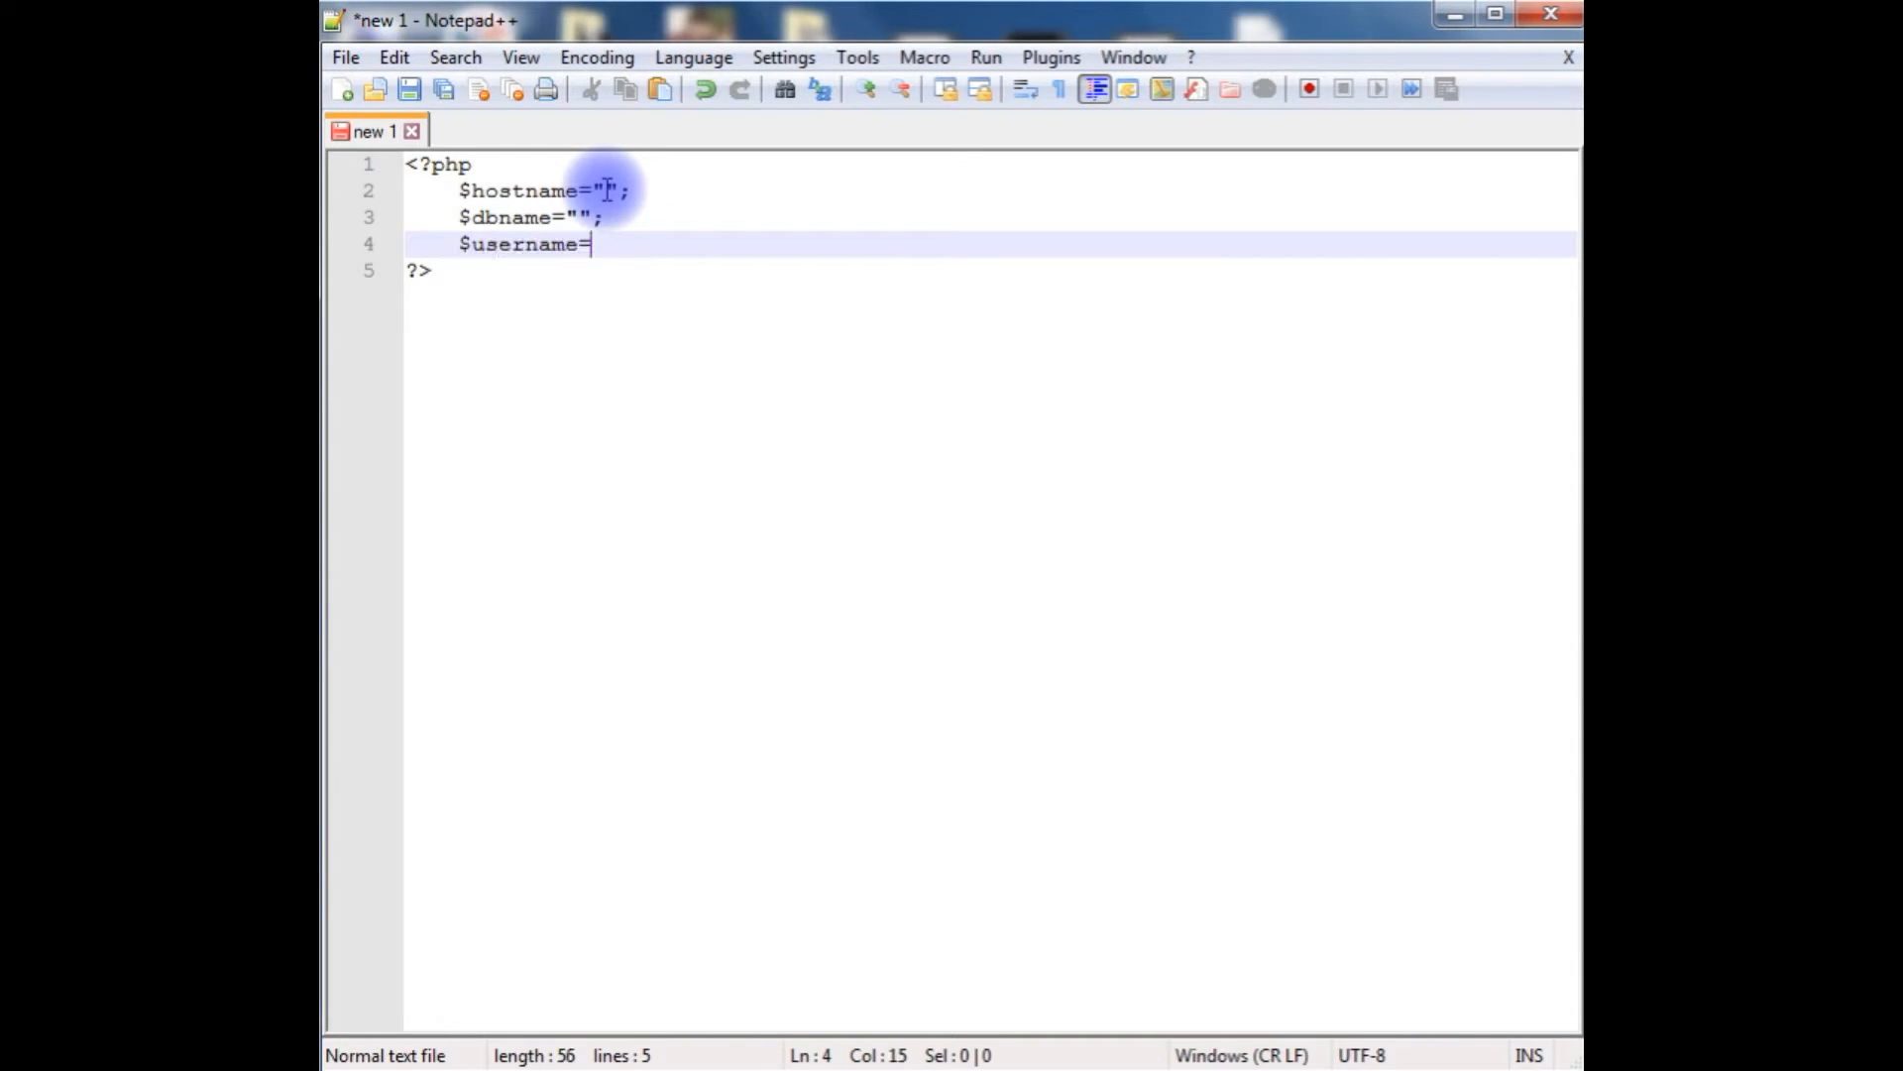
type("\"\";")
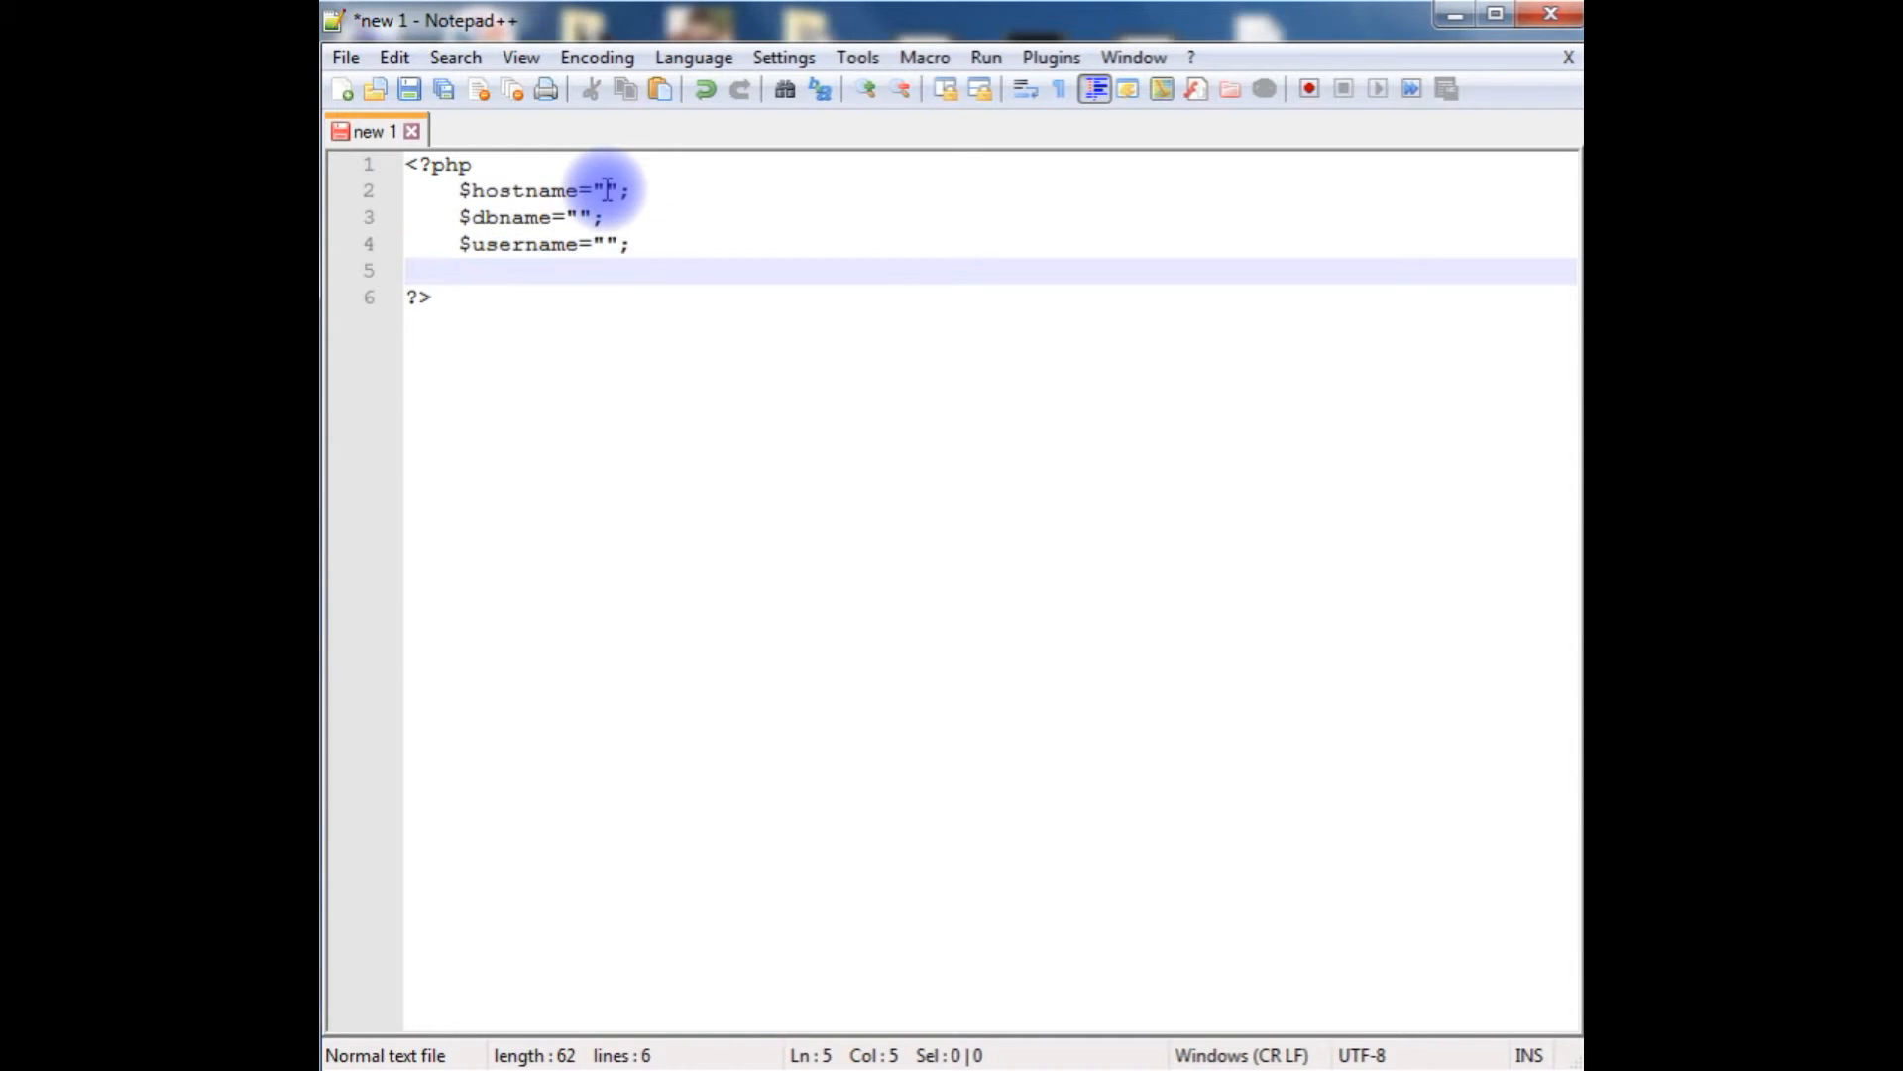
type("$")
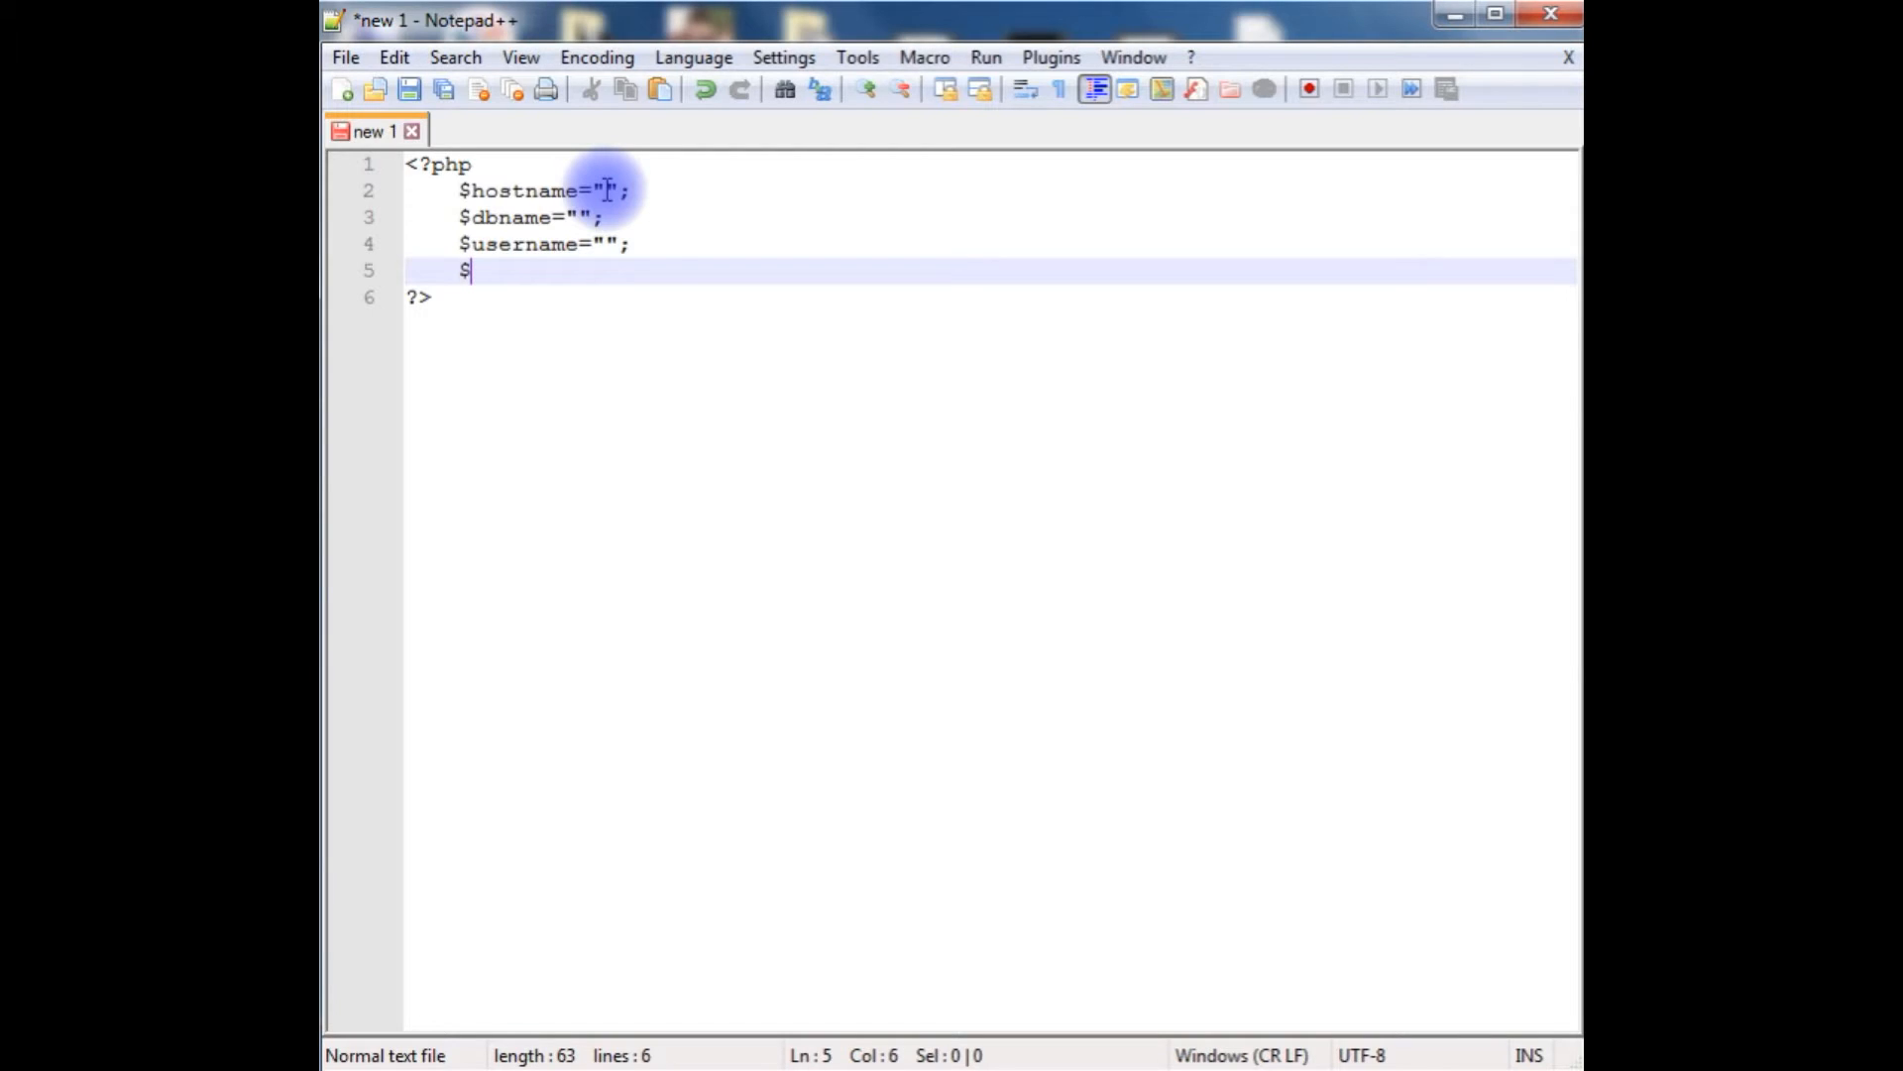
type("password=")
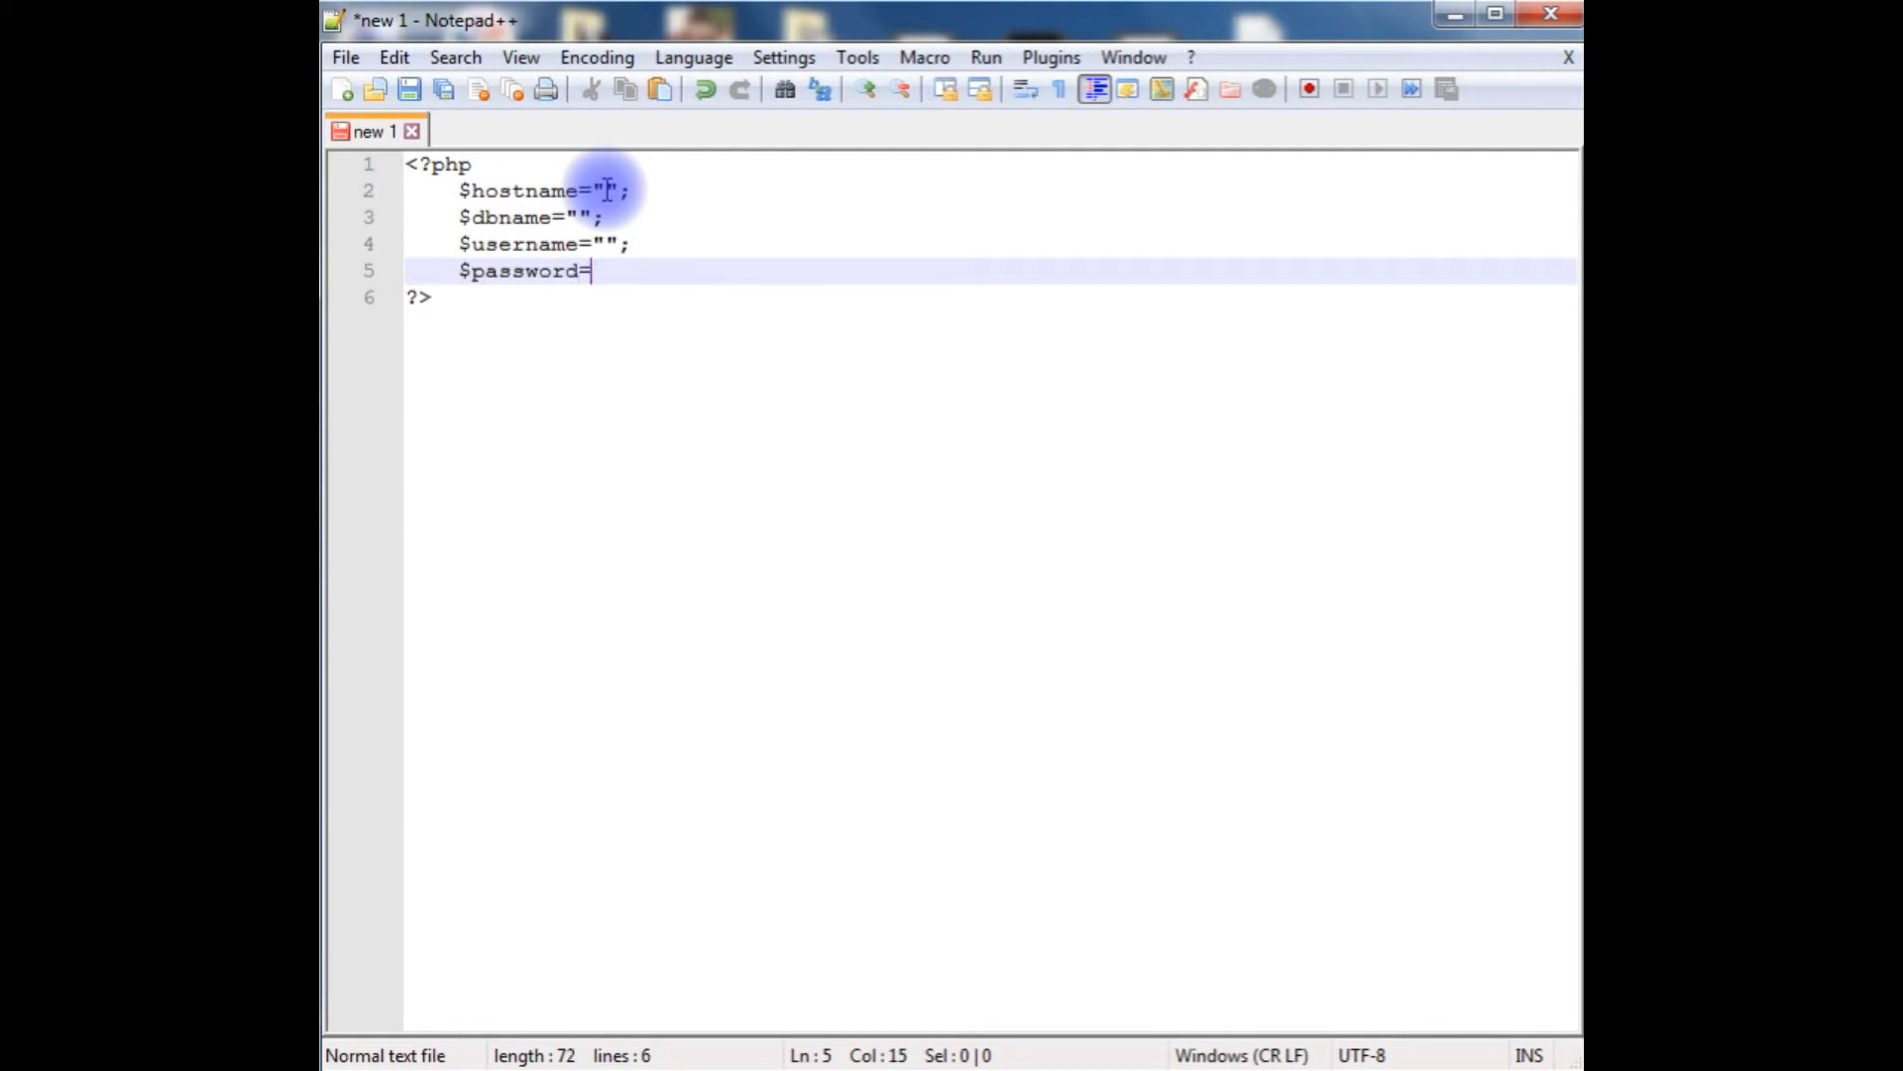
type("\"\";")
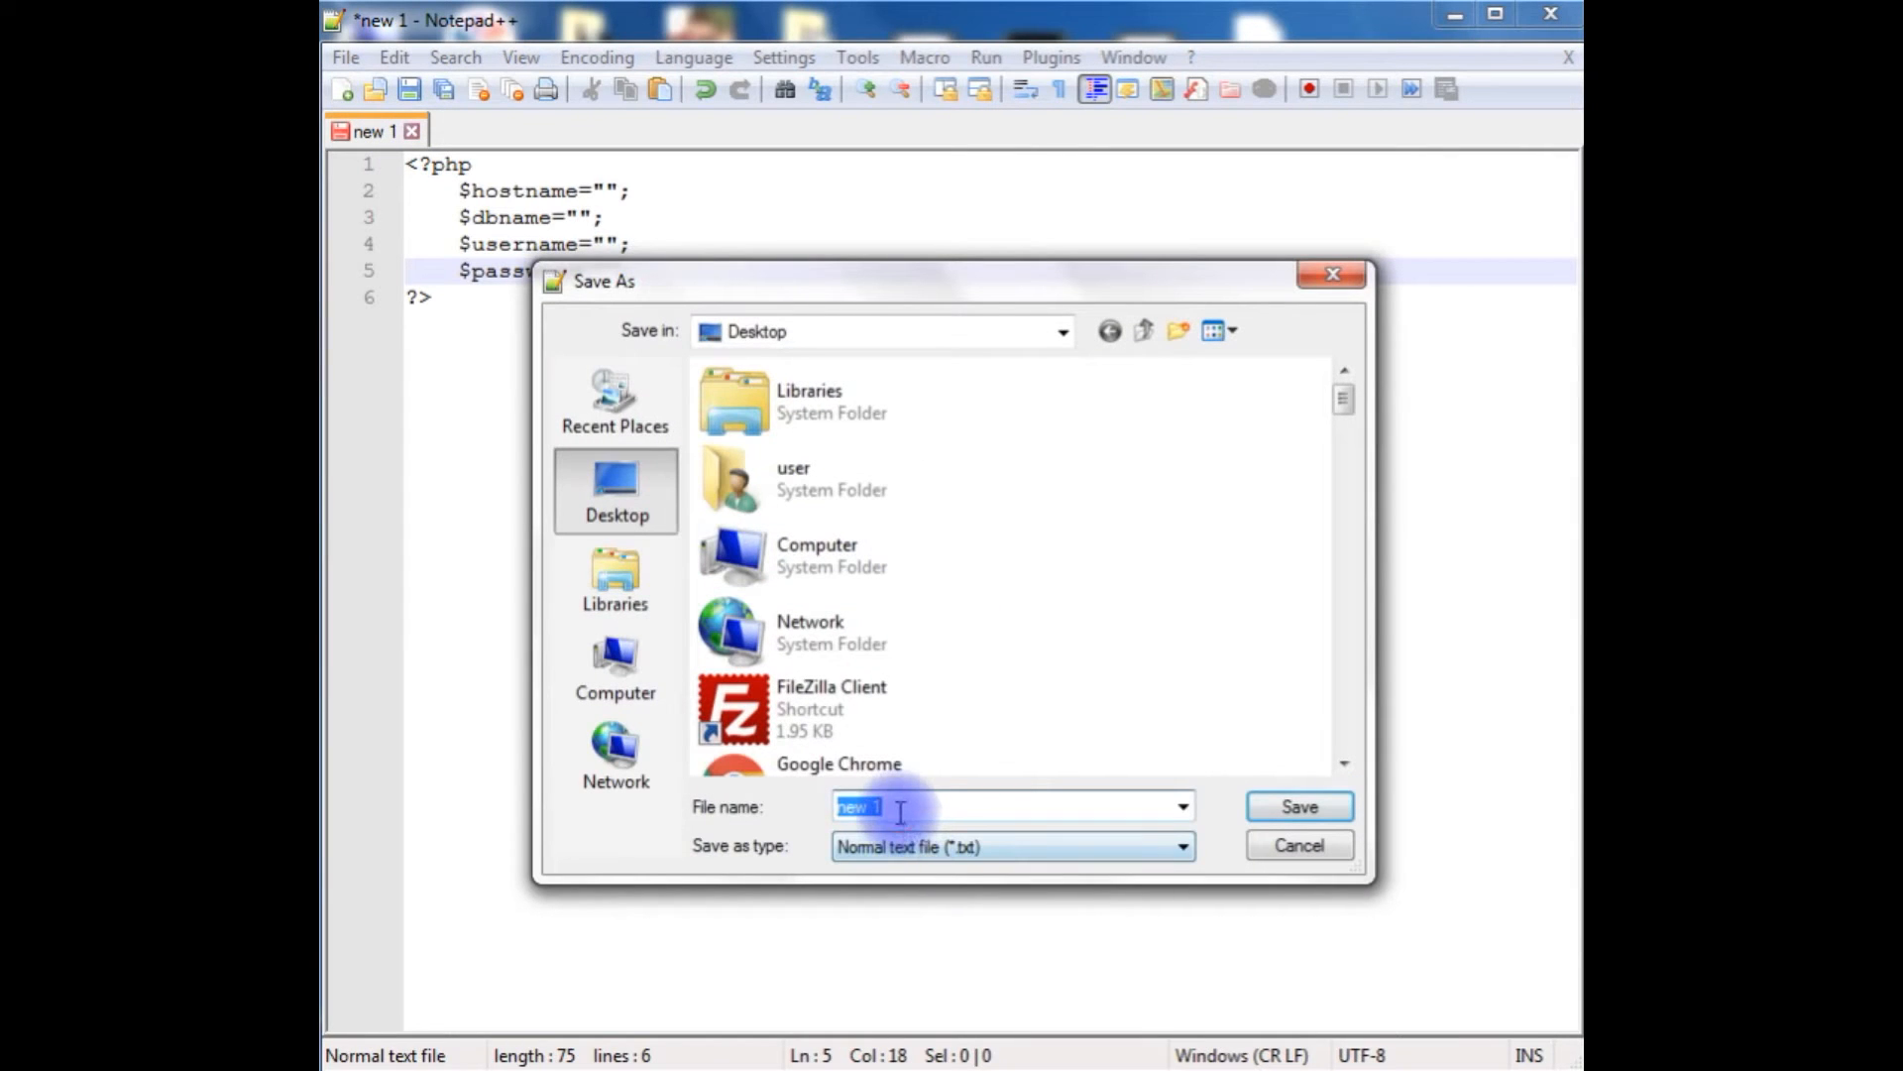
Save the new script to the Desktop as Display-images.php
type("display")
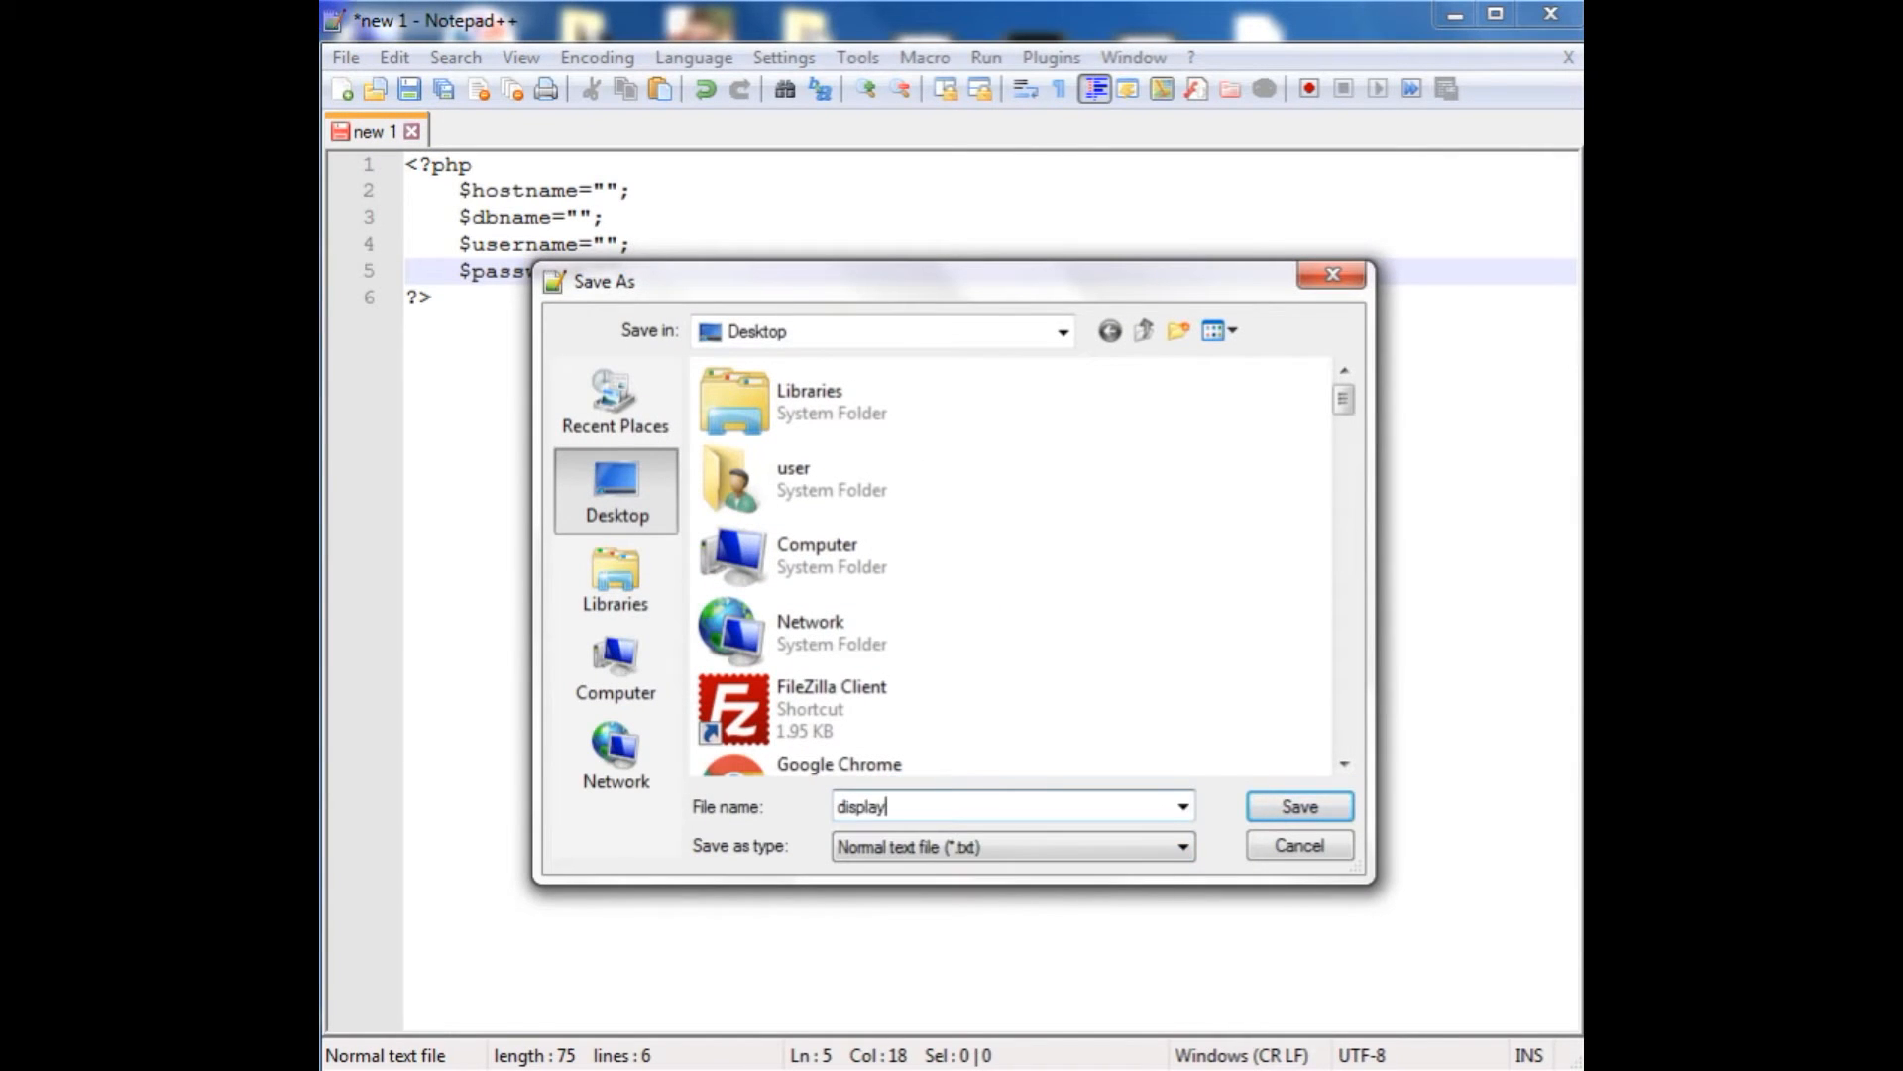
type("-images.php")
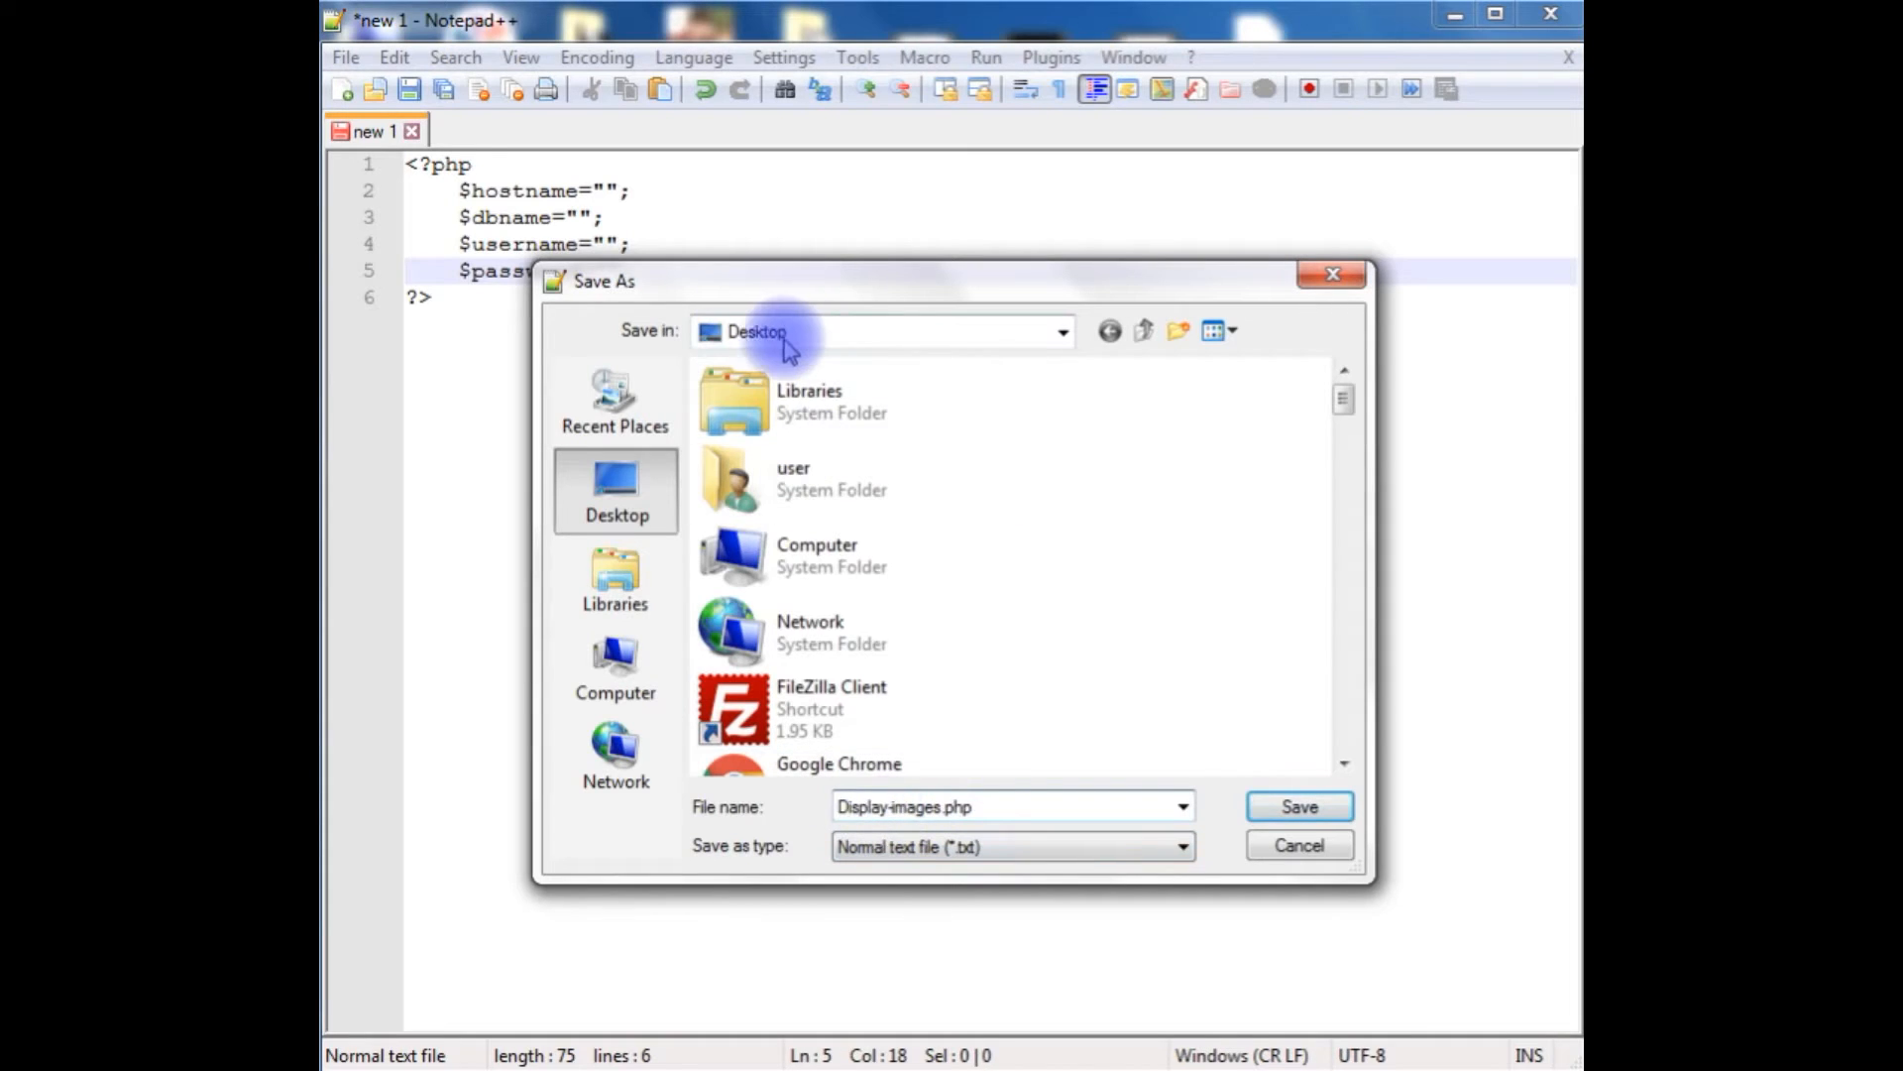
left_click(1296, 807)
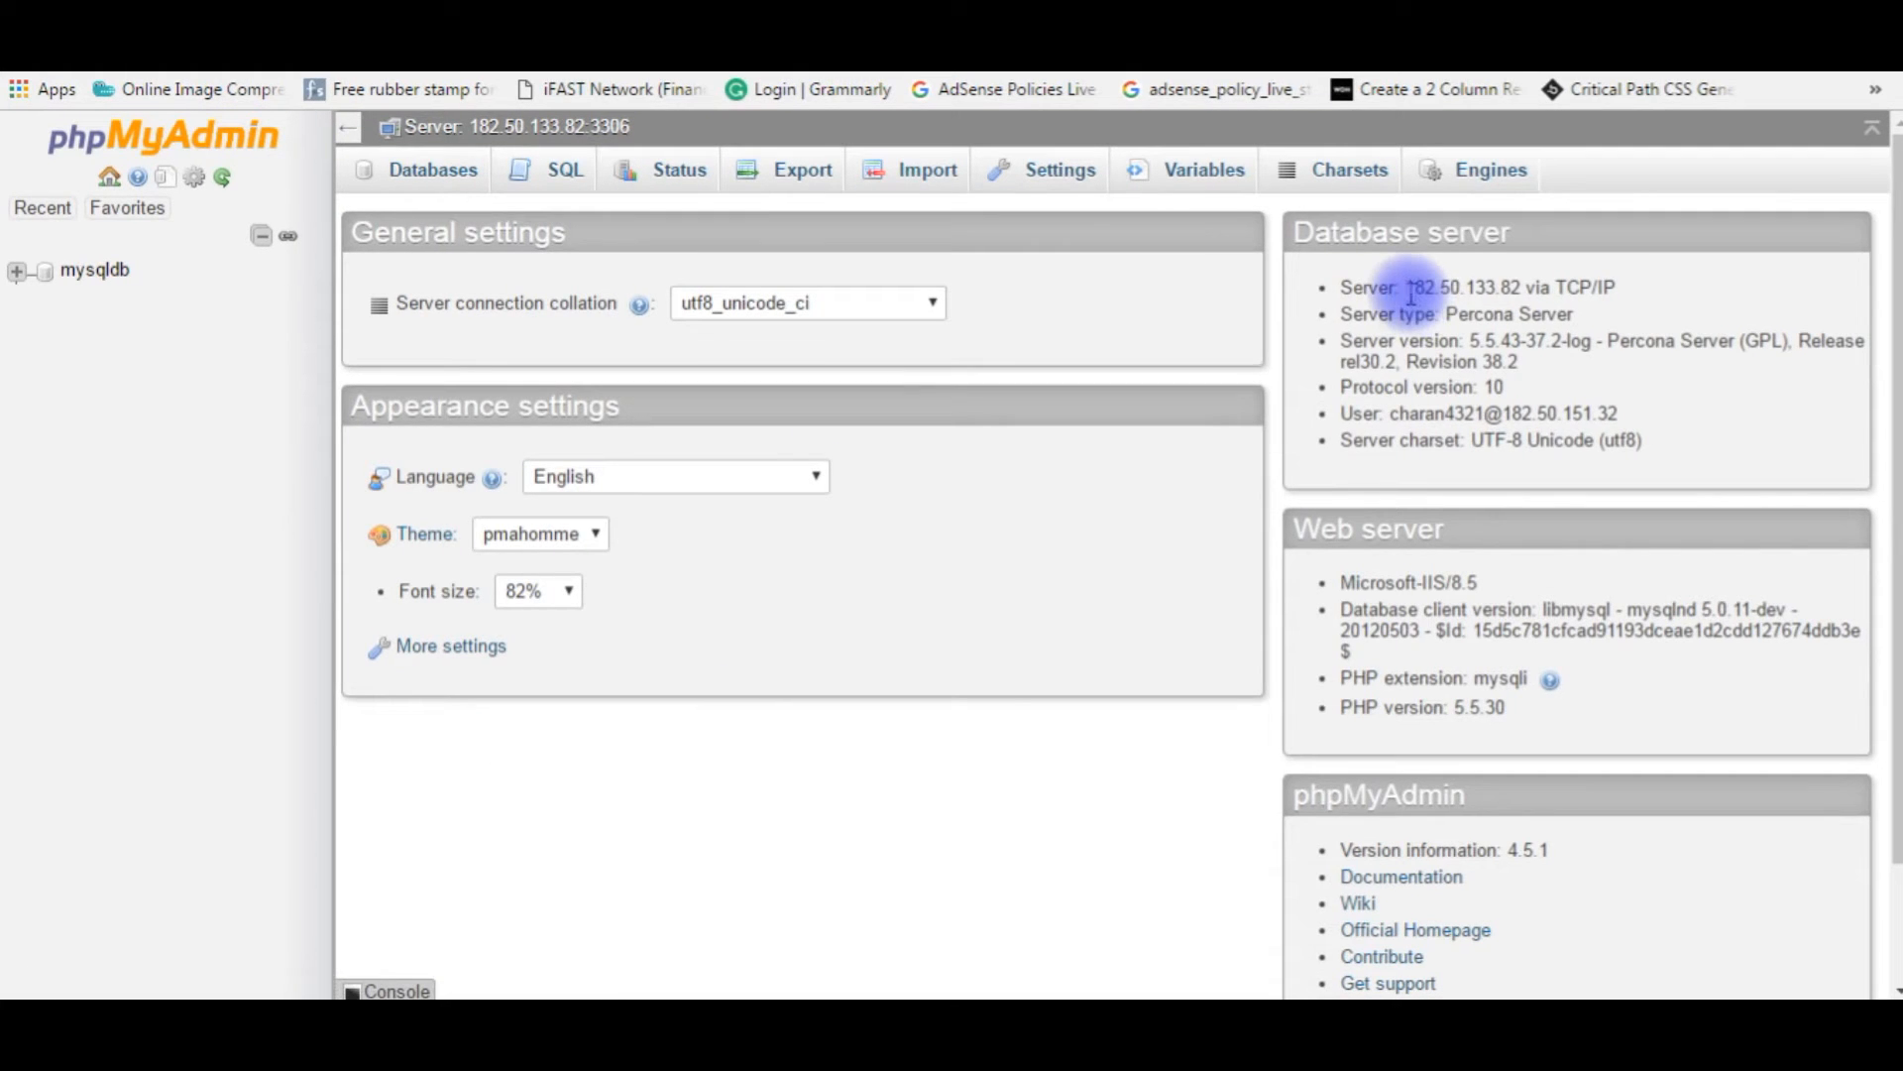
Set $hostname to 182.50.133.82 and $dbname to mysqldb, copied from phpMyAdmin
double_click(1467, 287)
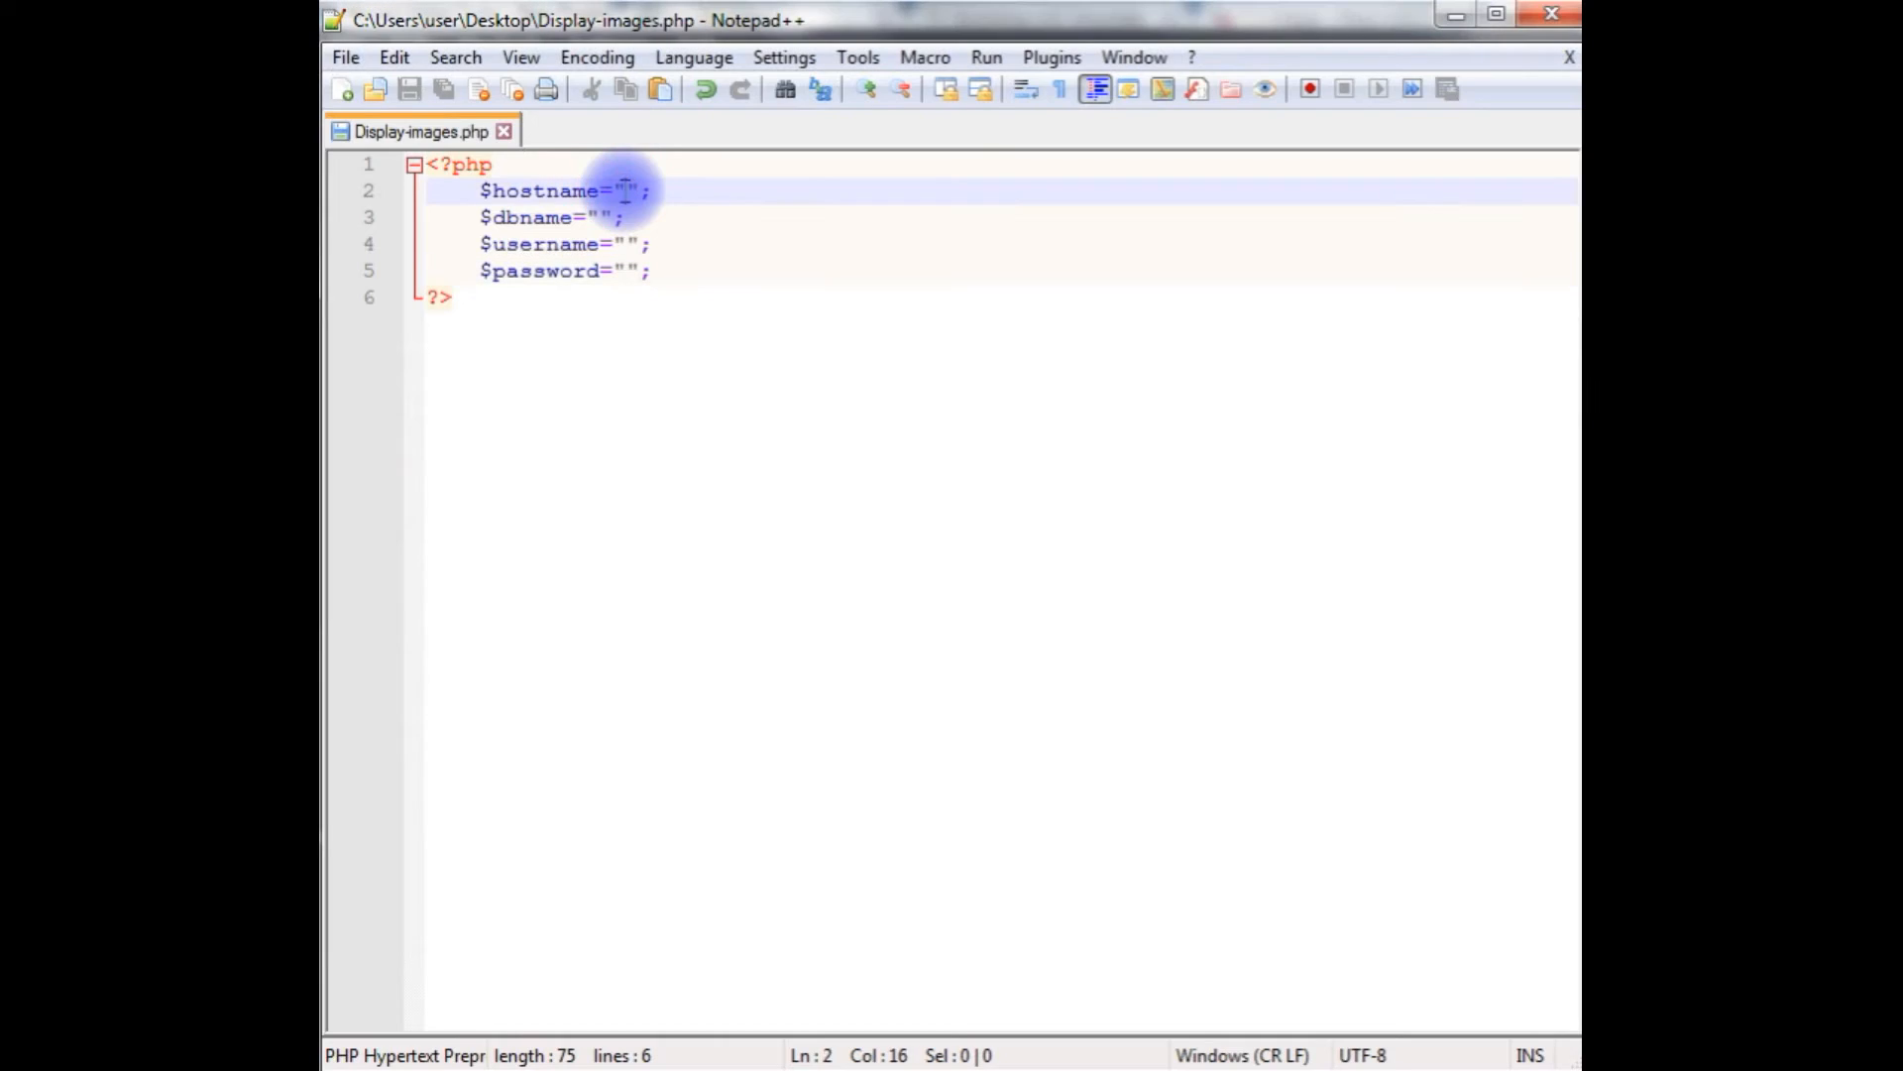
type("182.50.133.82")
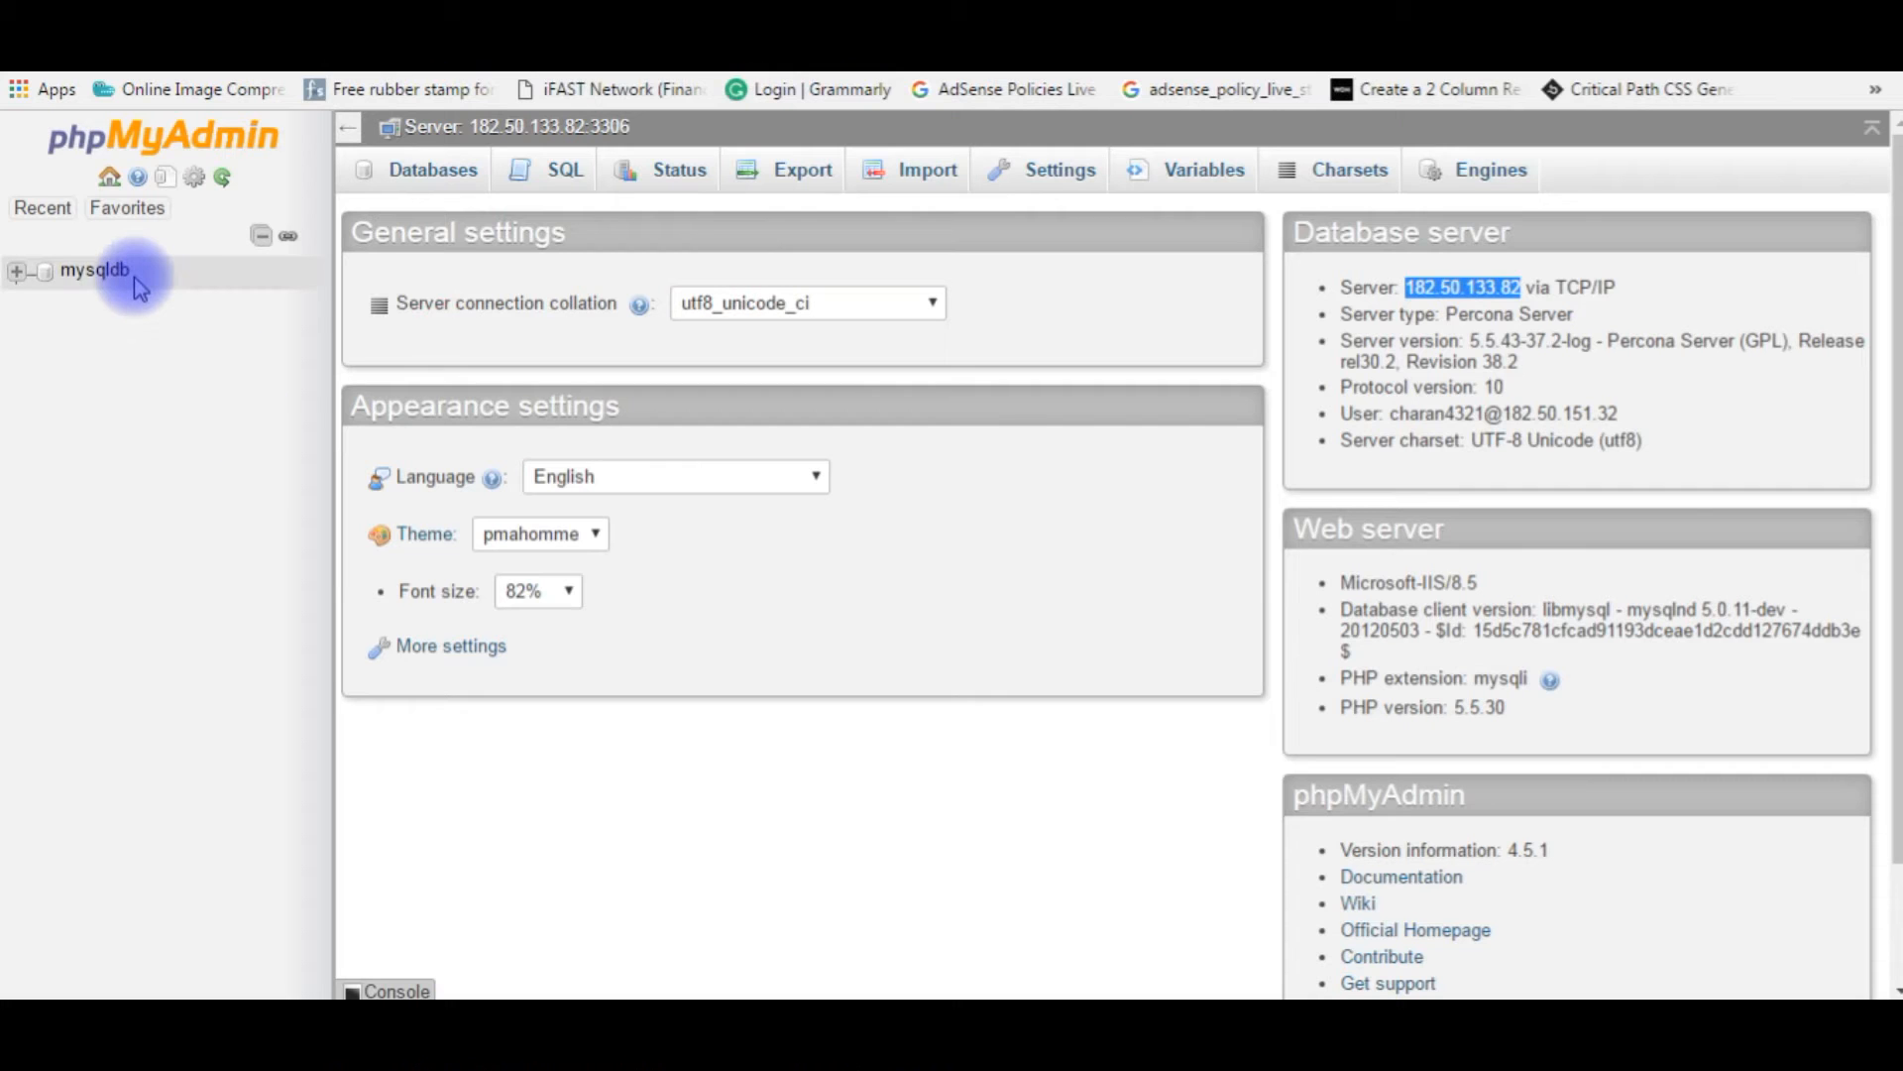
left_click(95, 270)
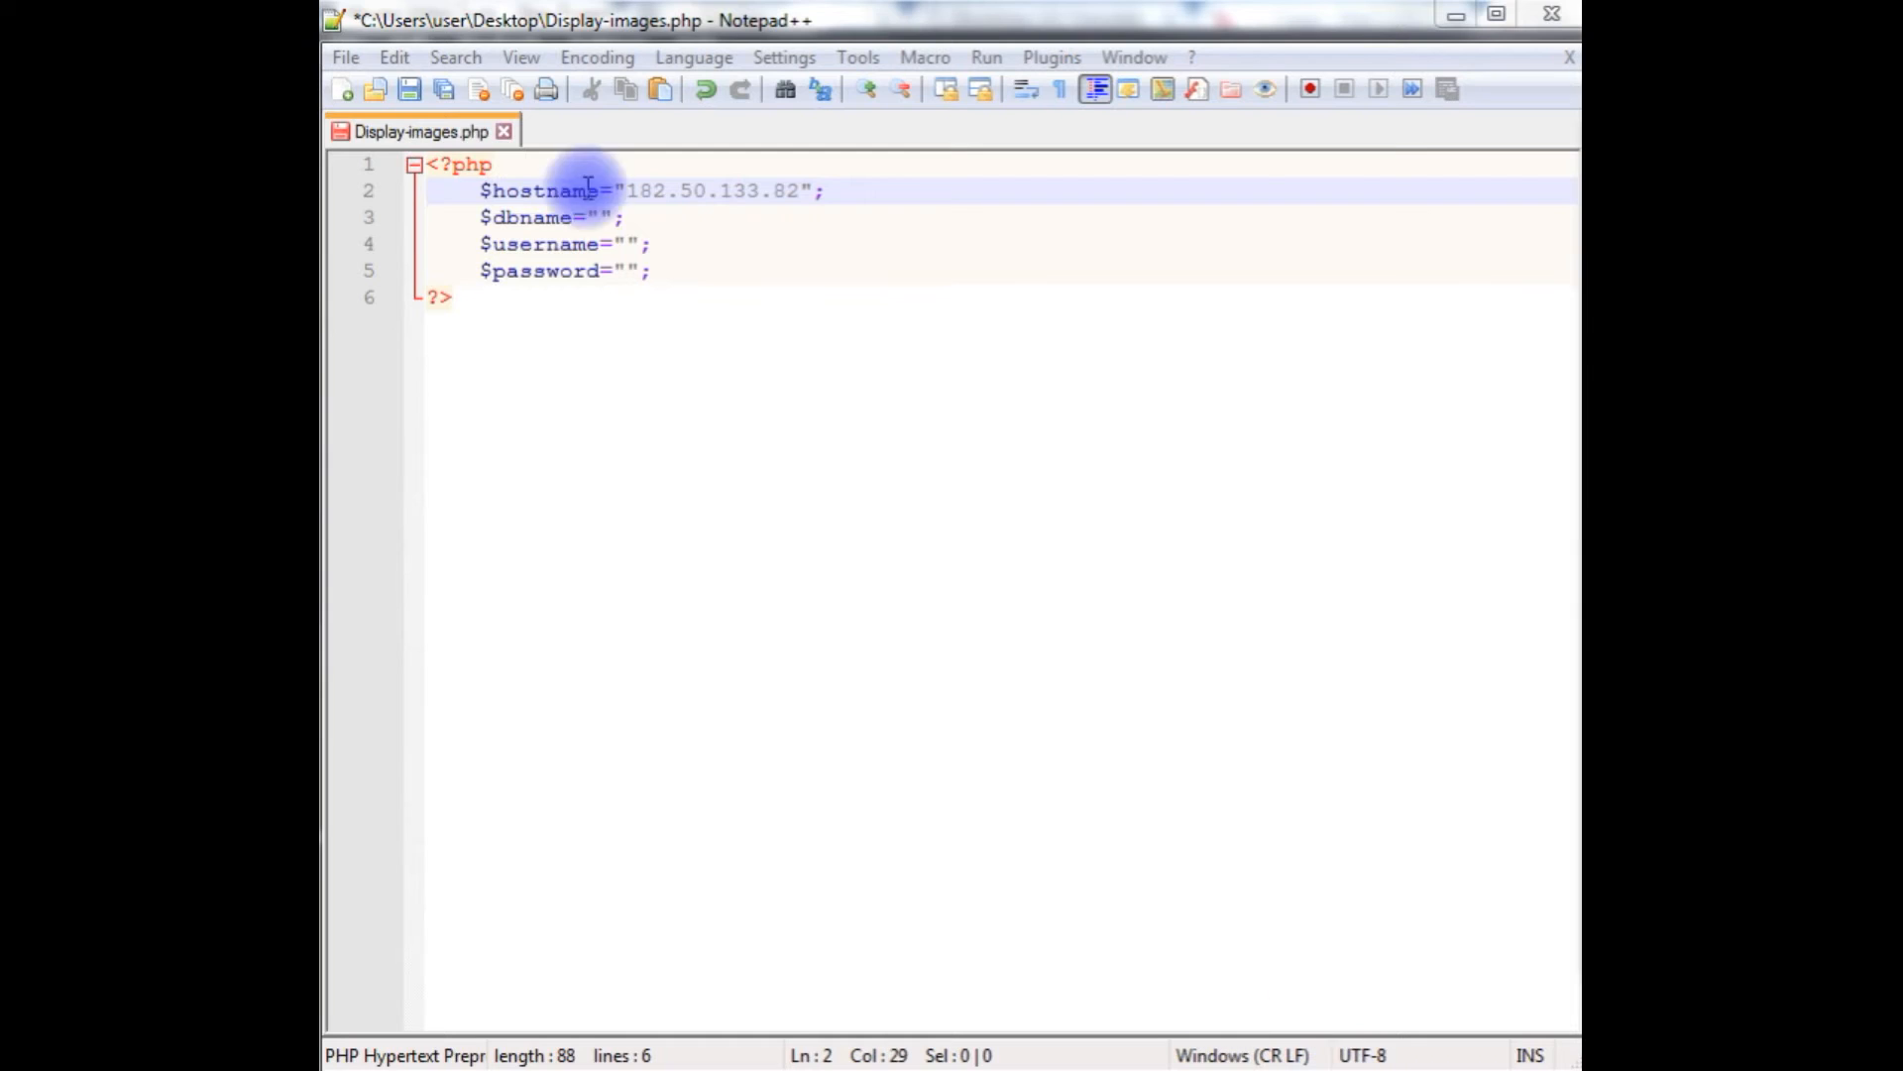
type("mysqldb")
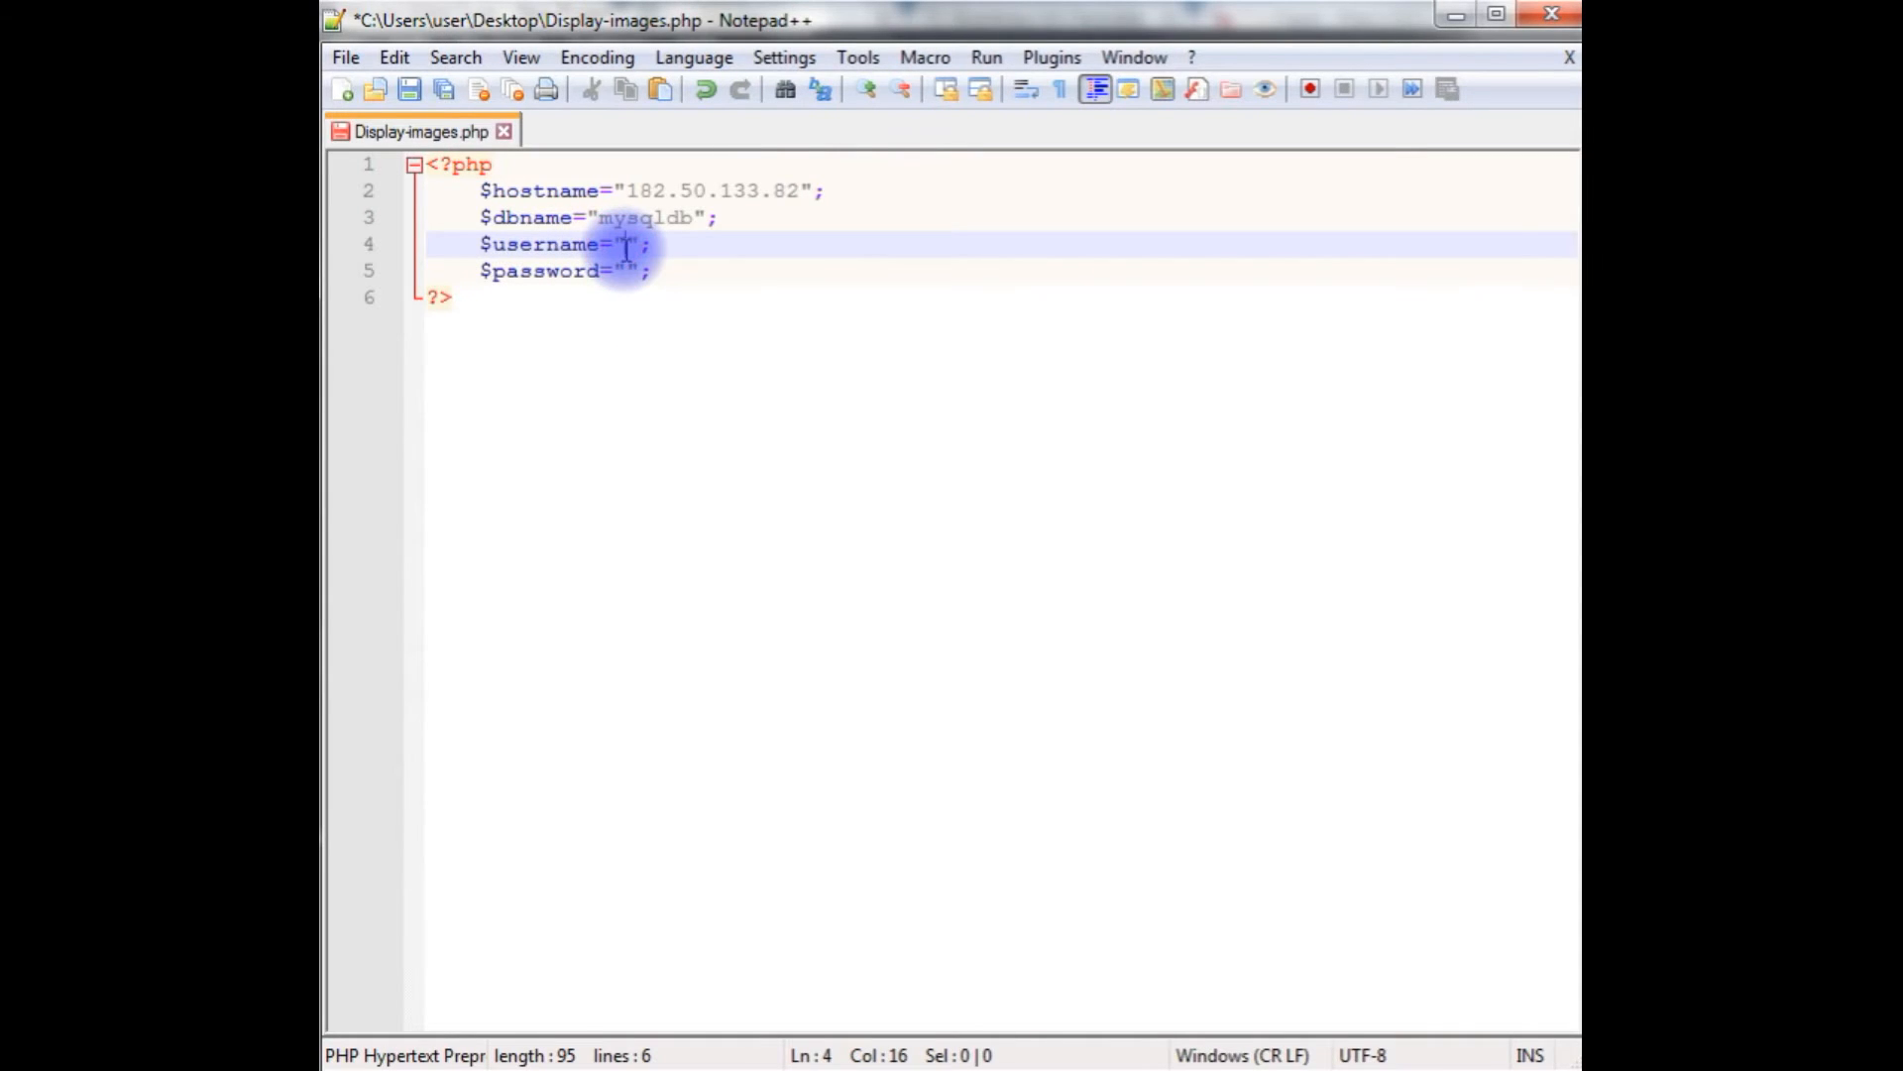
Fill $username and $password with placeholder Username and Password
type("Usernam")
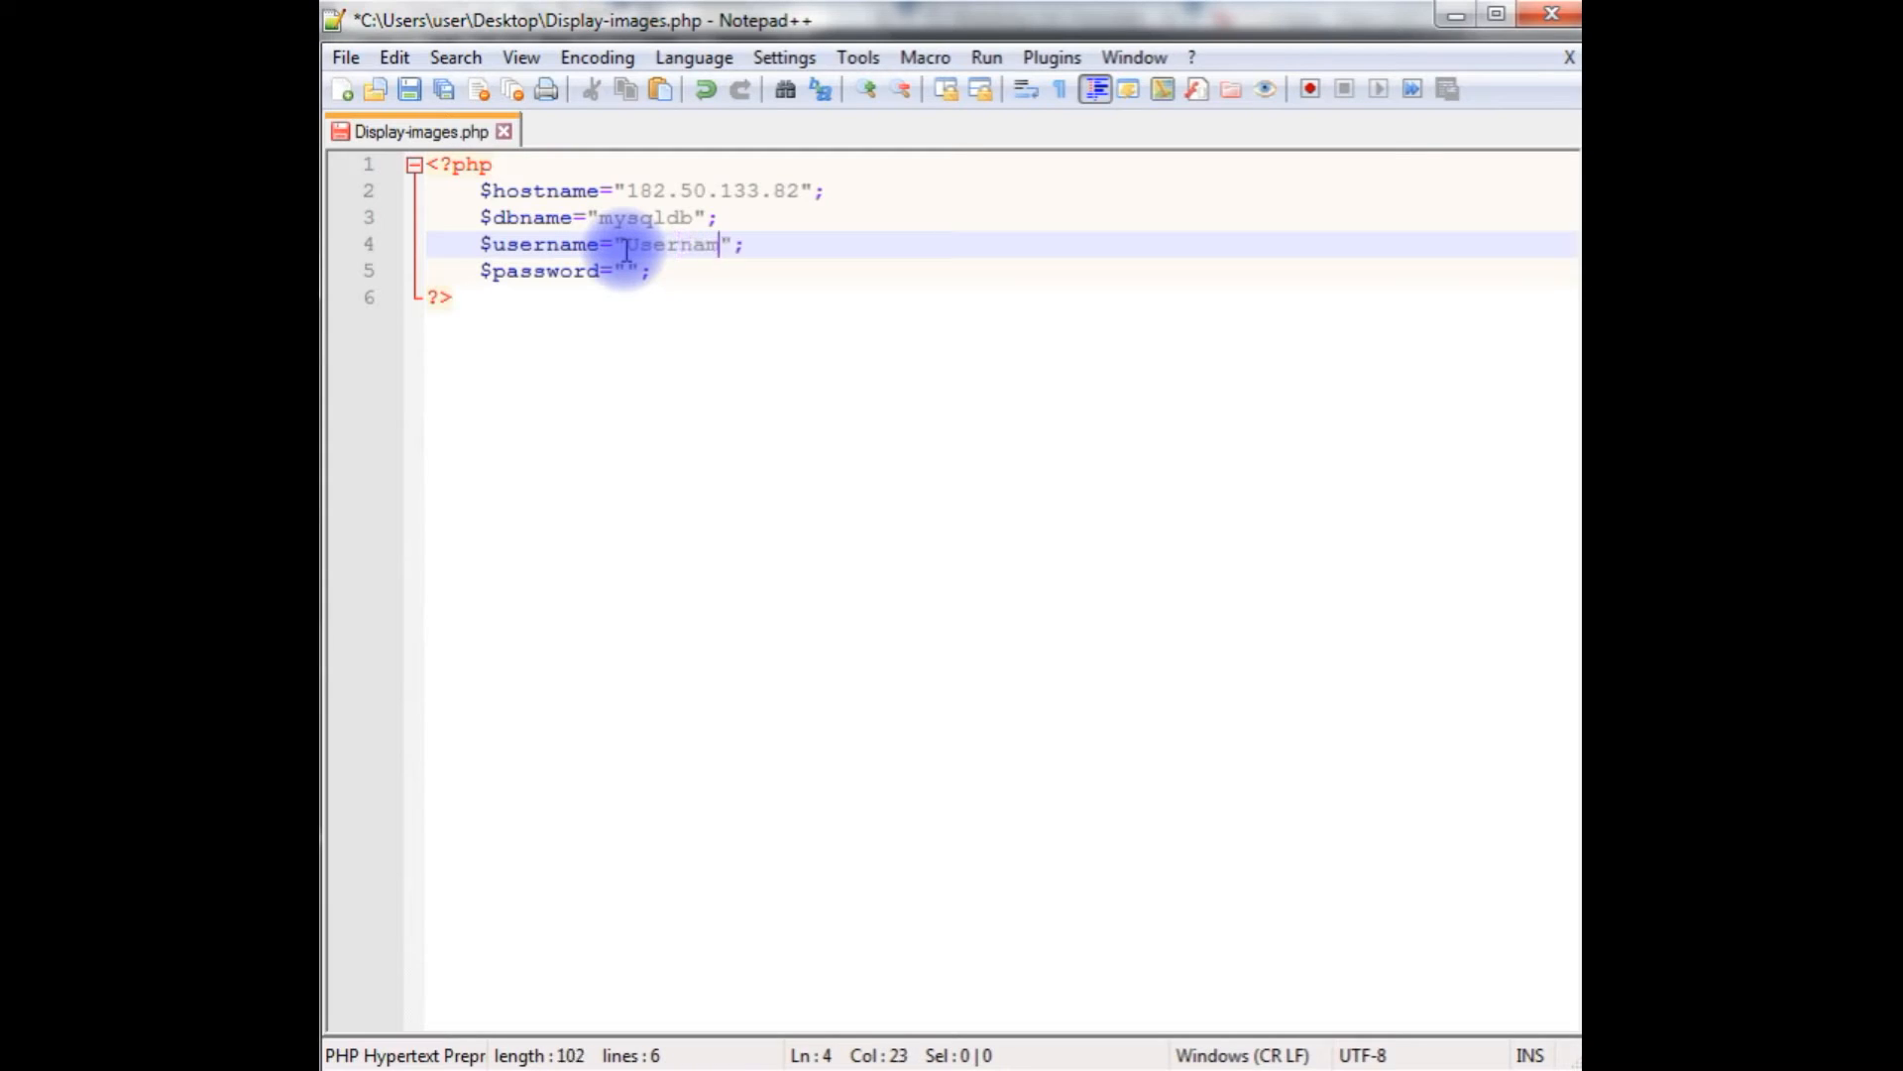
left_click(625, 272)
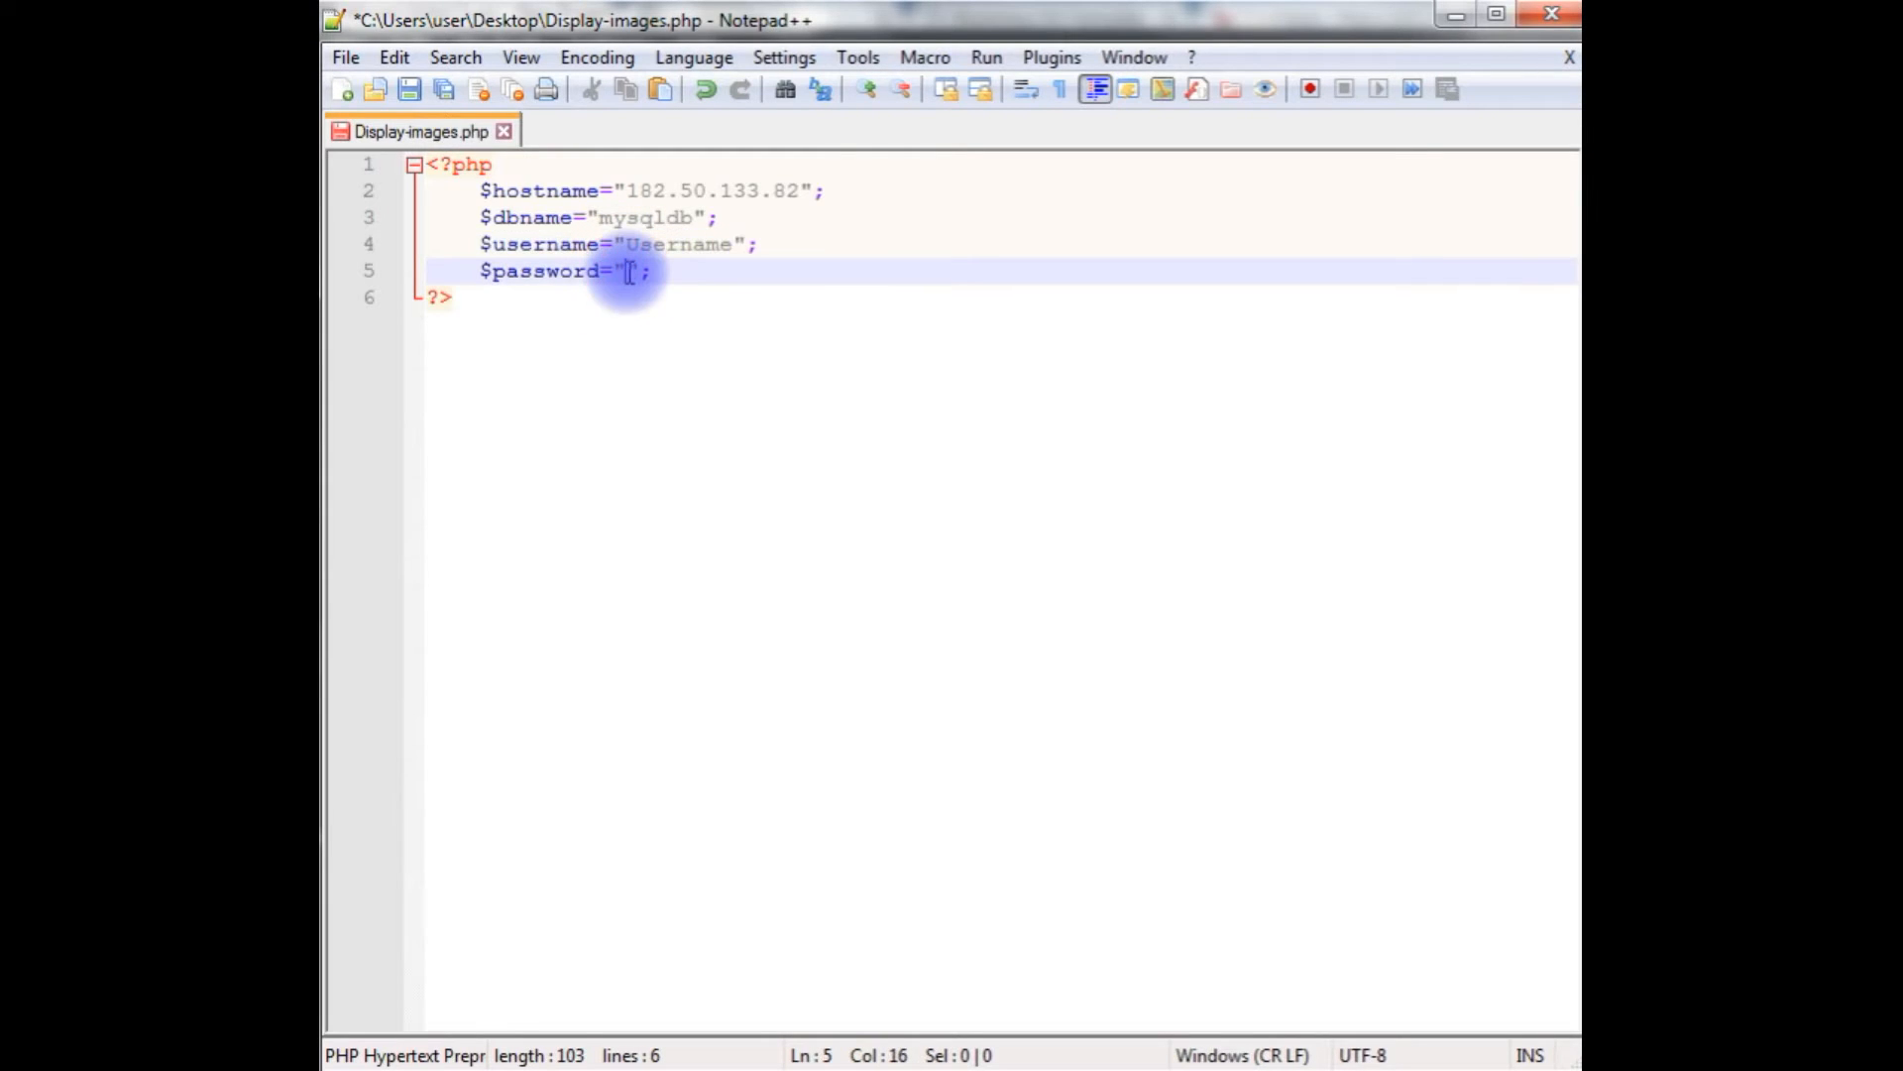
type("Password")
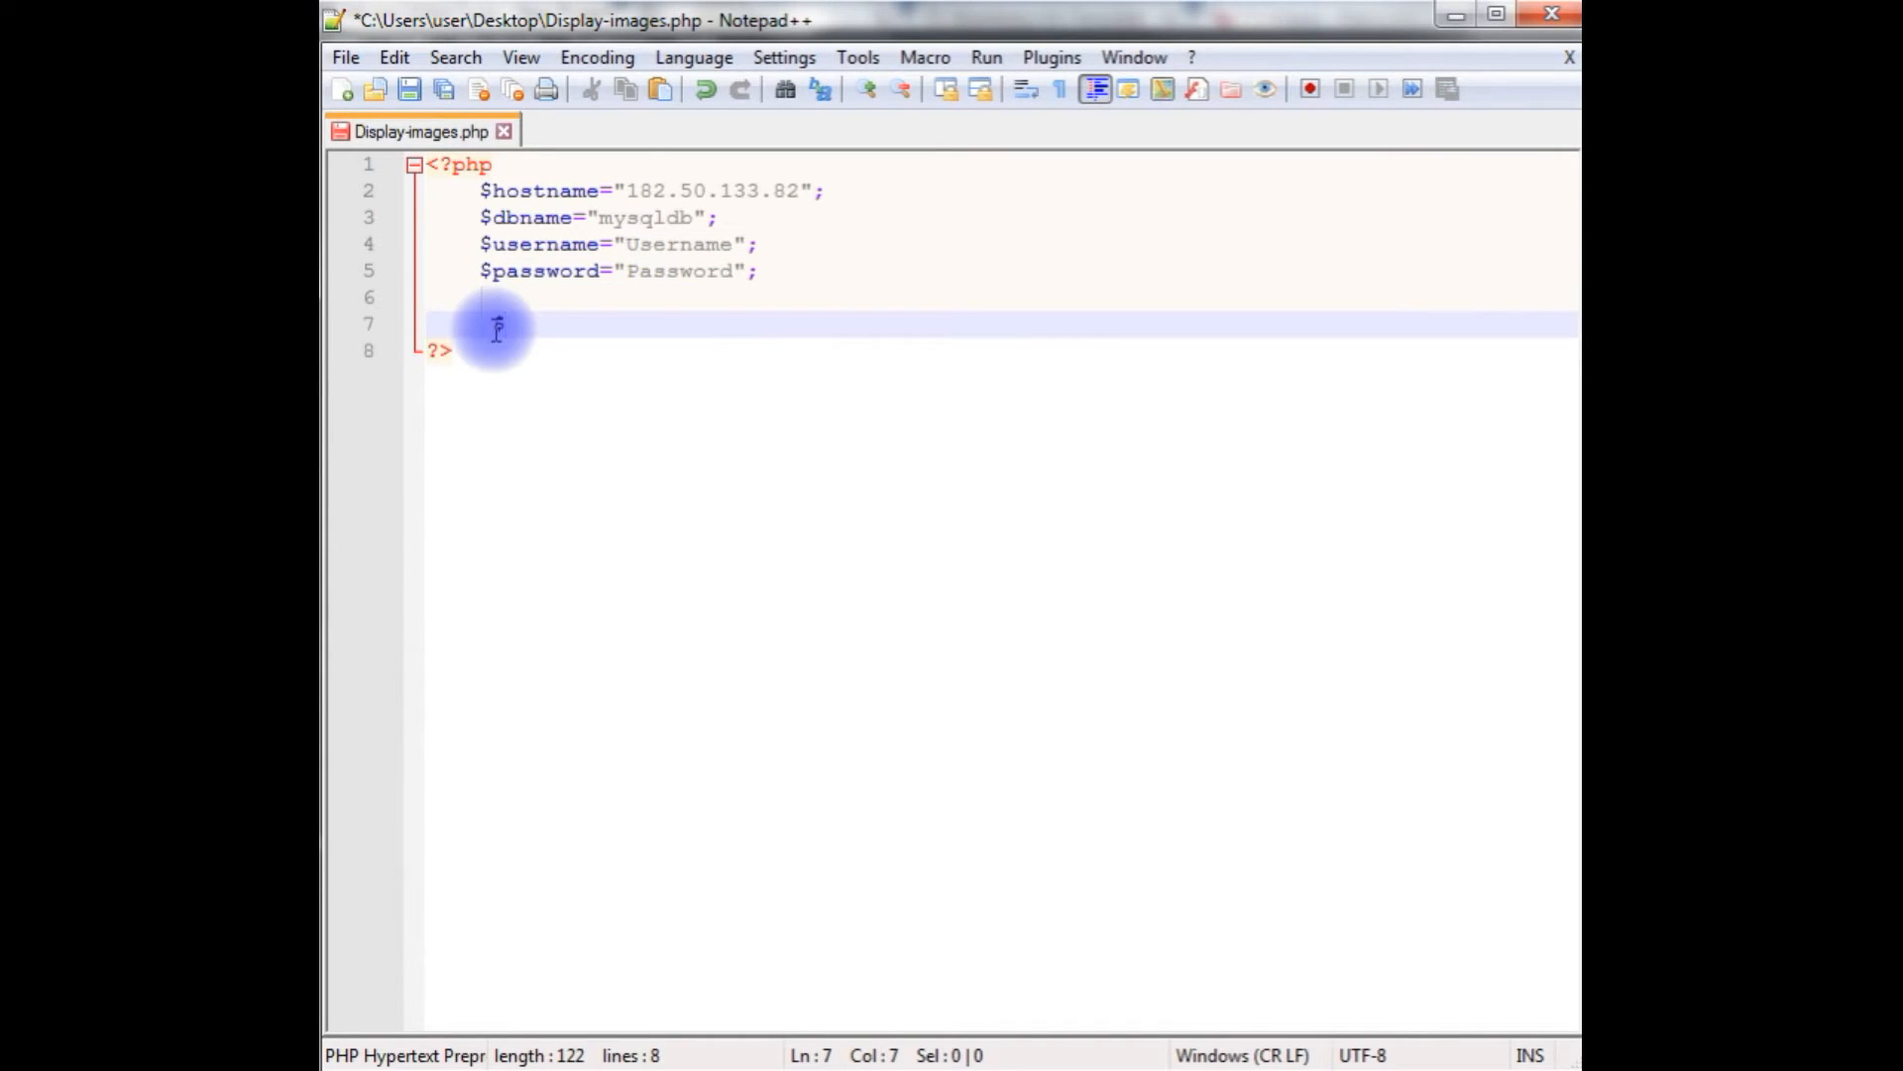
Start $conn = mysqli_connect() passing $hostname and $username
type("$conn =")
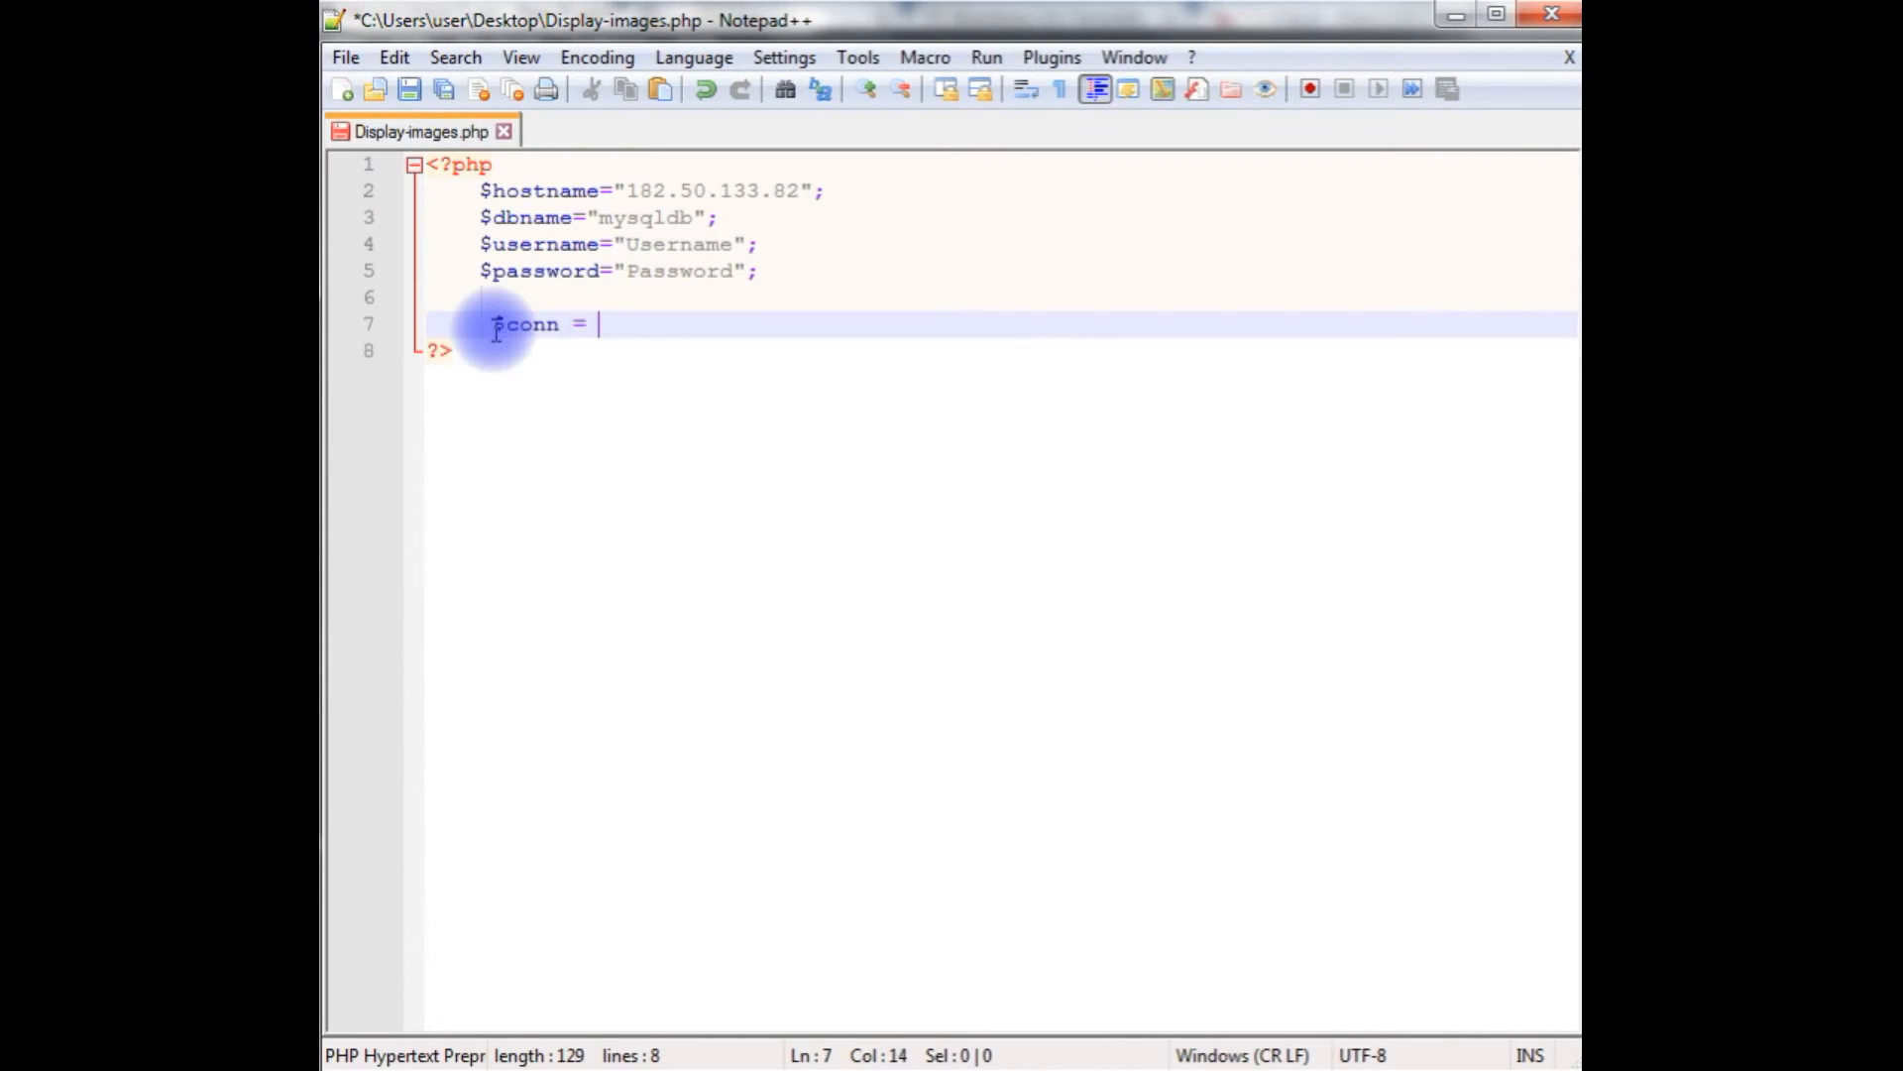
type("mysqli")
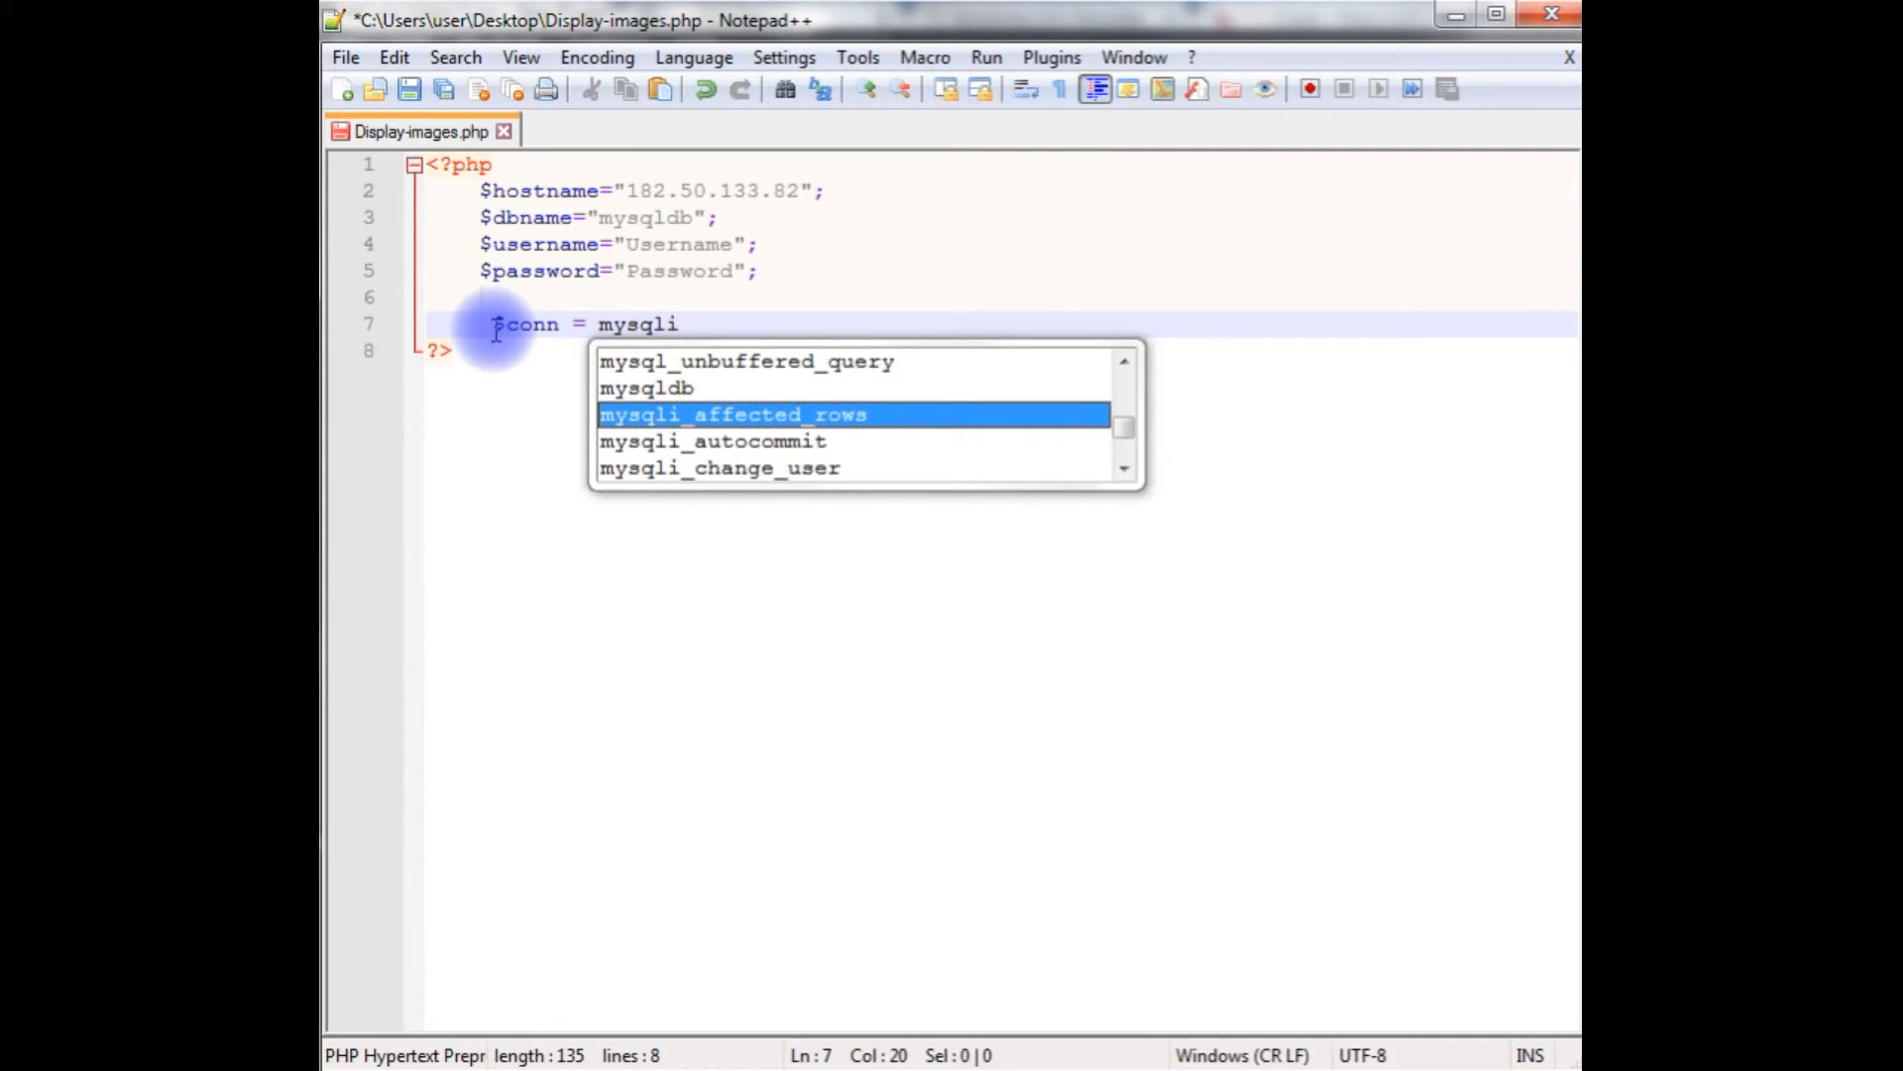
type("_connect(")
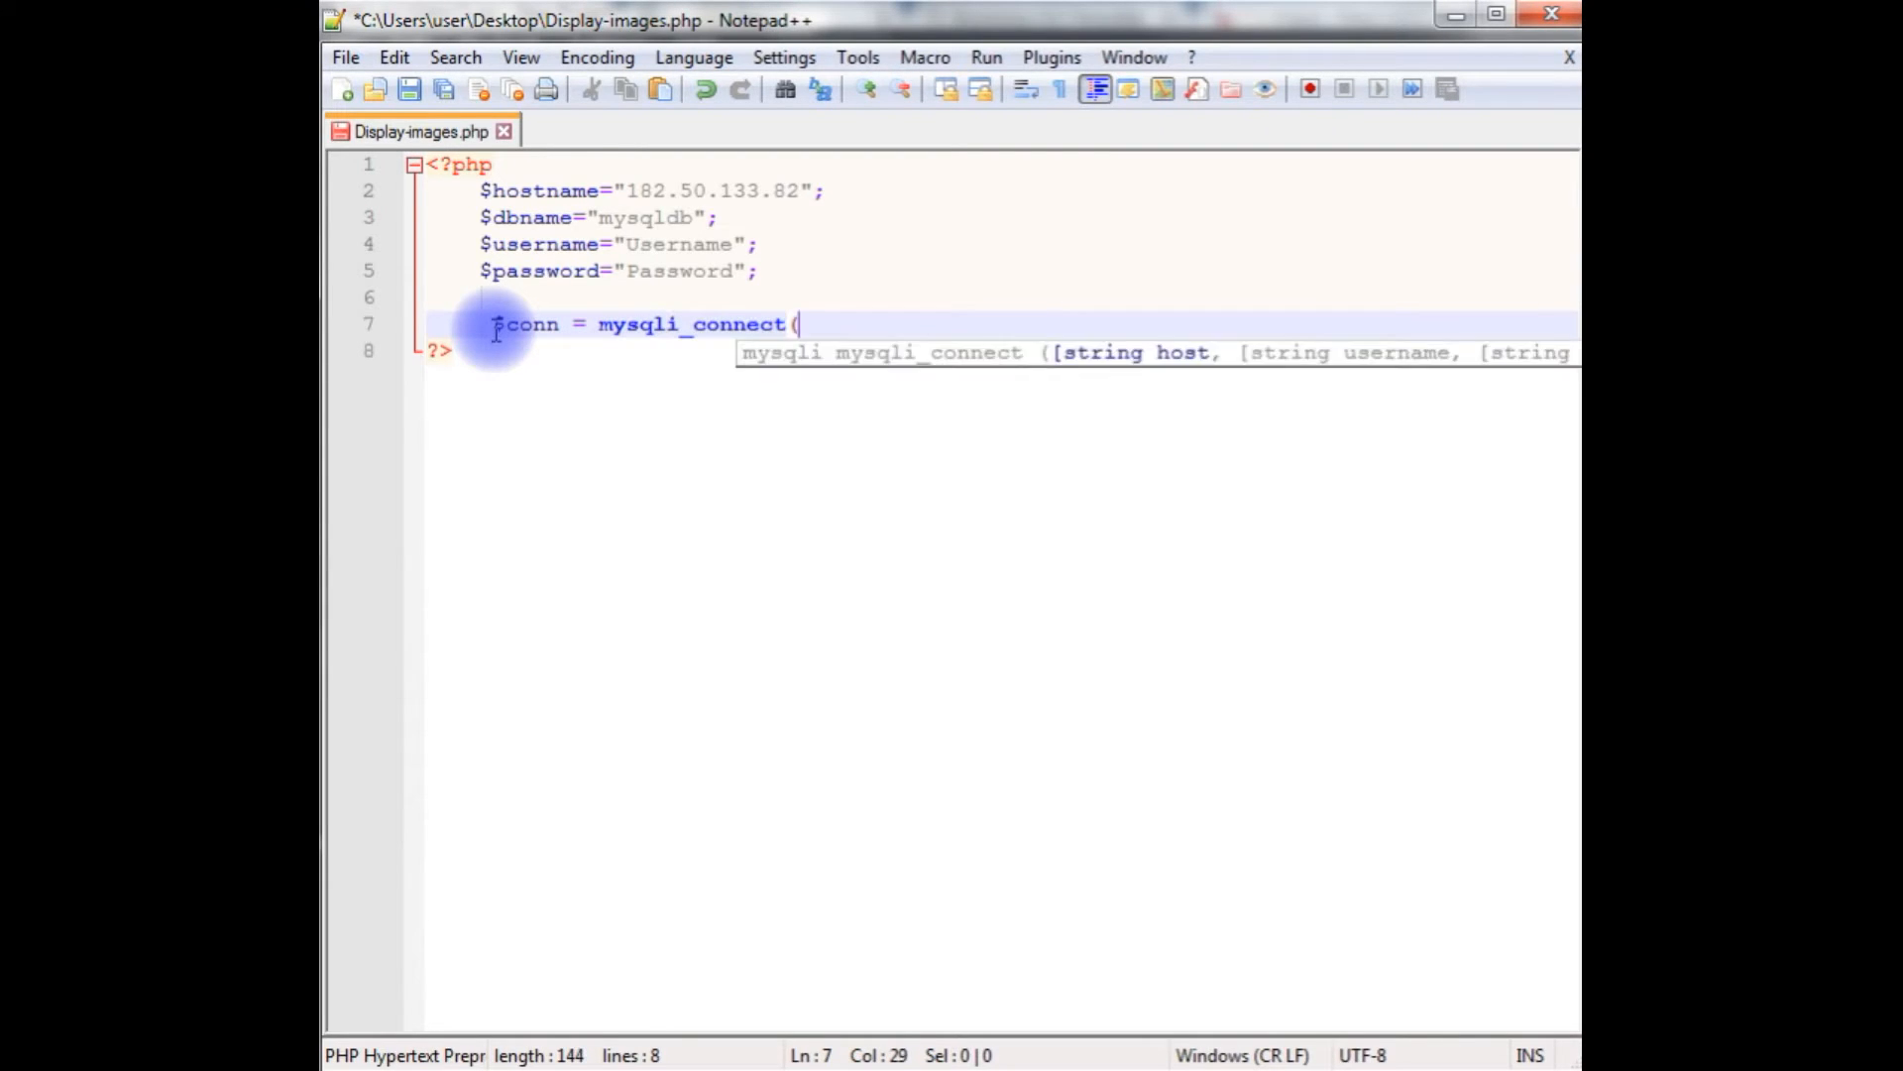
type(")")
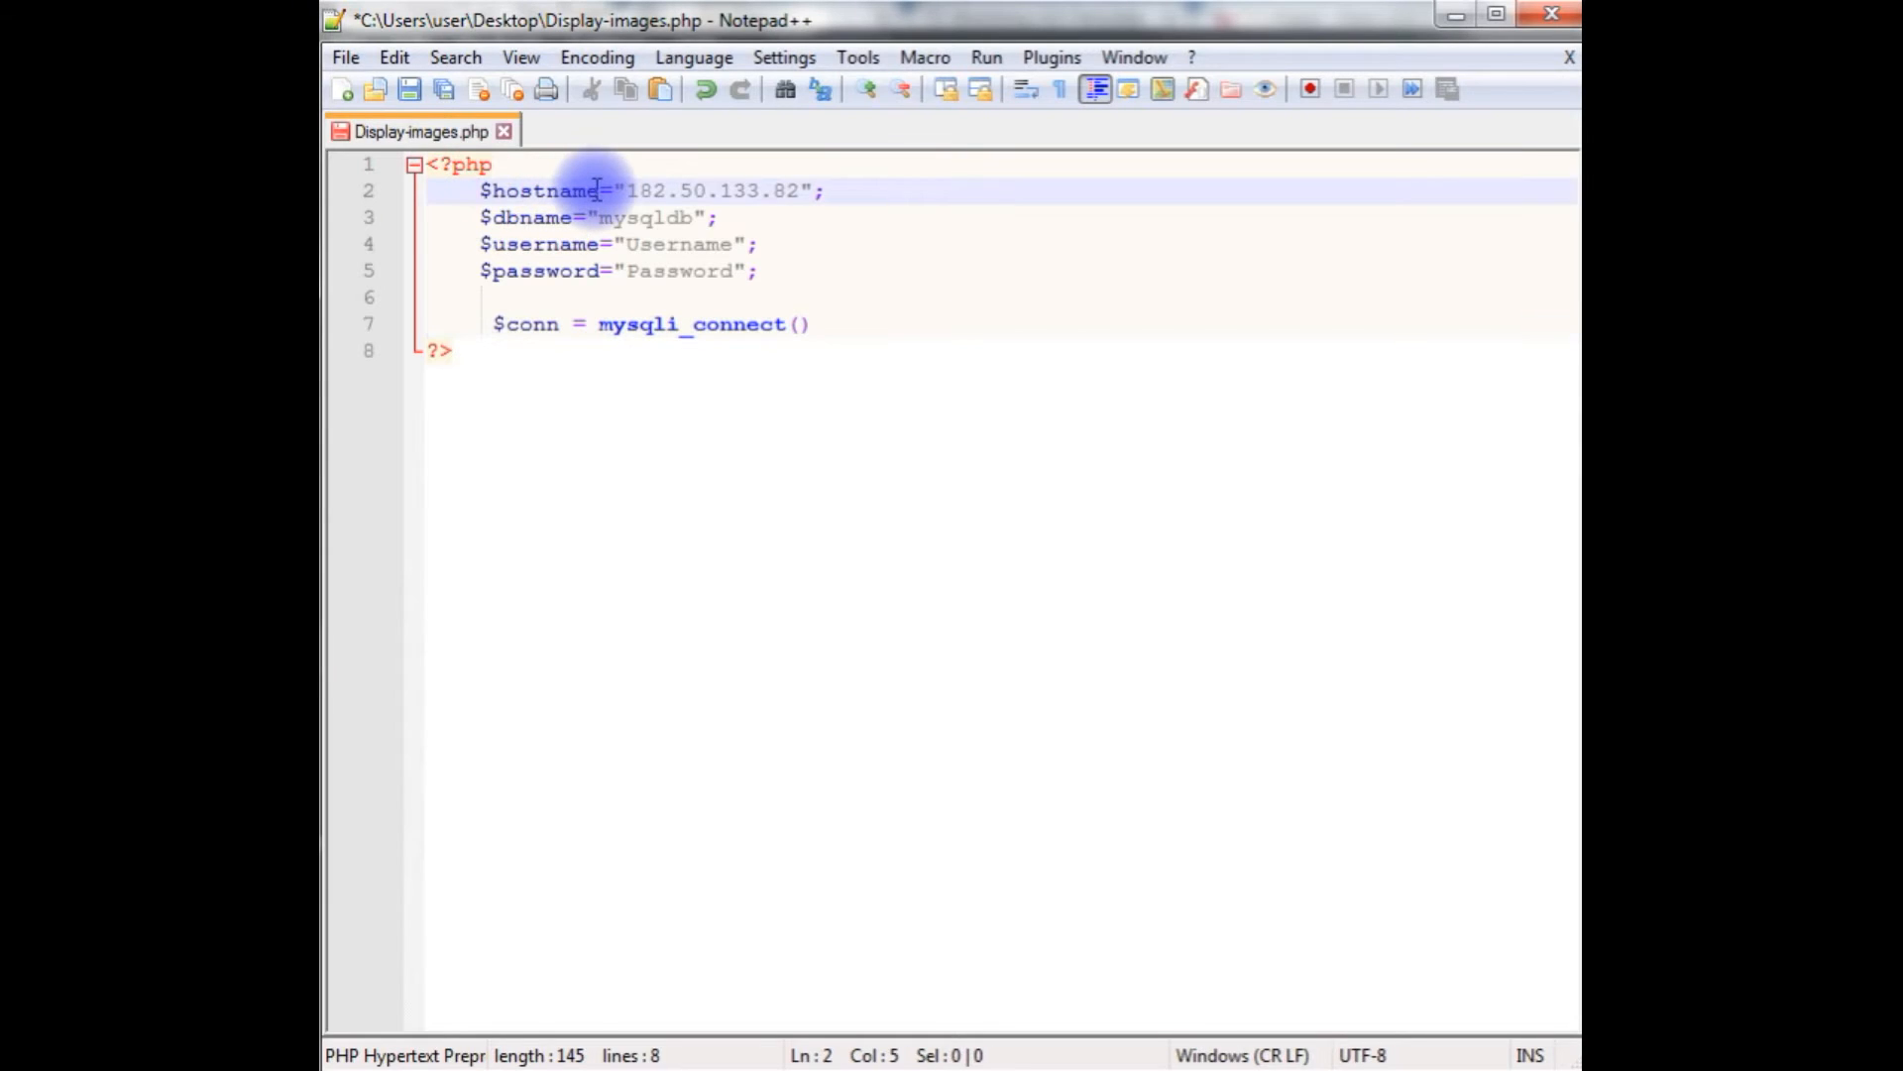
double_click(543, 190)
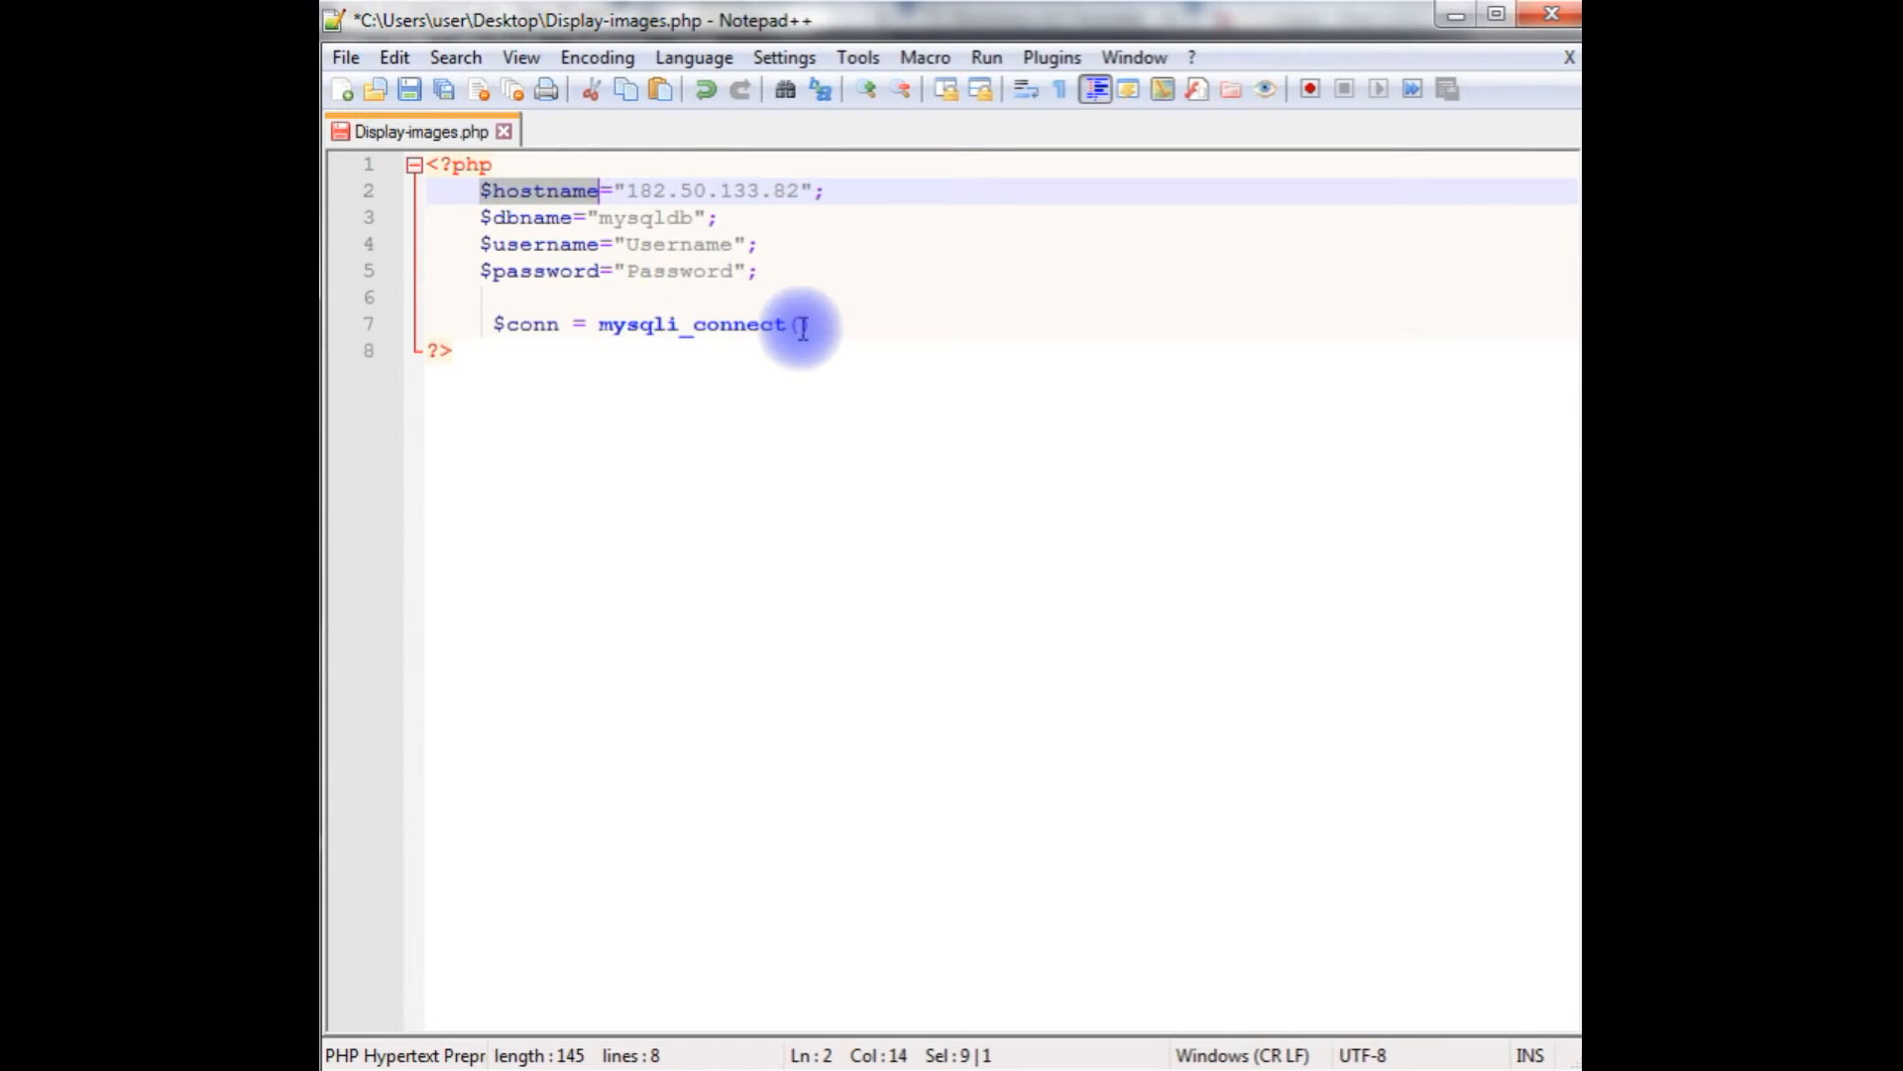
type("$hostname,")
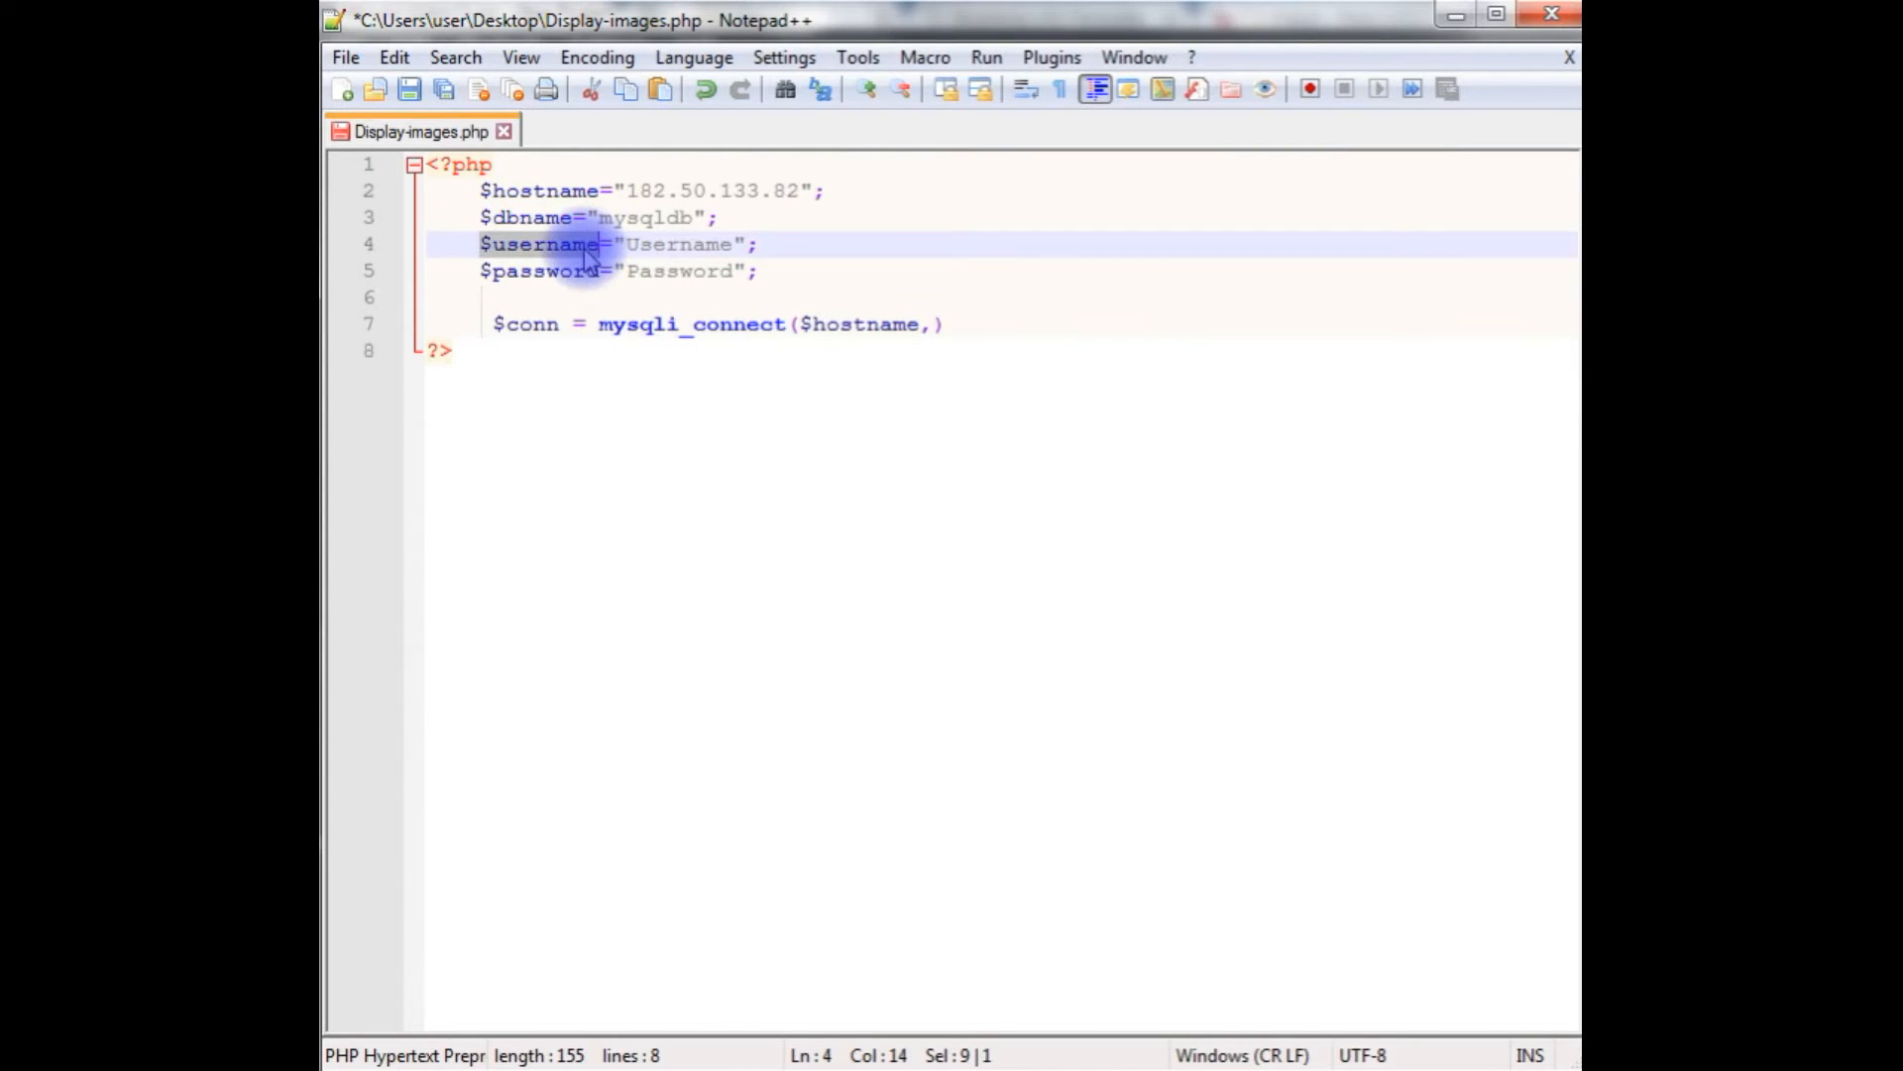
type("$username")
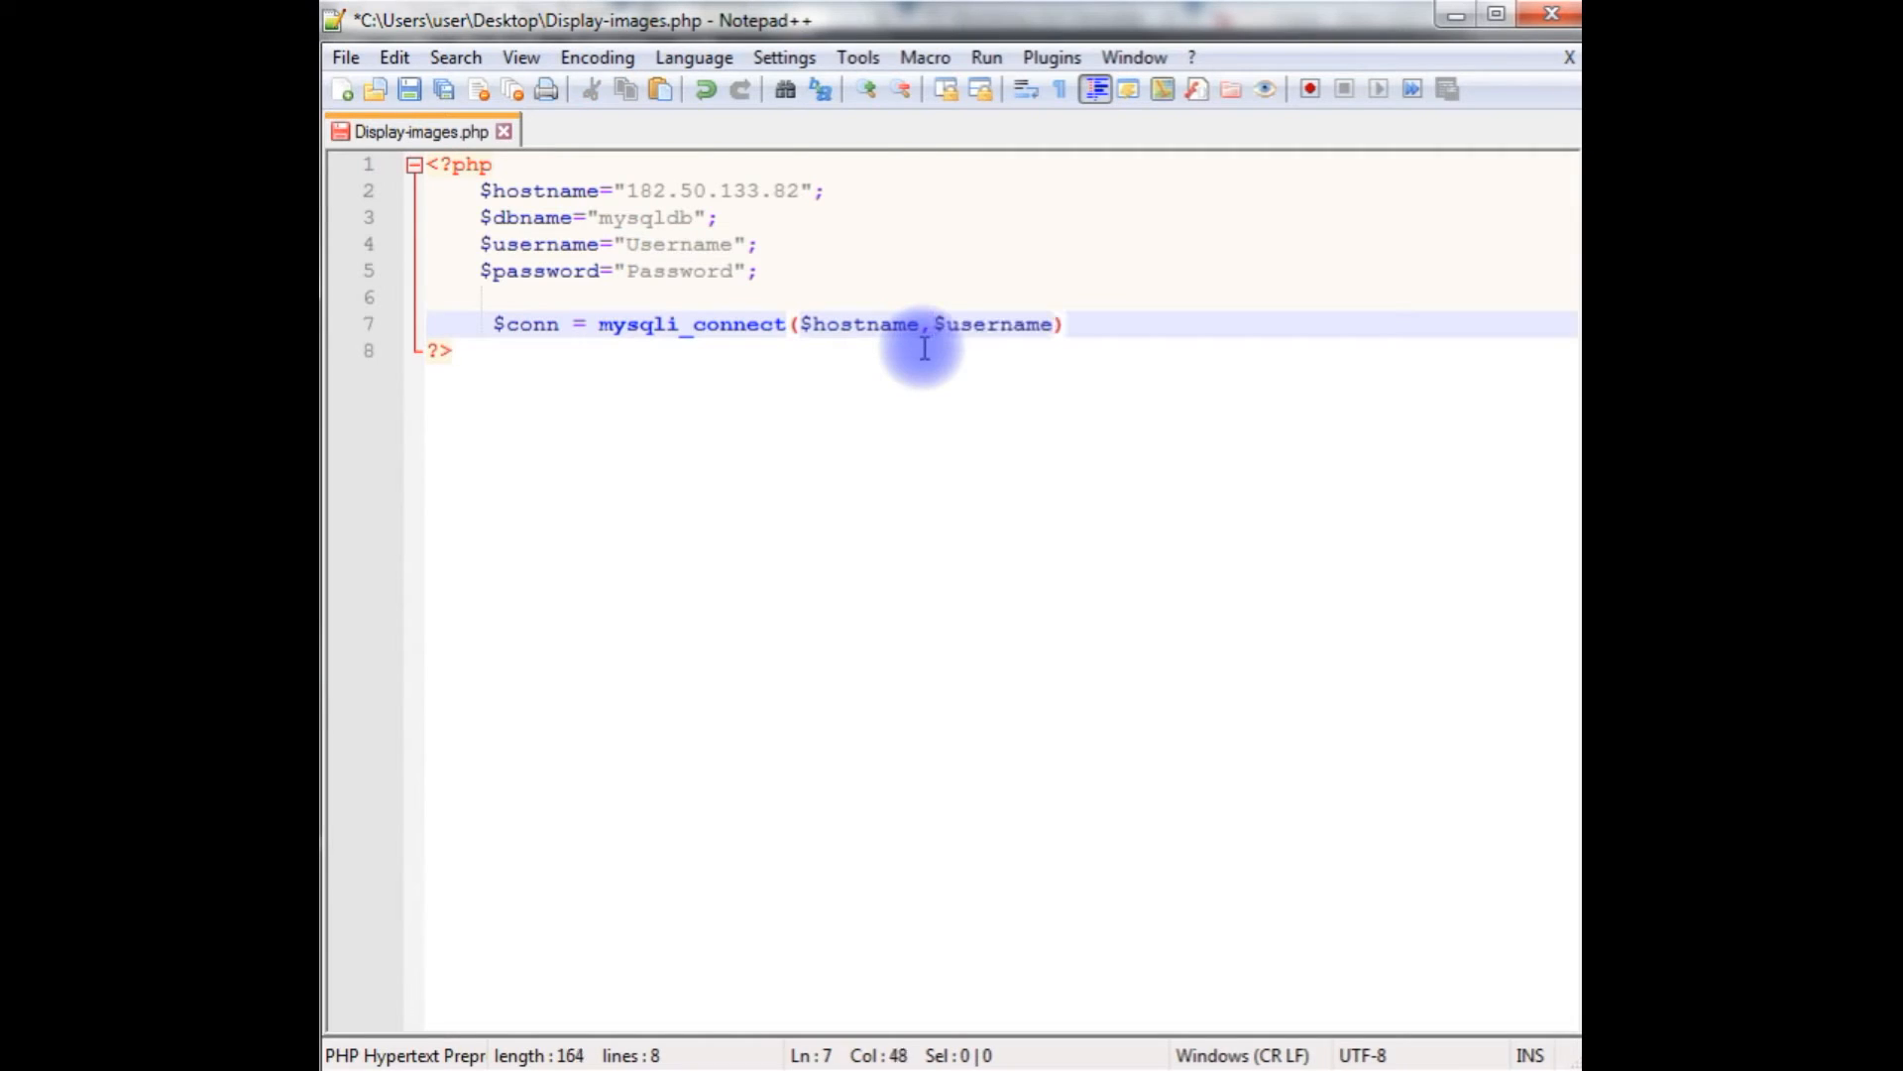
type(",")
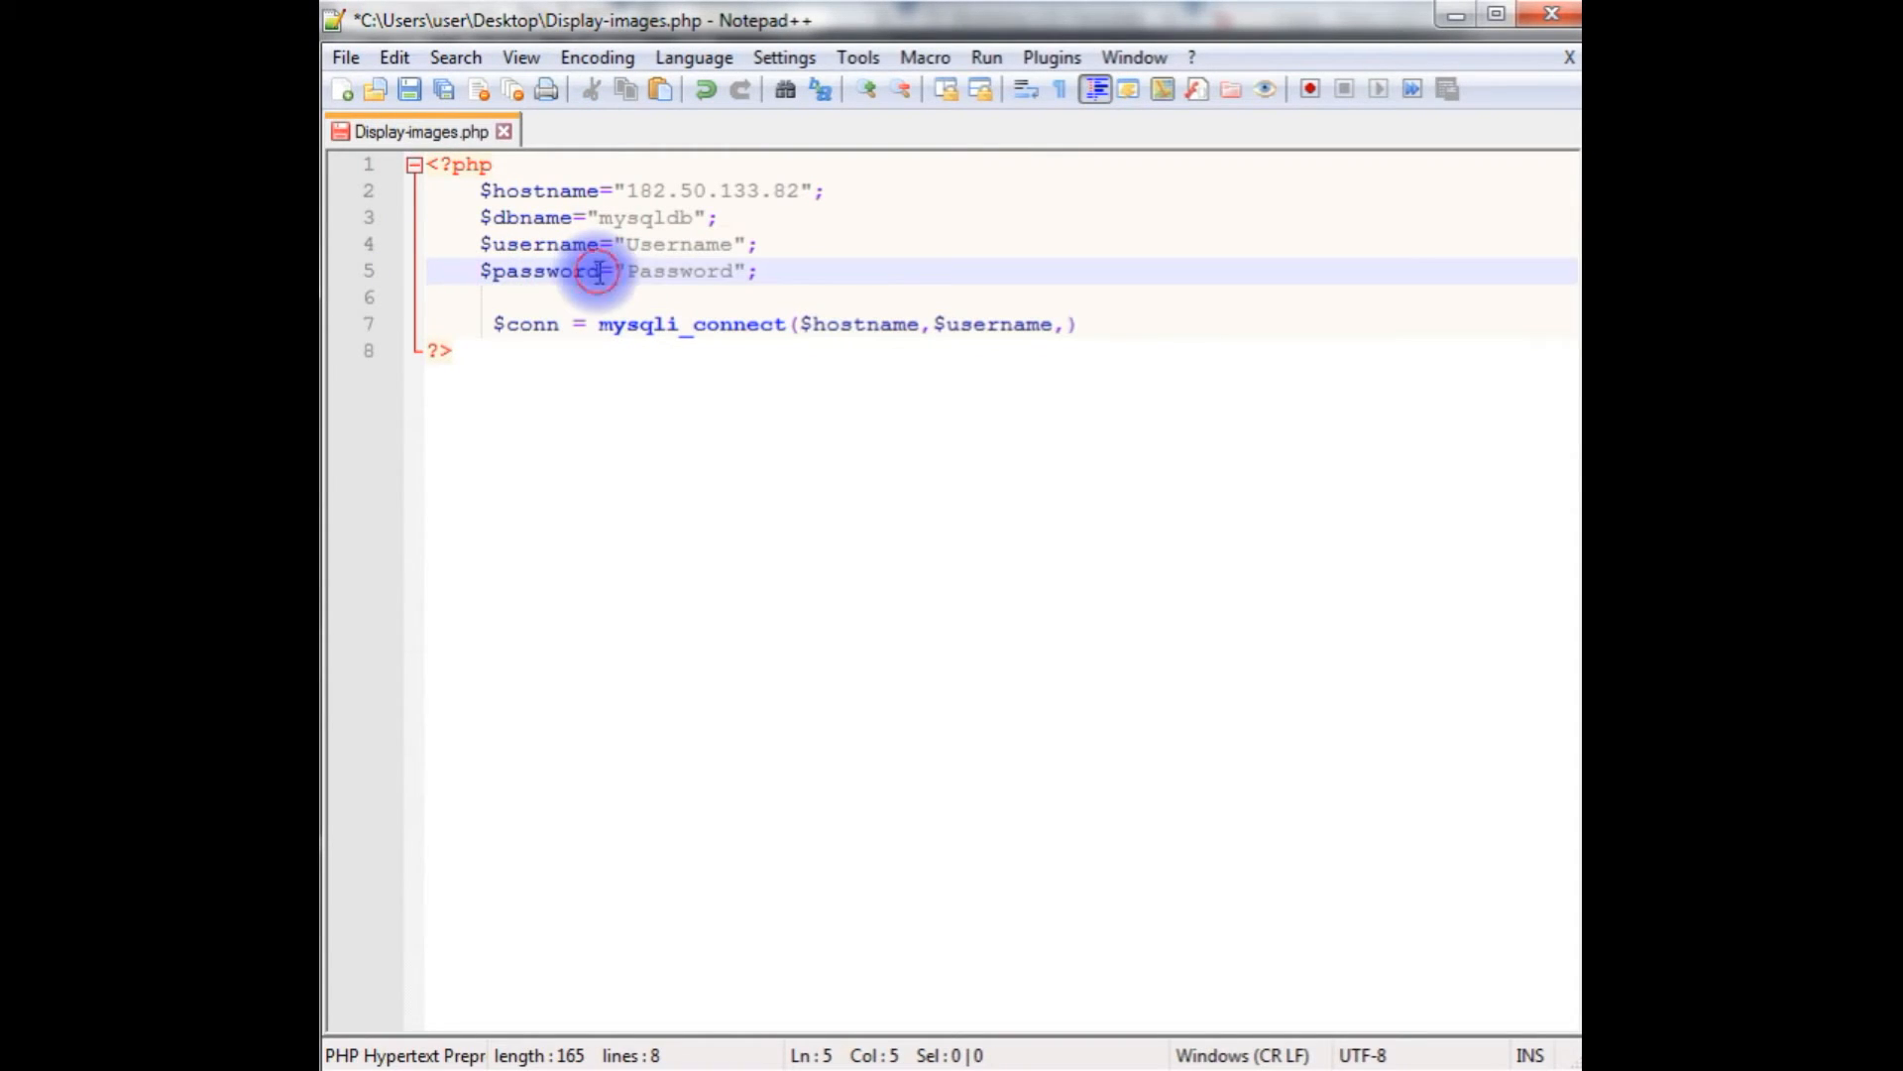
Finish mysqli_connect with $password and $dbname, then begin $sql ="";
left_click(1063, 323)
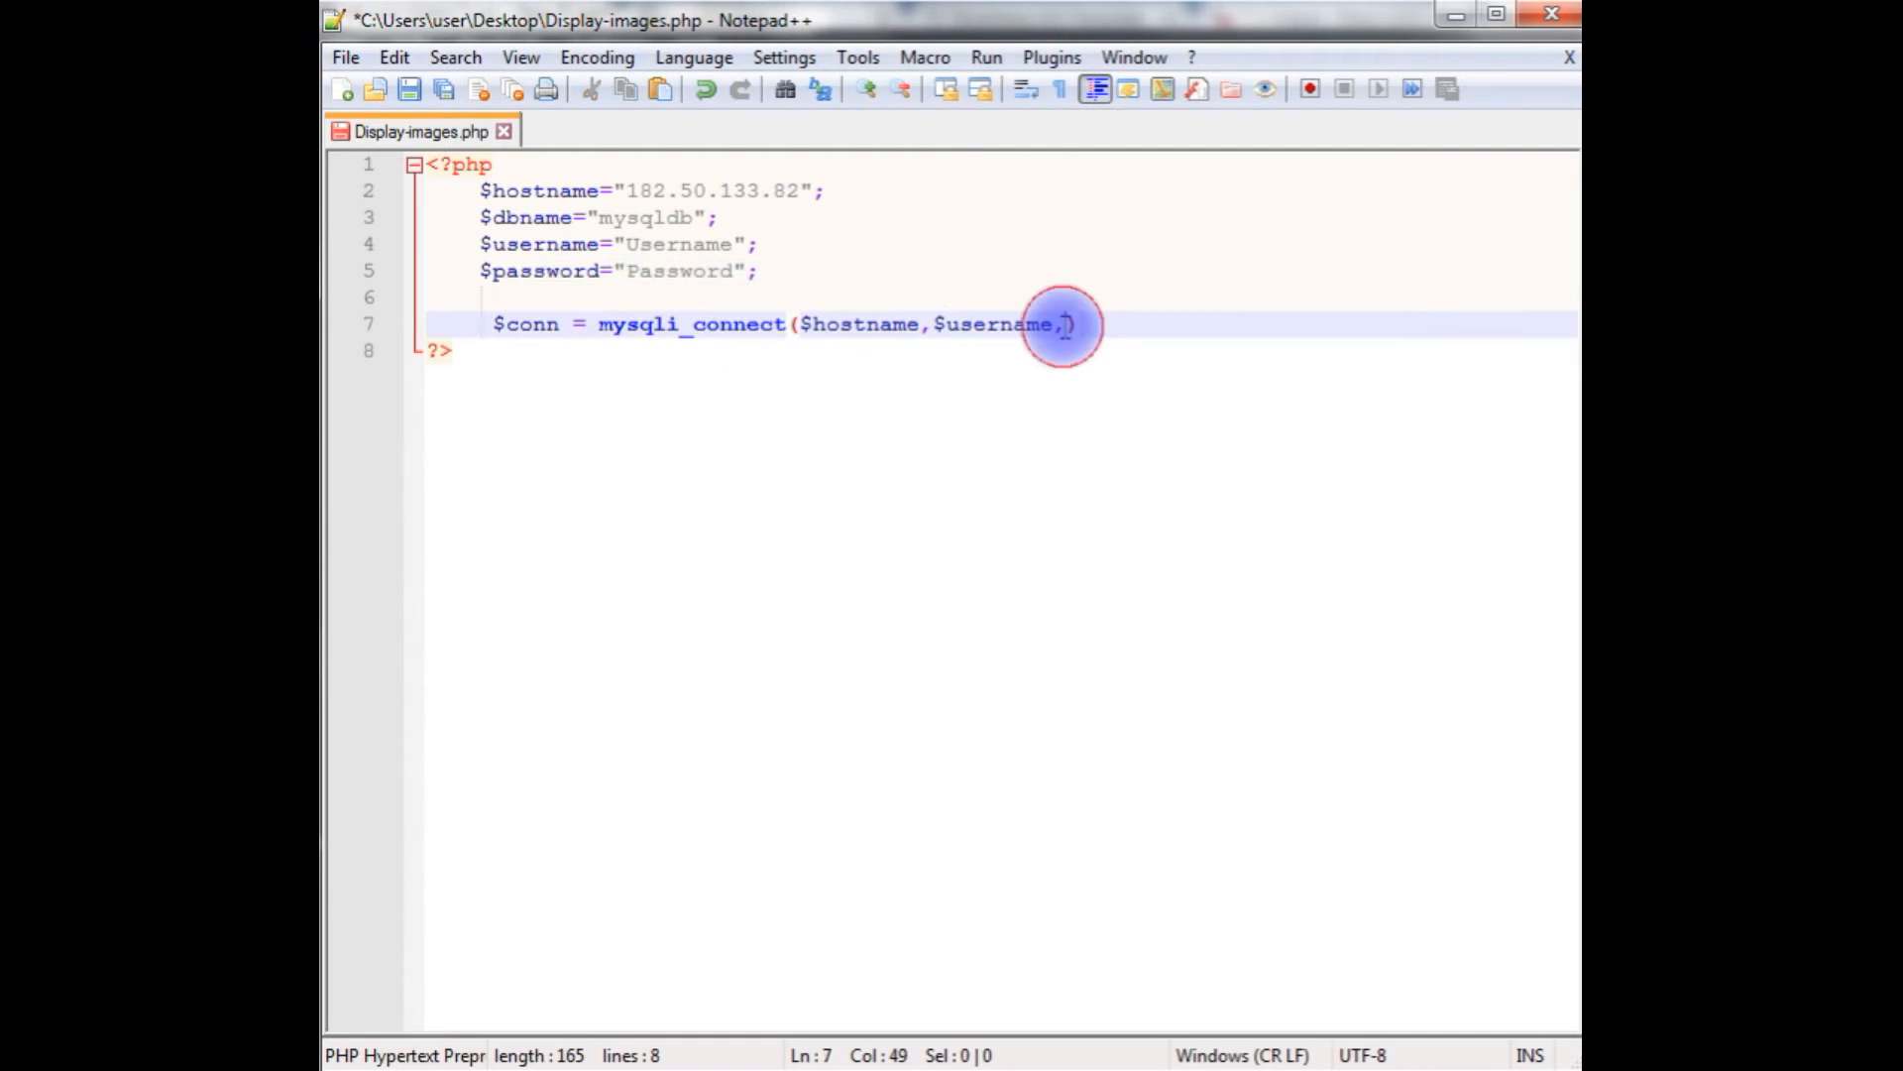
type("$password,$")
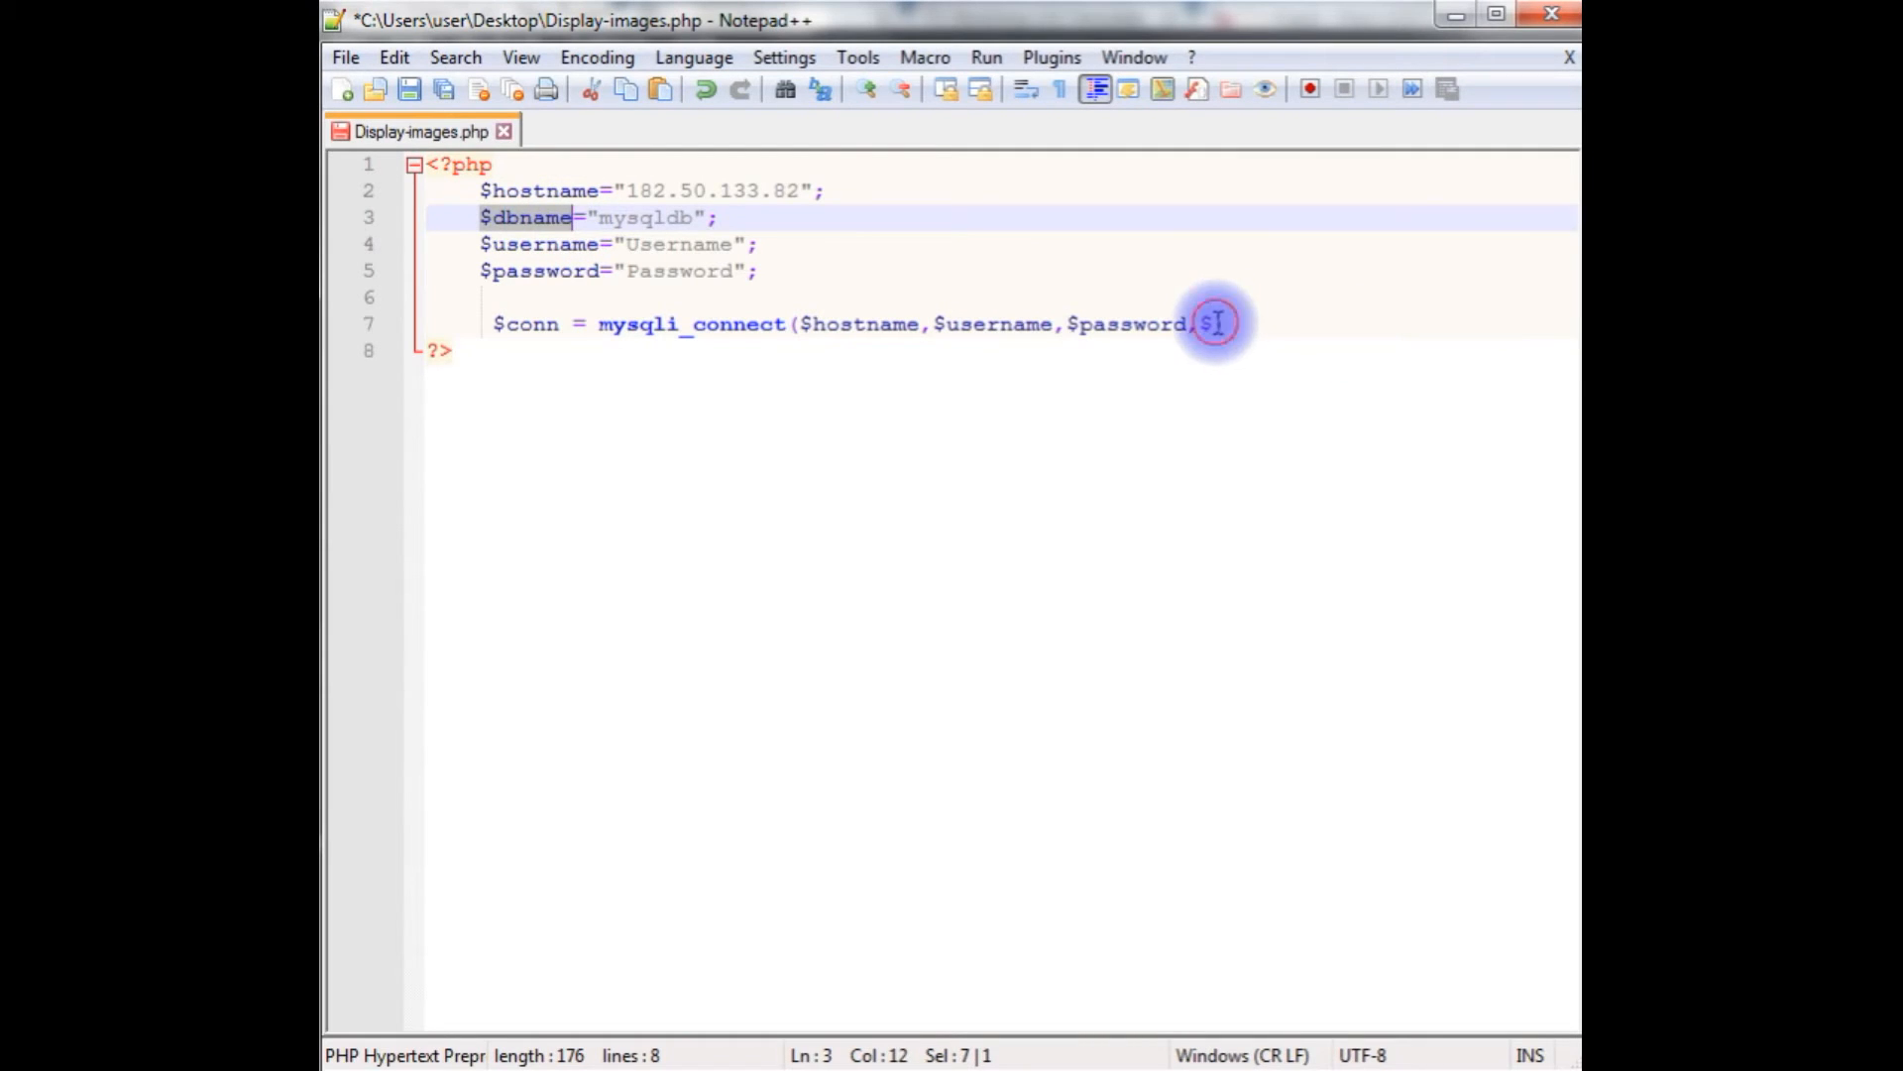
type("$dbname")
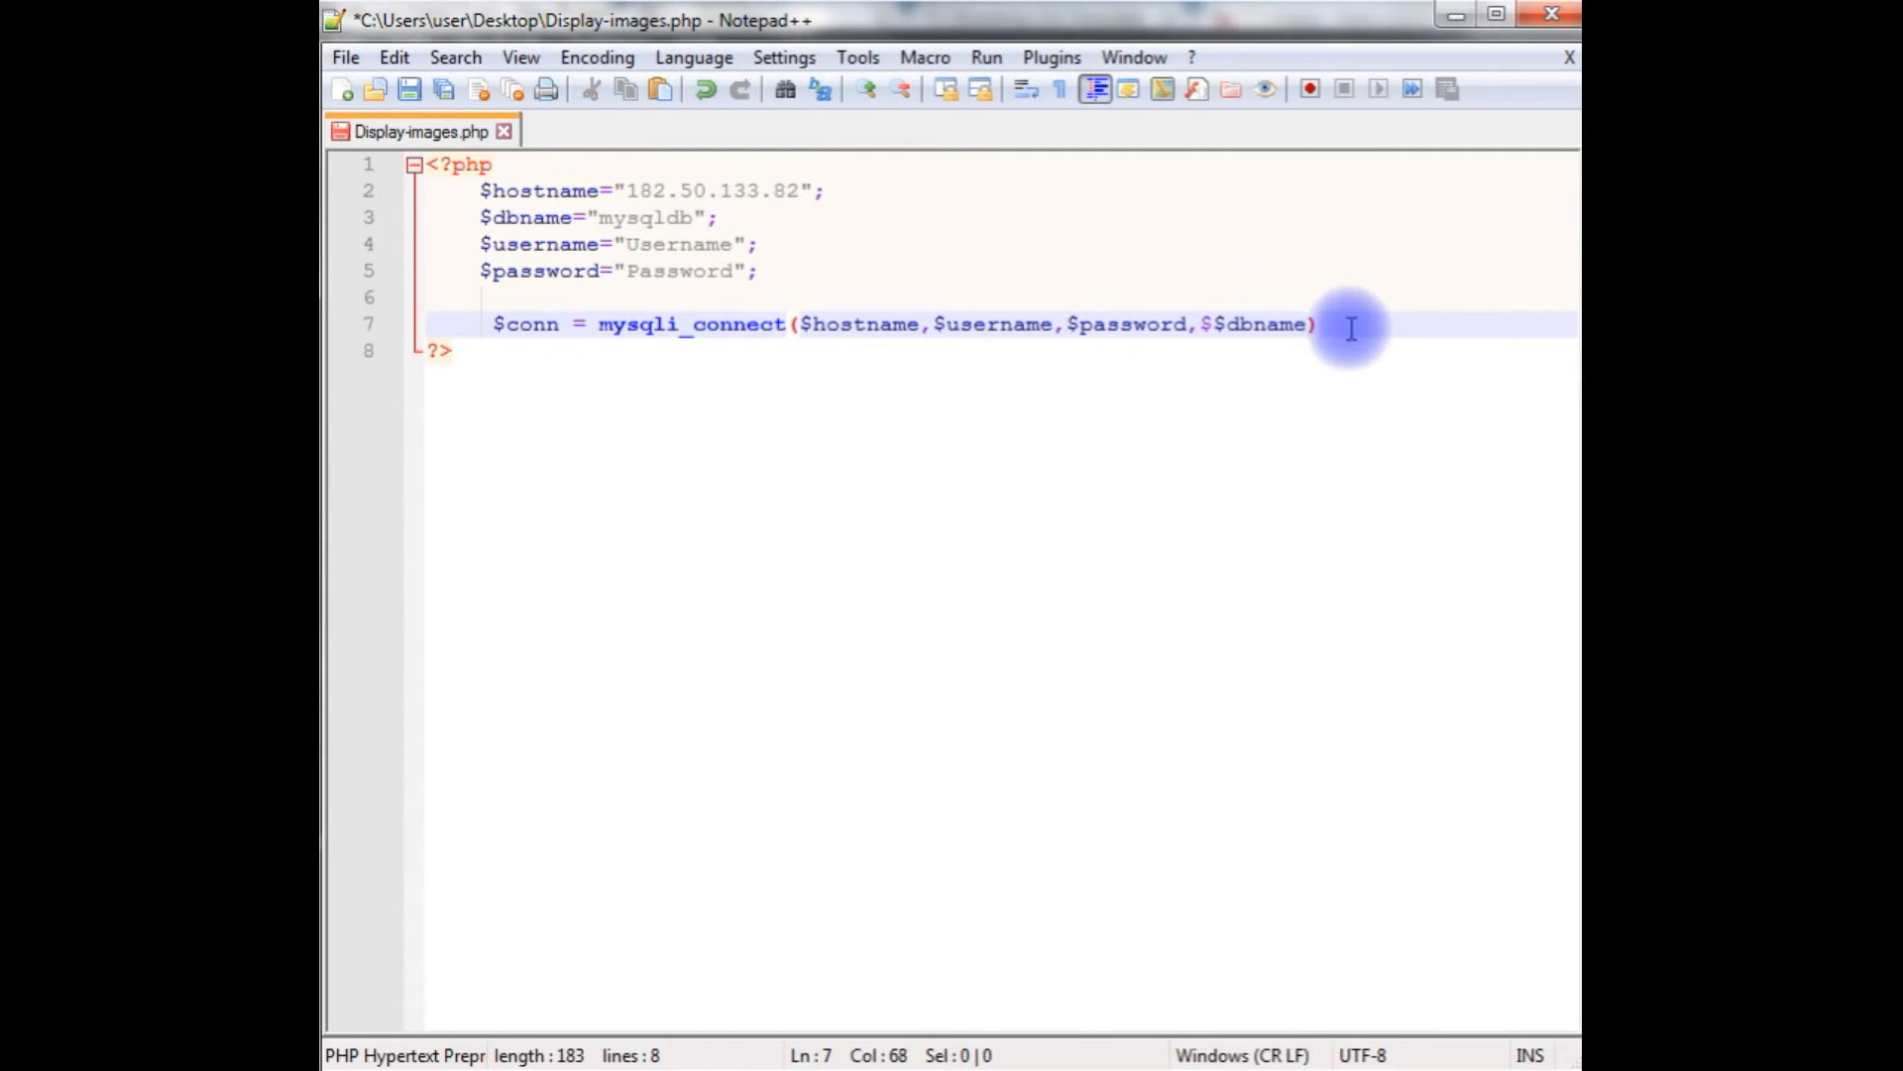
type(");")
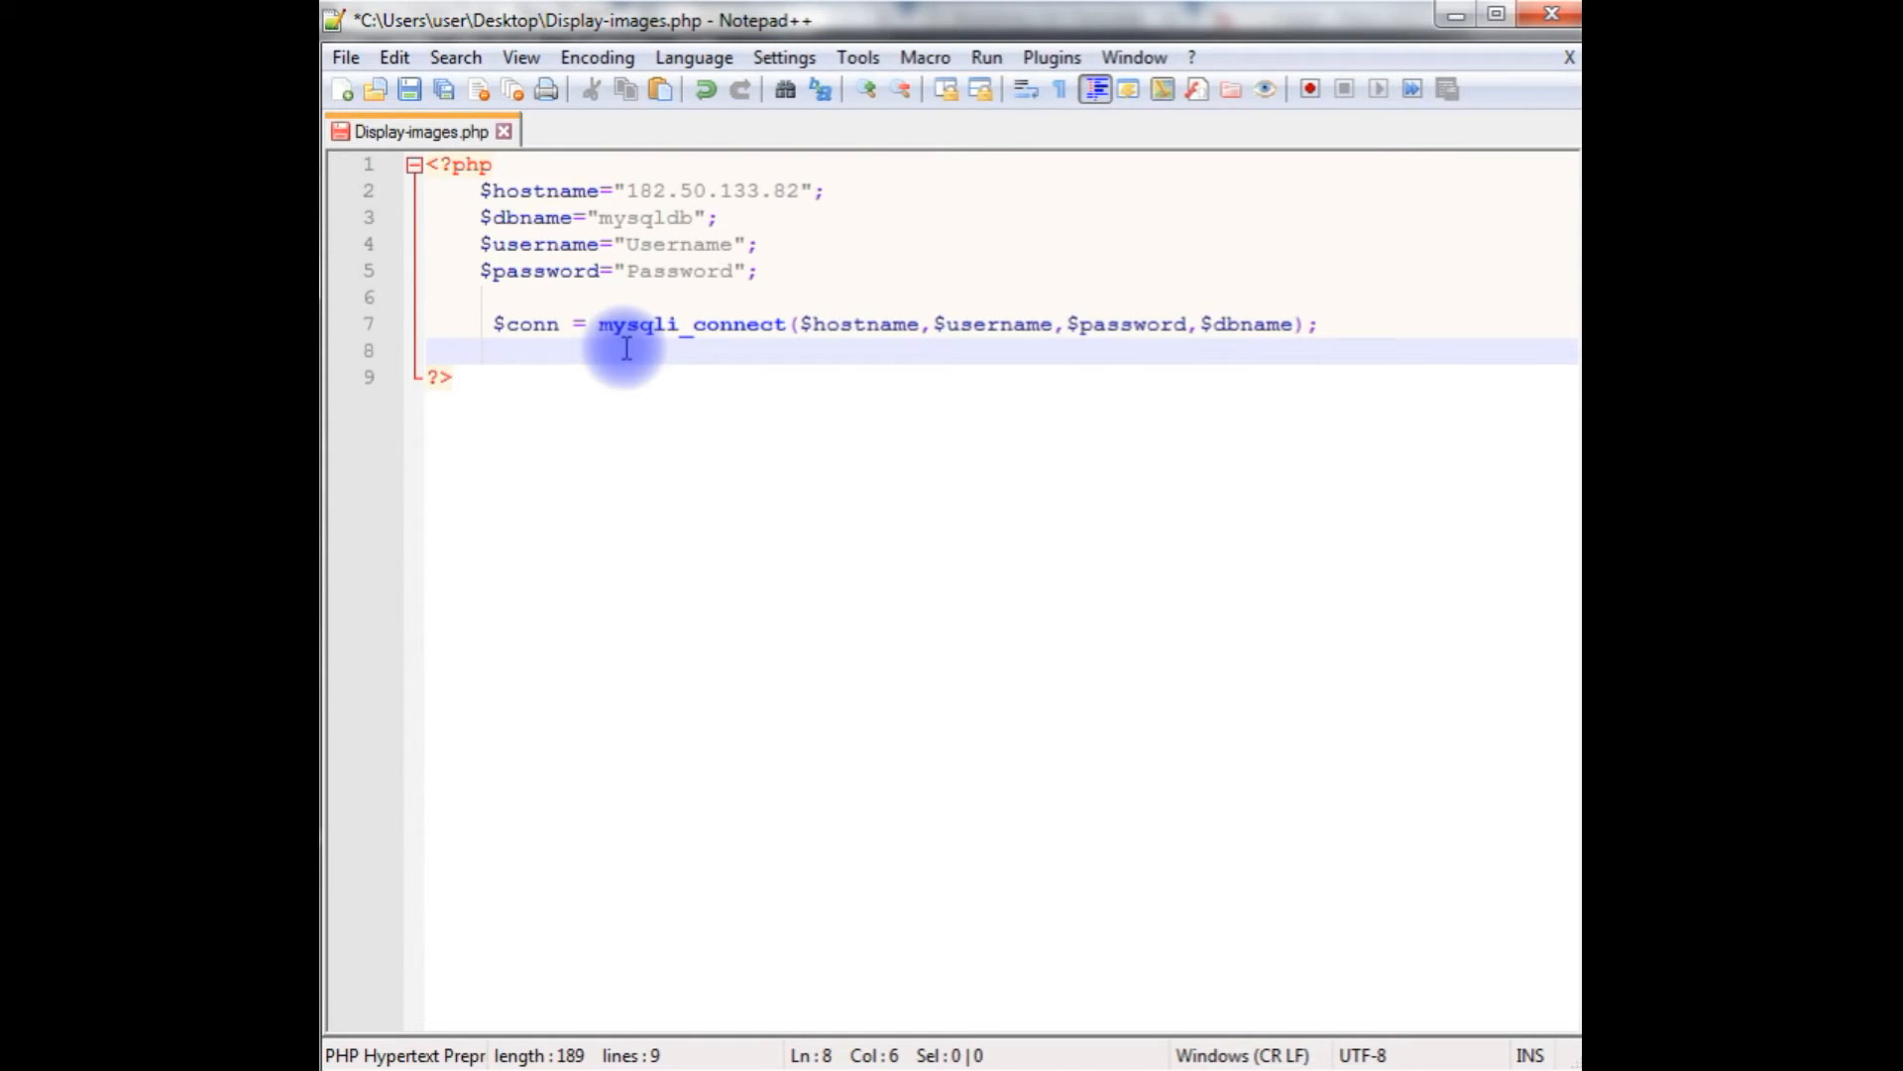
type("$sql =")
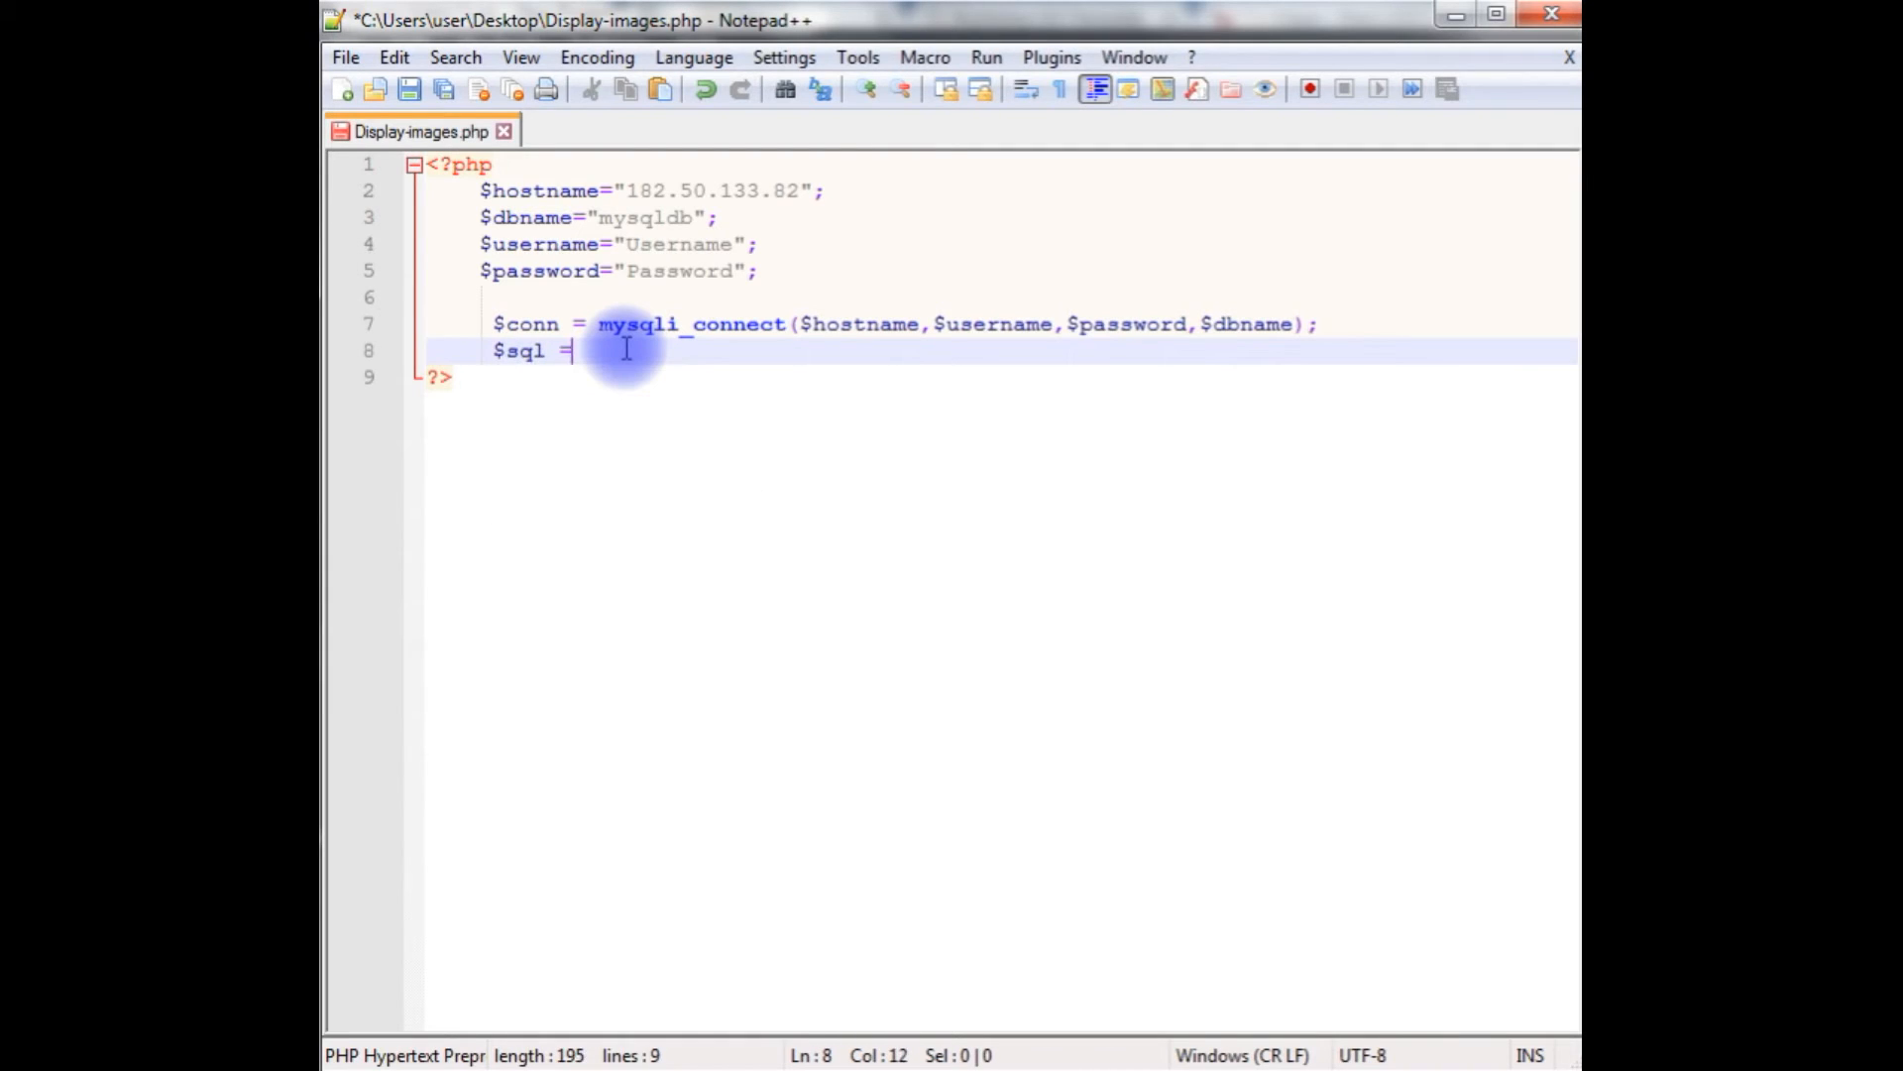
type("=\"\";")
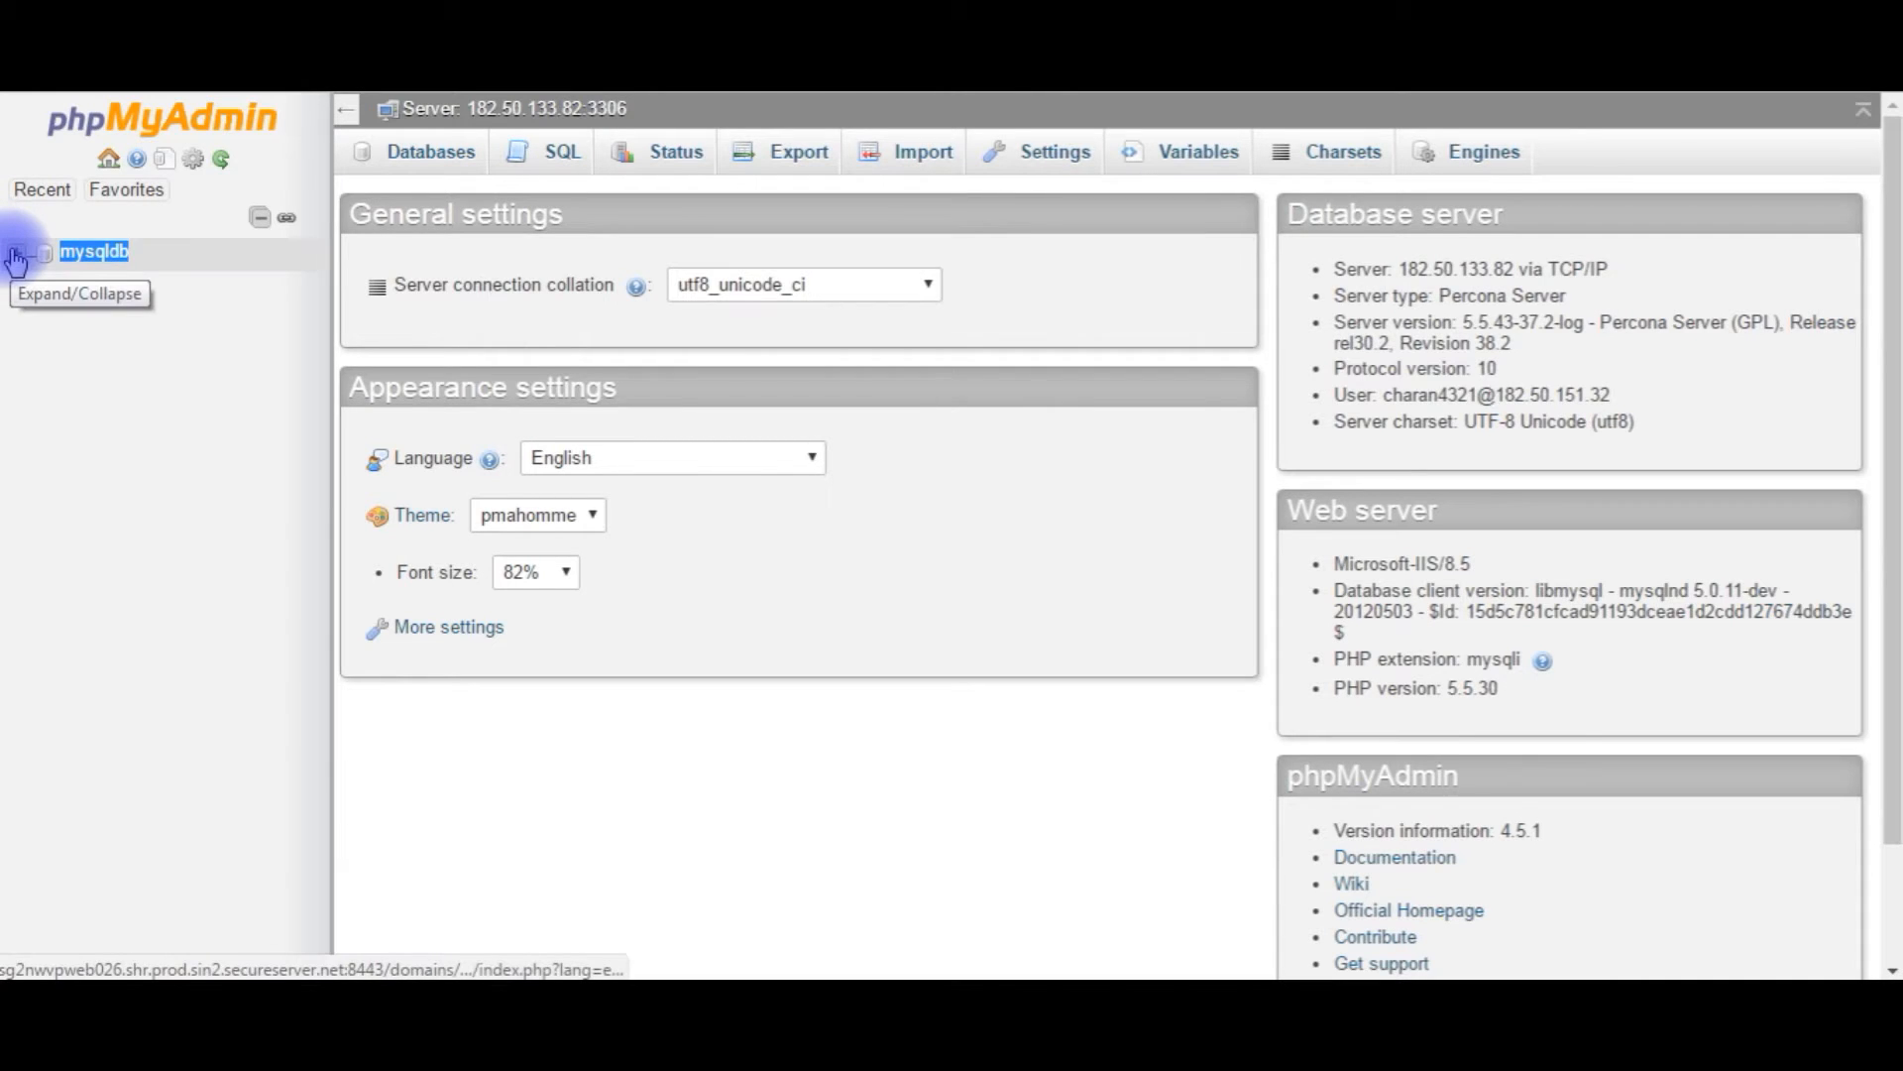
Expand mysqldb and browse the rows of the saveimages table
left_click(15, 252)
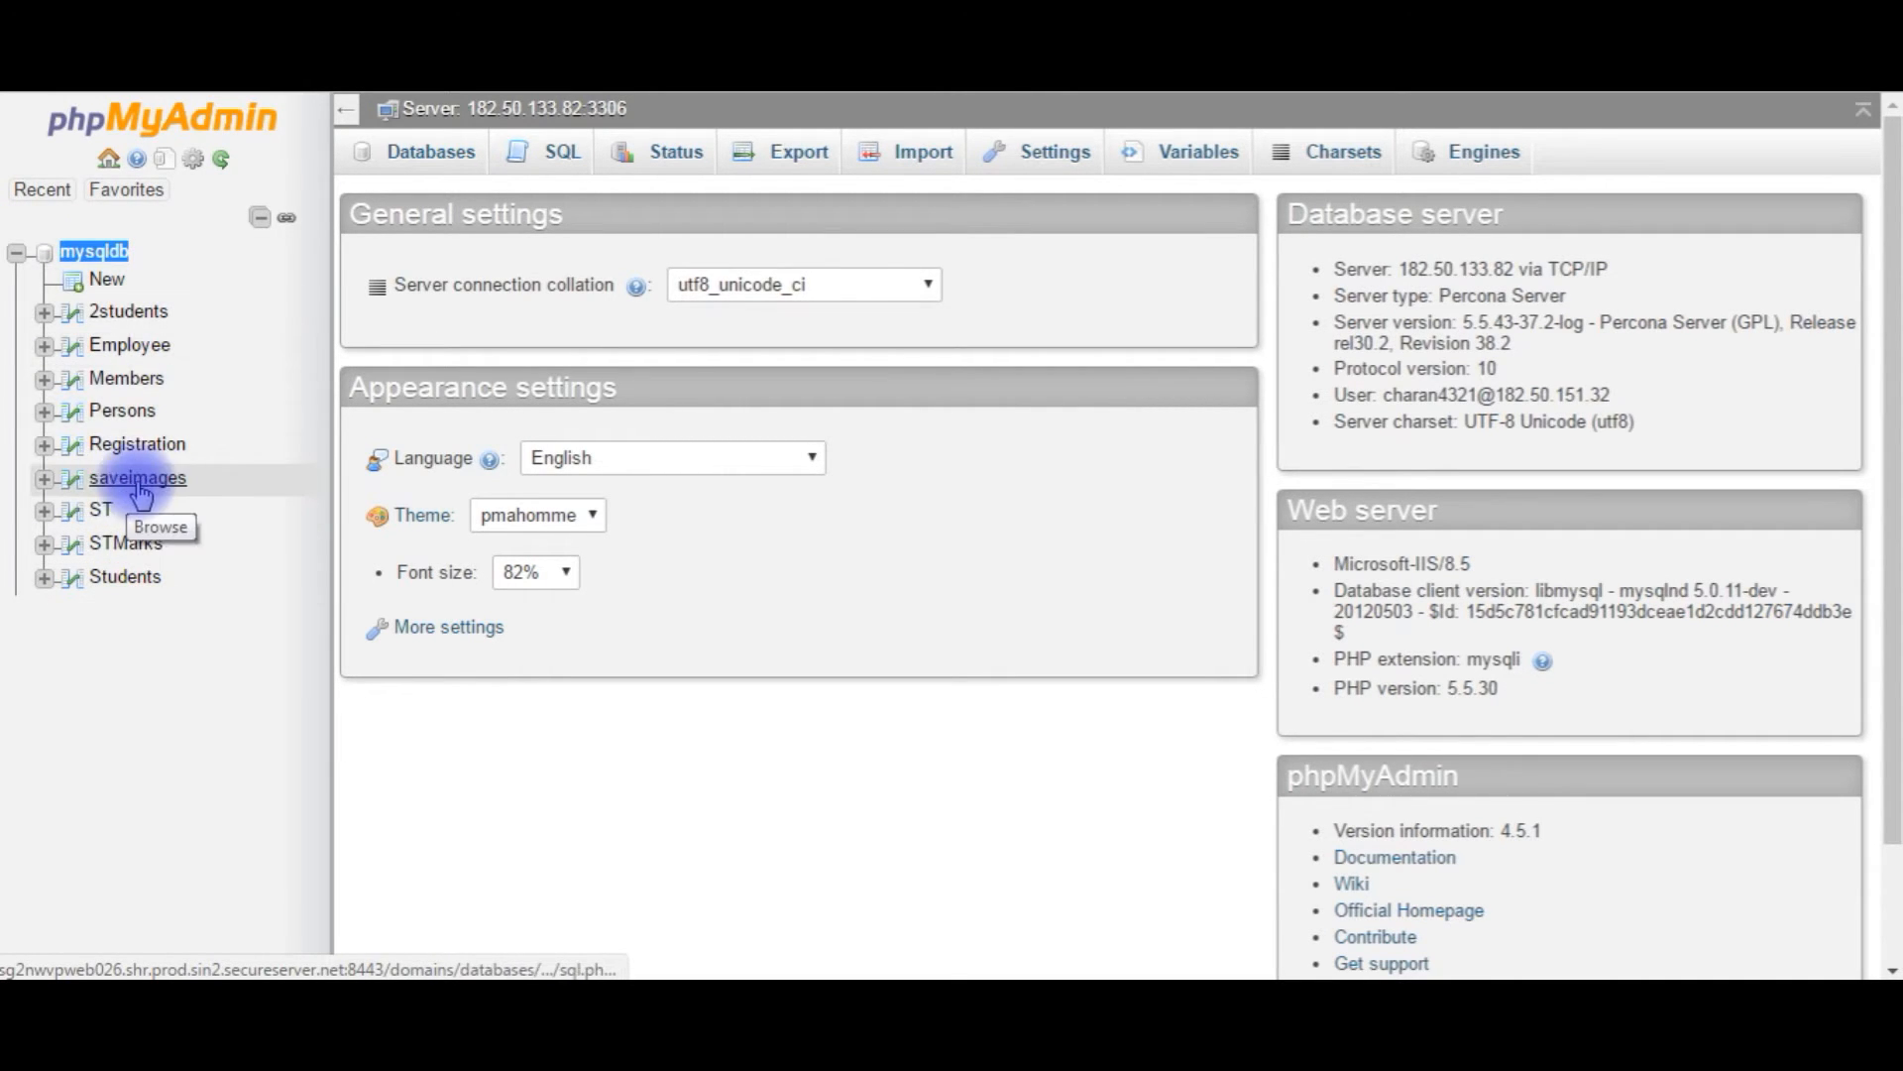
left_click(136, 478)
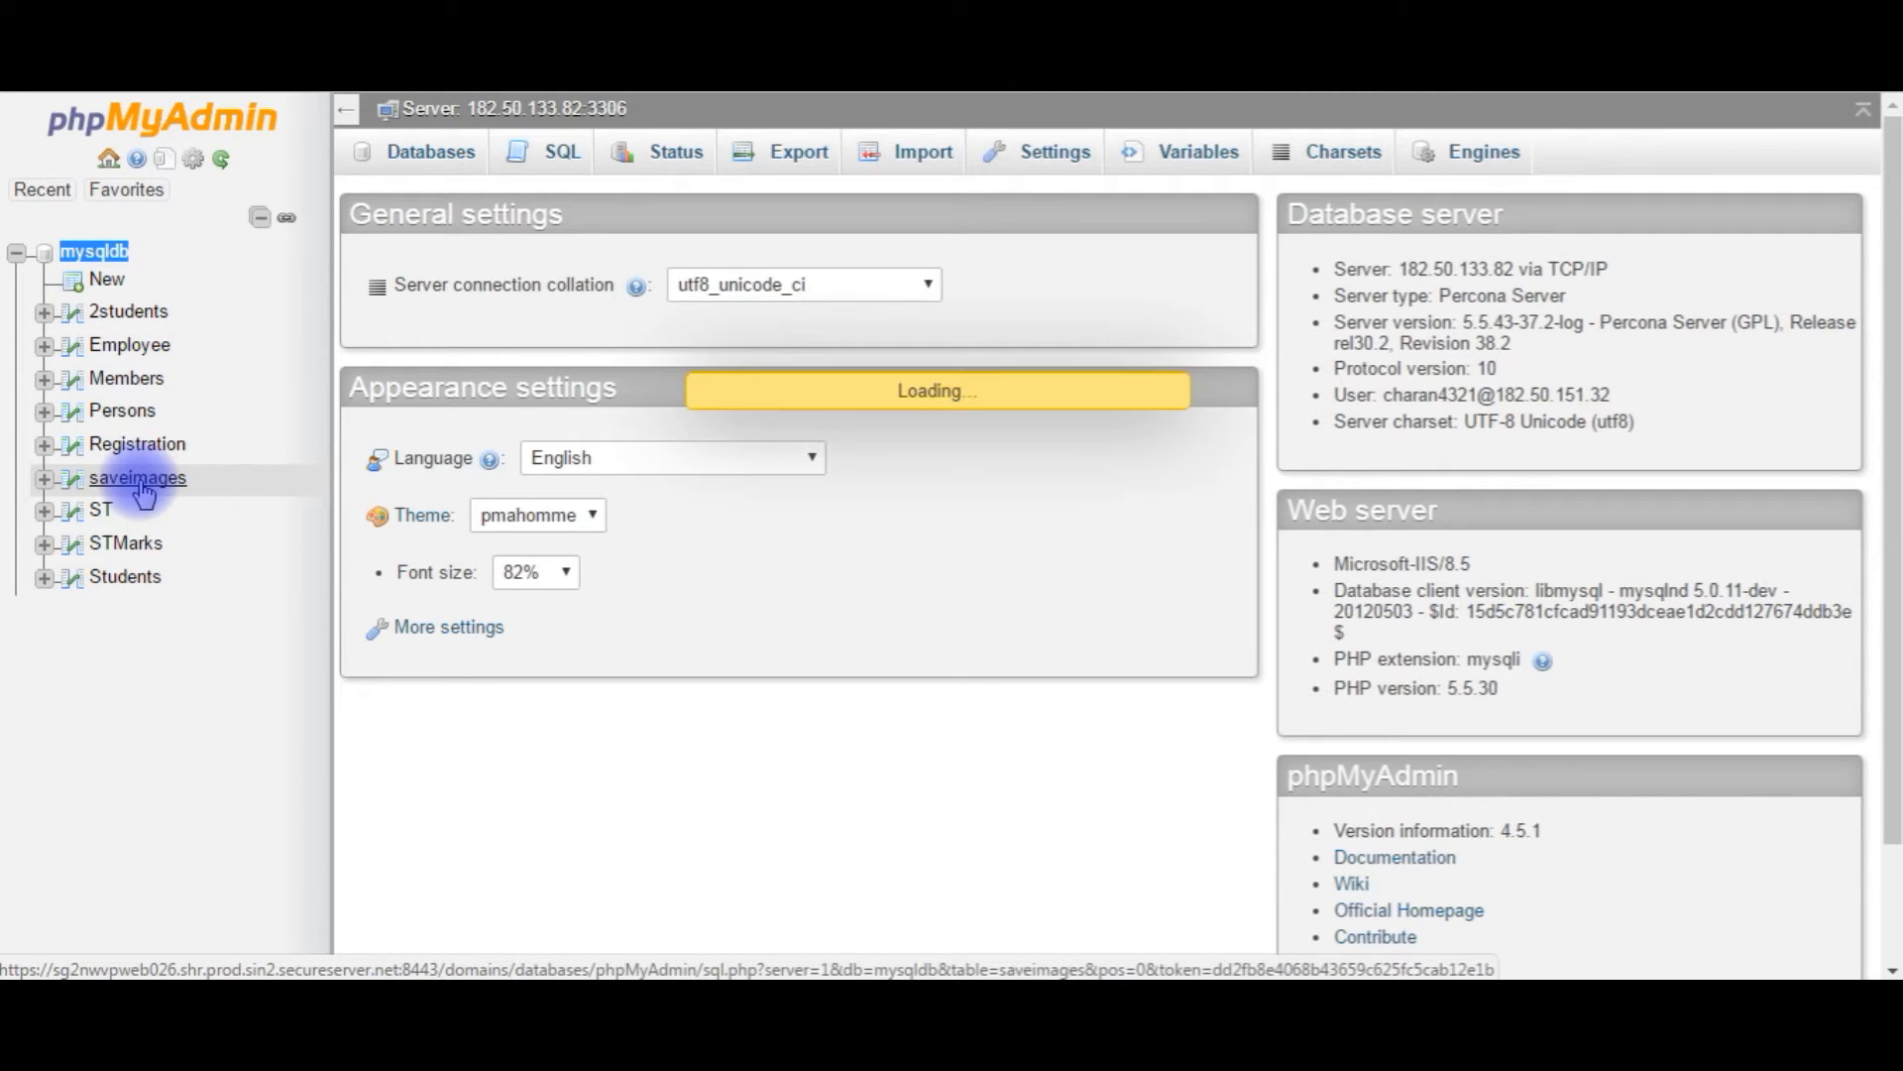
left_click(137, 478)
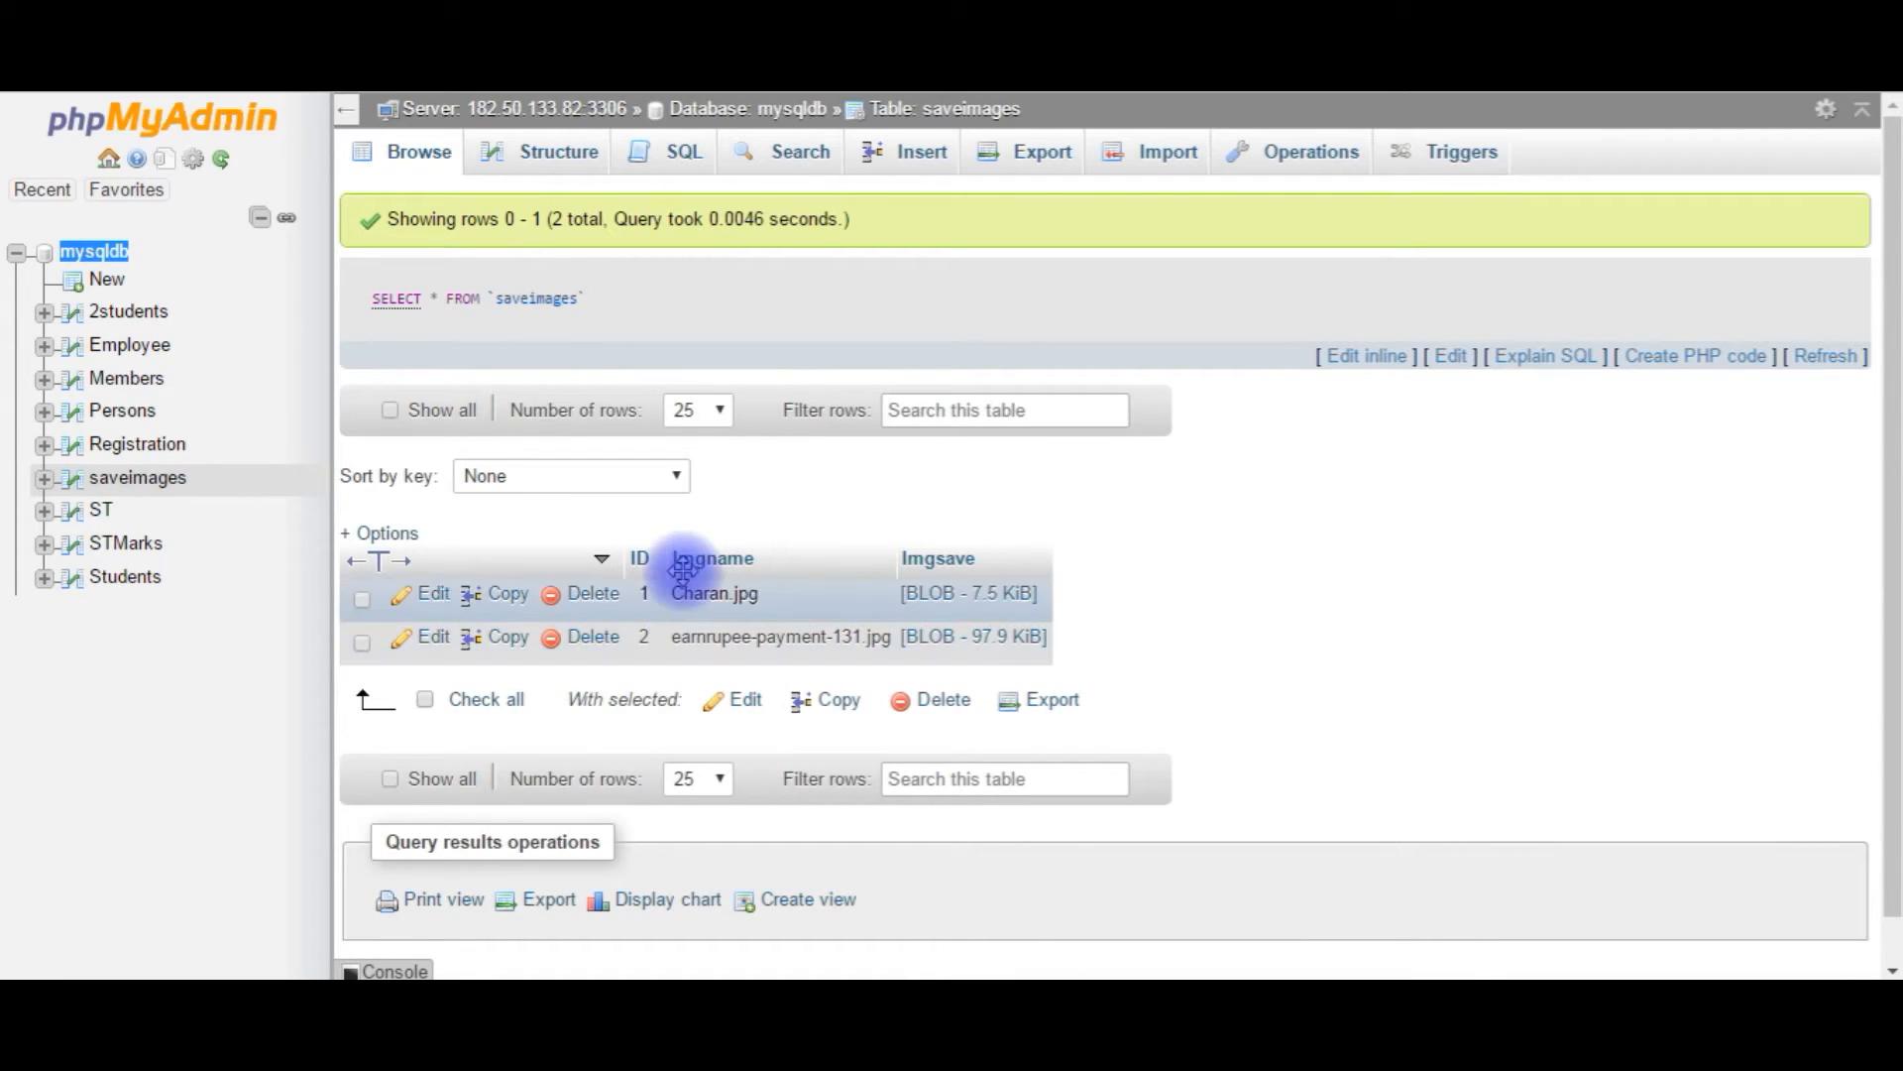
mouse_move(1138, 498)
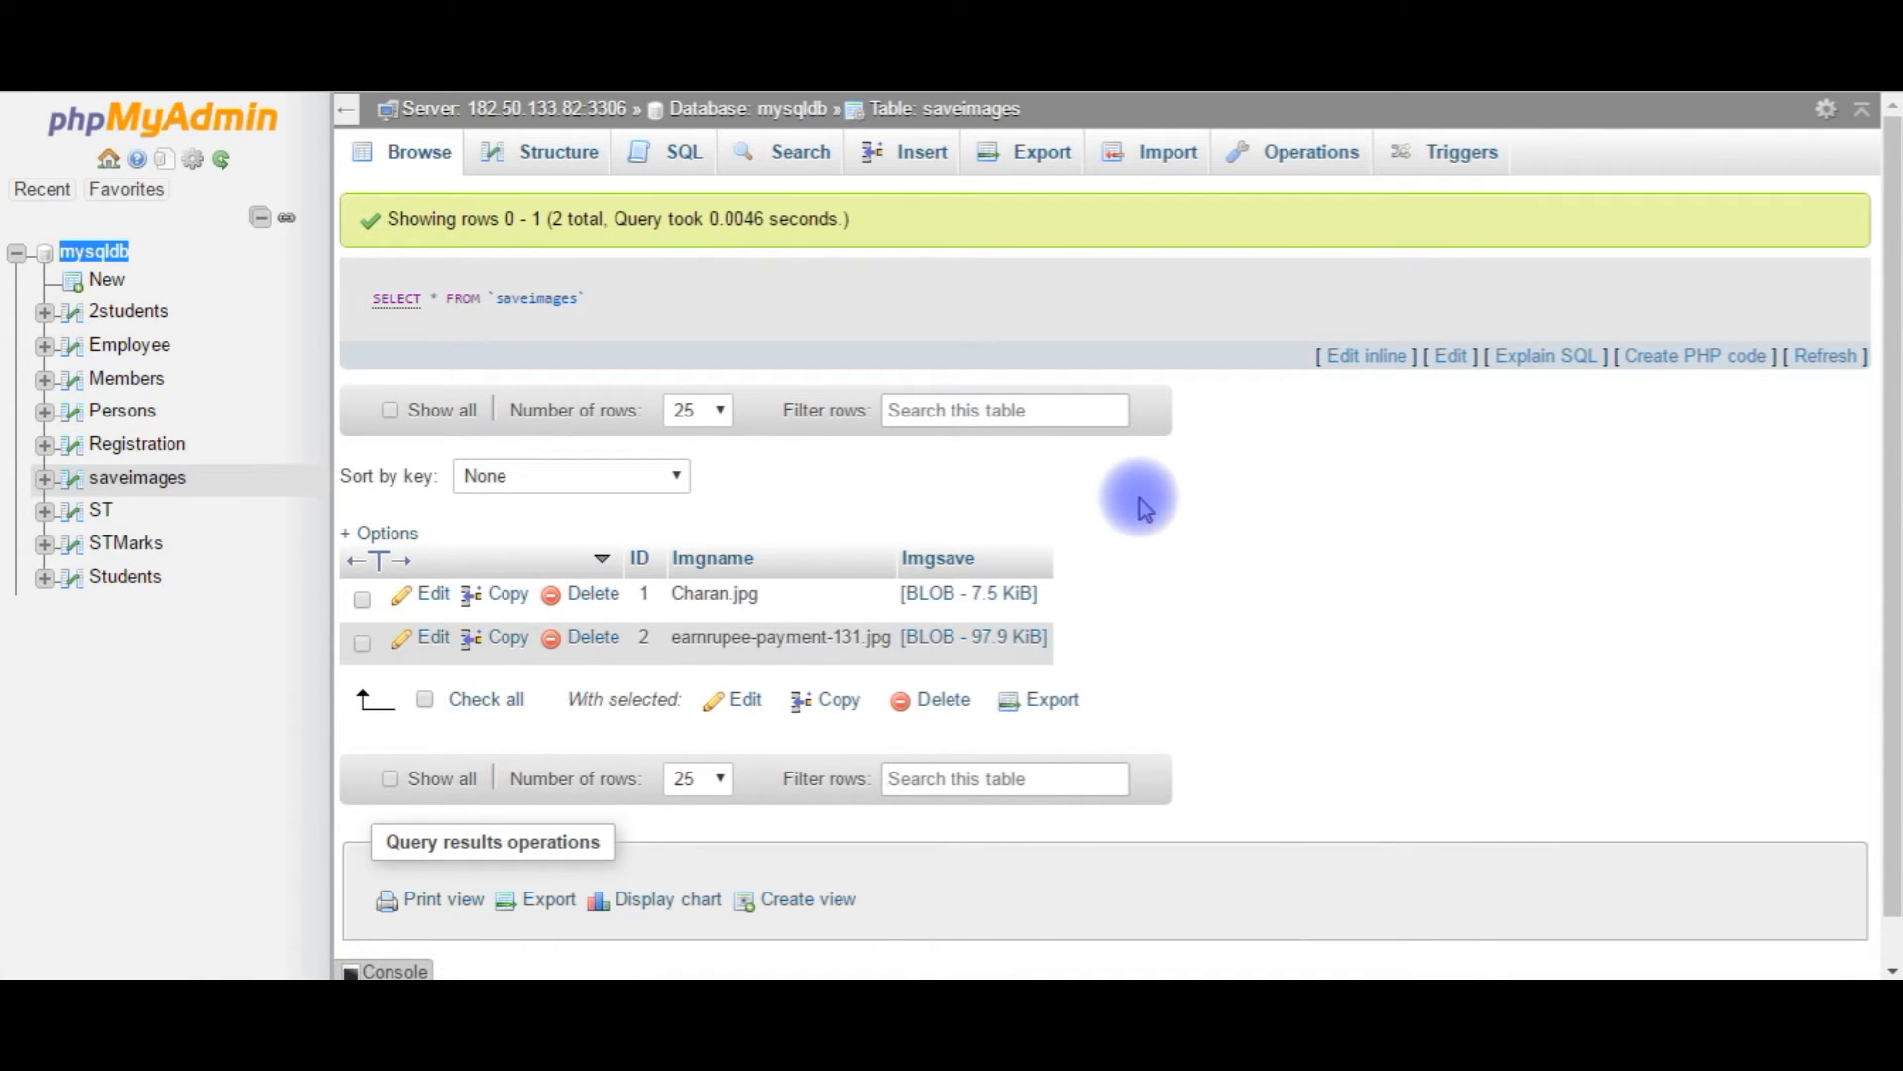
mouse_move(959, 527)
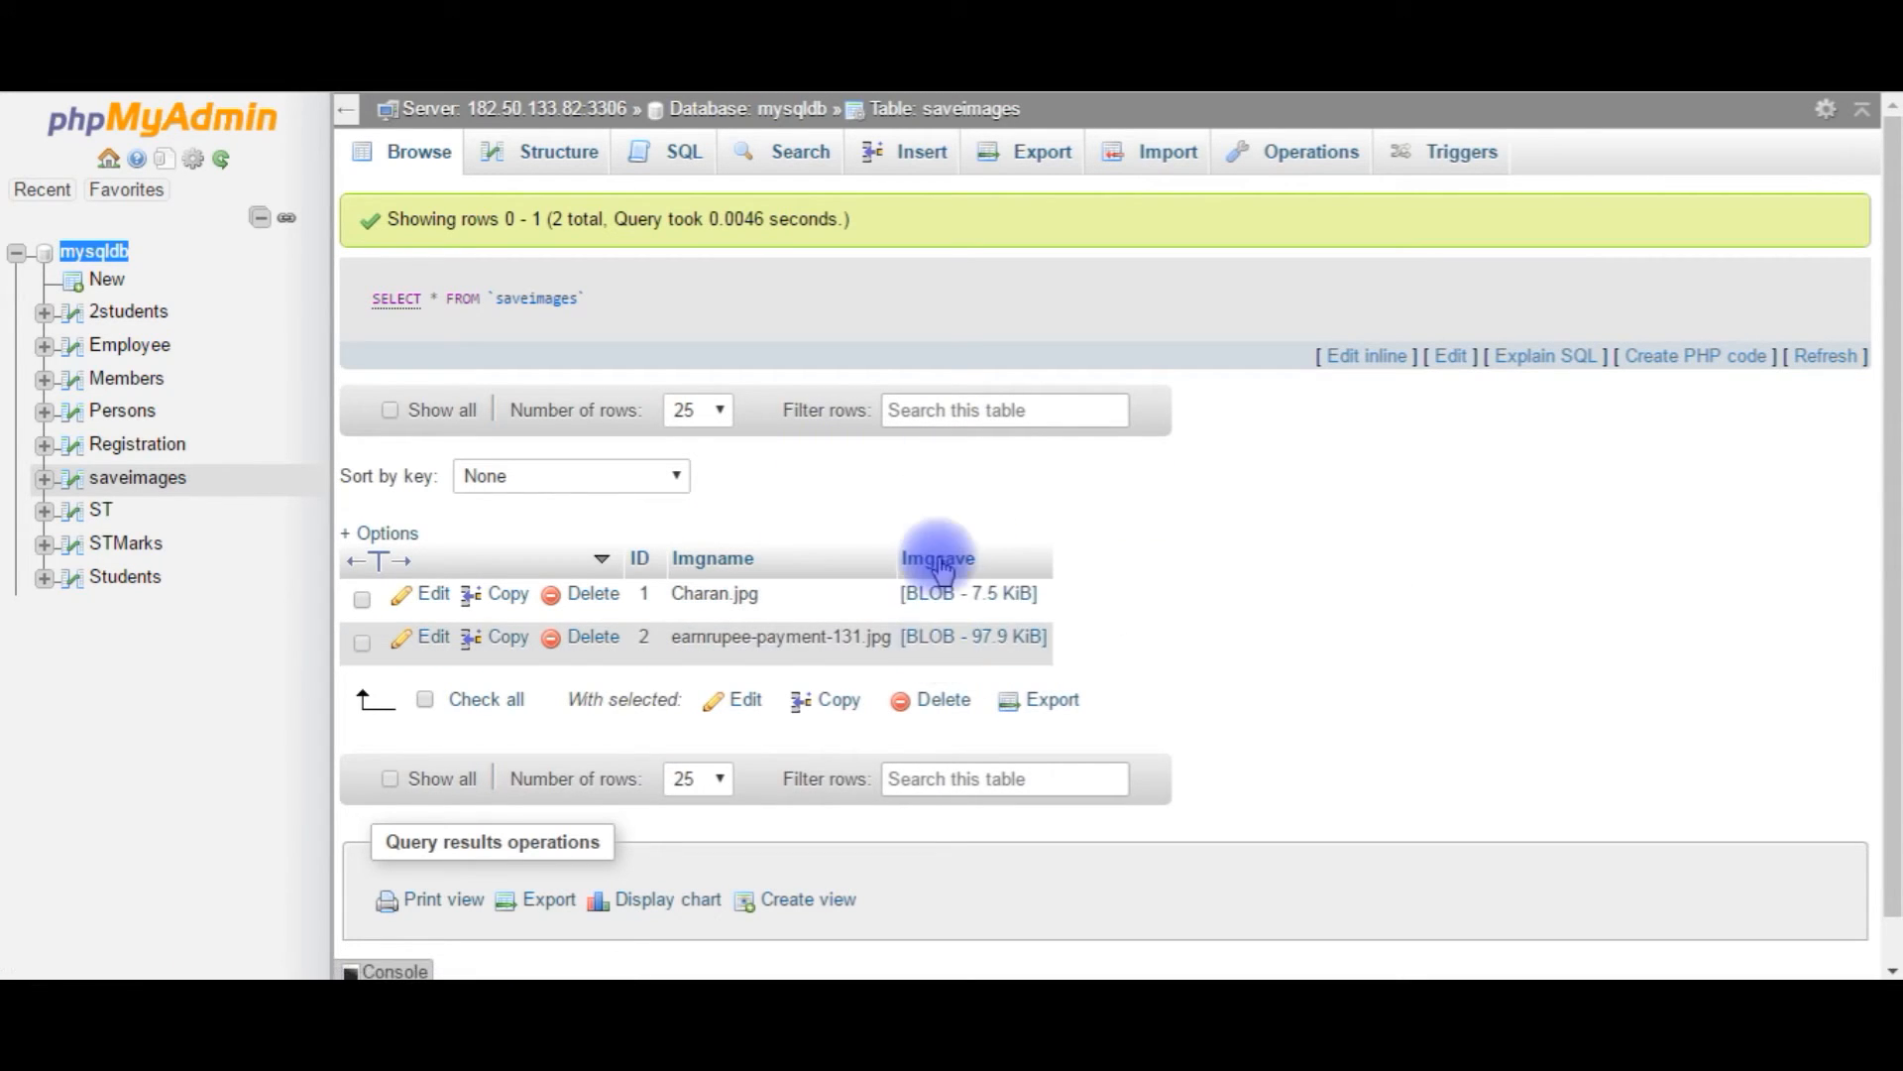
mouse_move(783, 557)
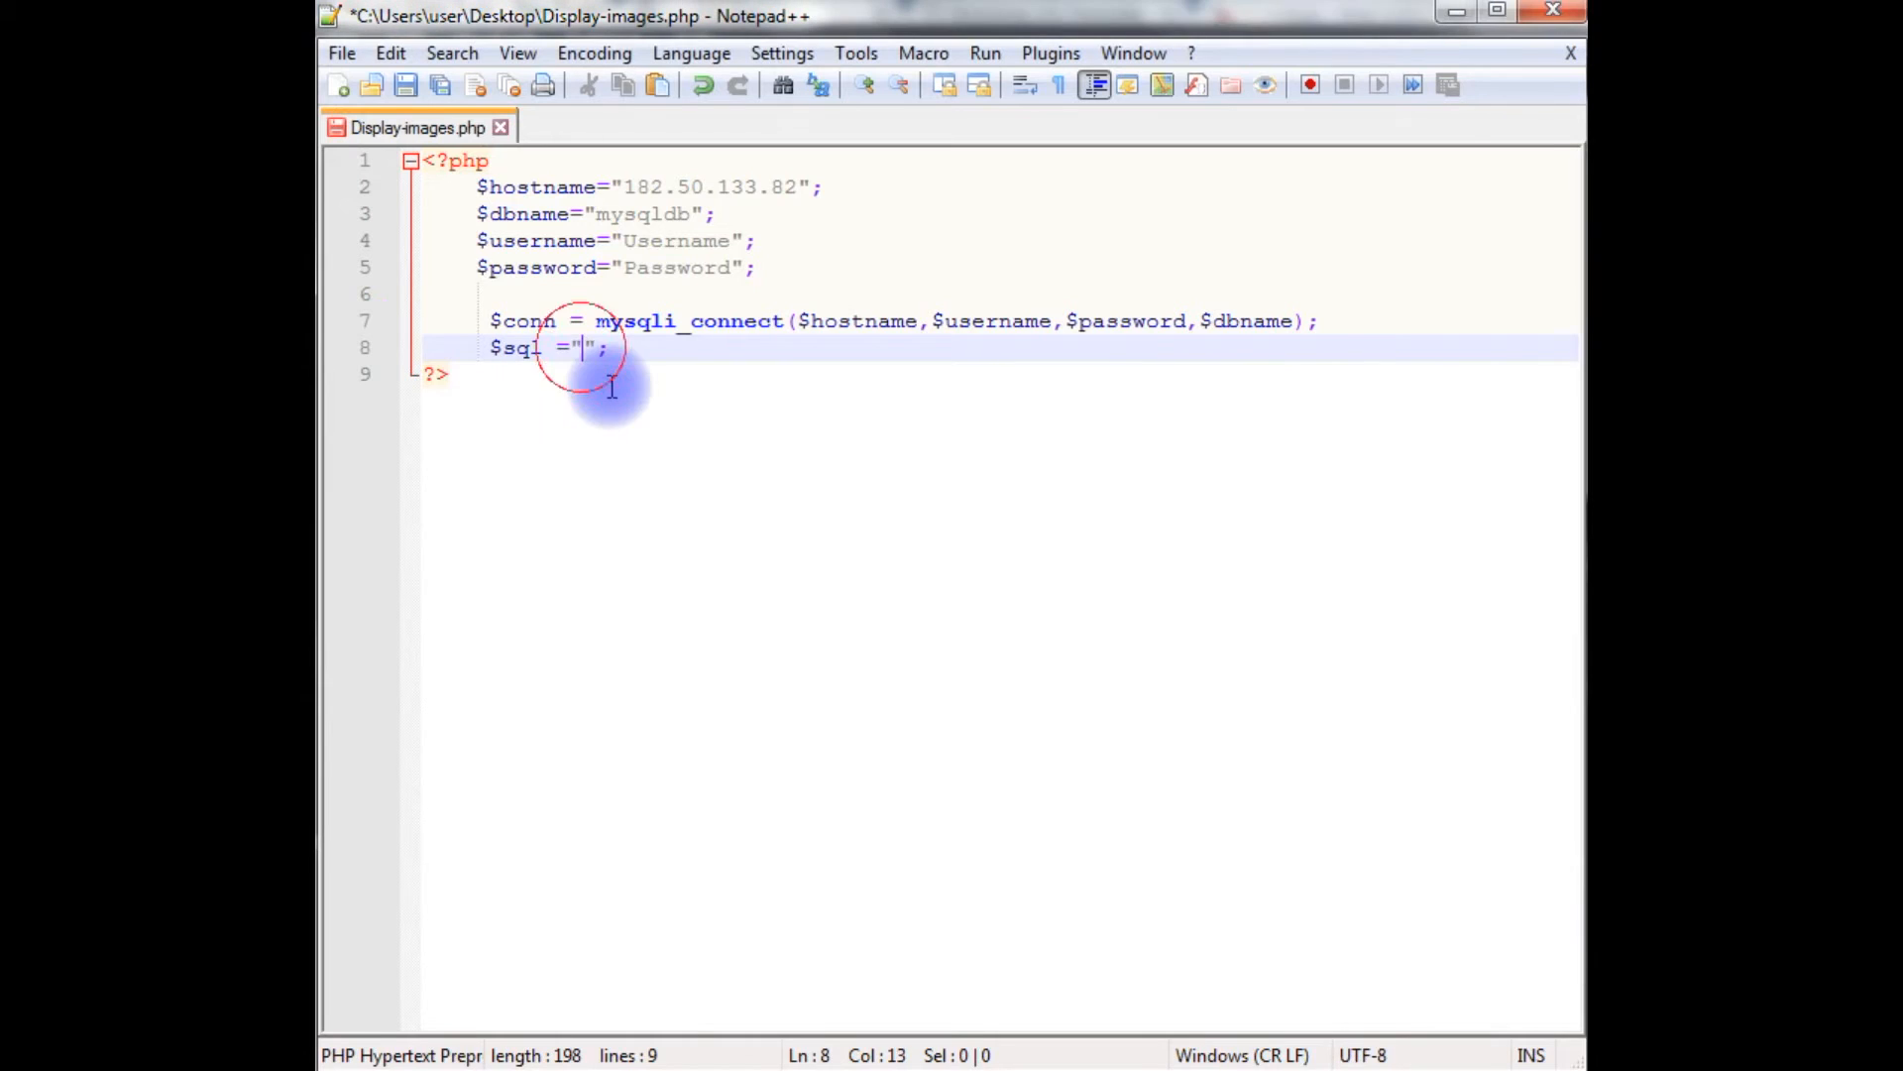
Set $sql to select * from saveimages
type("select")
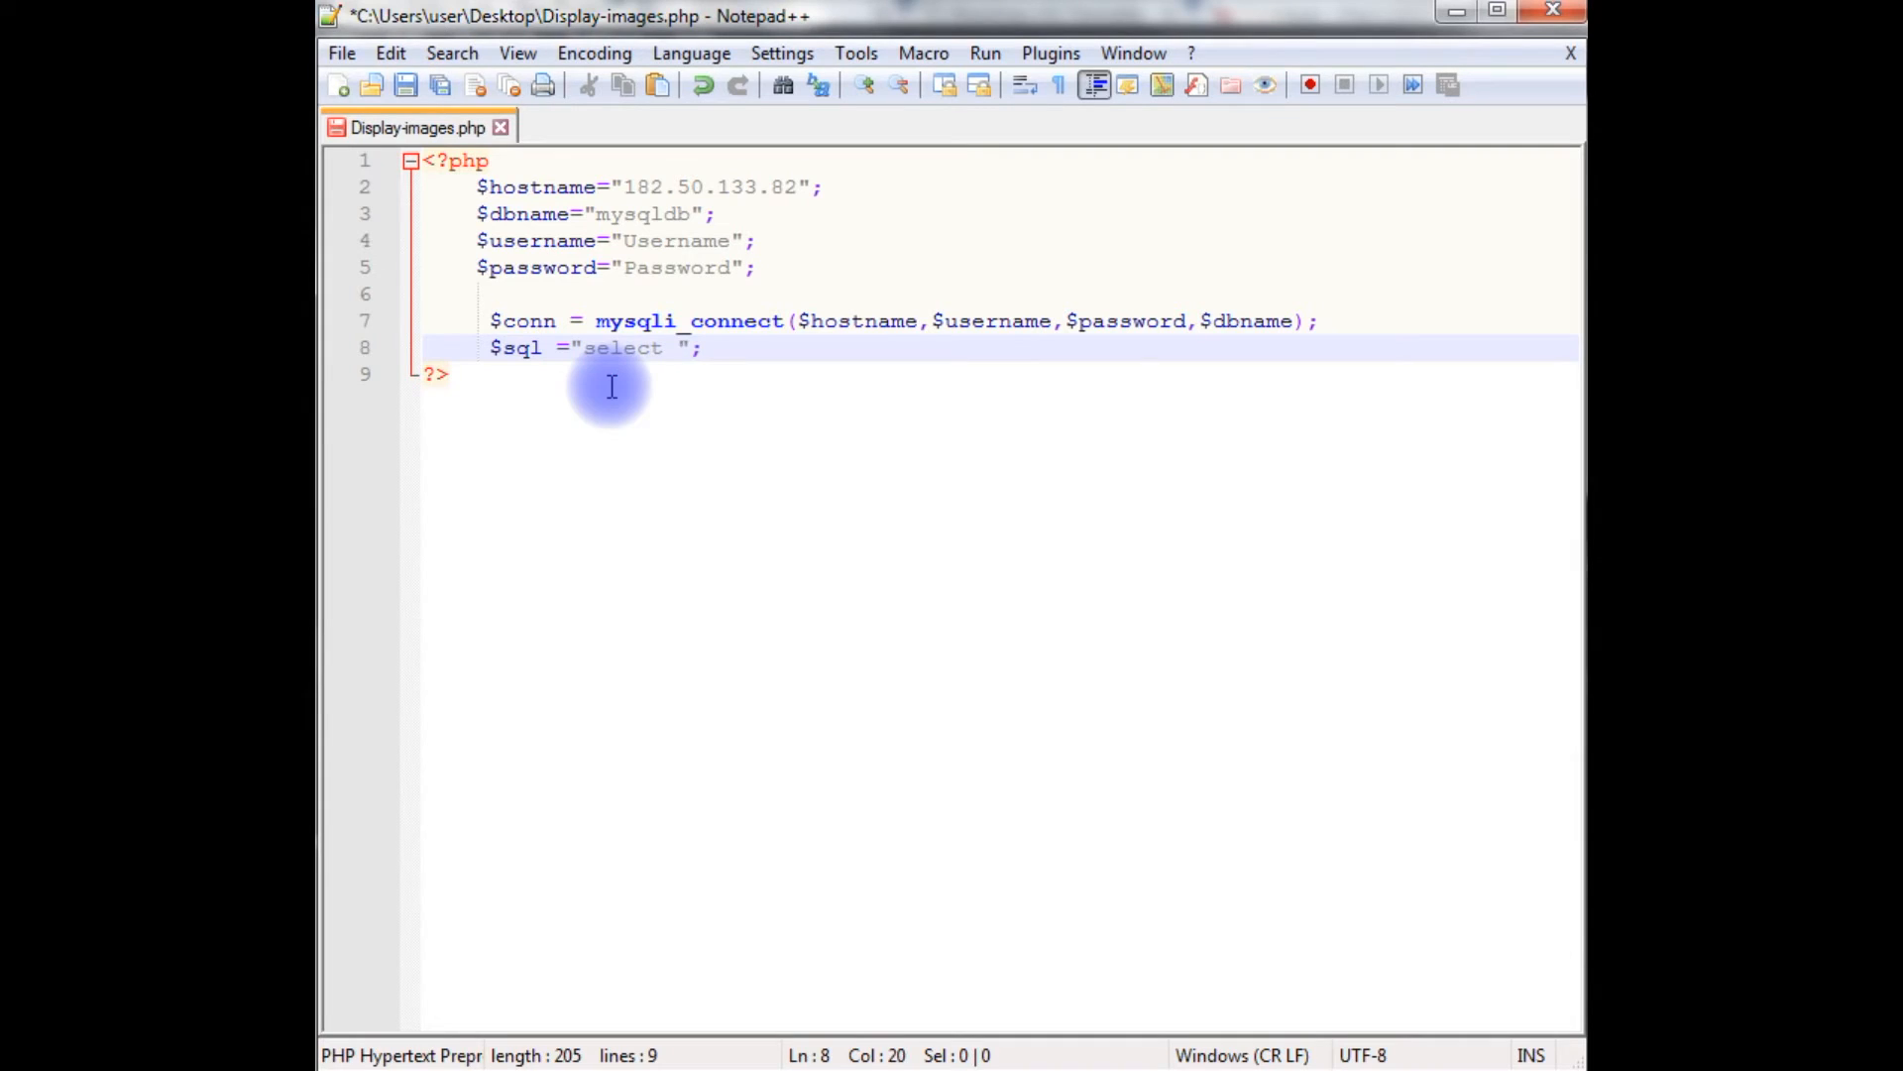
type("* from sa")
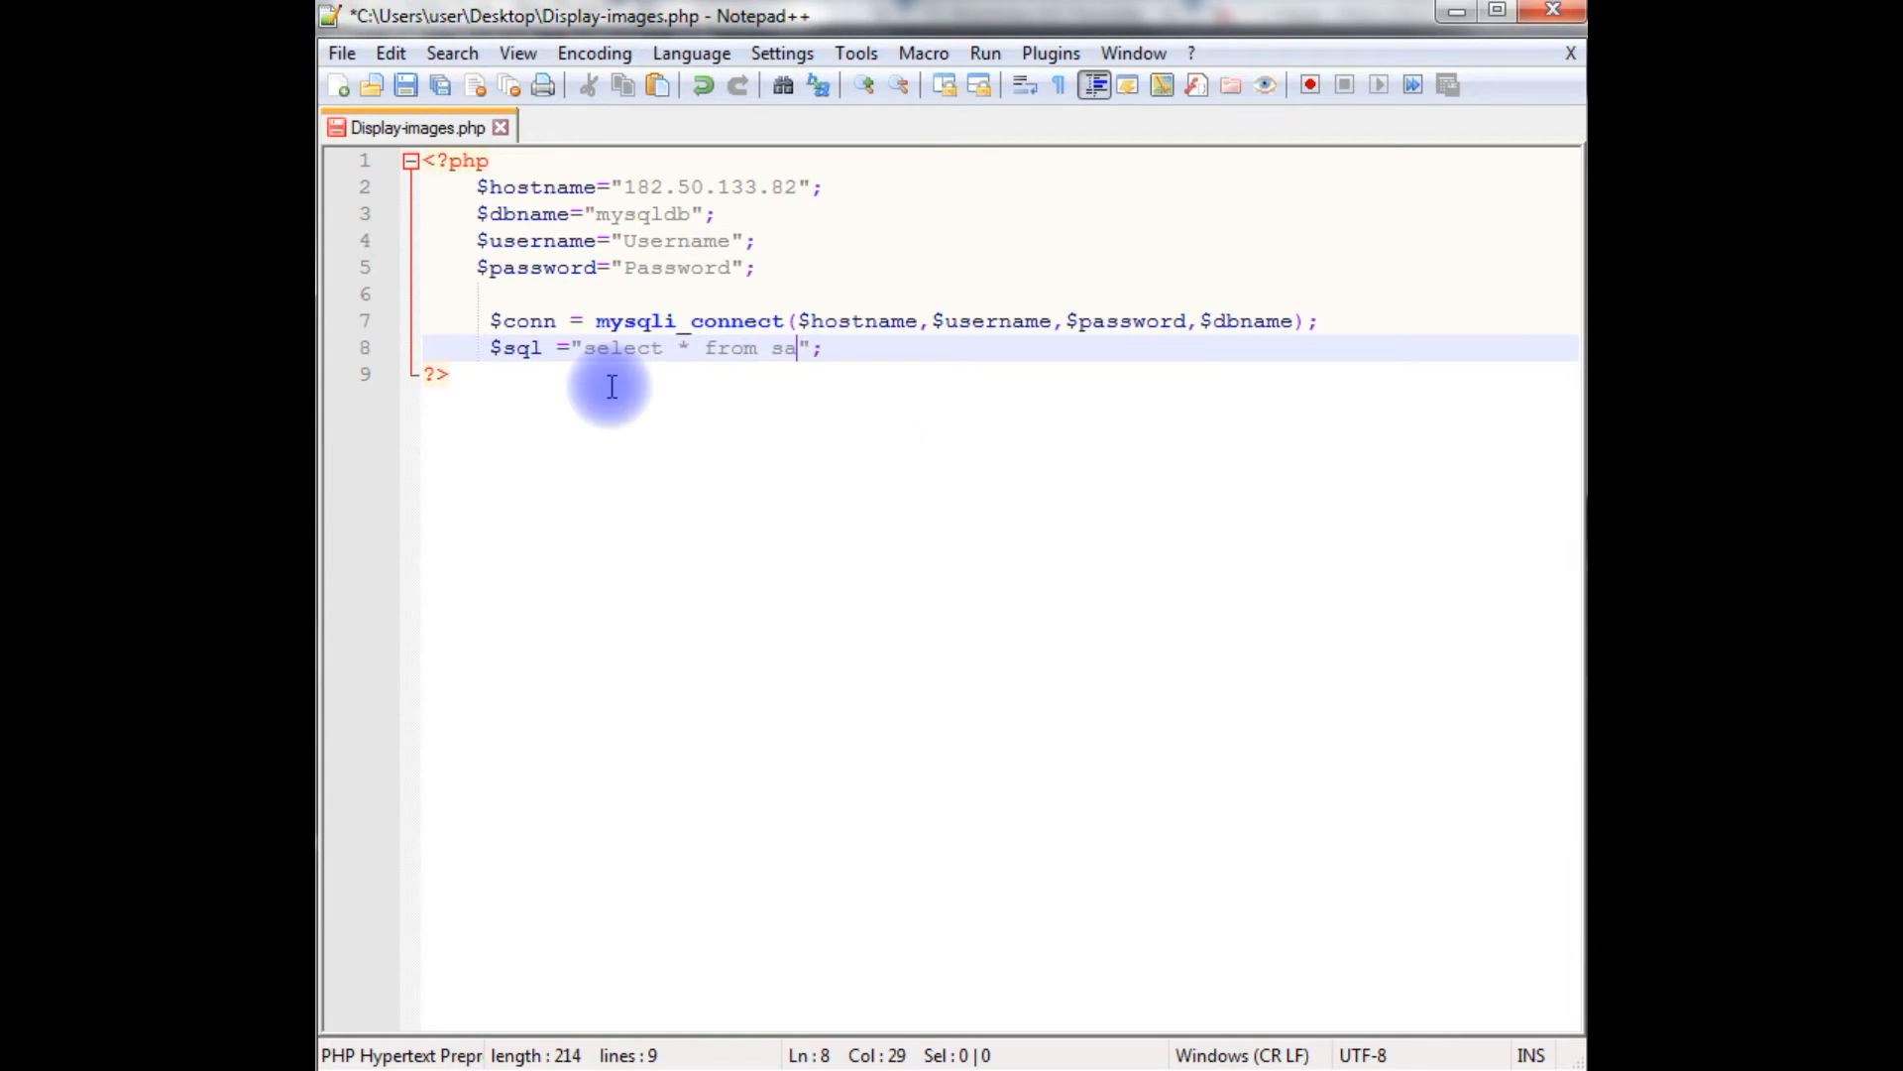
type("veimages")
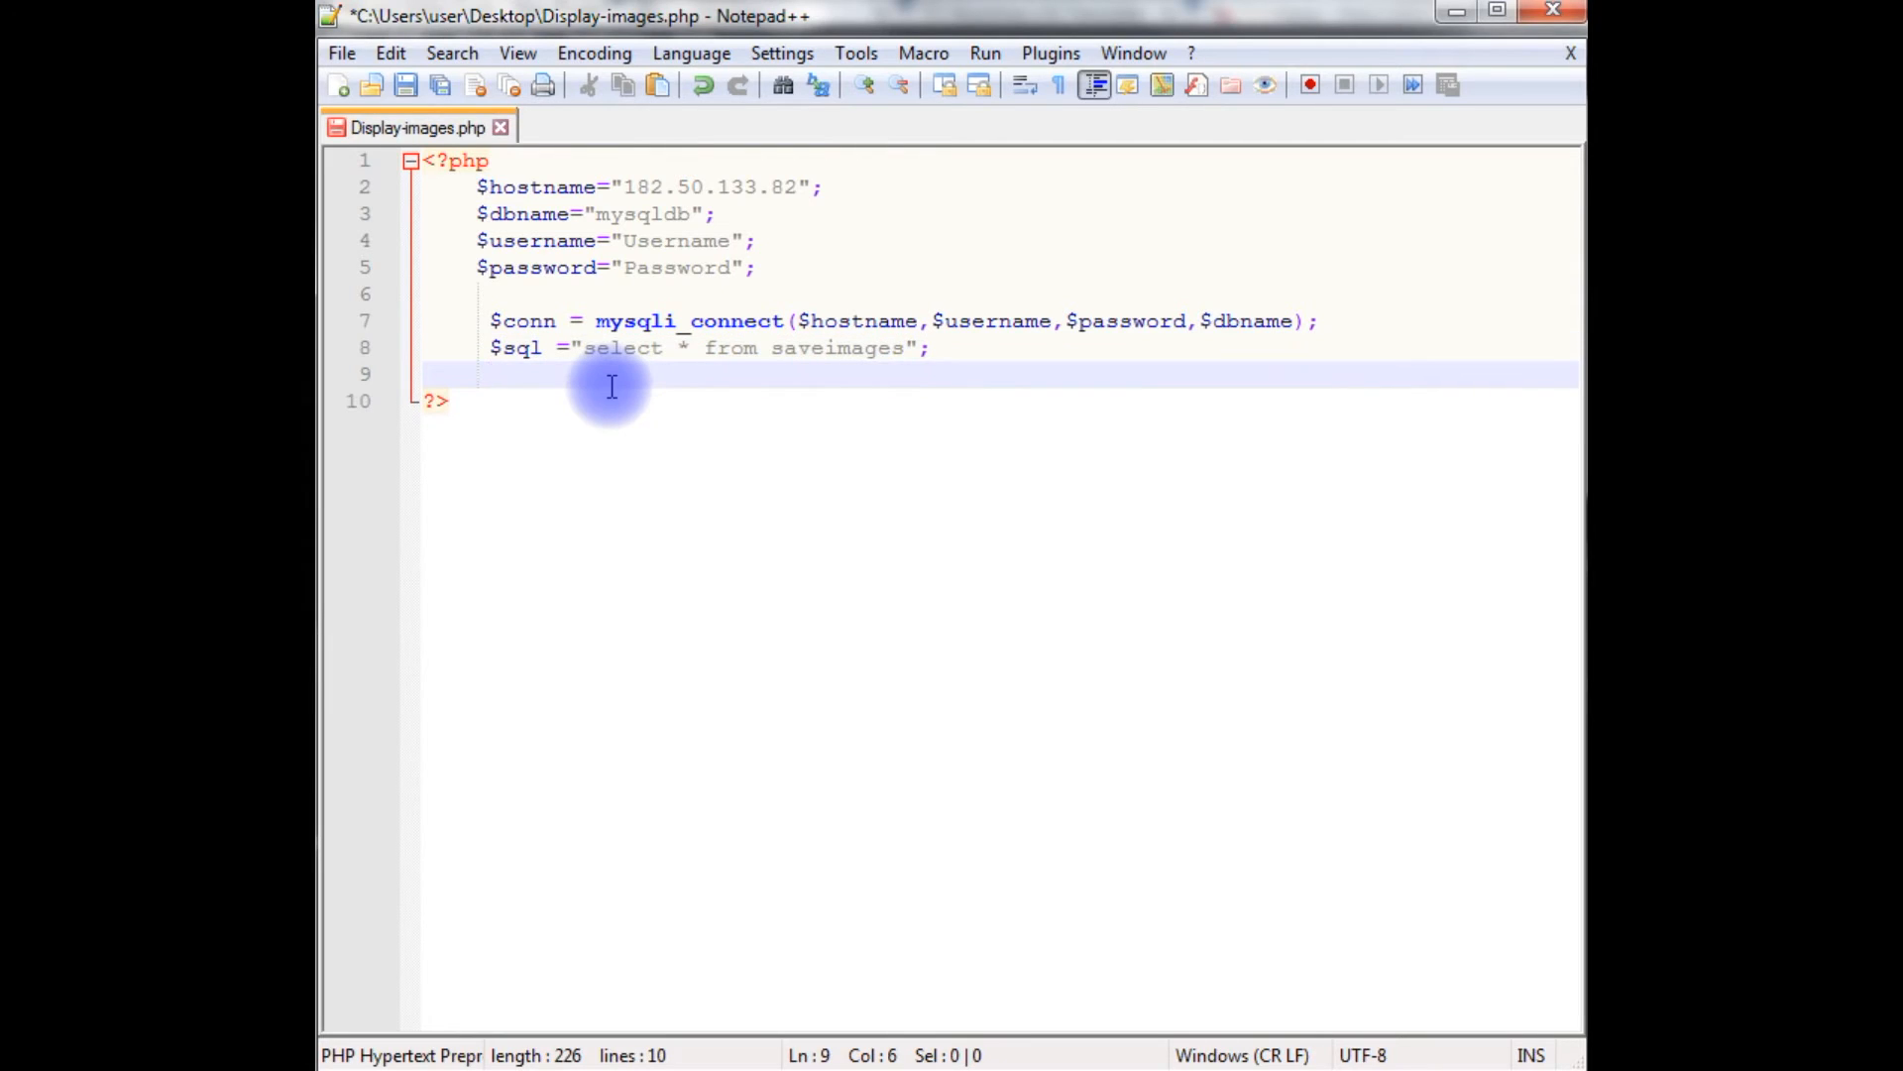
Add $result = mysqli_query($conn, $sql) to run the query
type("$result")
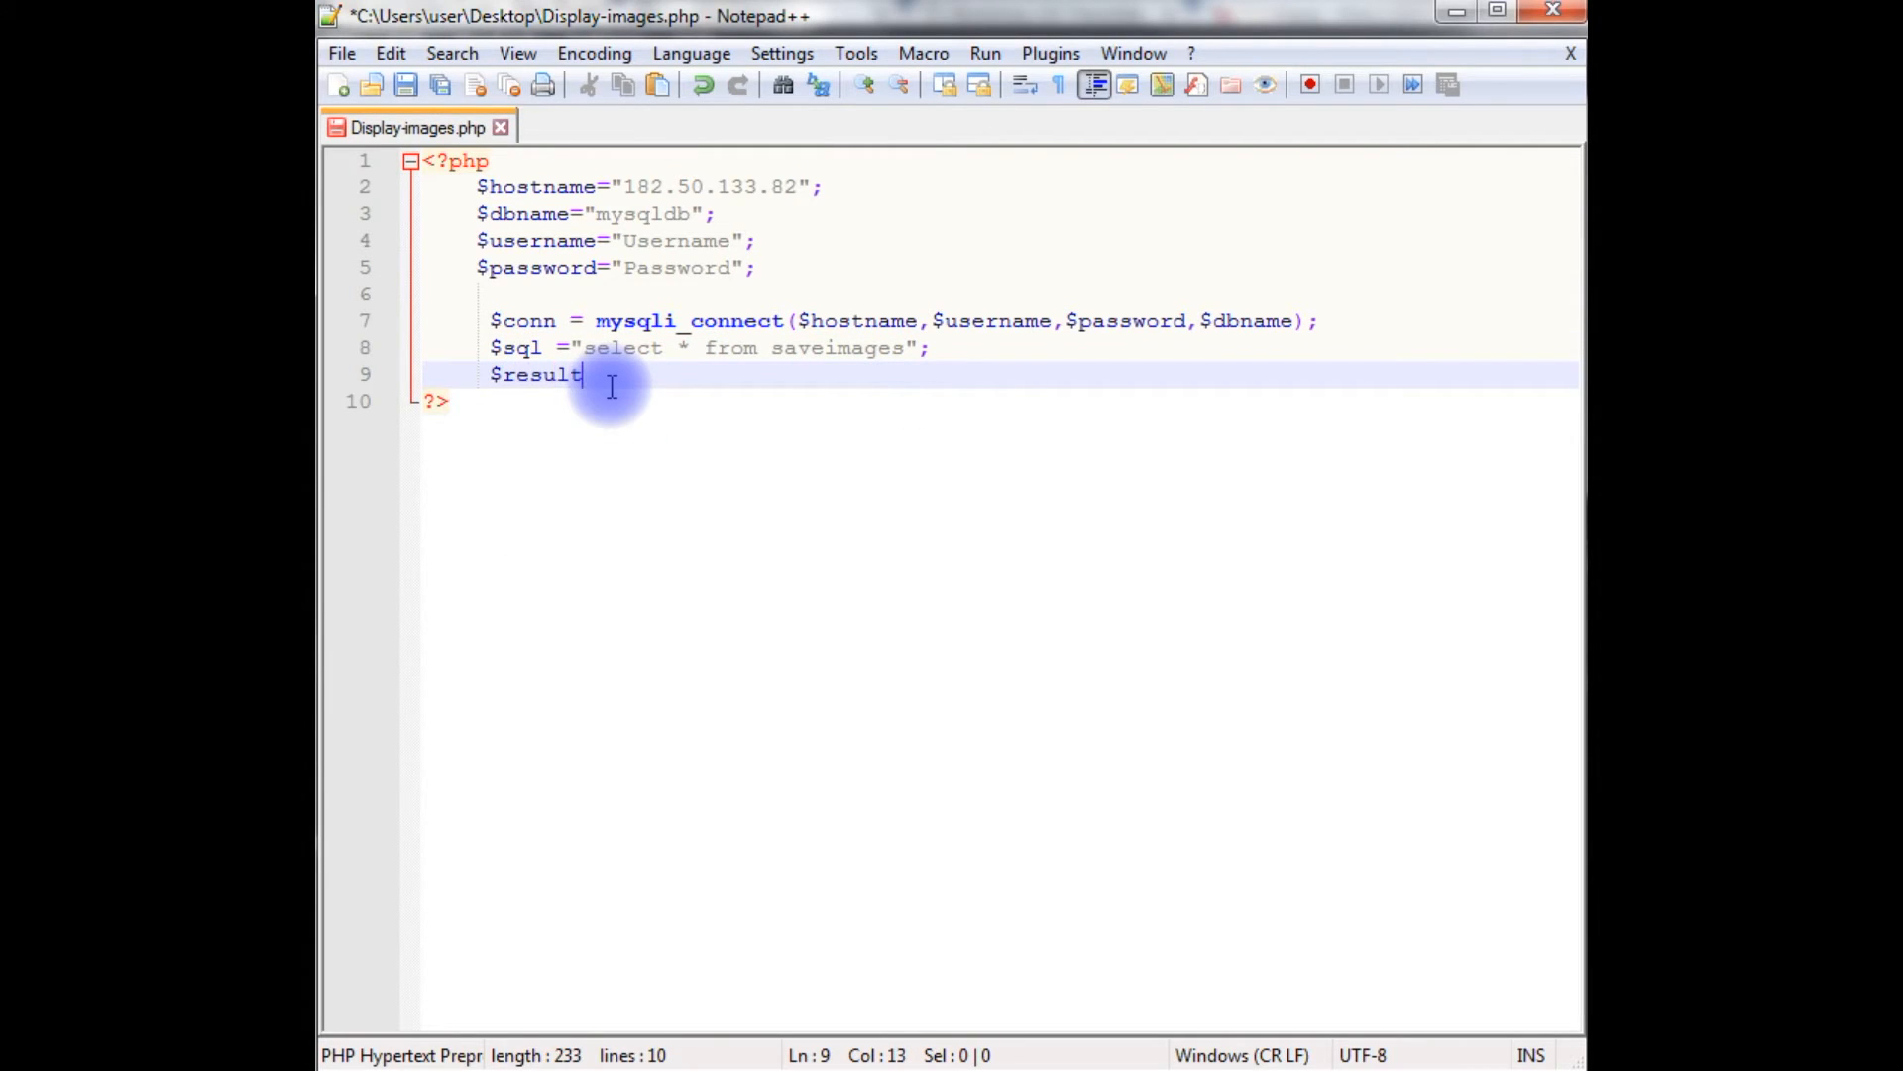
type("=")
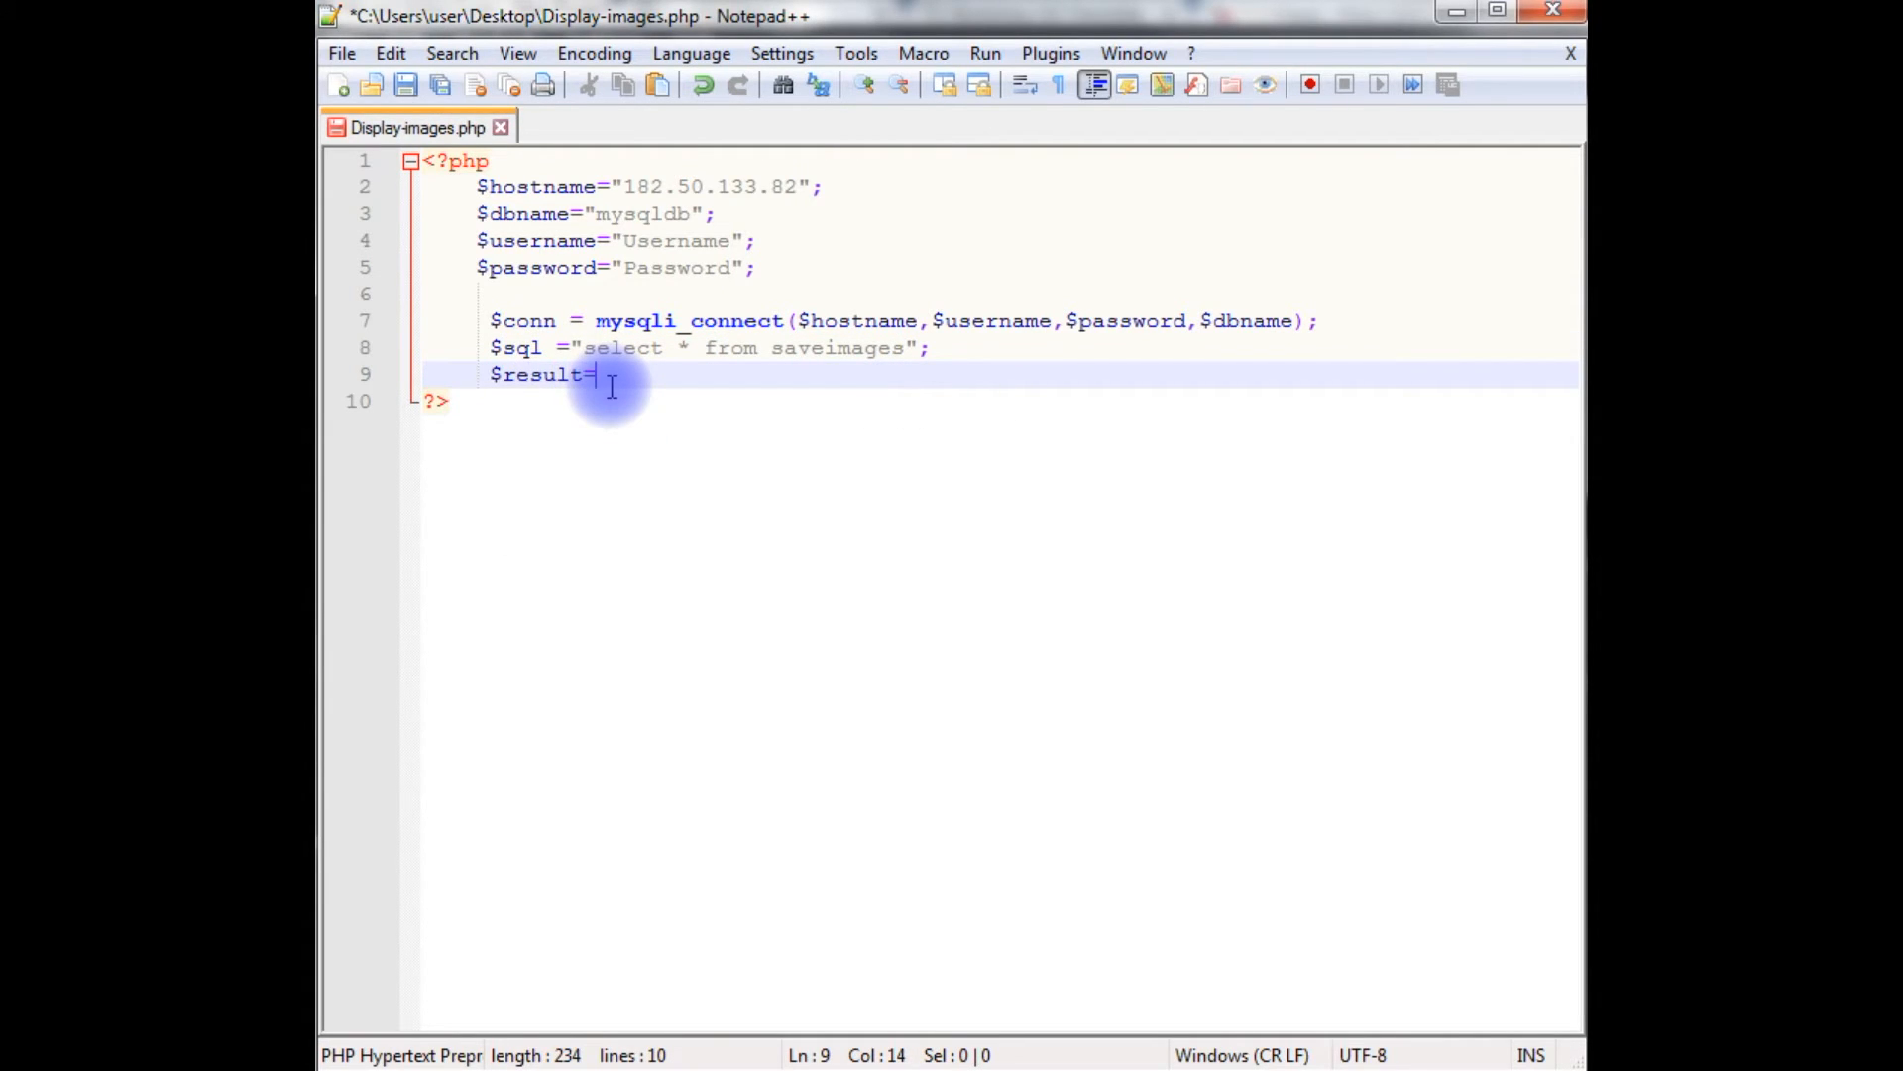
type("mys")
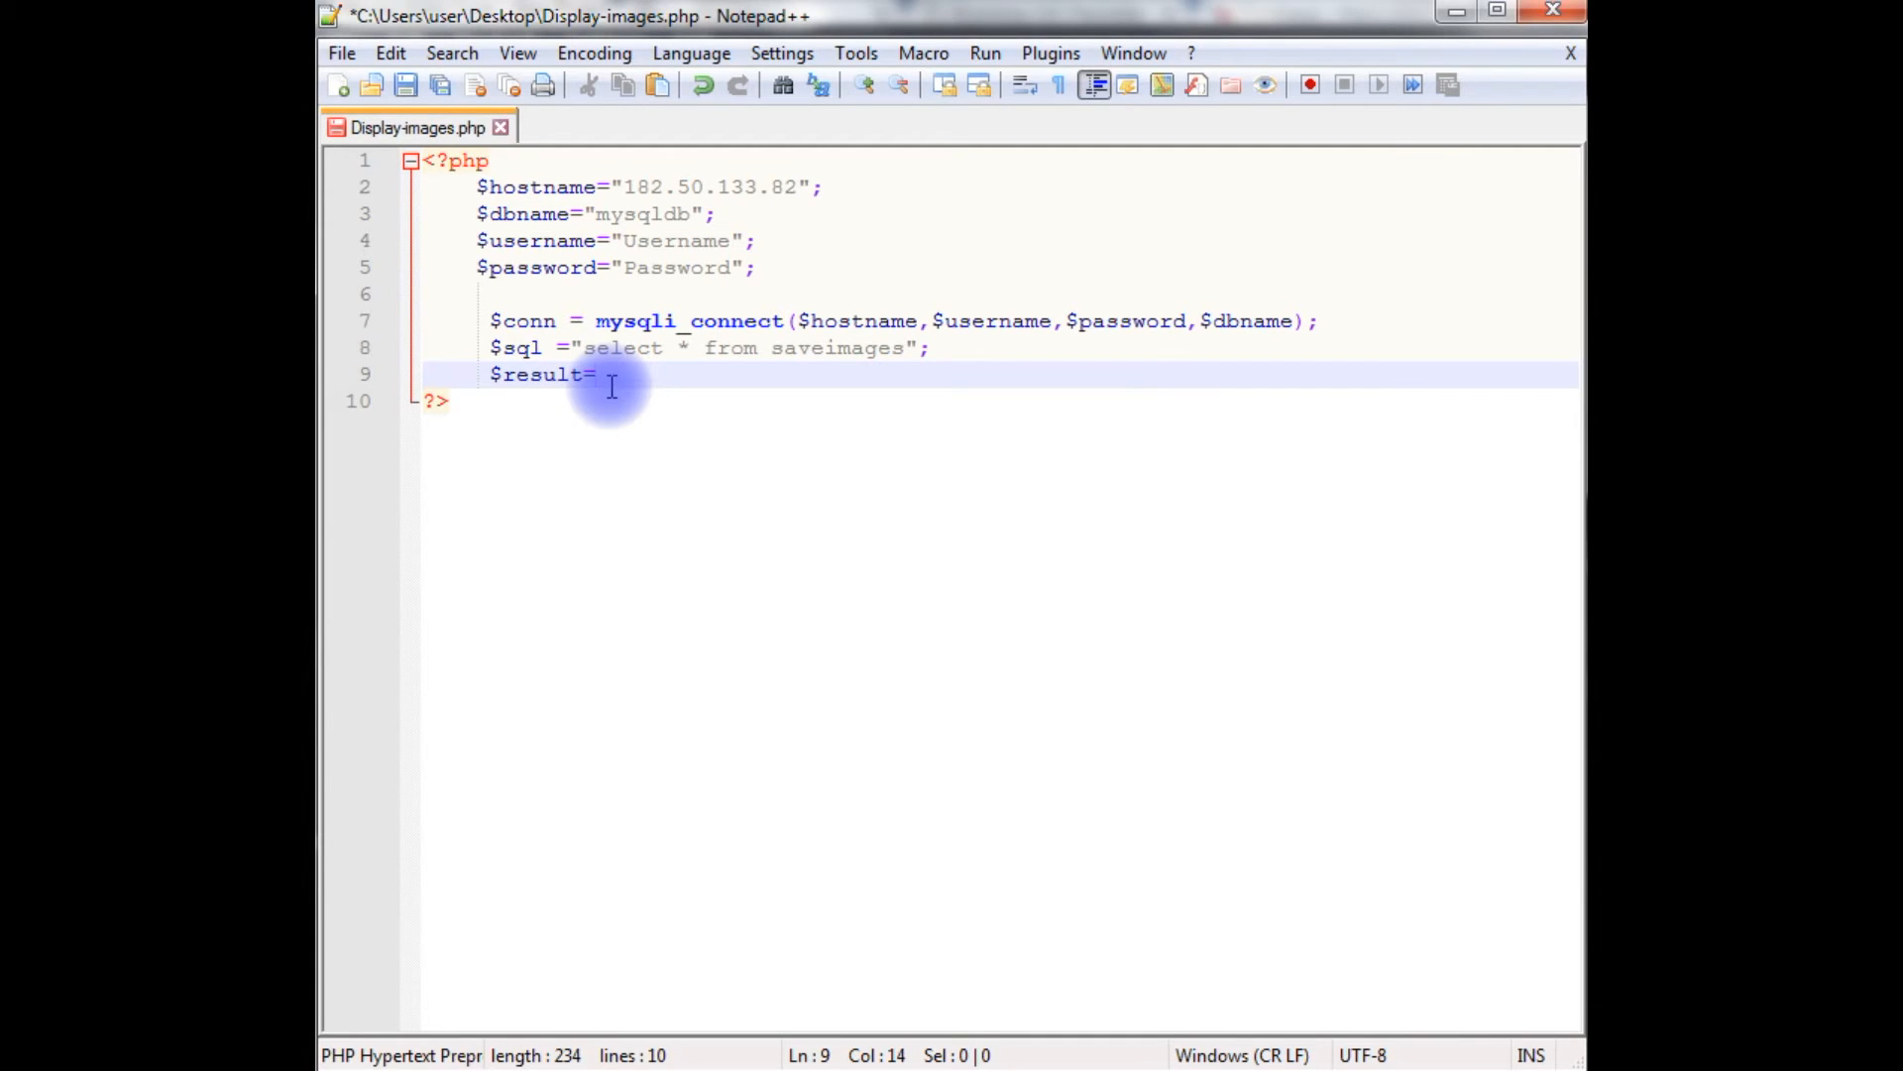
type("mysqli")
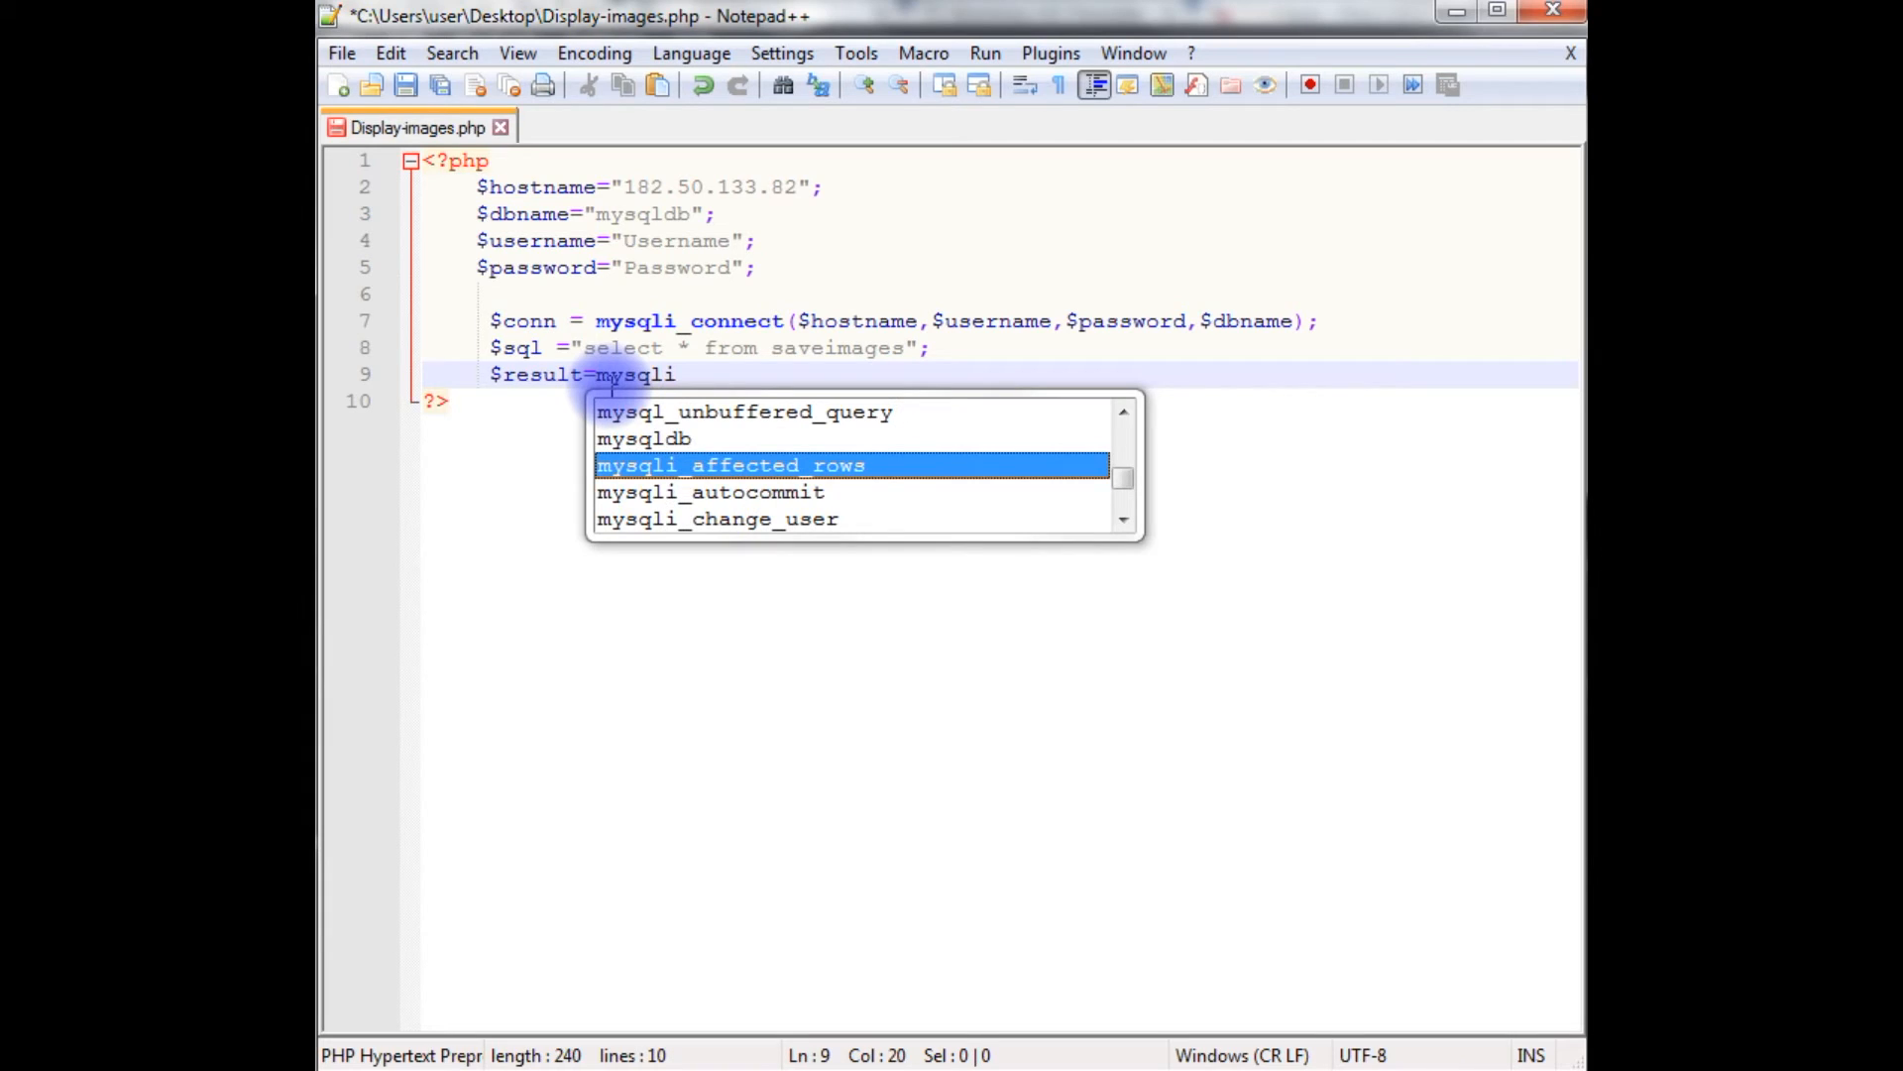
type("_query();")
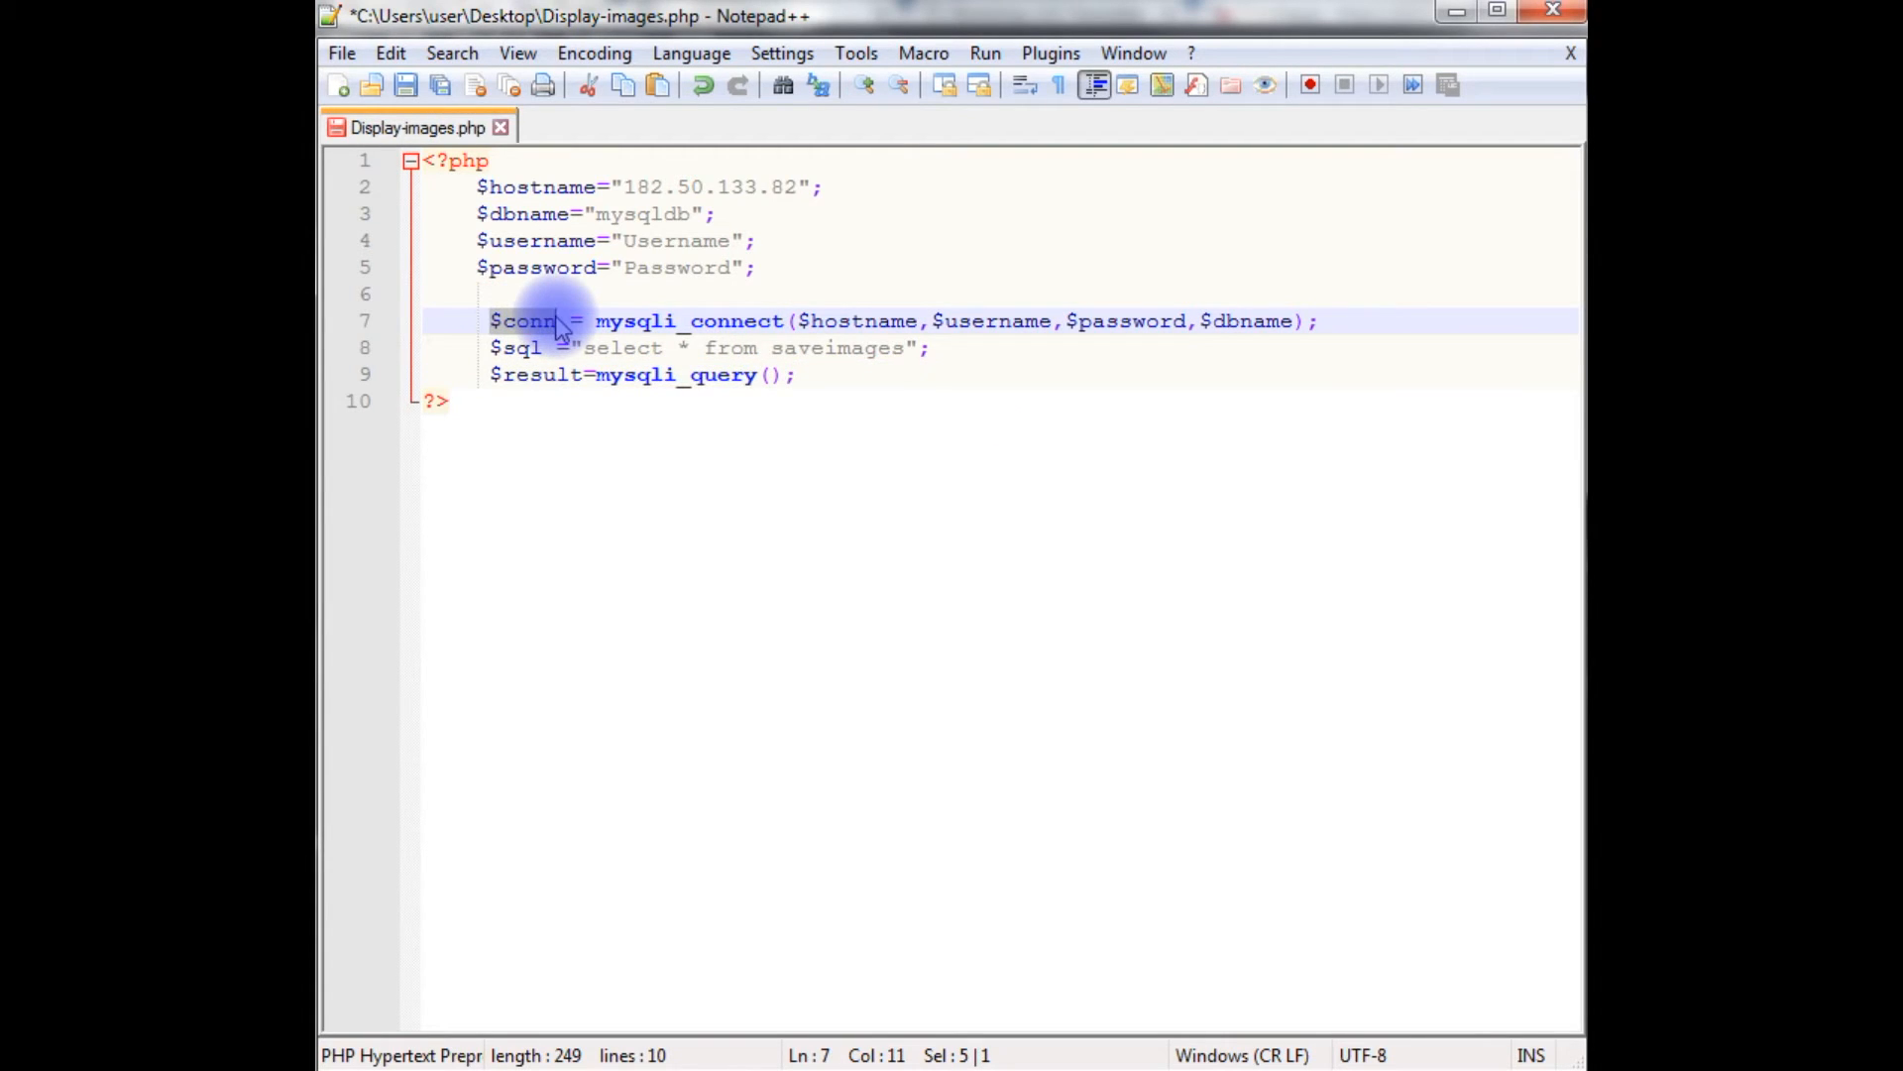
type("$conn,")
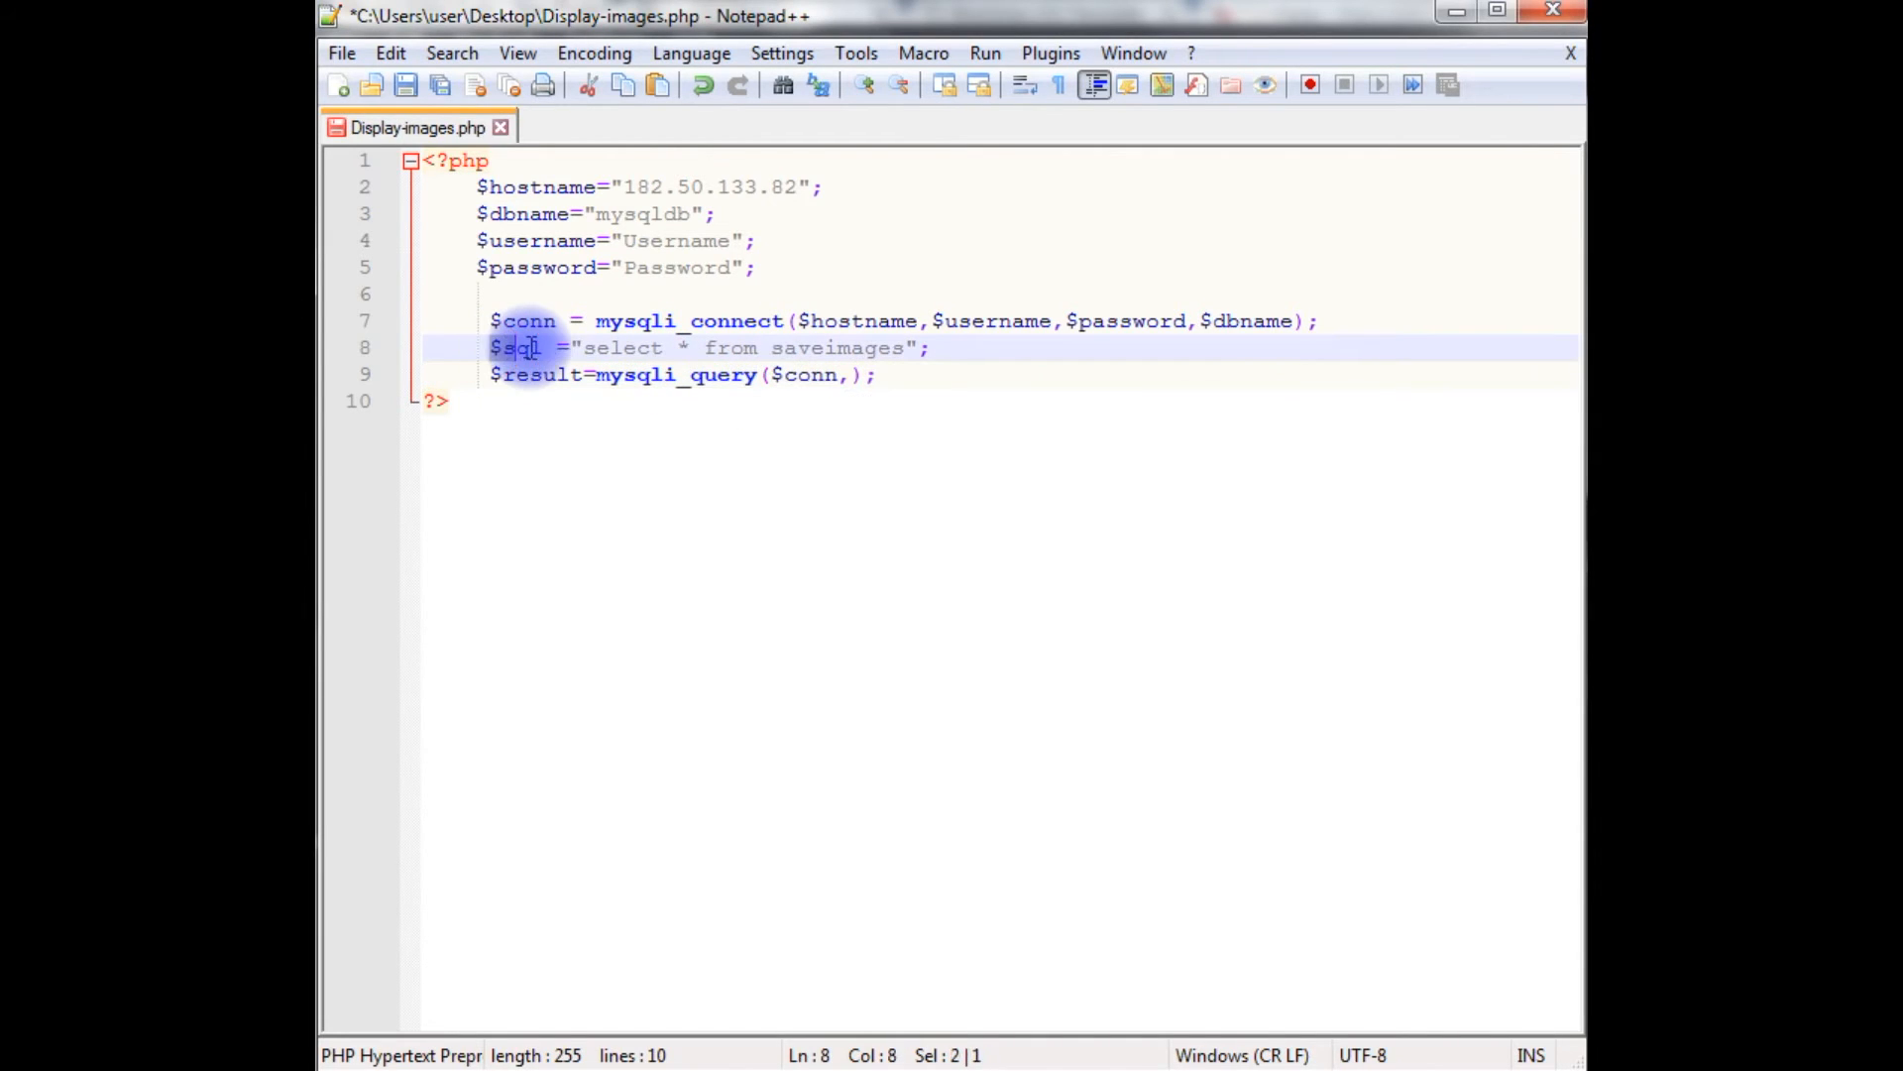
type("$sql")
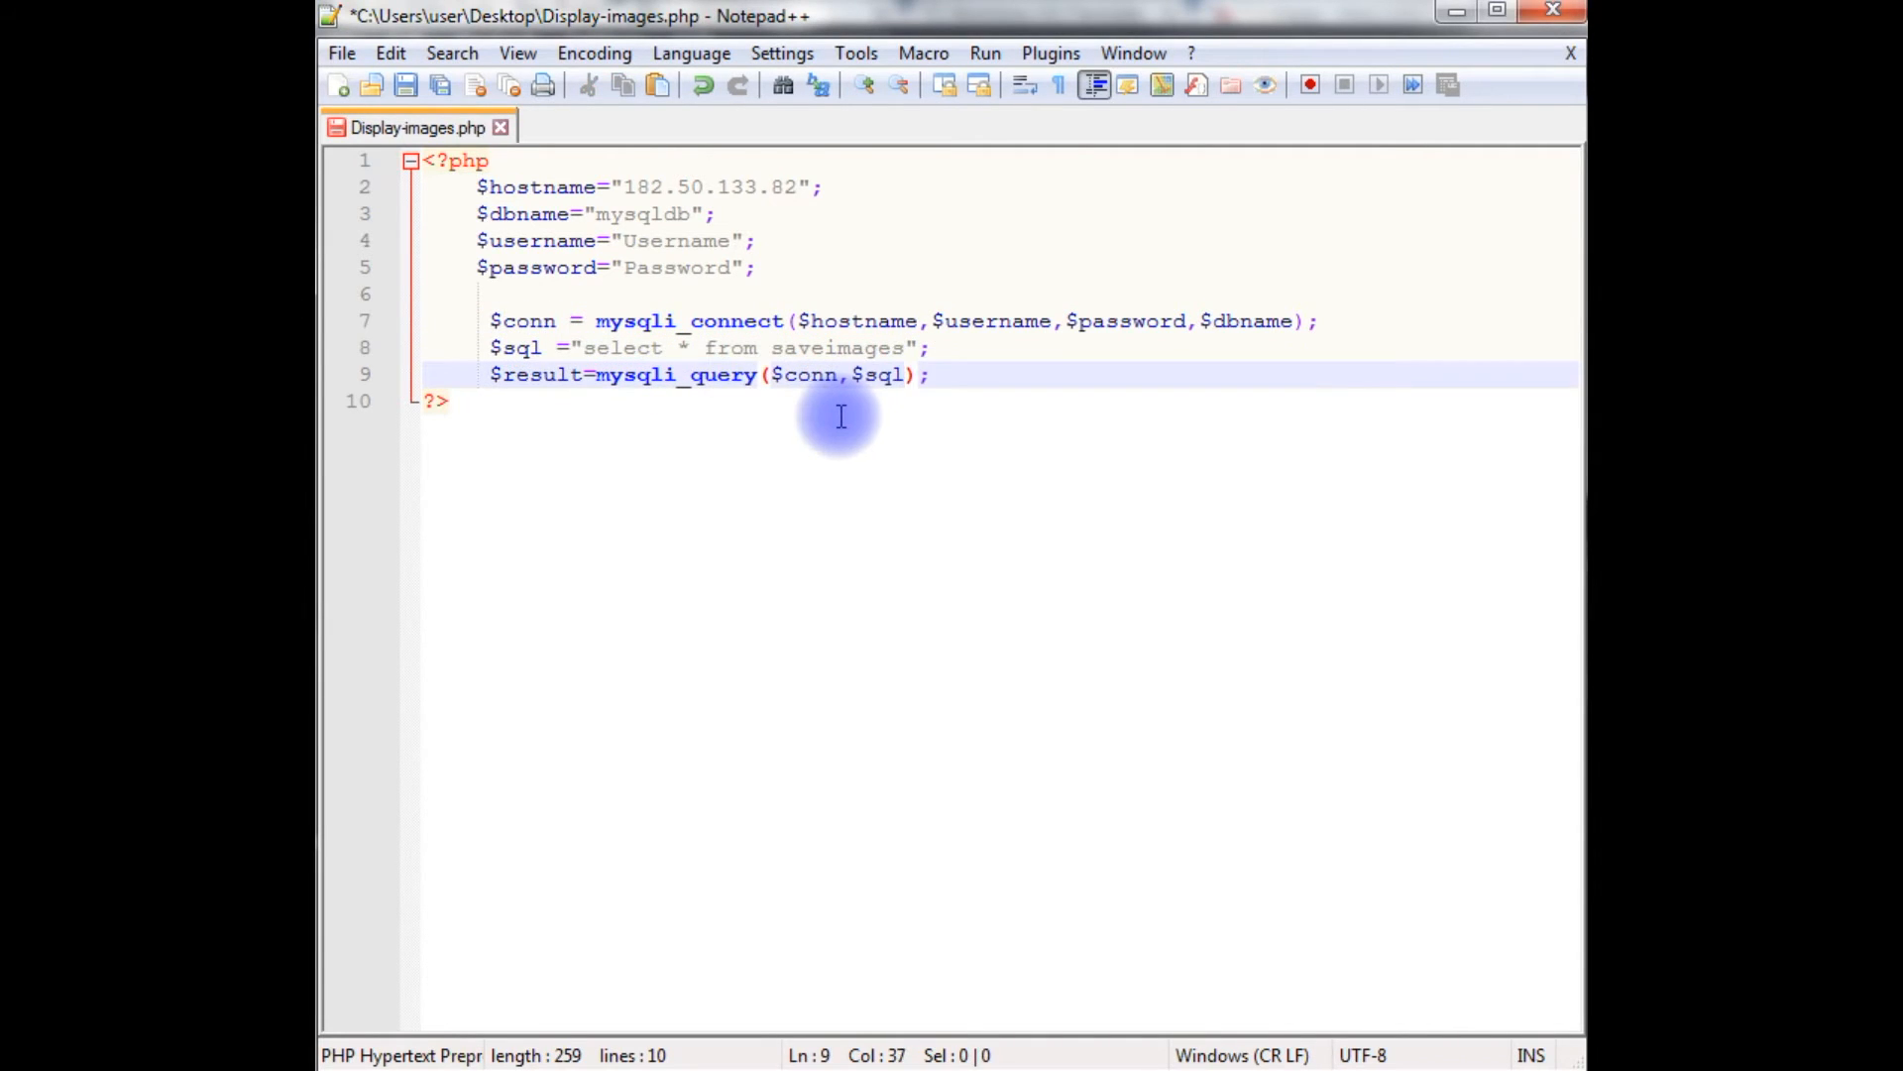
Write while($row = mysqli_fetch_array($result)) with an empty brace body
type("while")
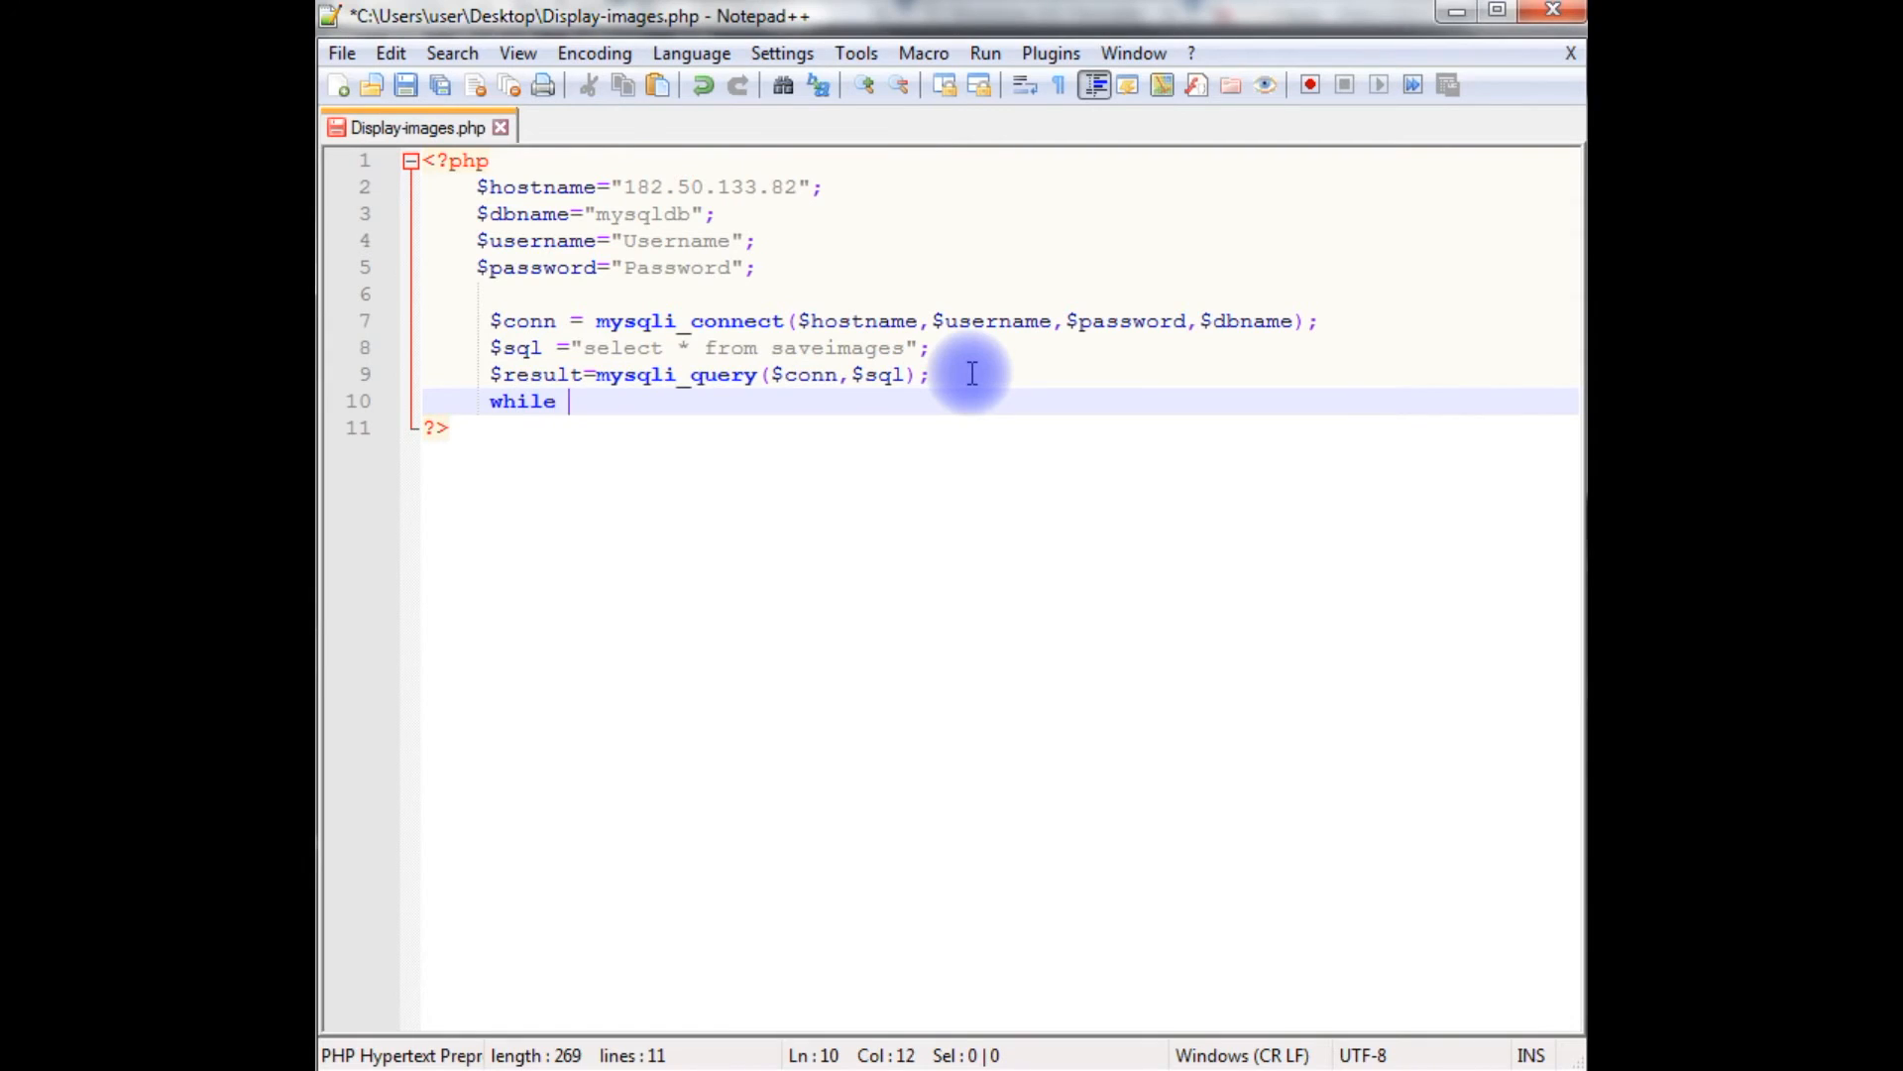
type("()")
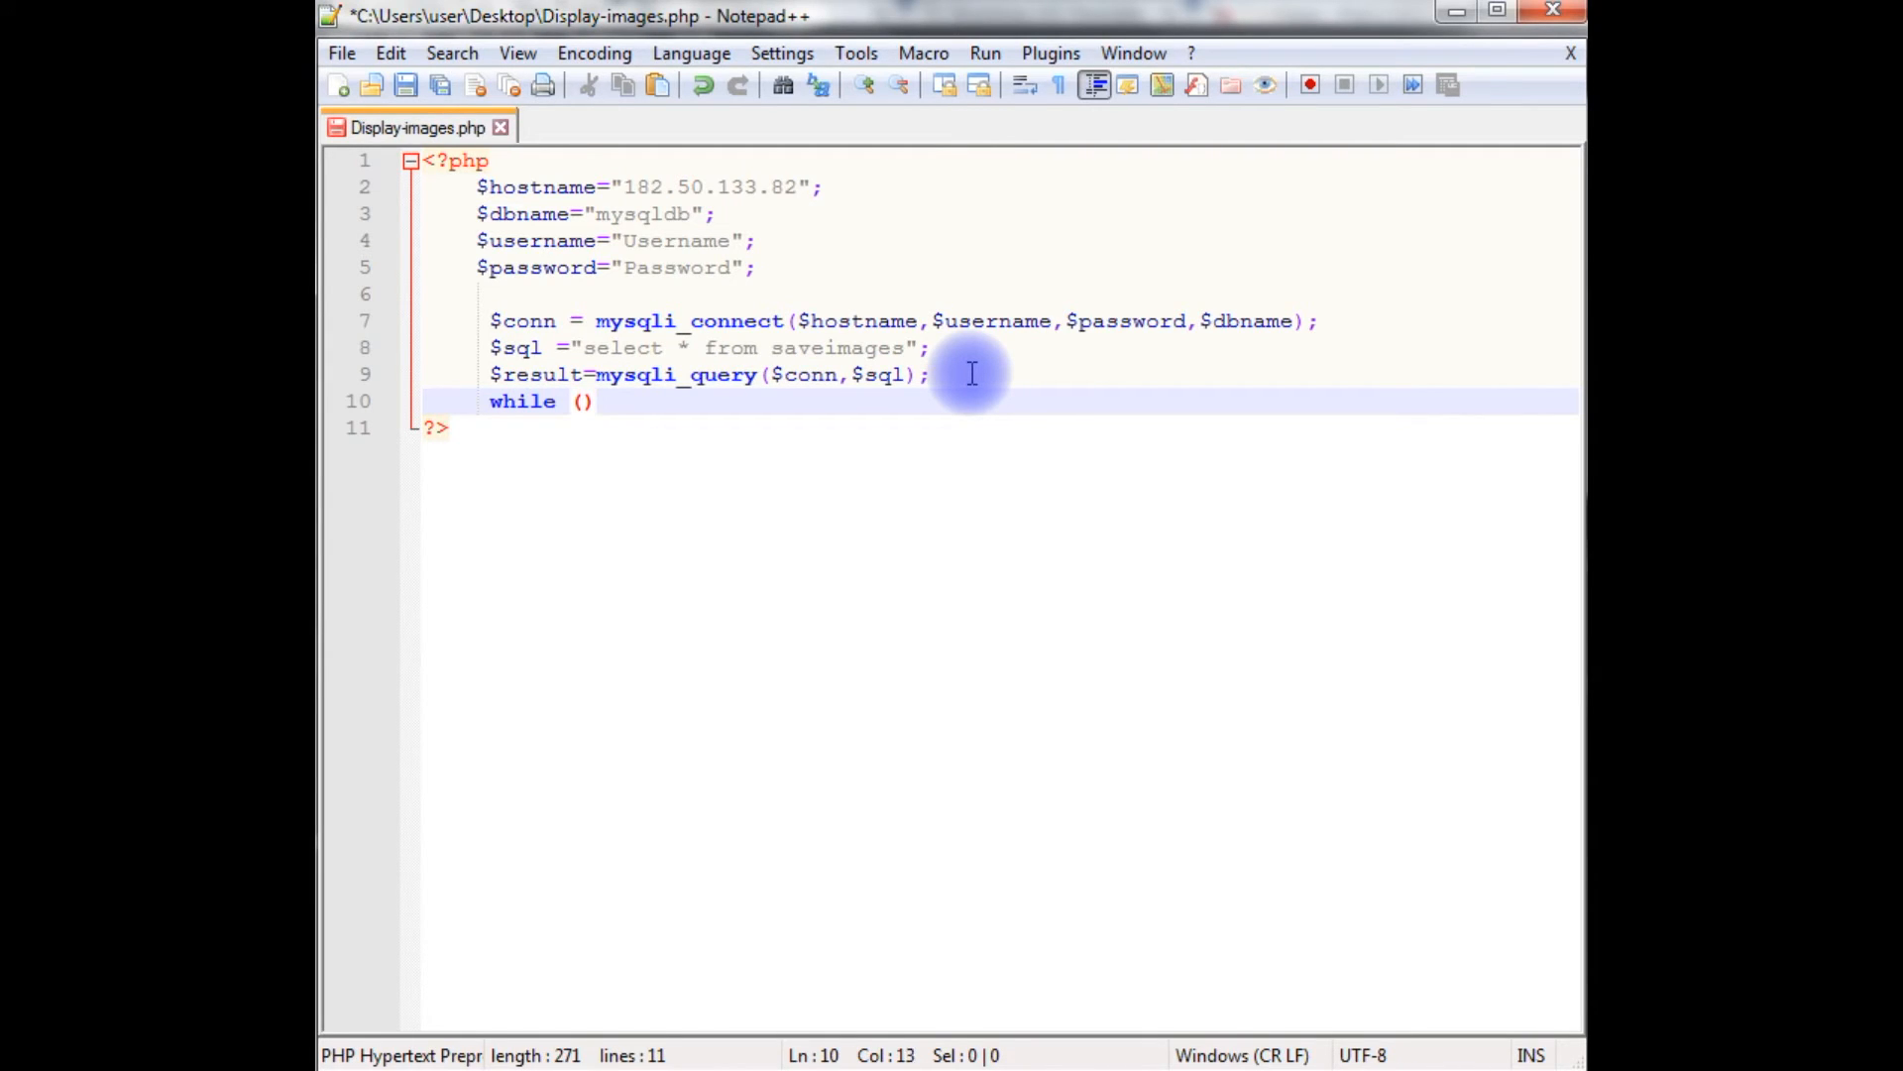
type("$row")
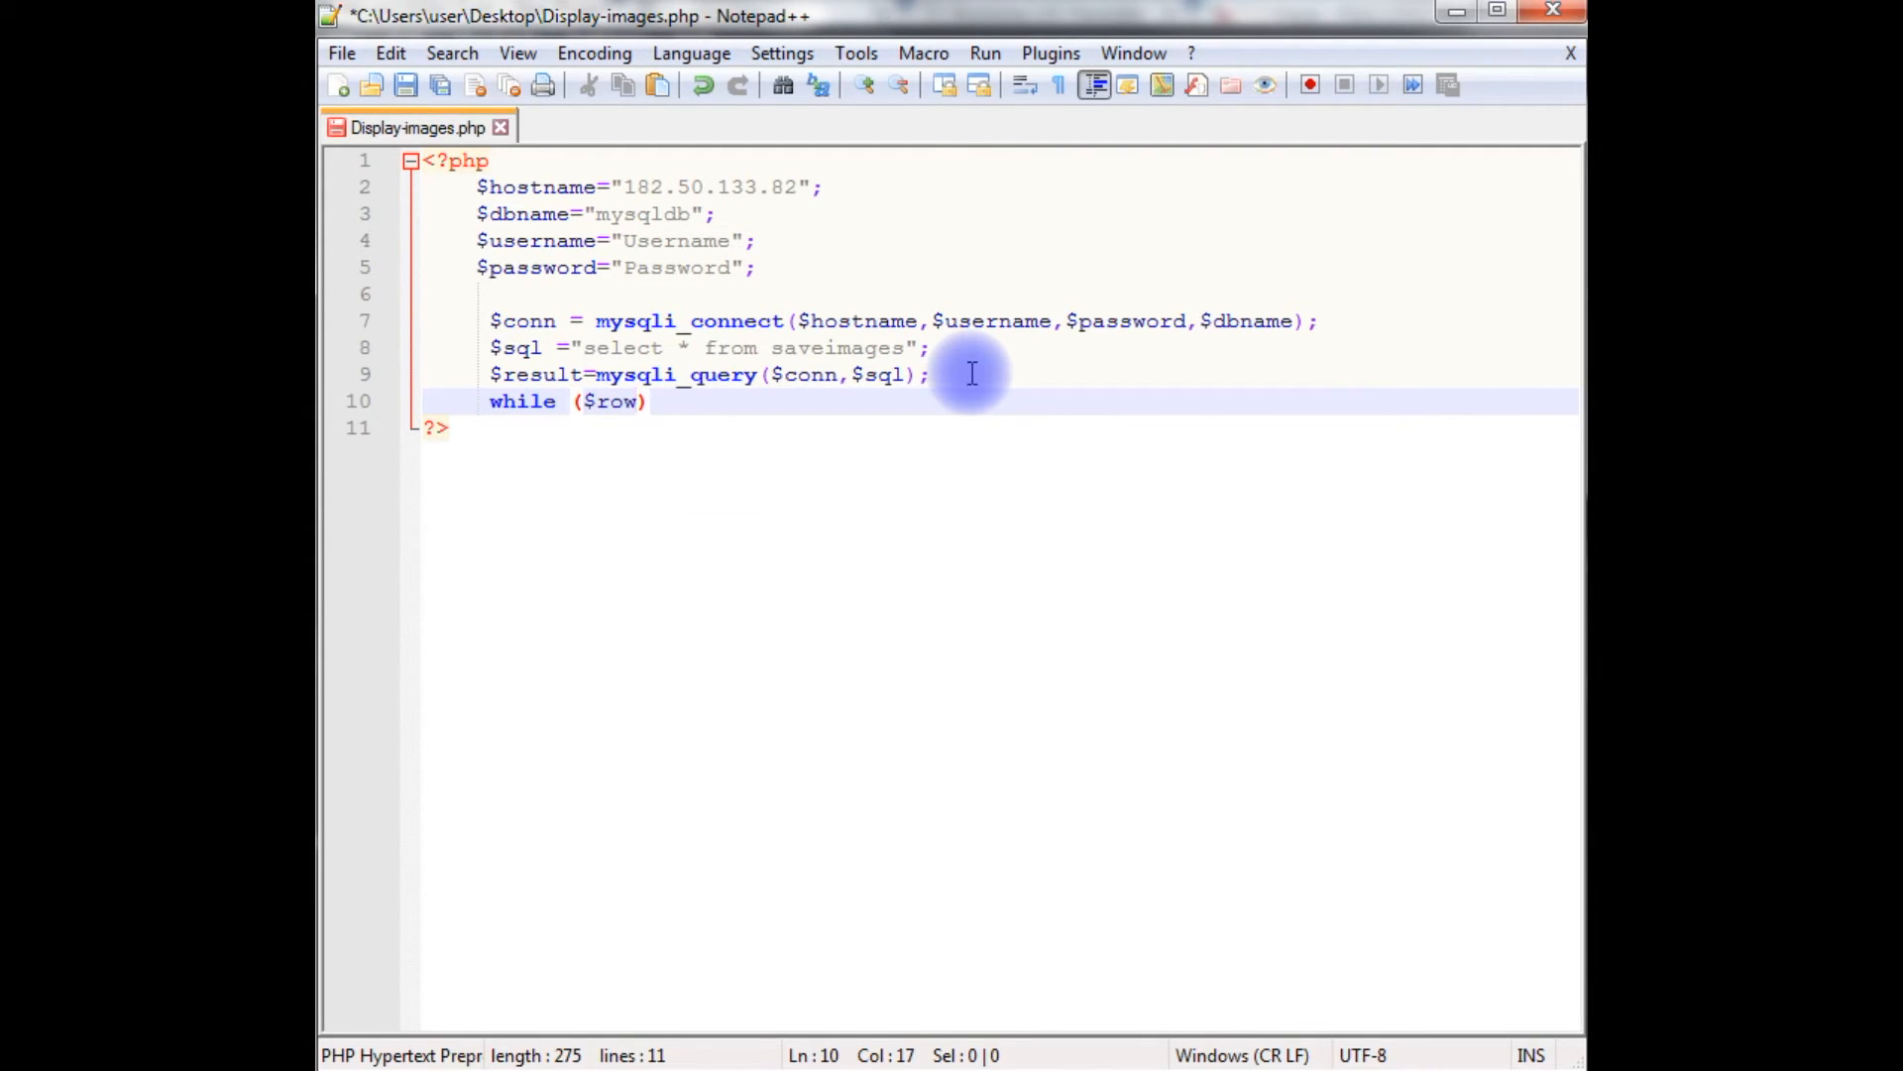
type("=mysqli")
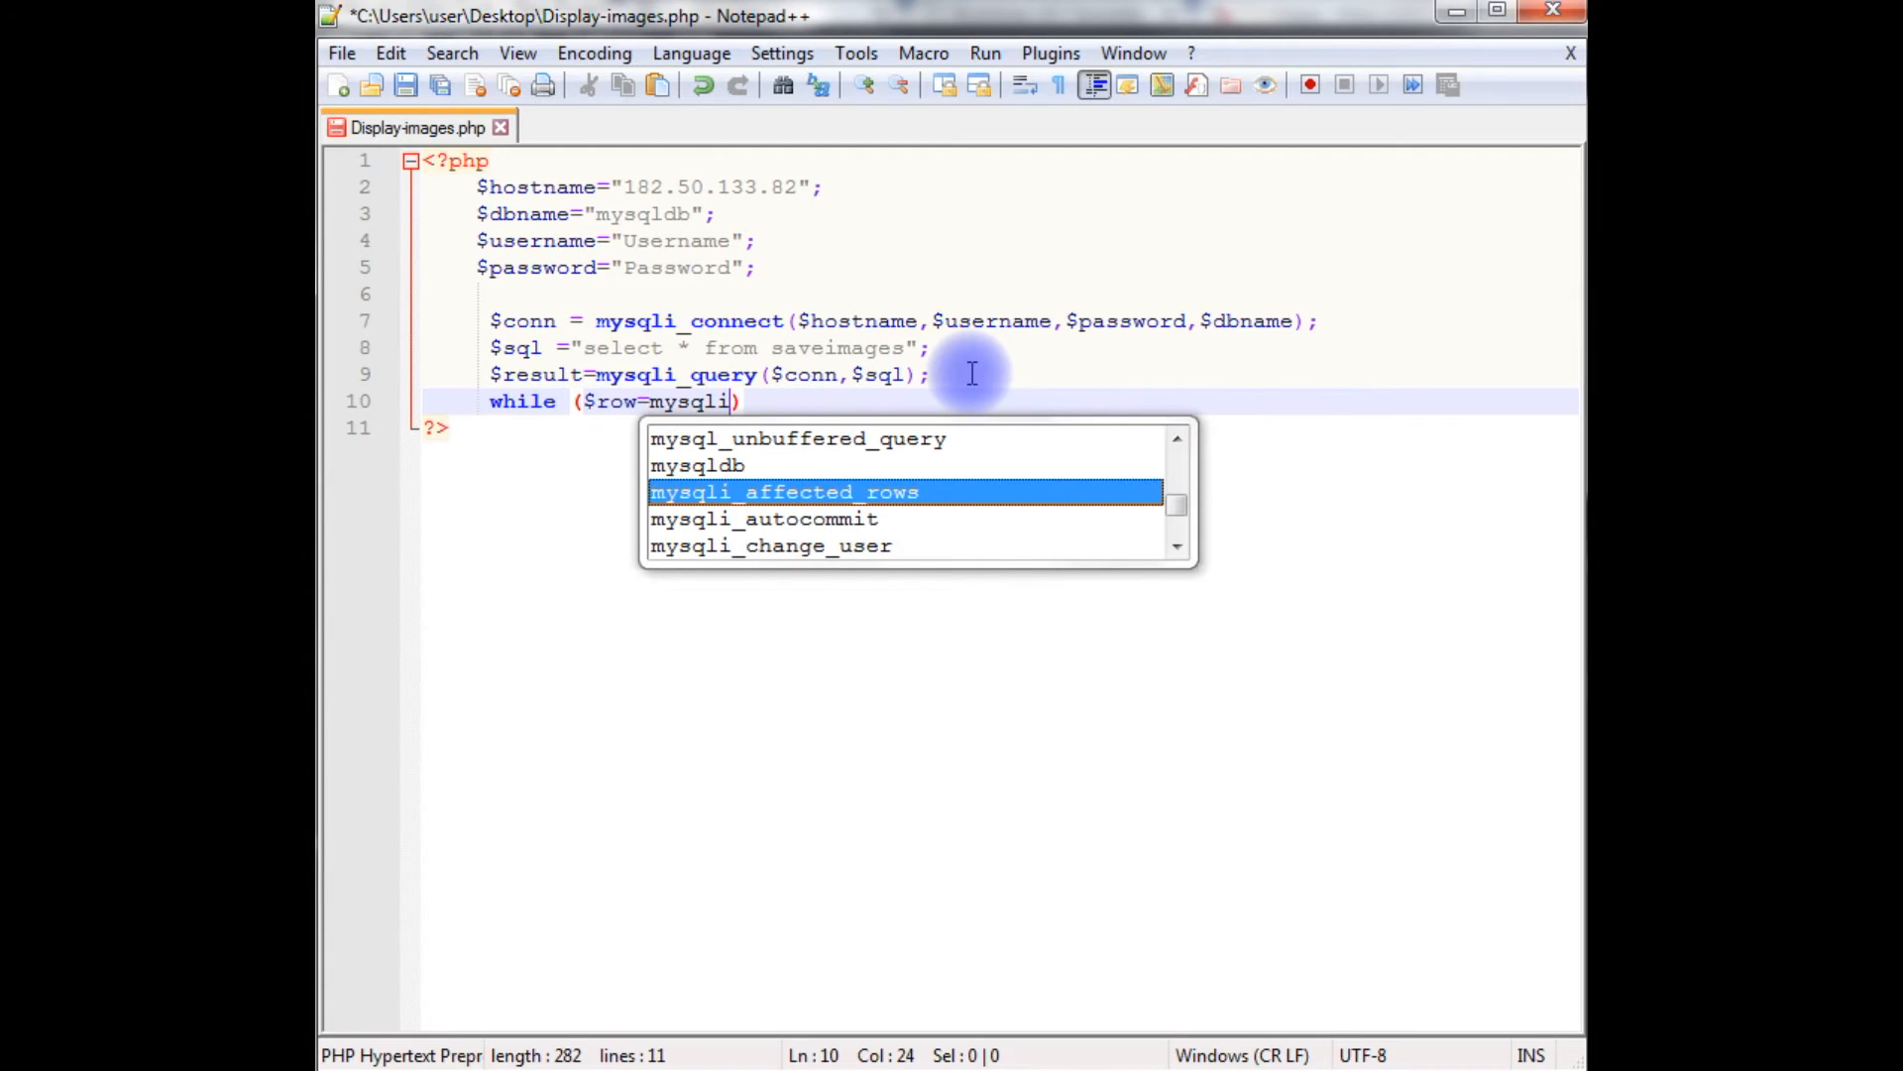
type("_fetch_array(")
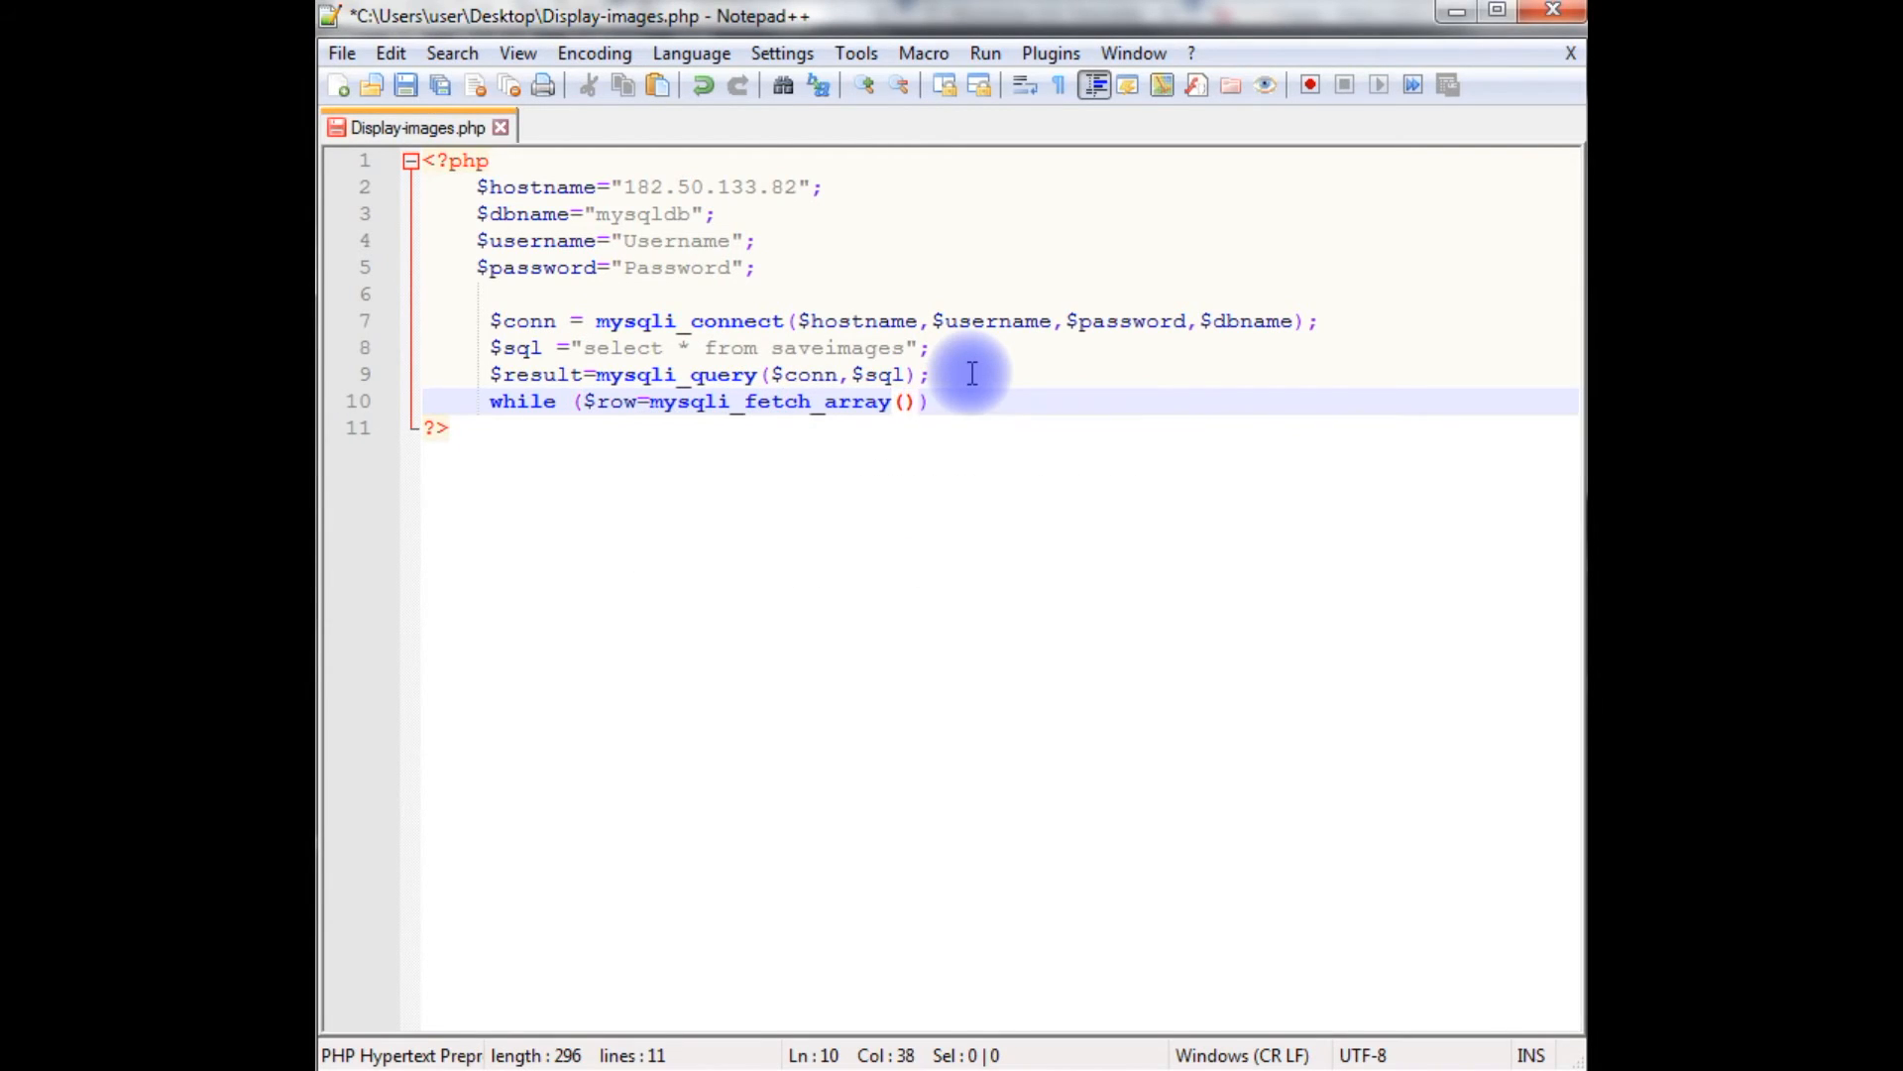
type("#re")
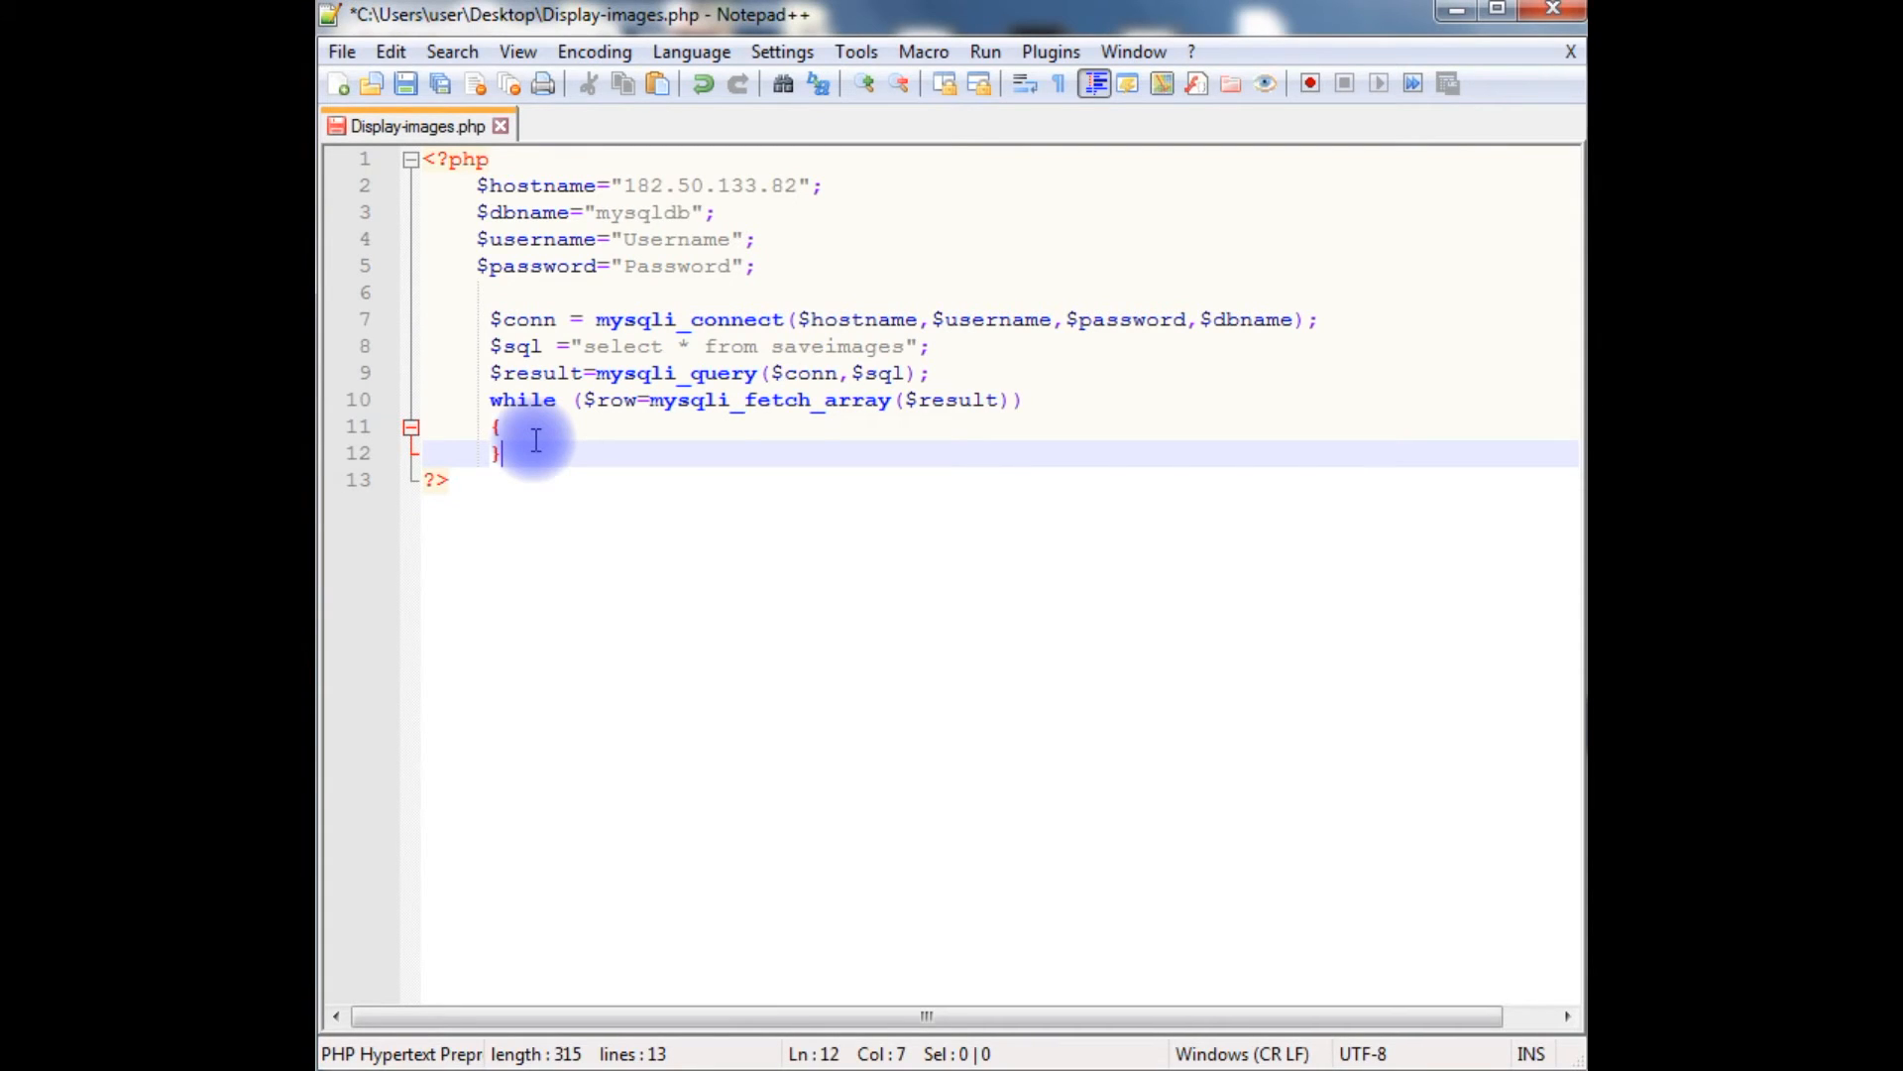
Echo a table cell with a <p> showing $row['Imgname'], then open the next <td>
key("Enter")
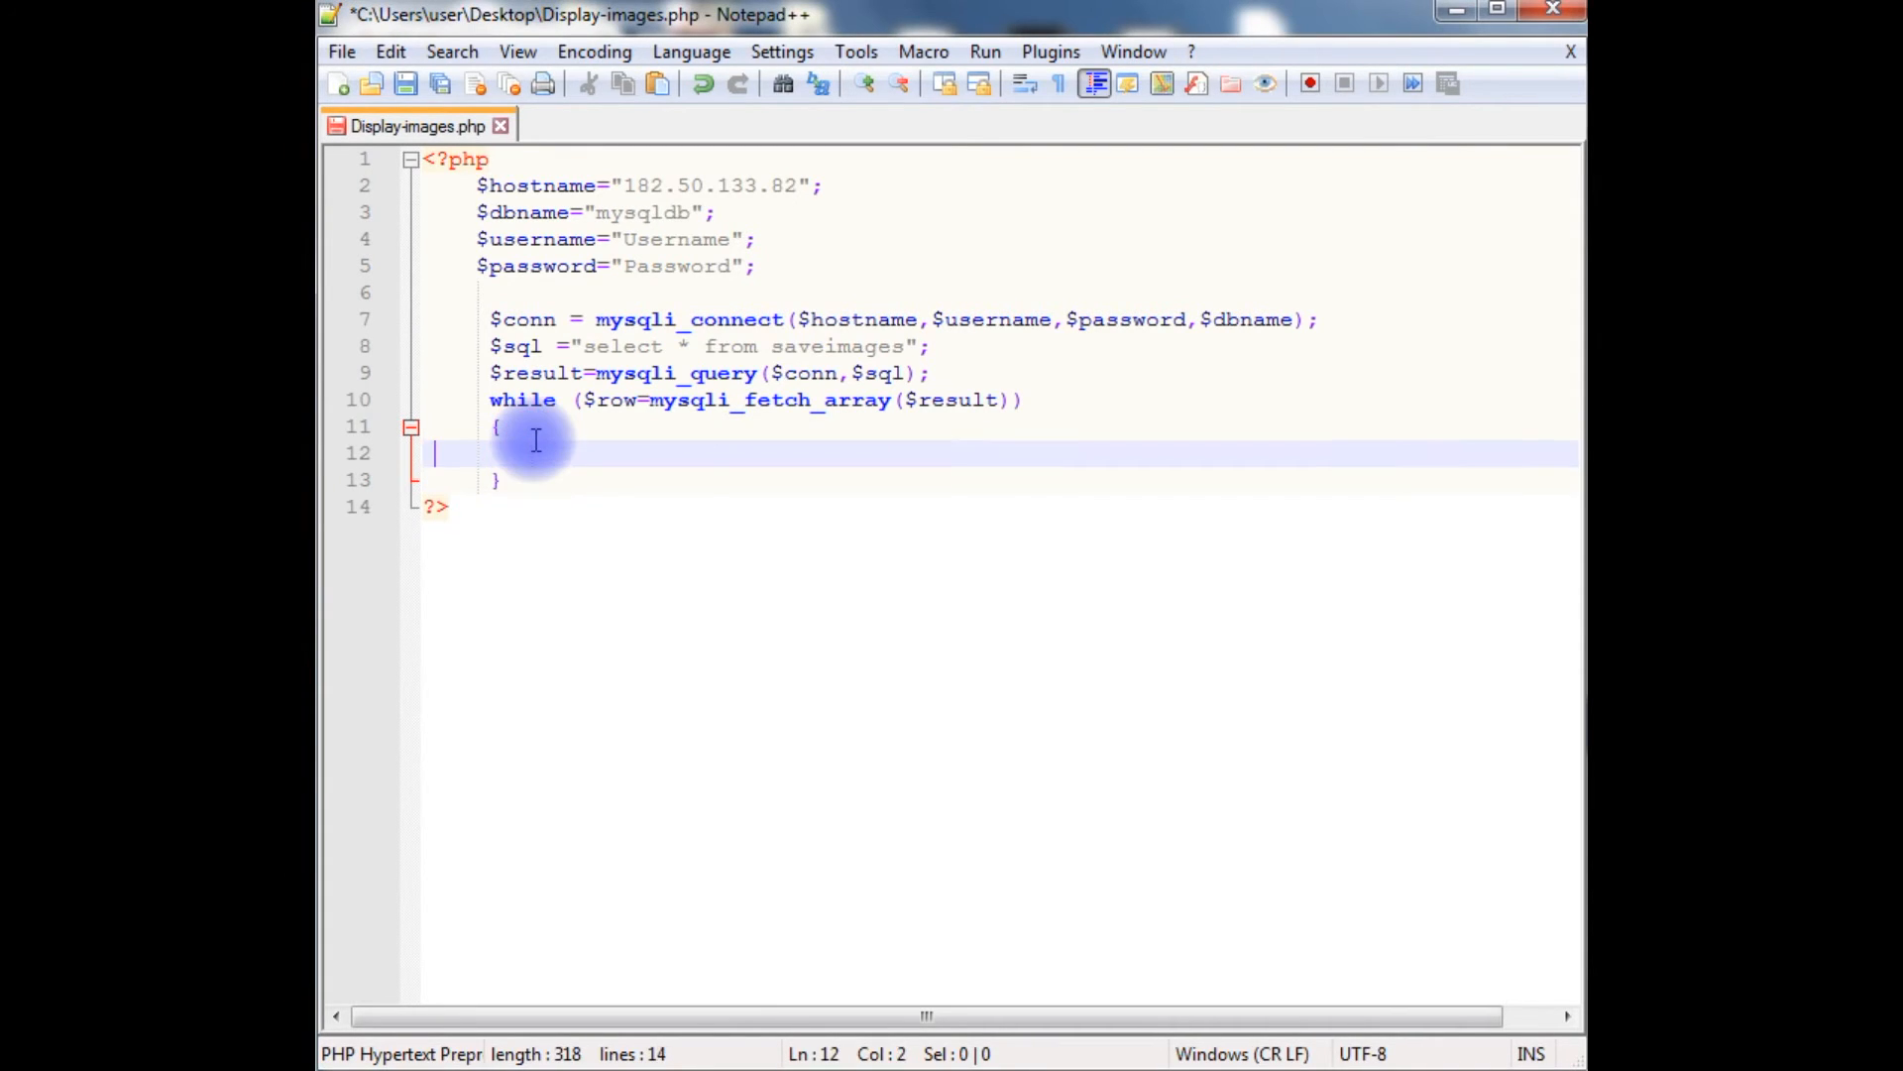
type("echo")
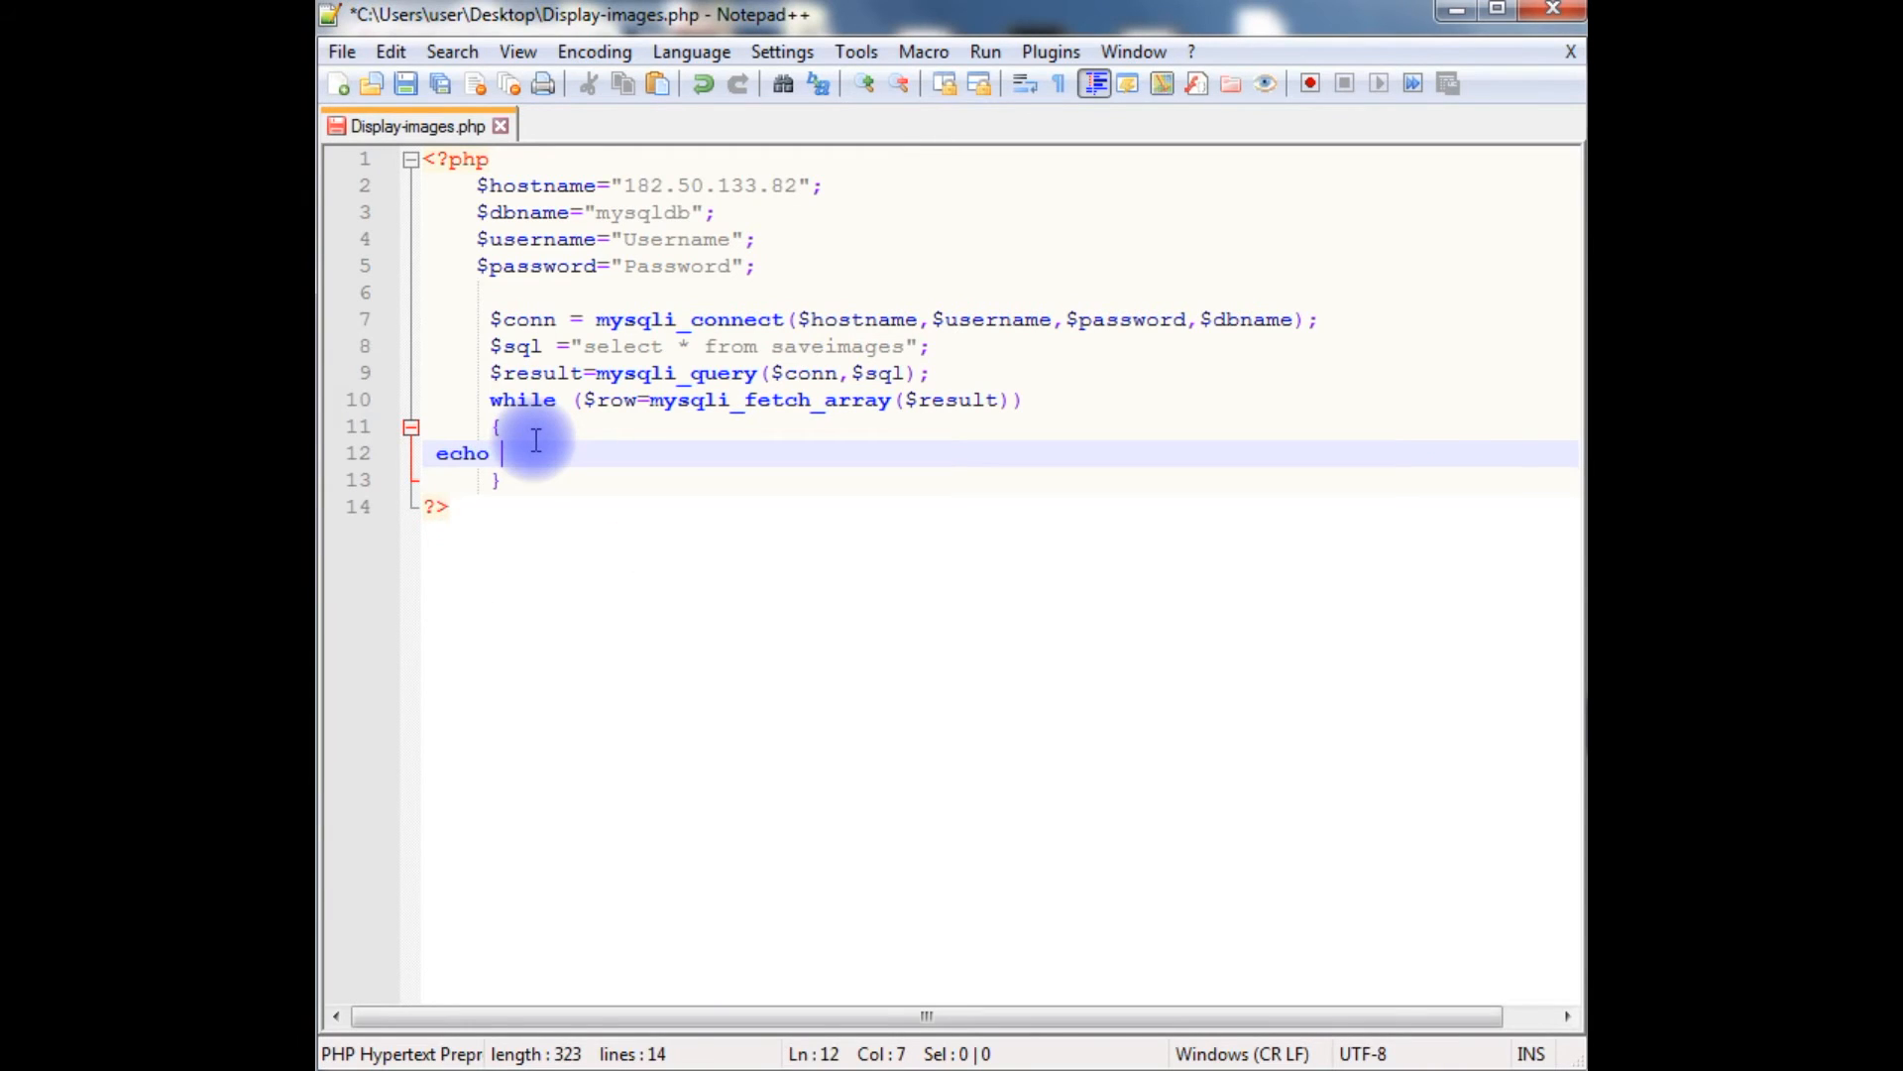
type("\"<t")
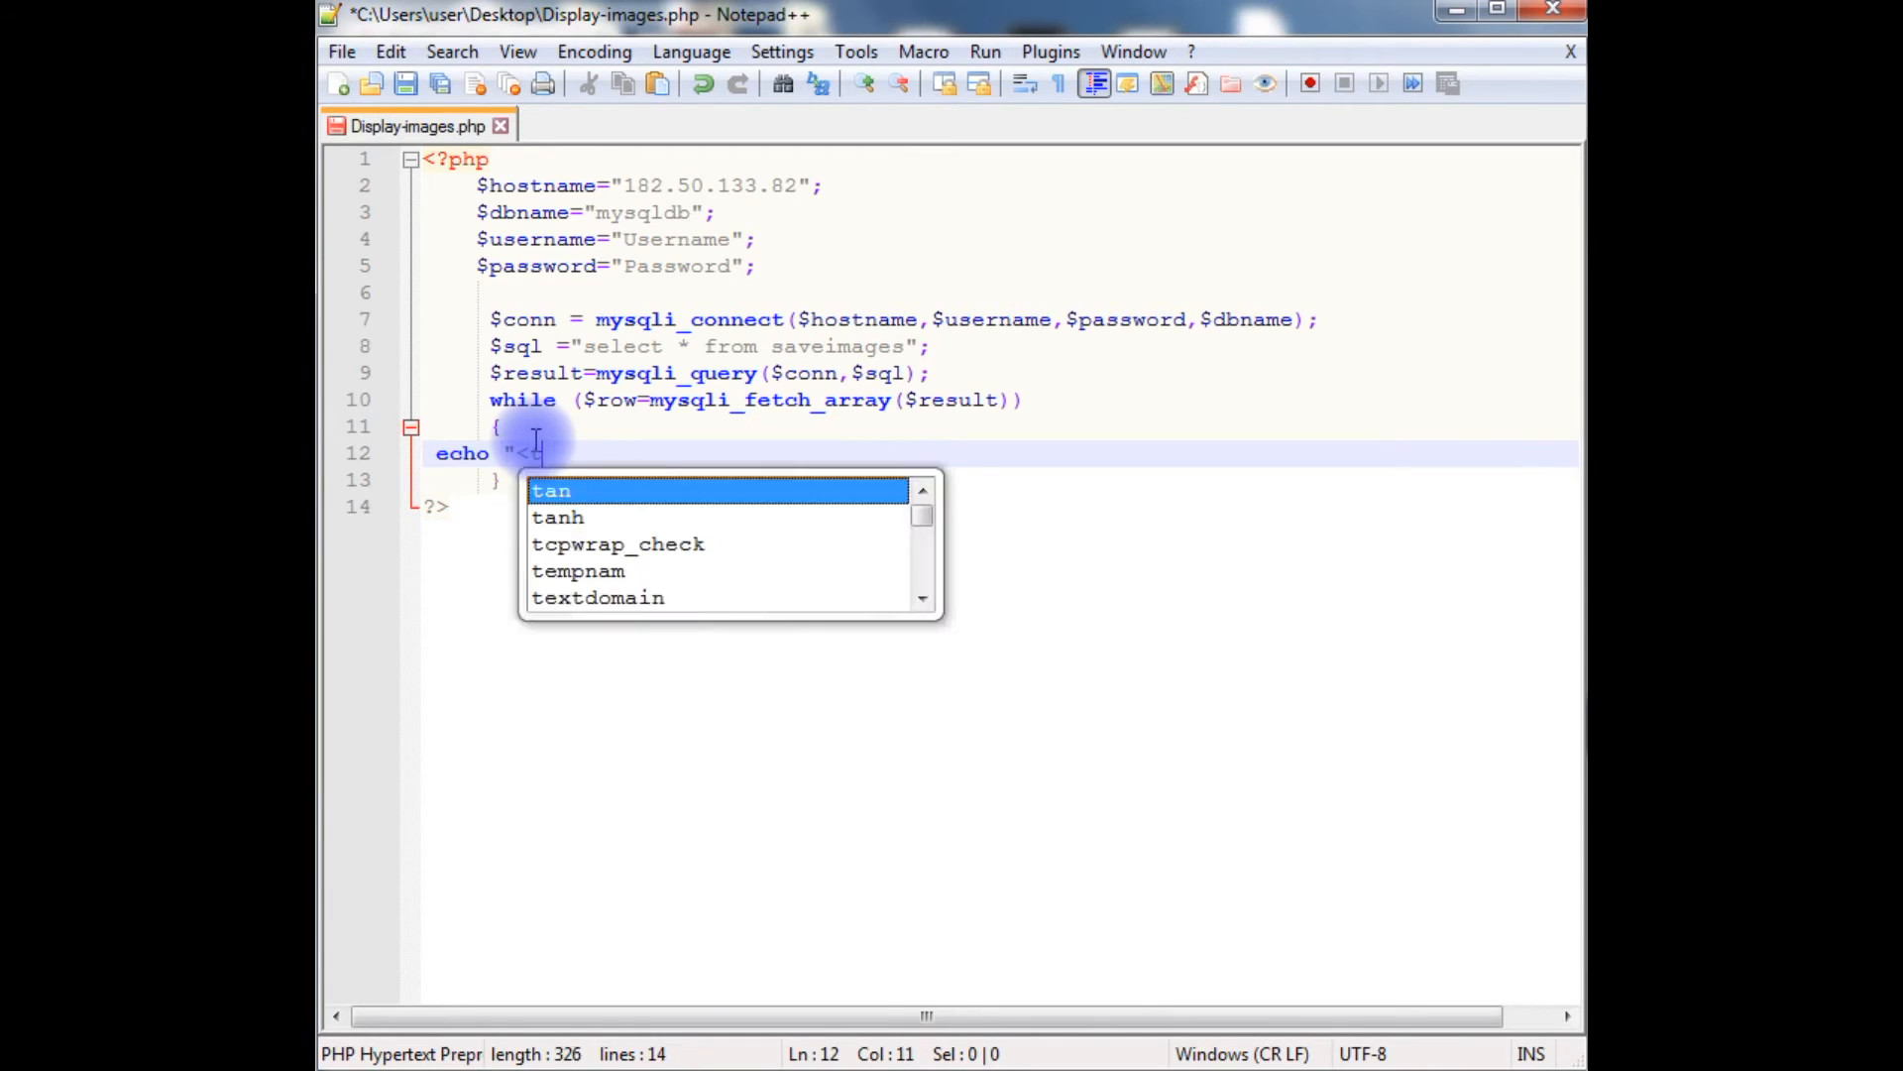
type("d>\";")
type("echo")
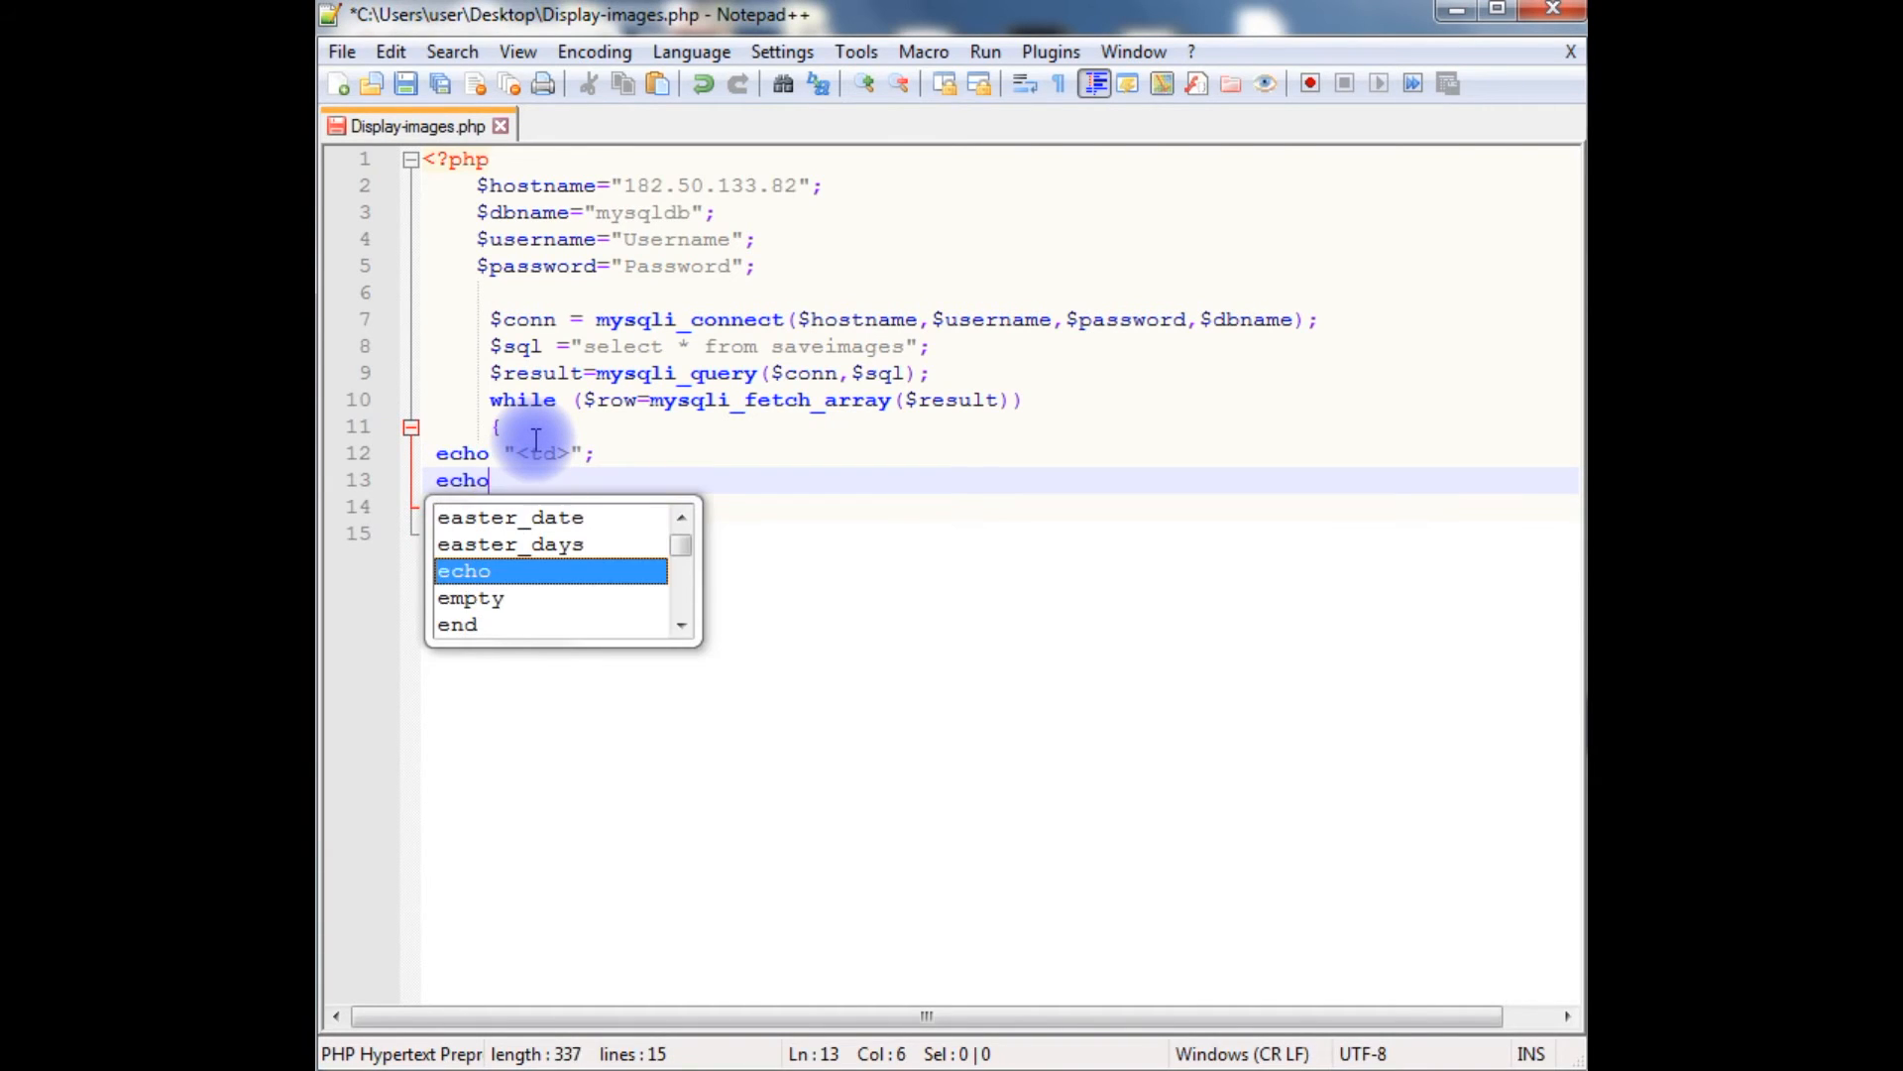
type("\"\"")
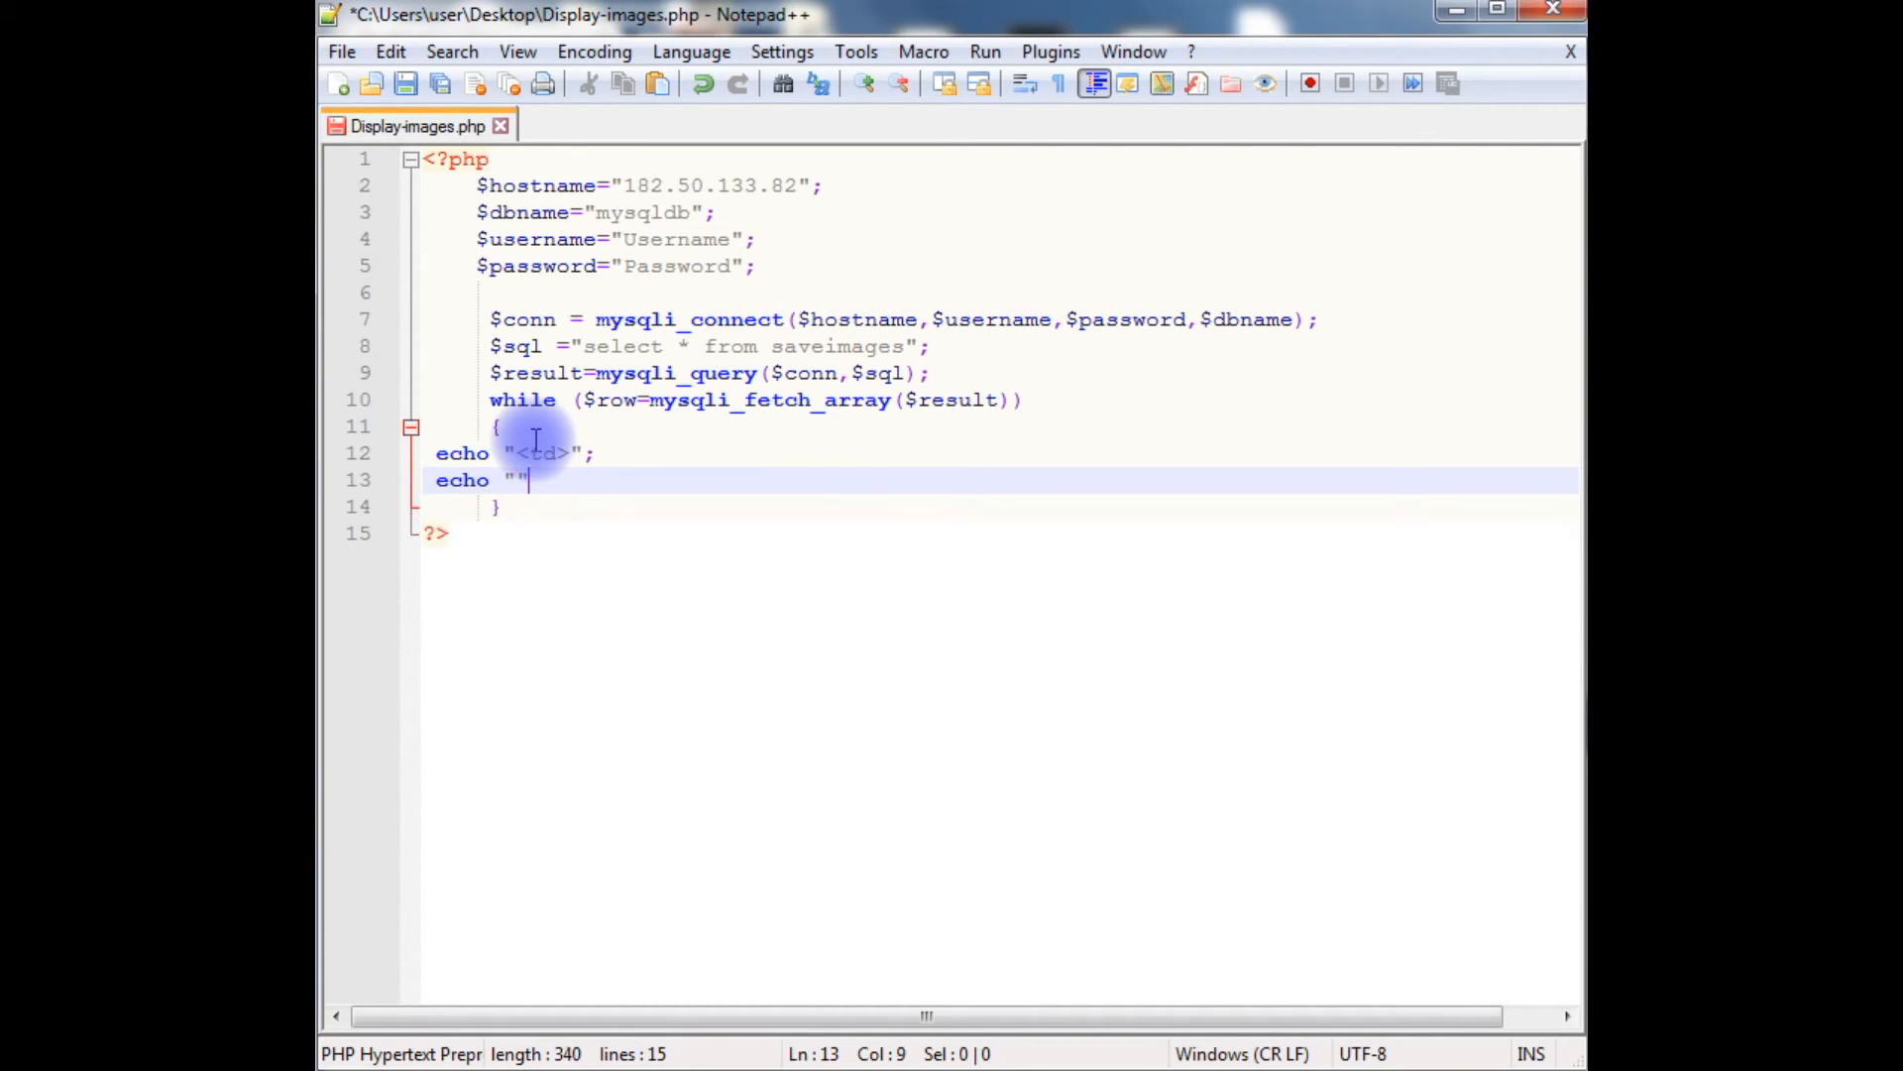
type("<p>")
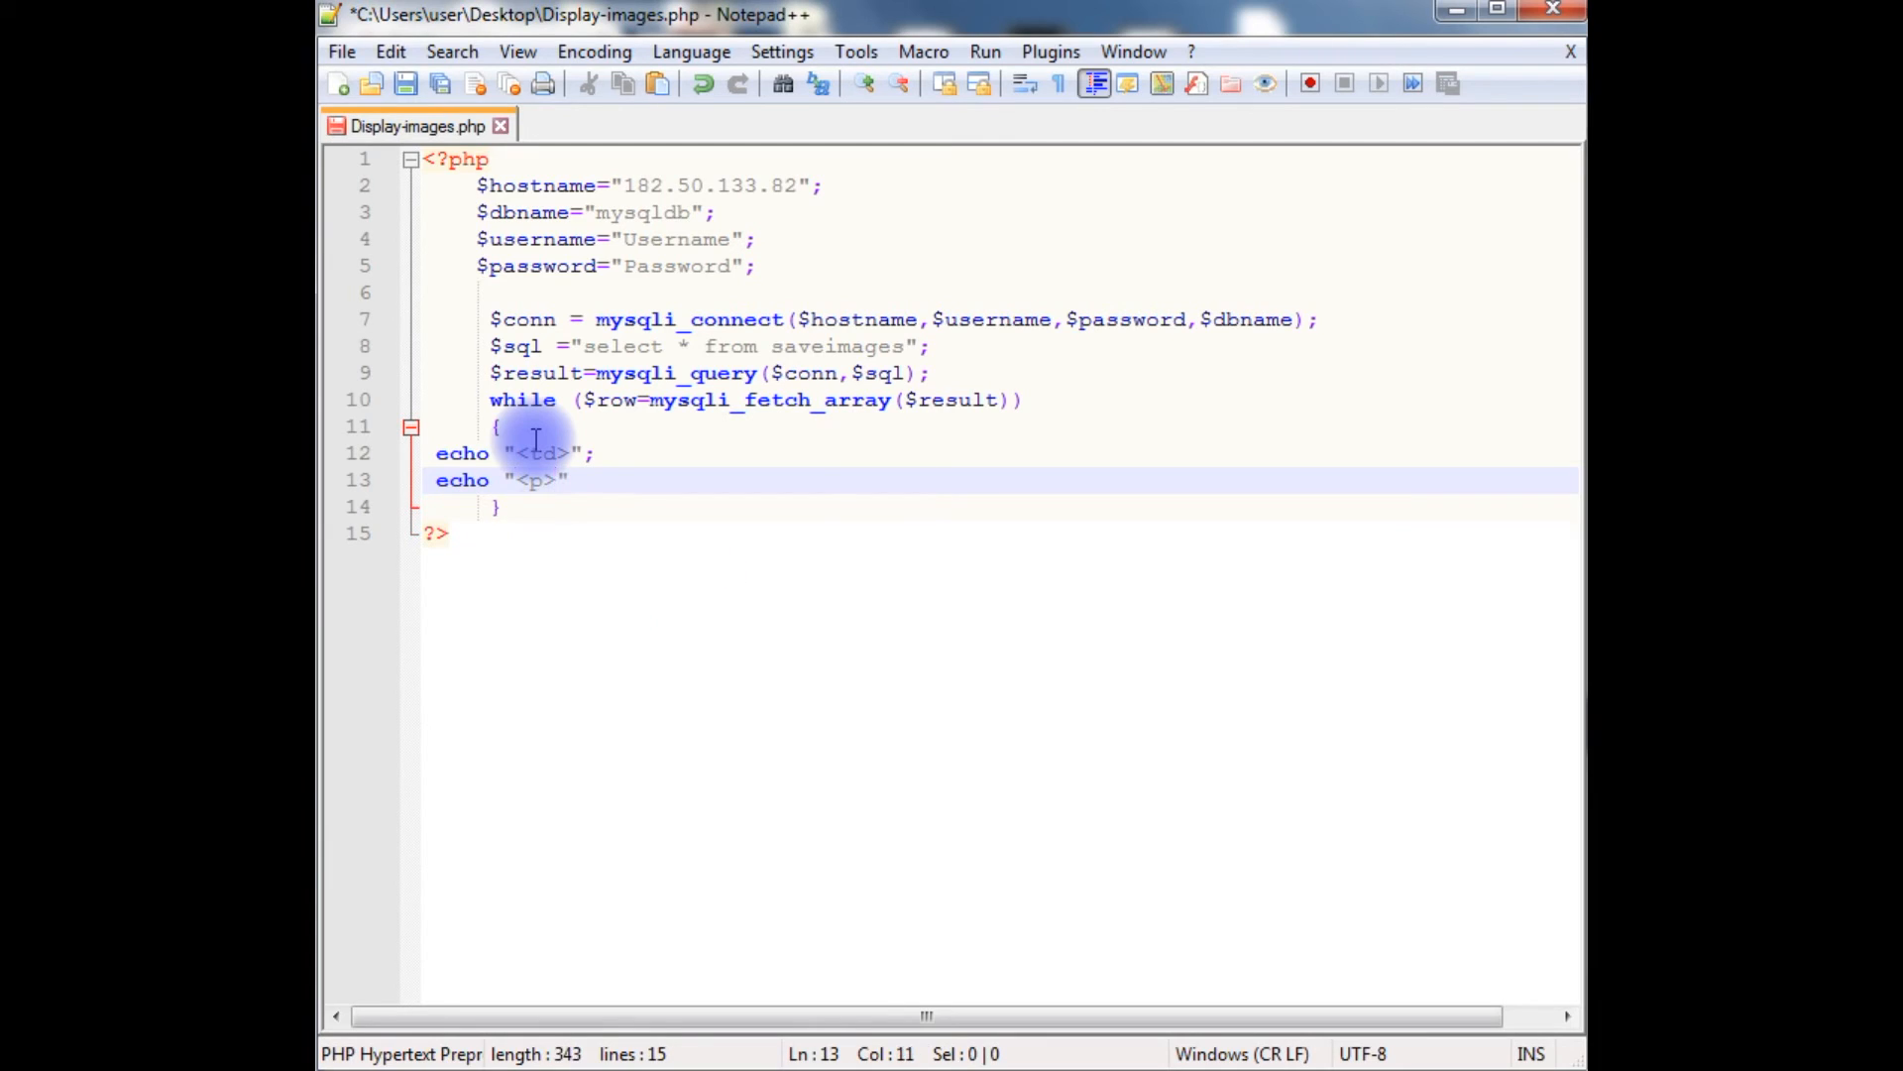
type("..")
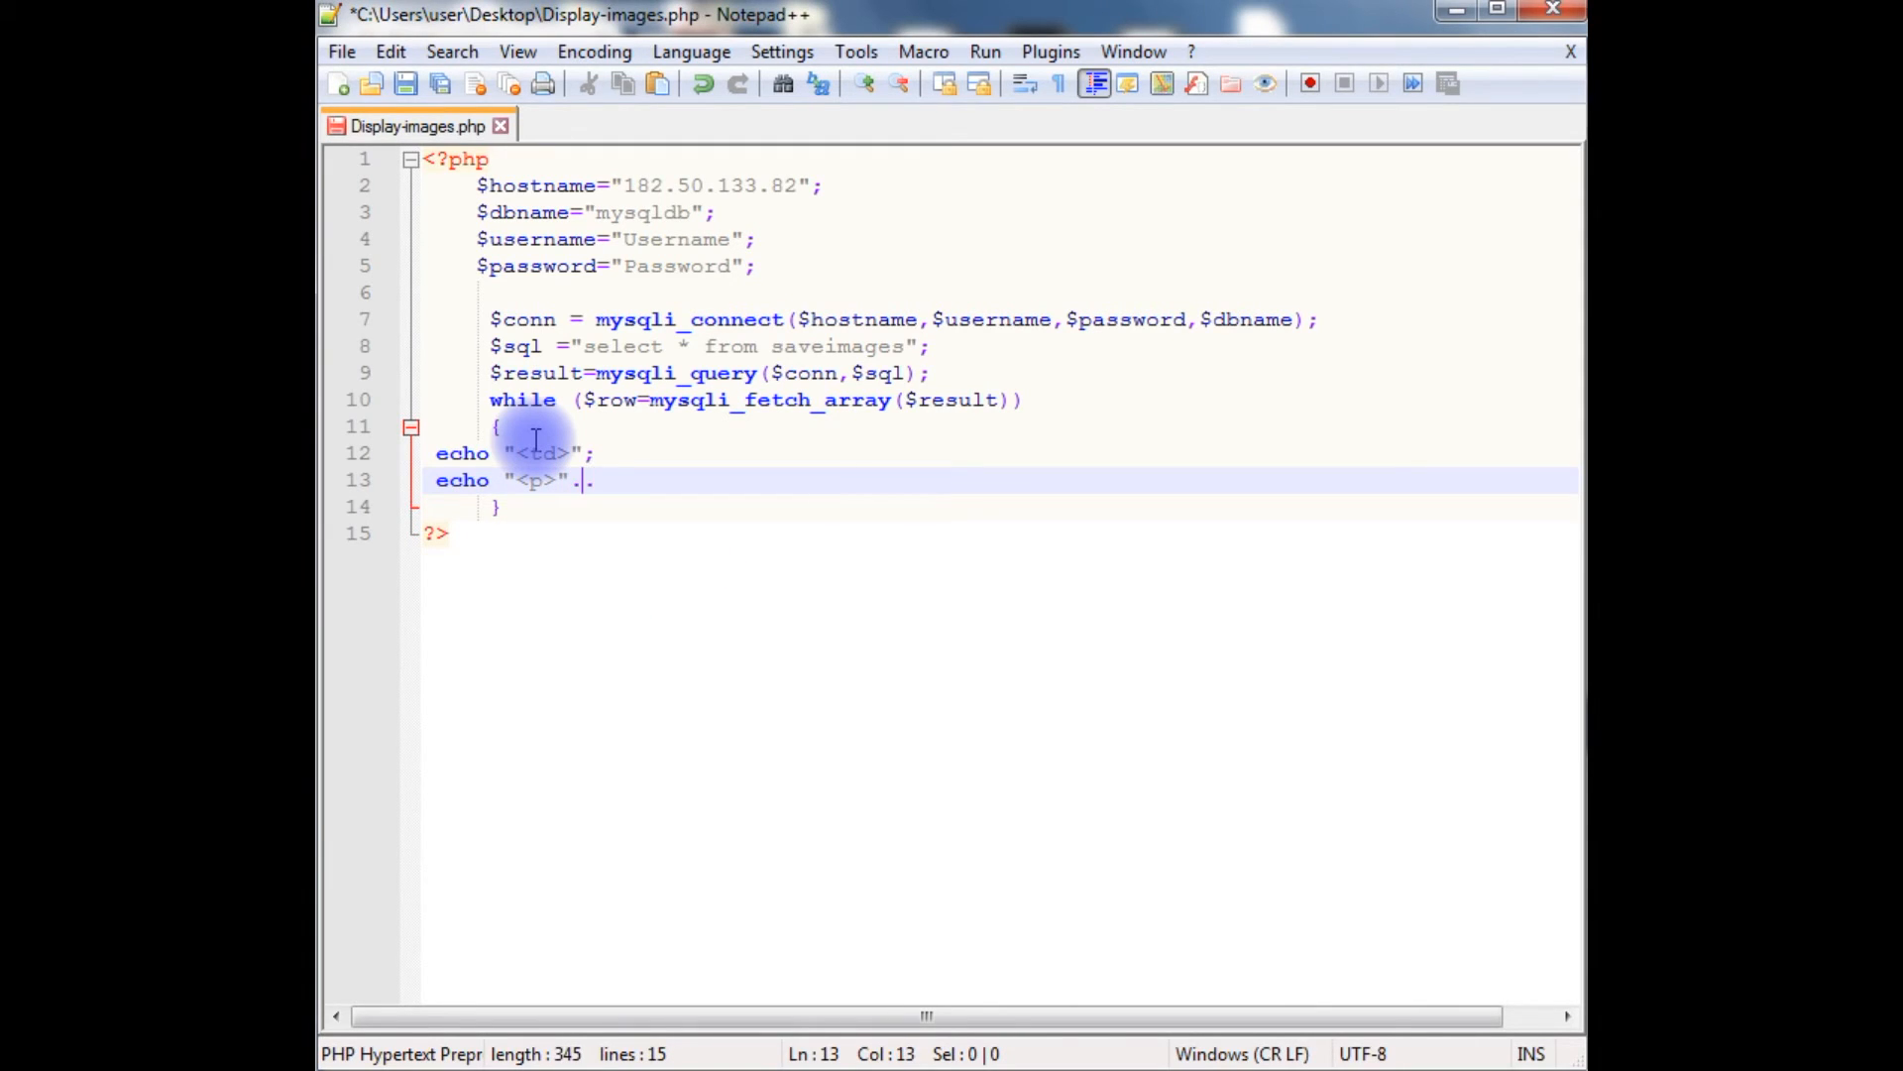
type("$row")
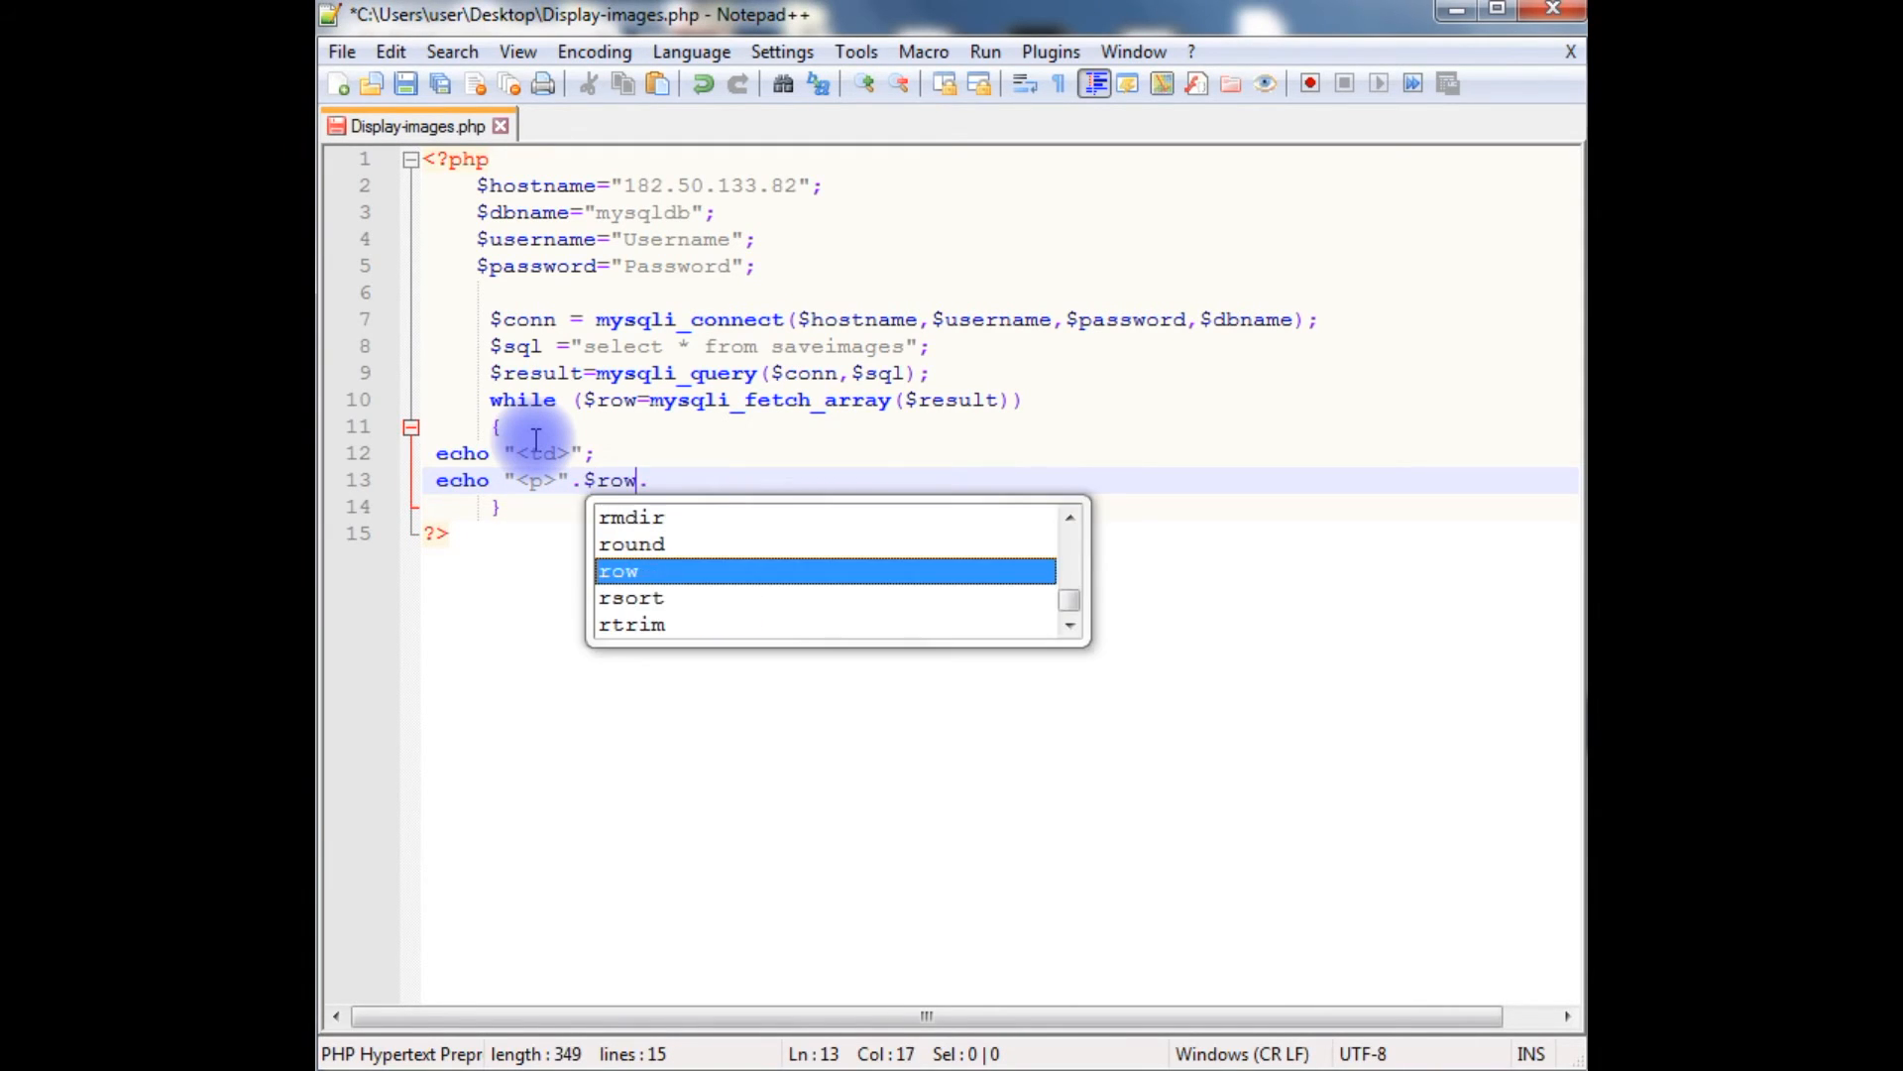
type("[")
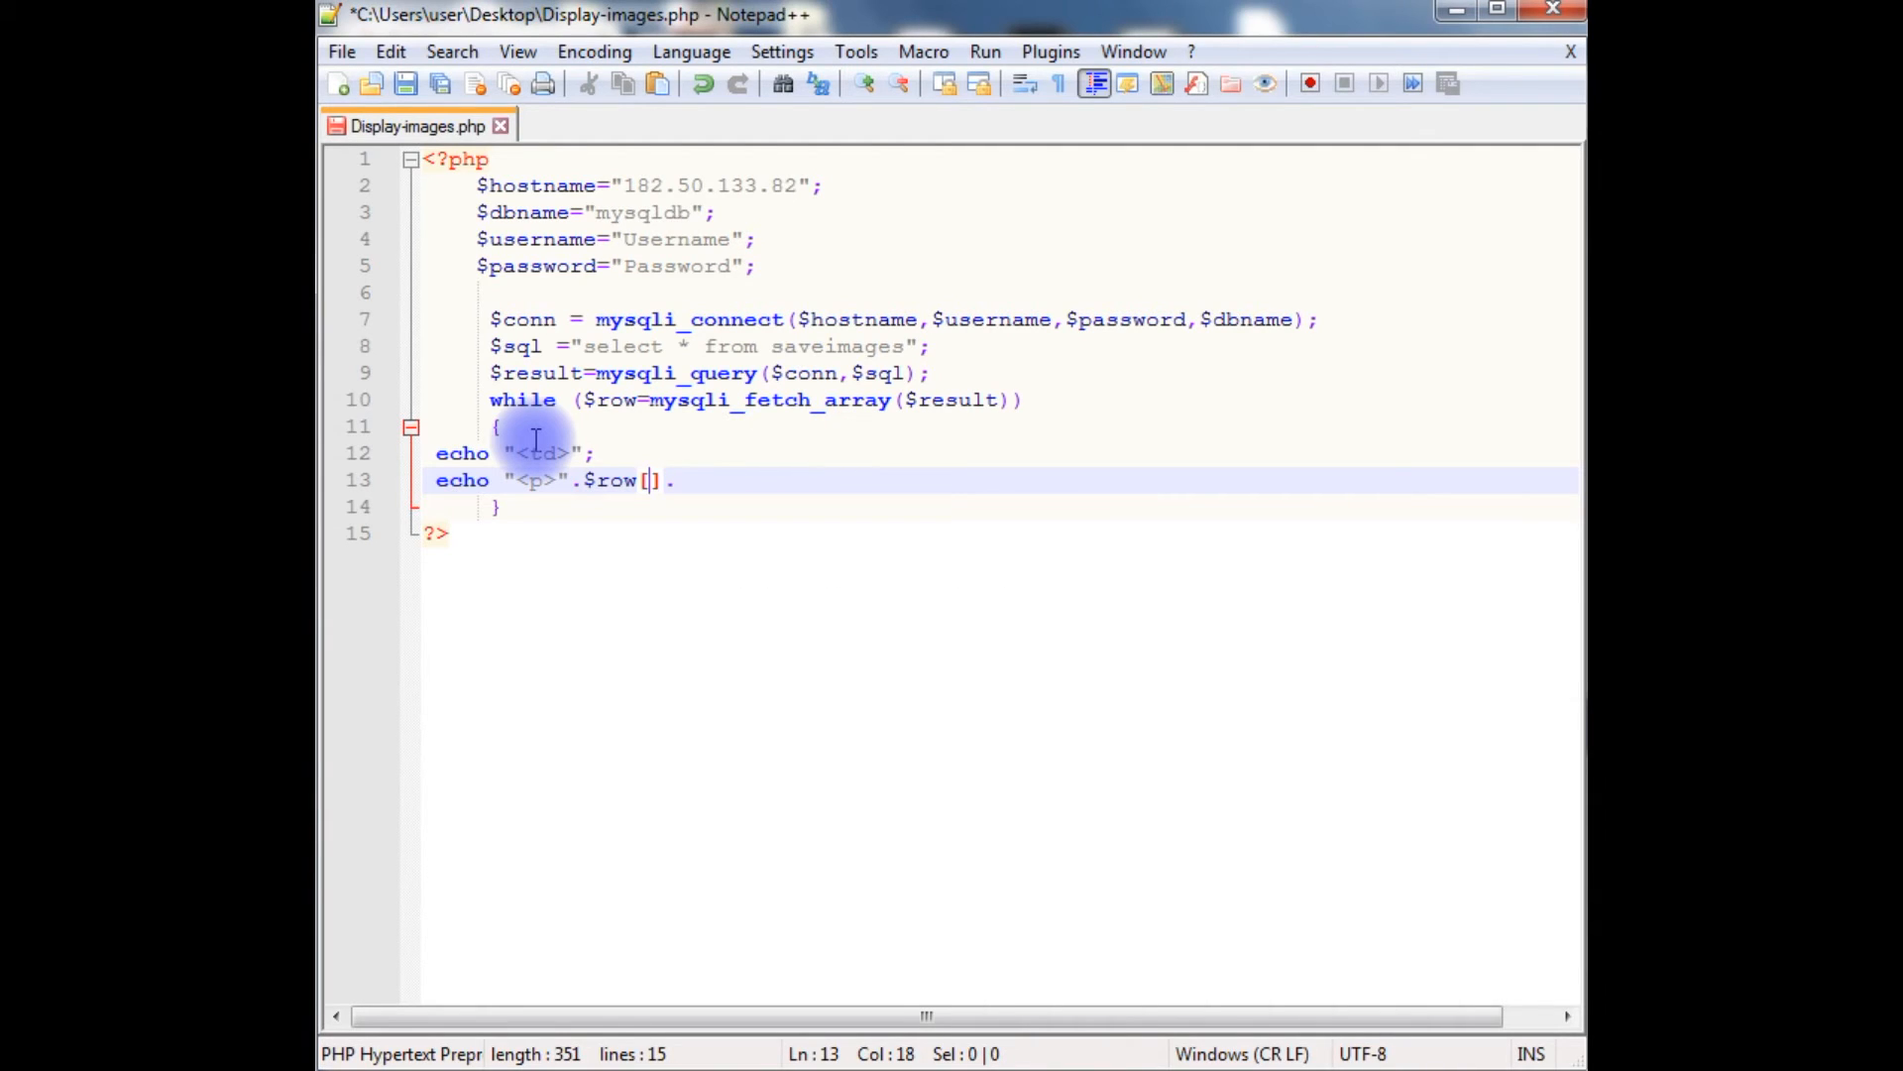
type("''")
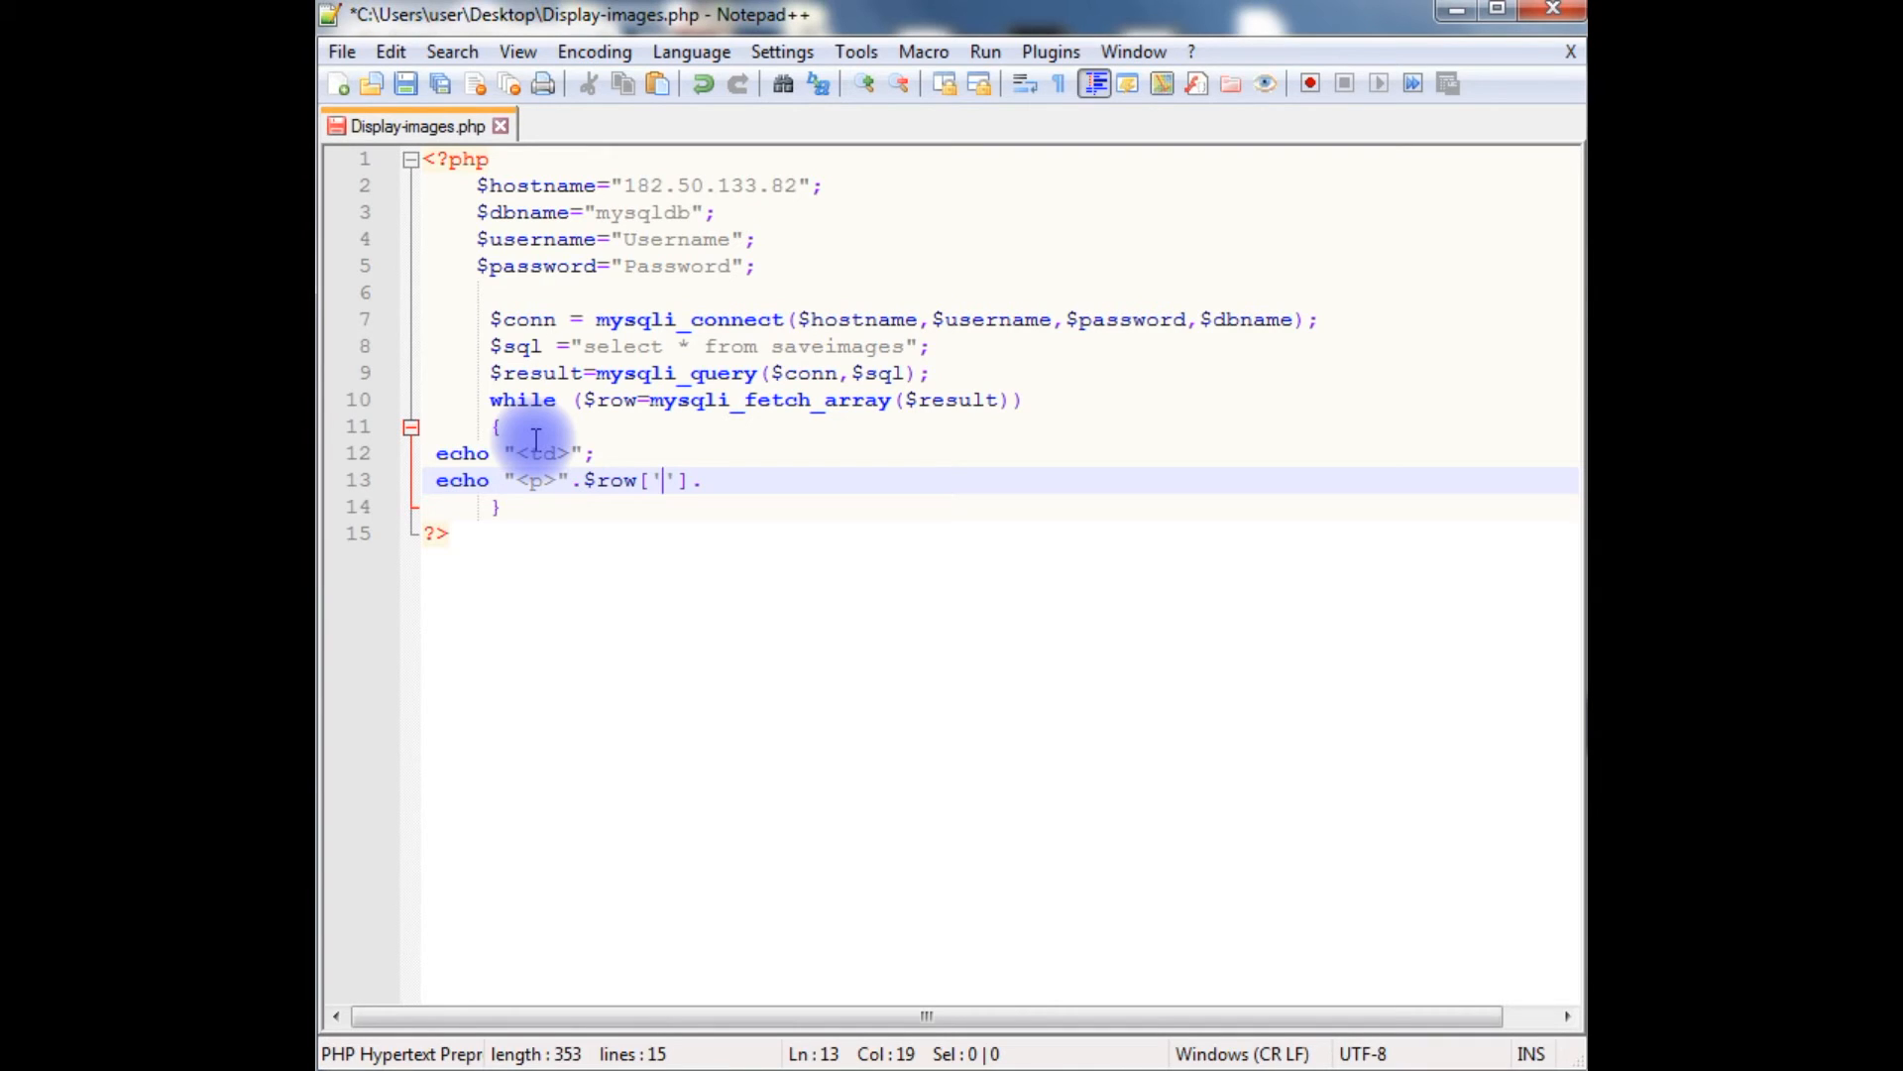
type("Imgname")
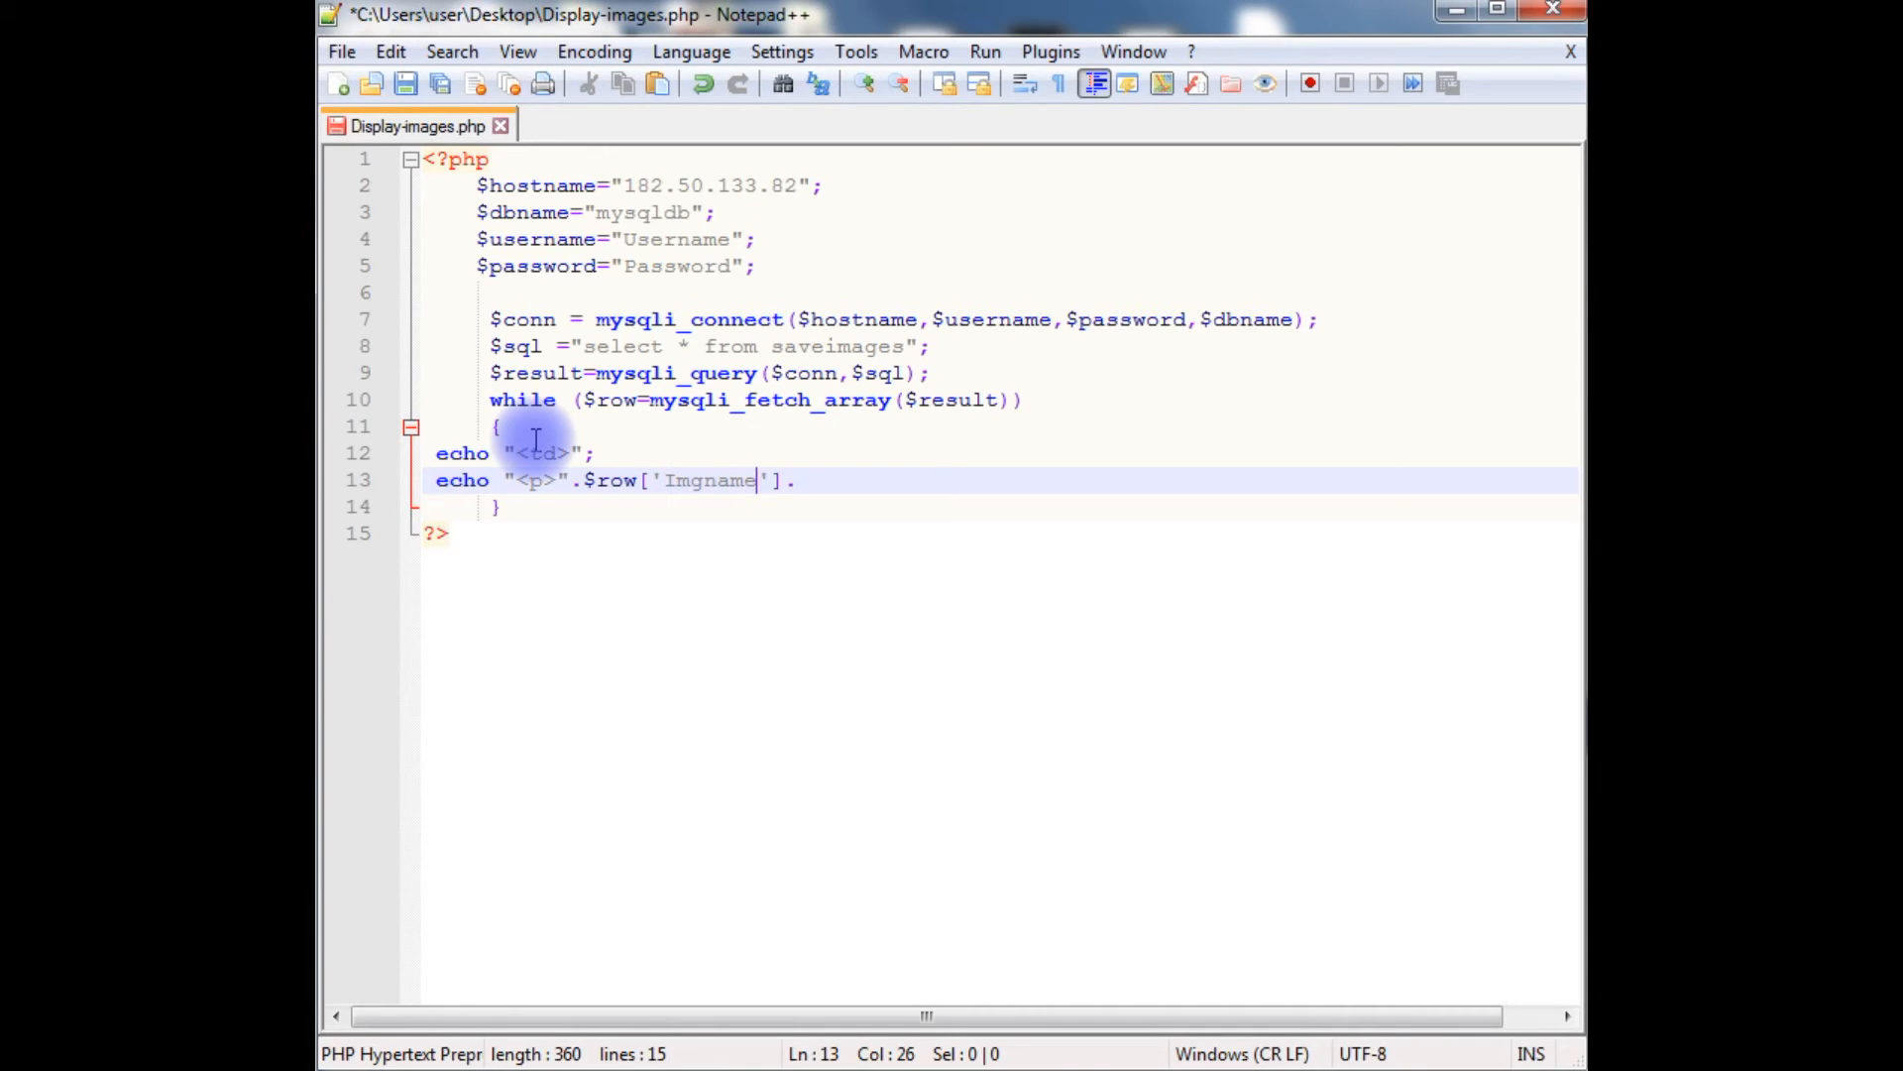
type("\"\"")
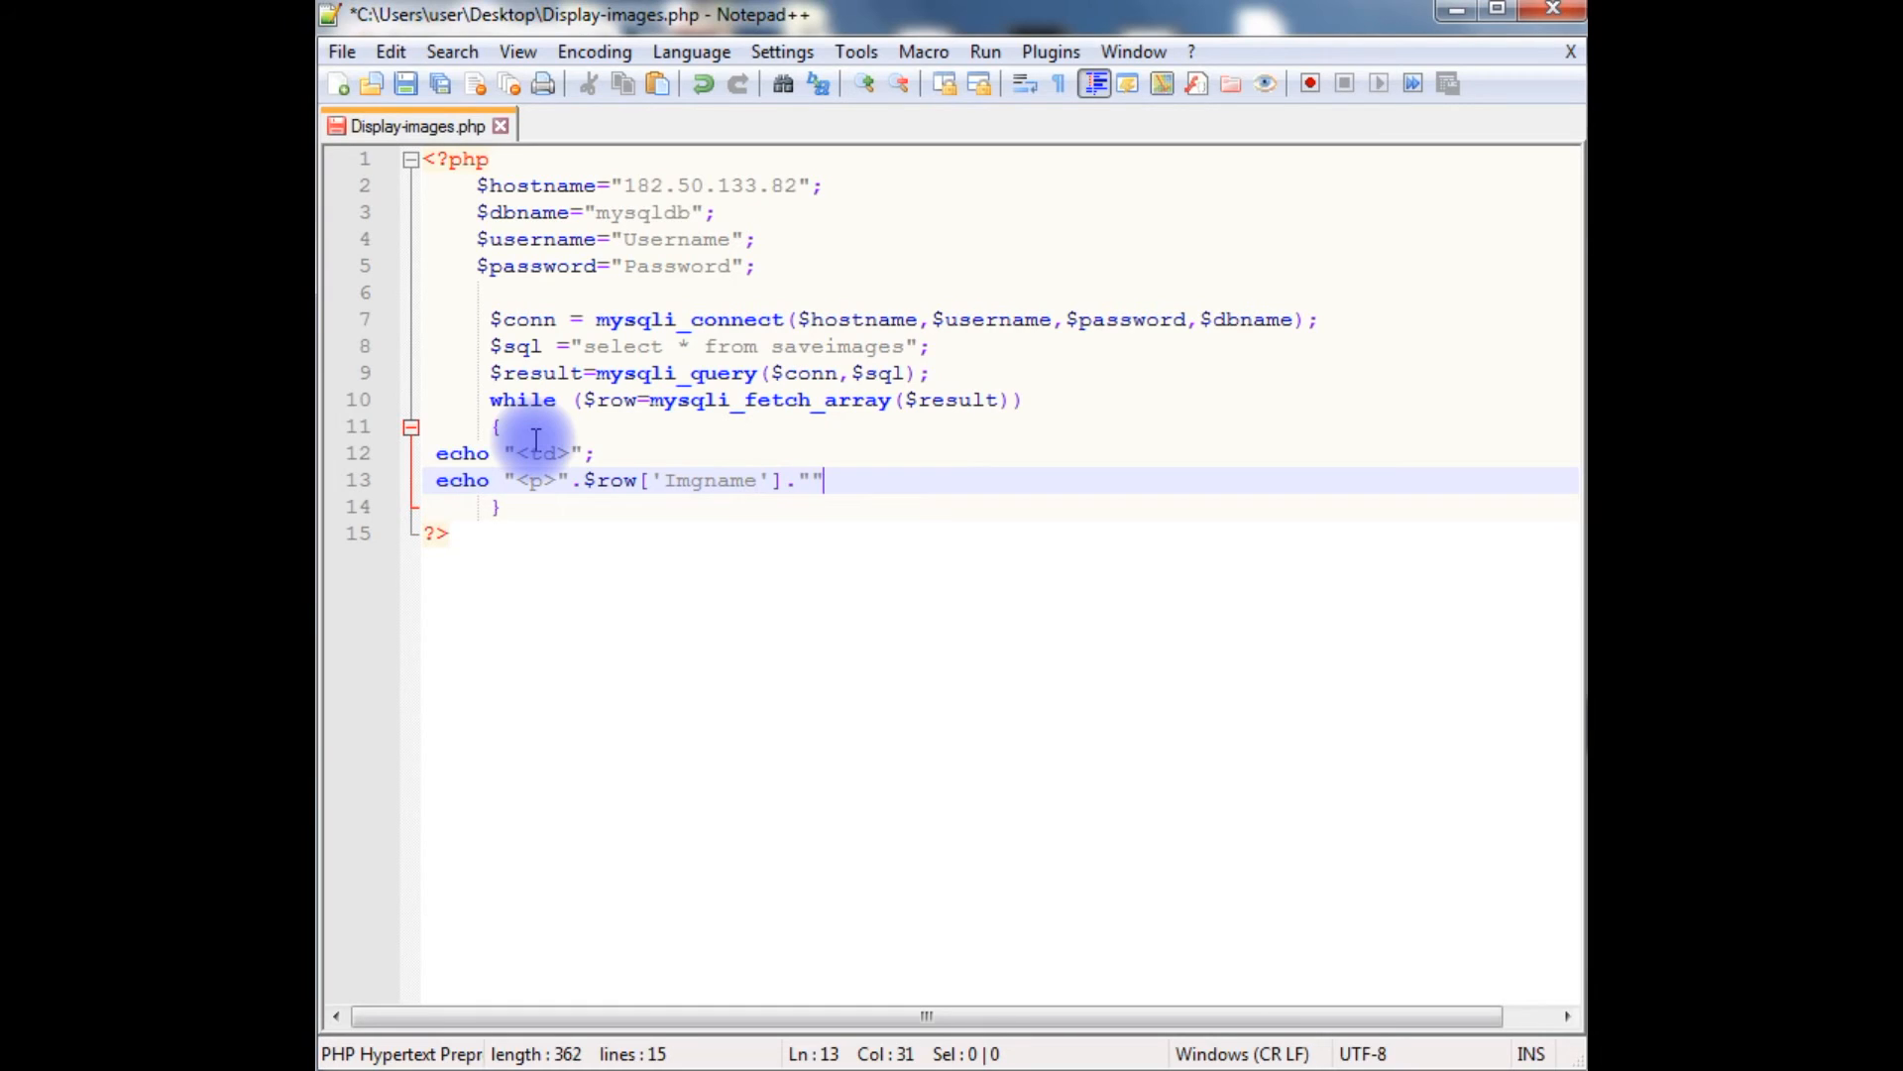
type("</")
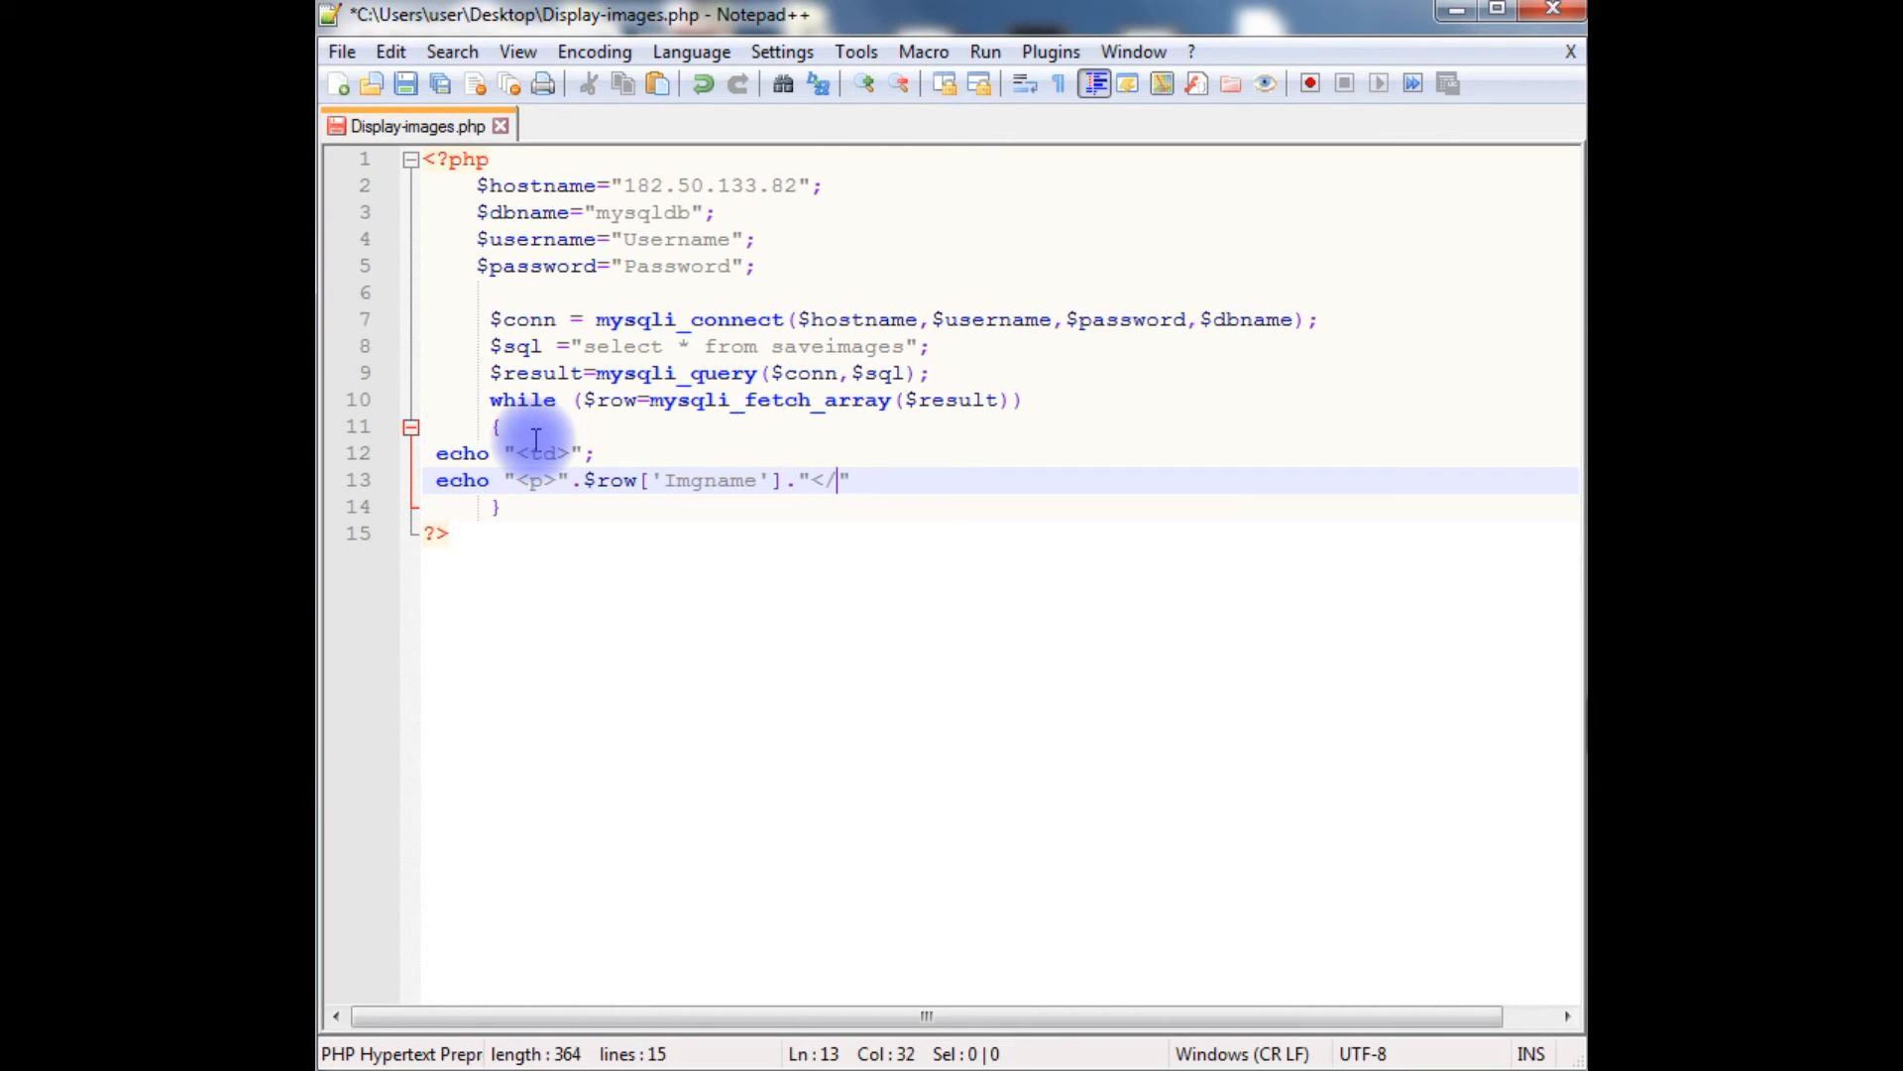
type("p>\";")
type("echo \"")
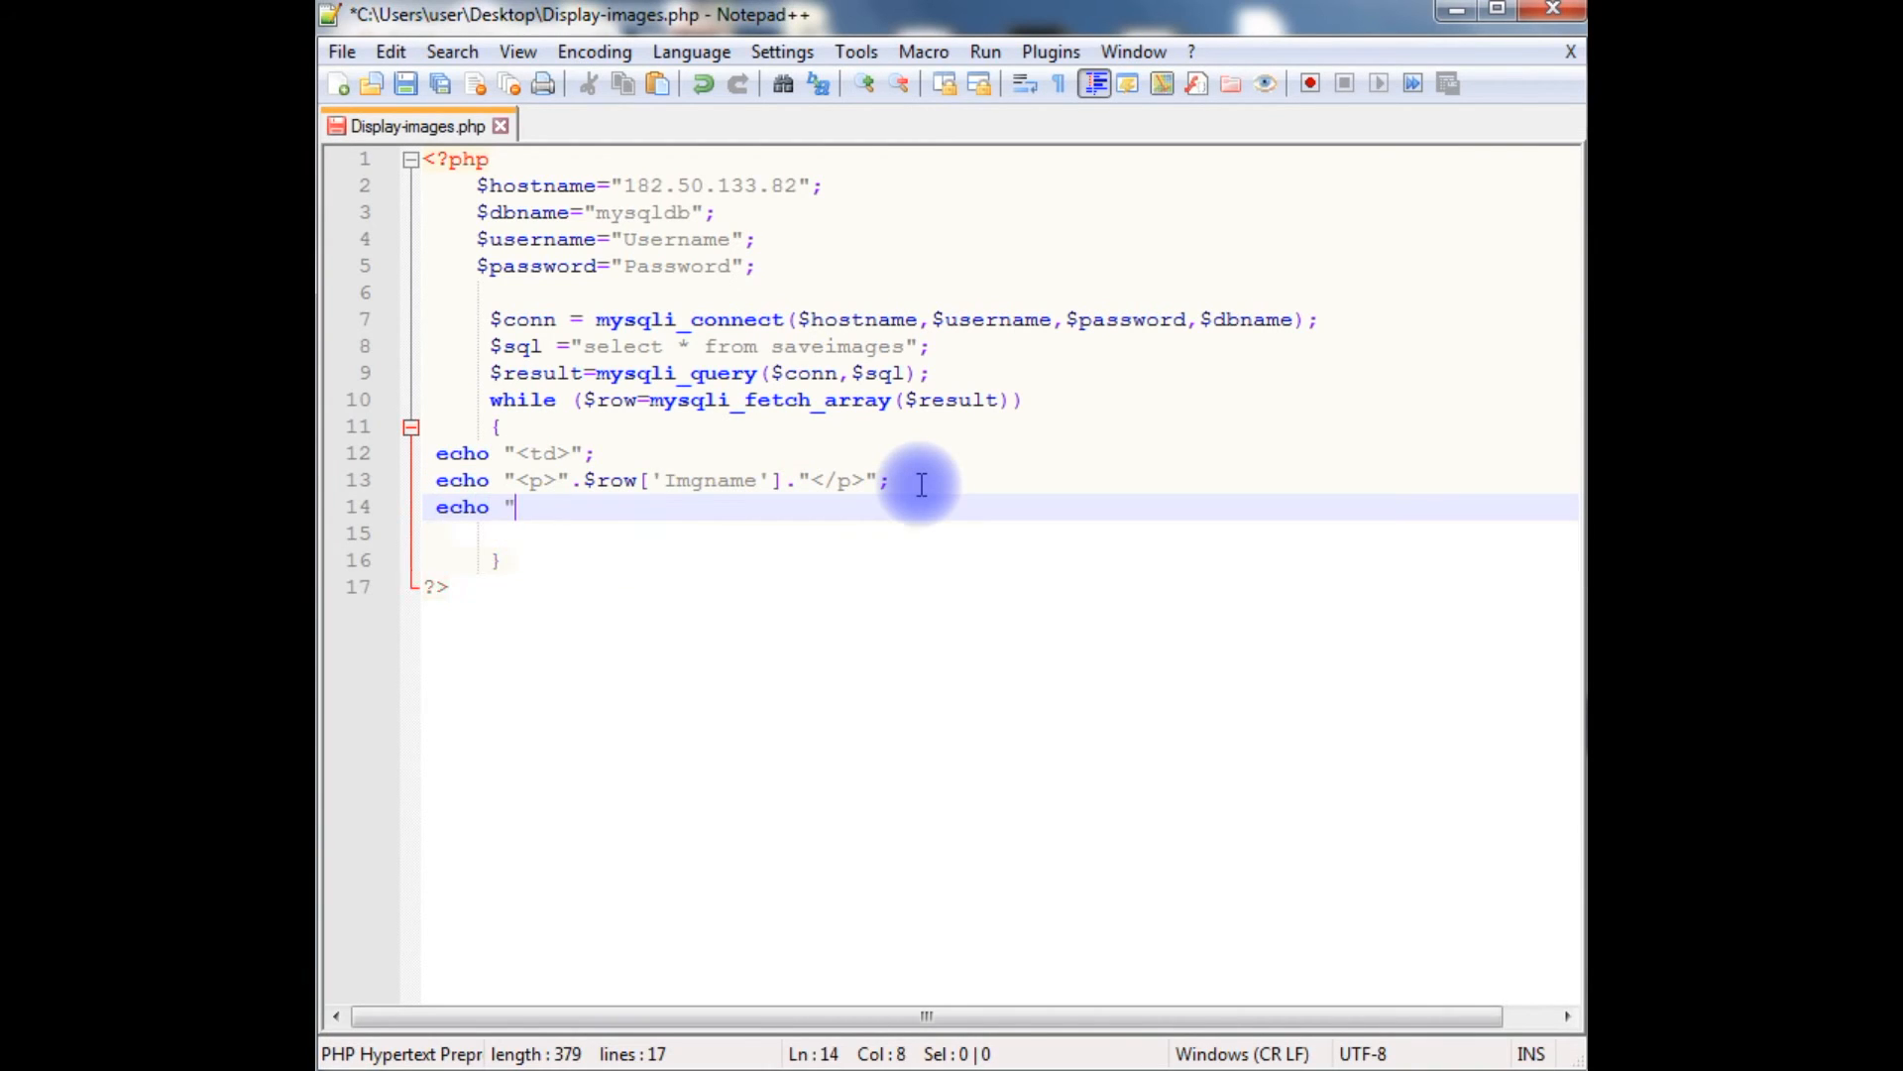
type("</t\"")
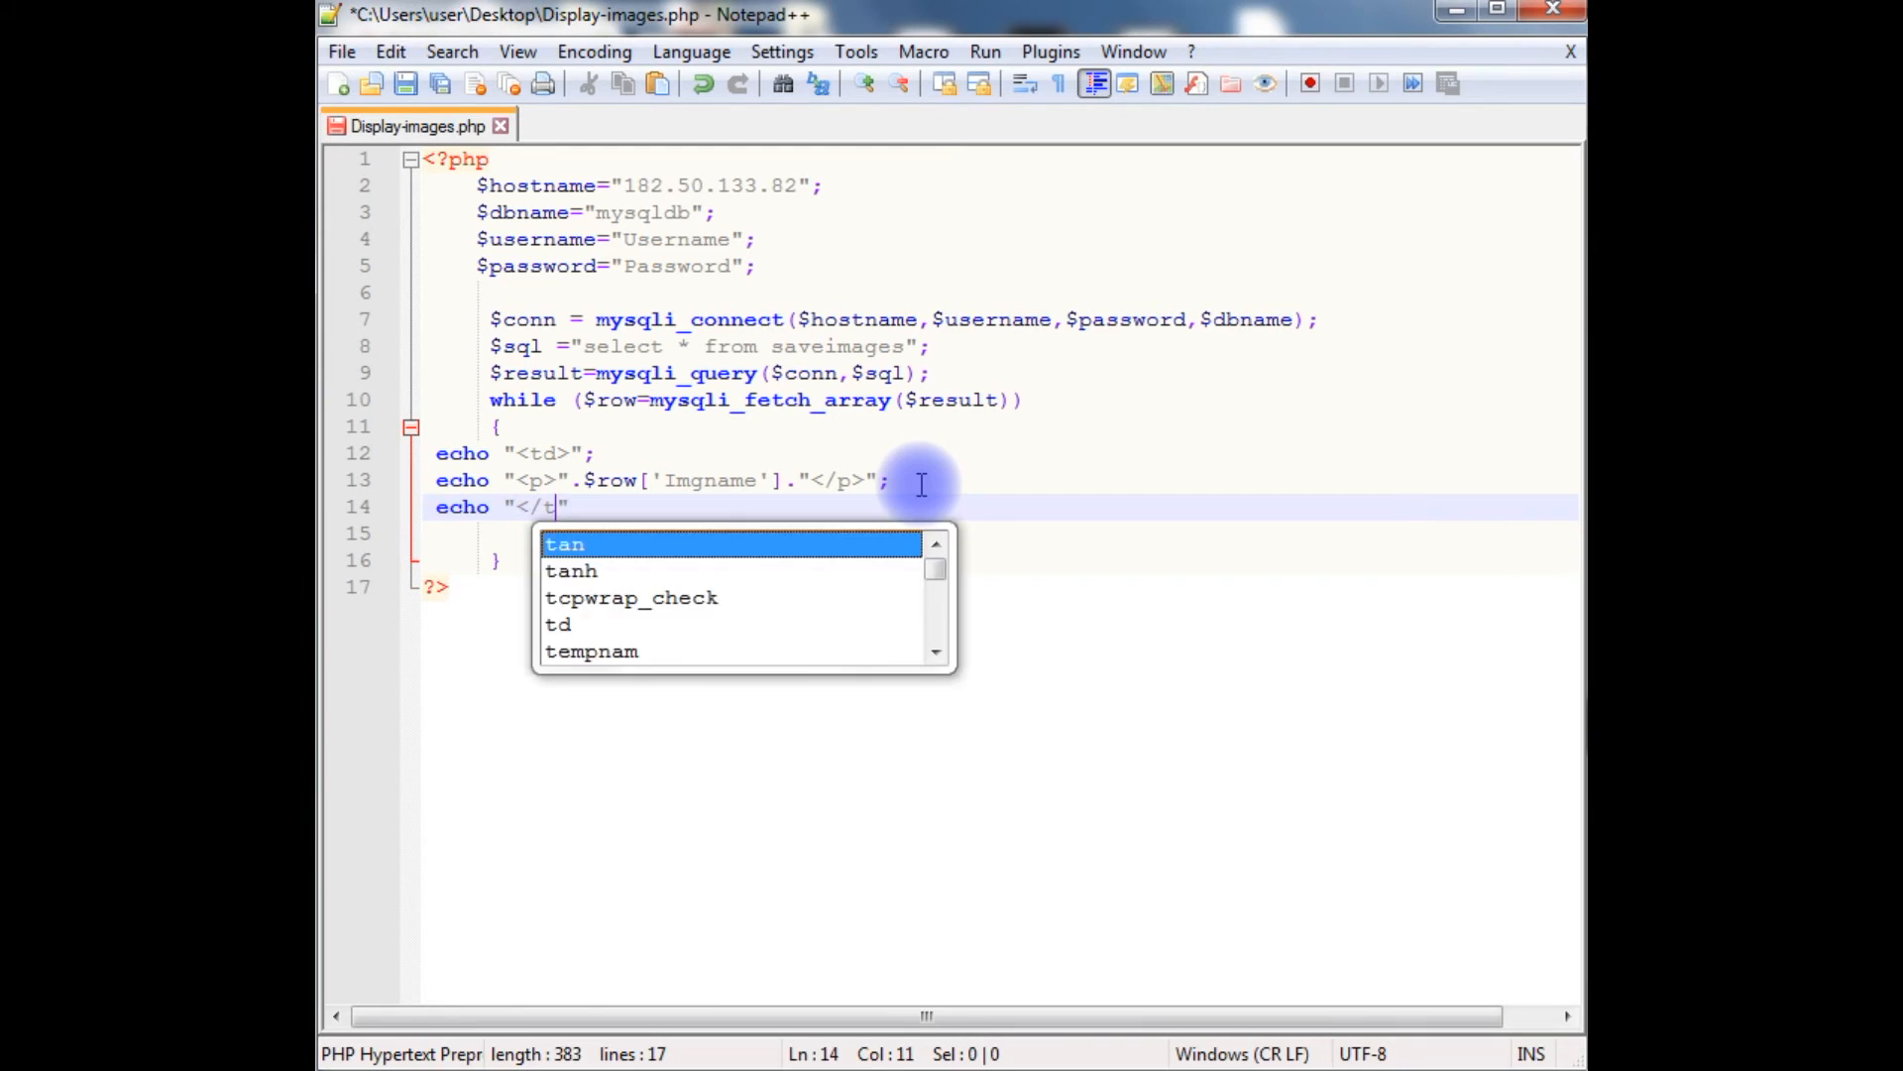
type("d>")
left_click(999, 532)
type("echo")
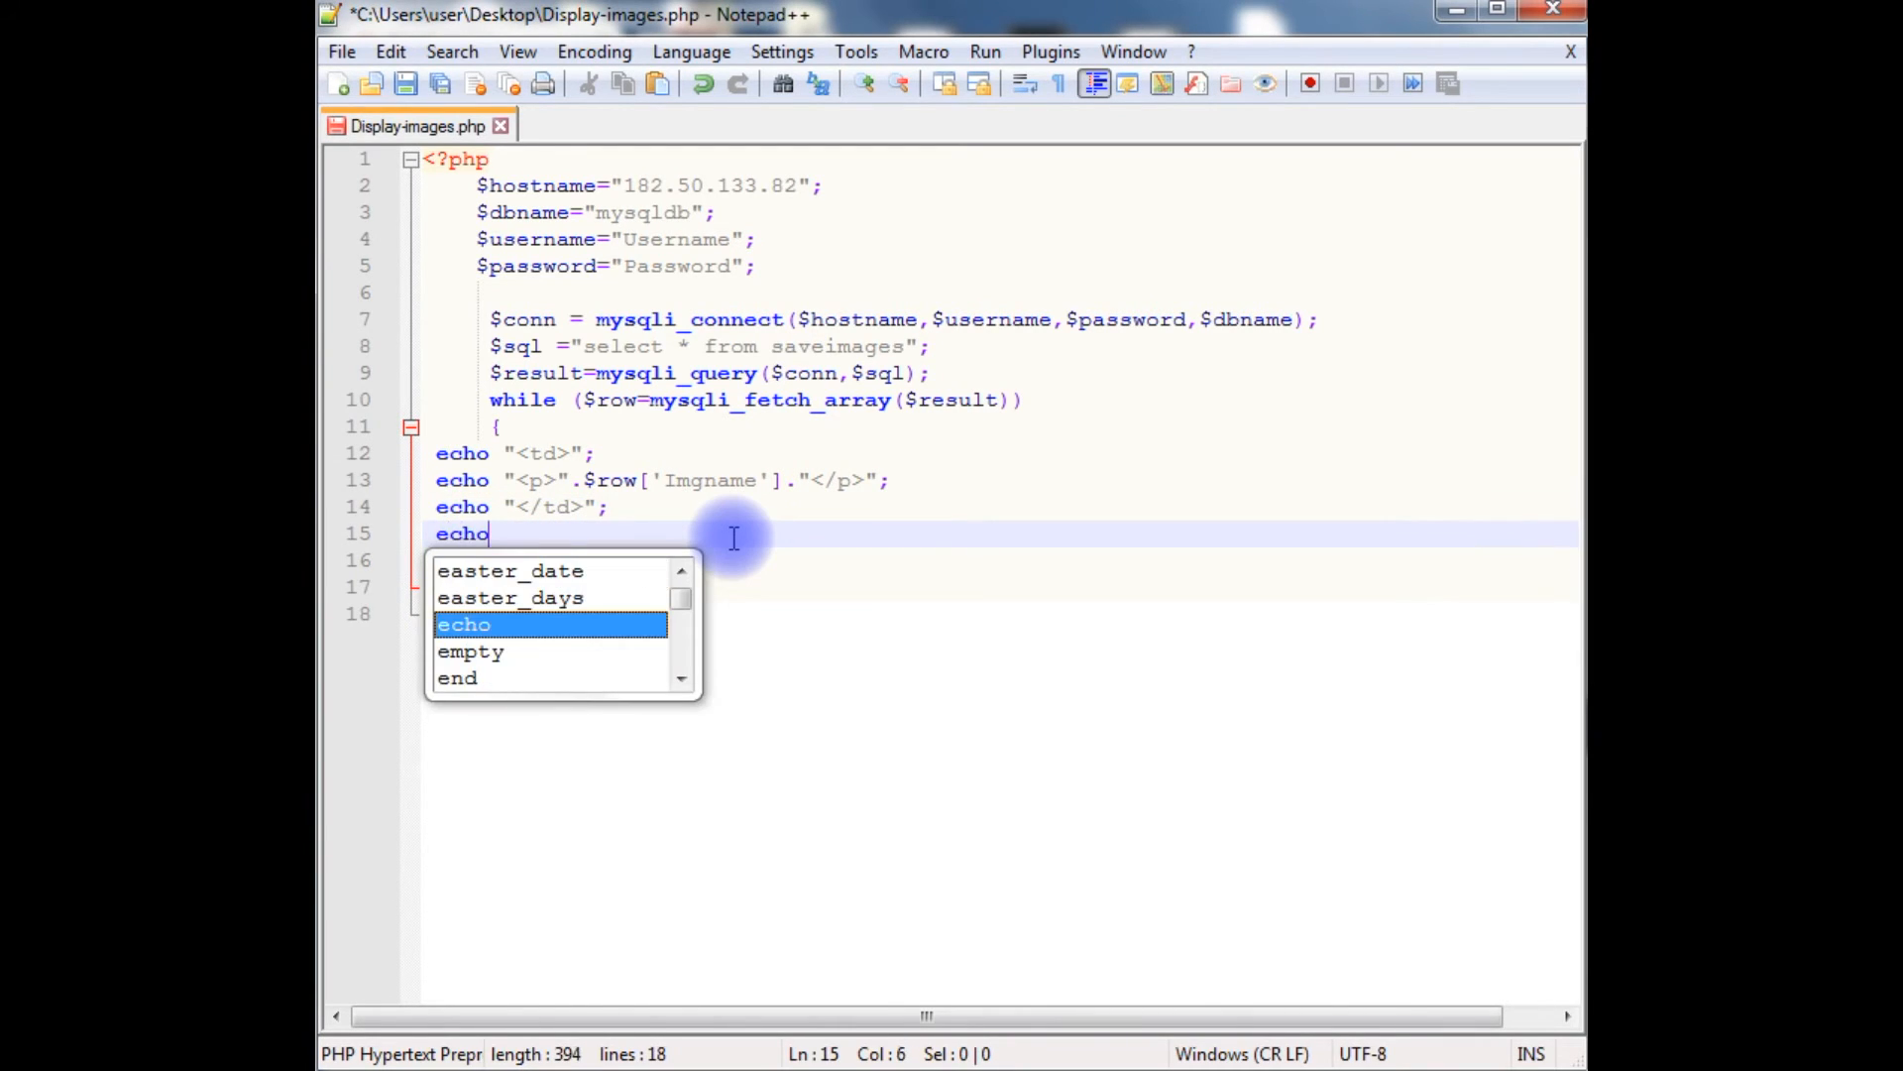
type("\"")
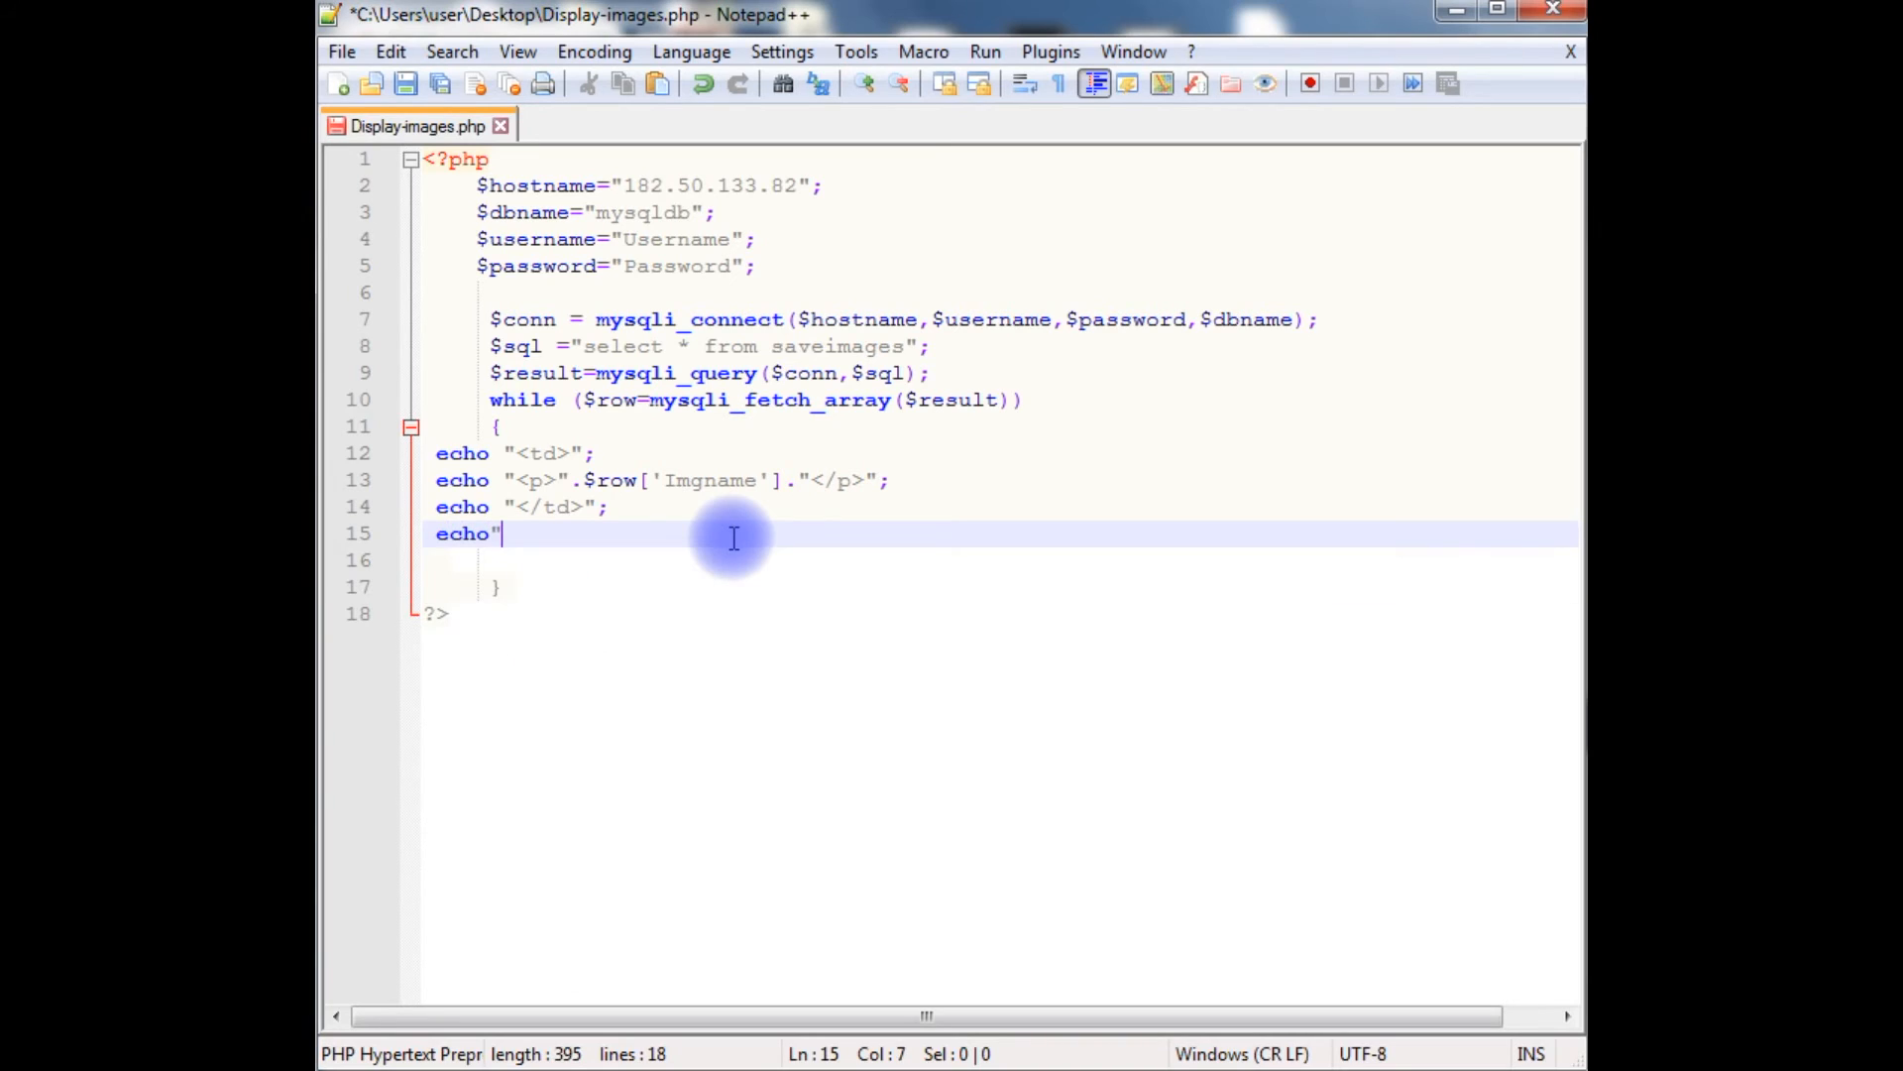
type("<td>\" ;")
left_click(999, 561)
type("e")
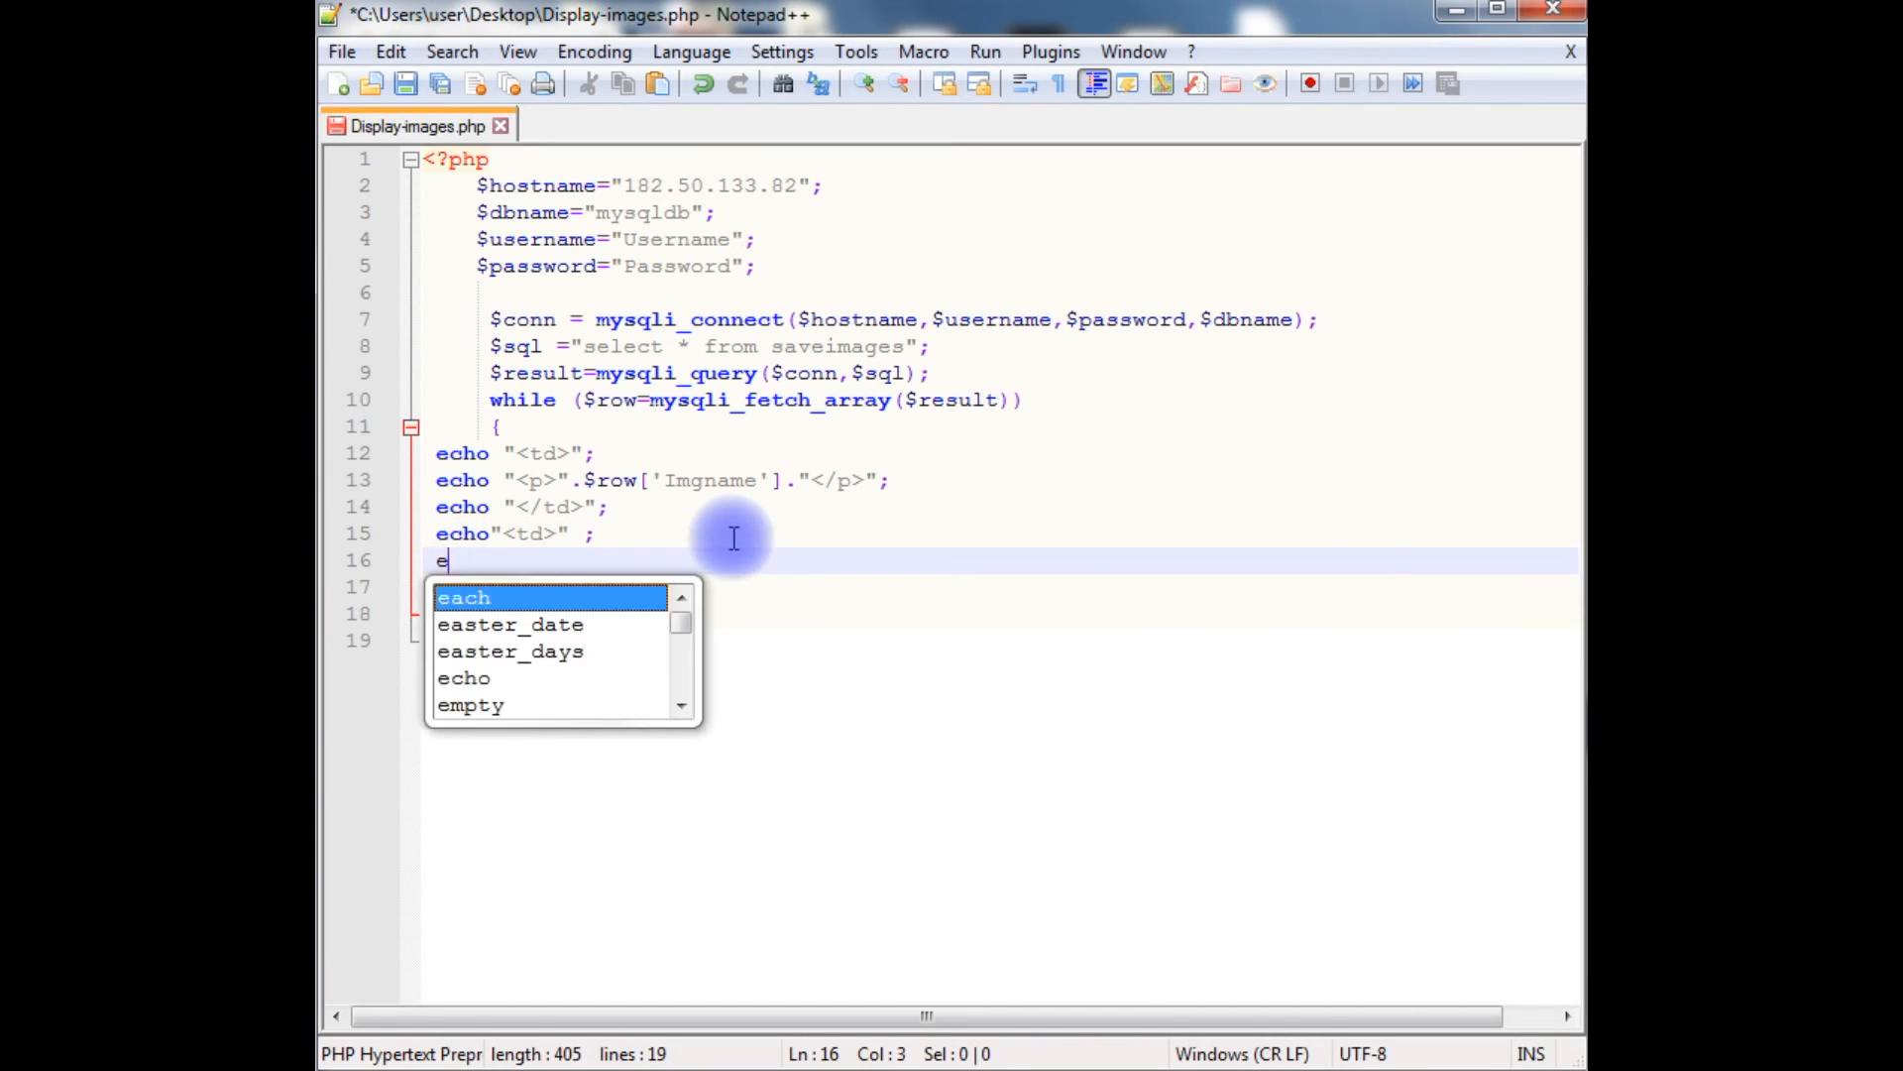
Echo an img src of data:image/jpeg;base64 with base64_encode($row['Imgsave'])
type("cho ''")
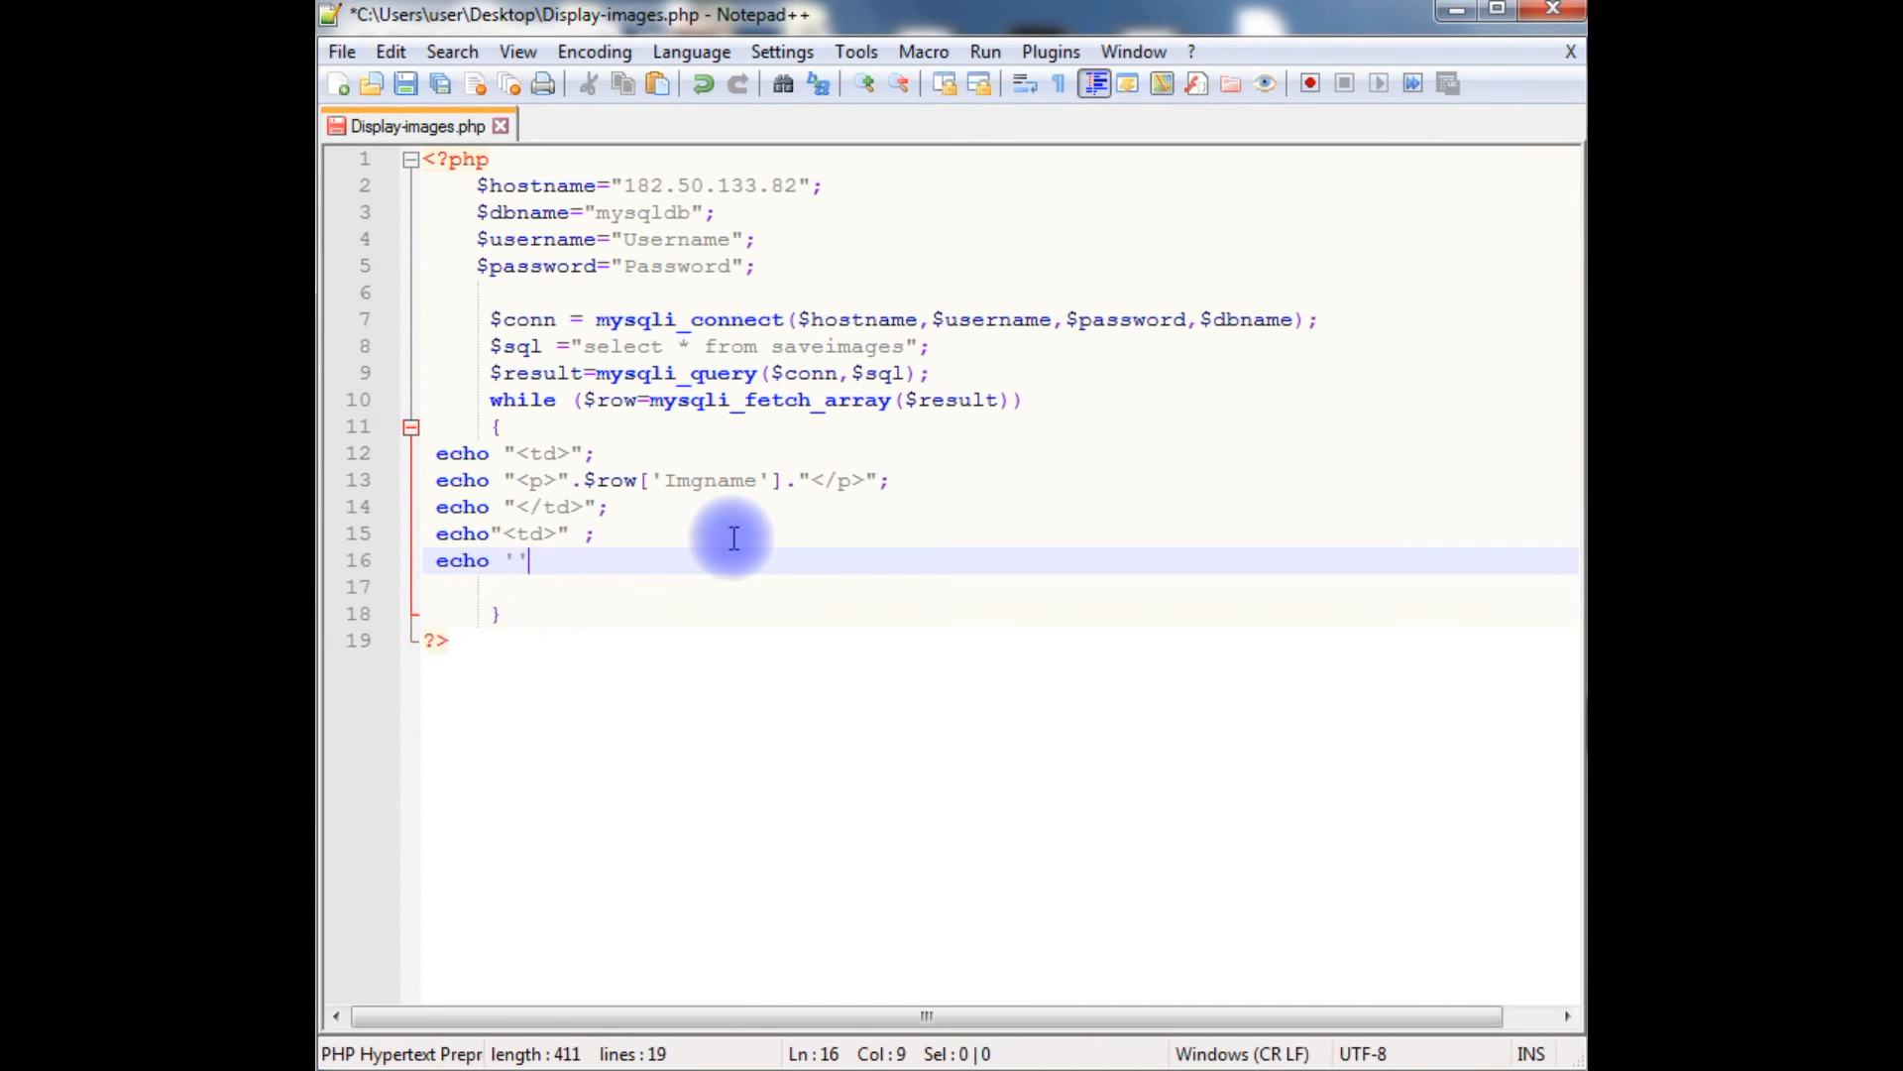
type("<")
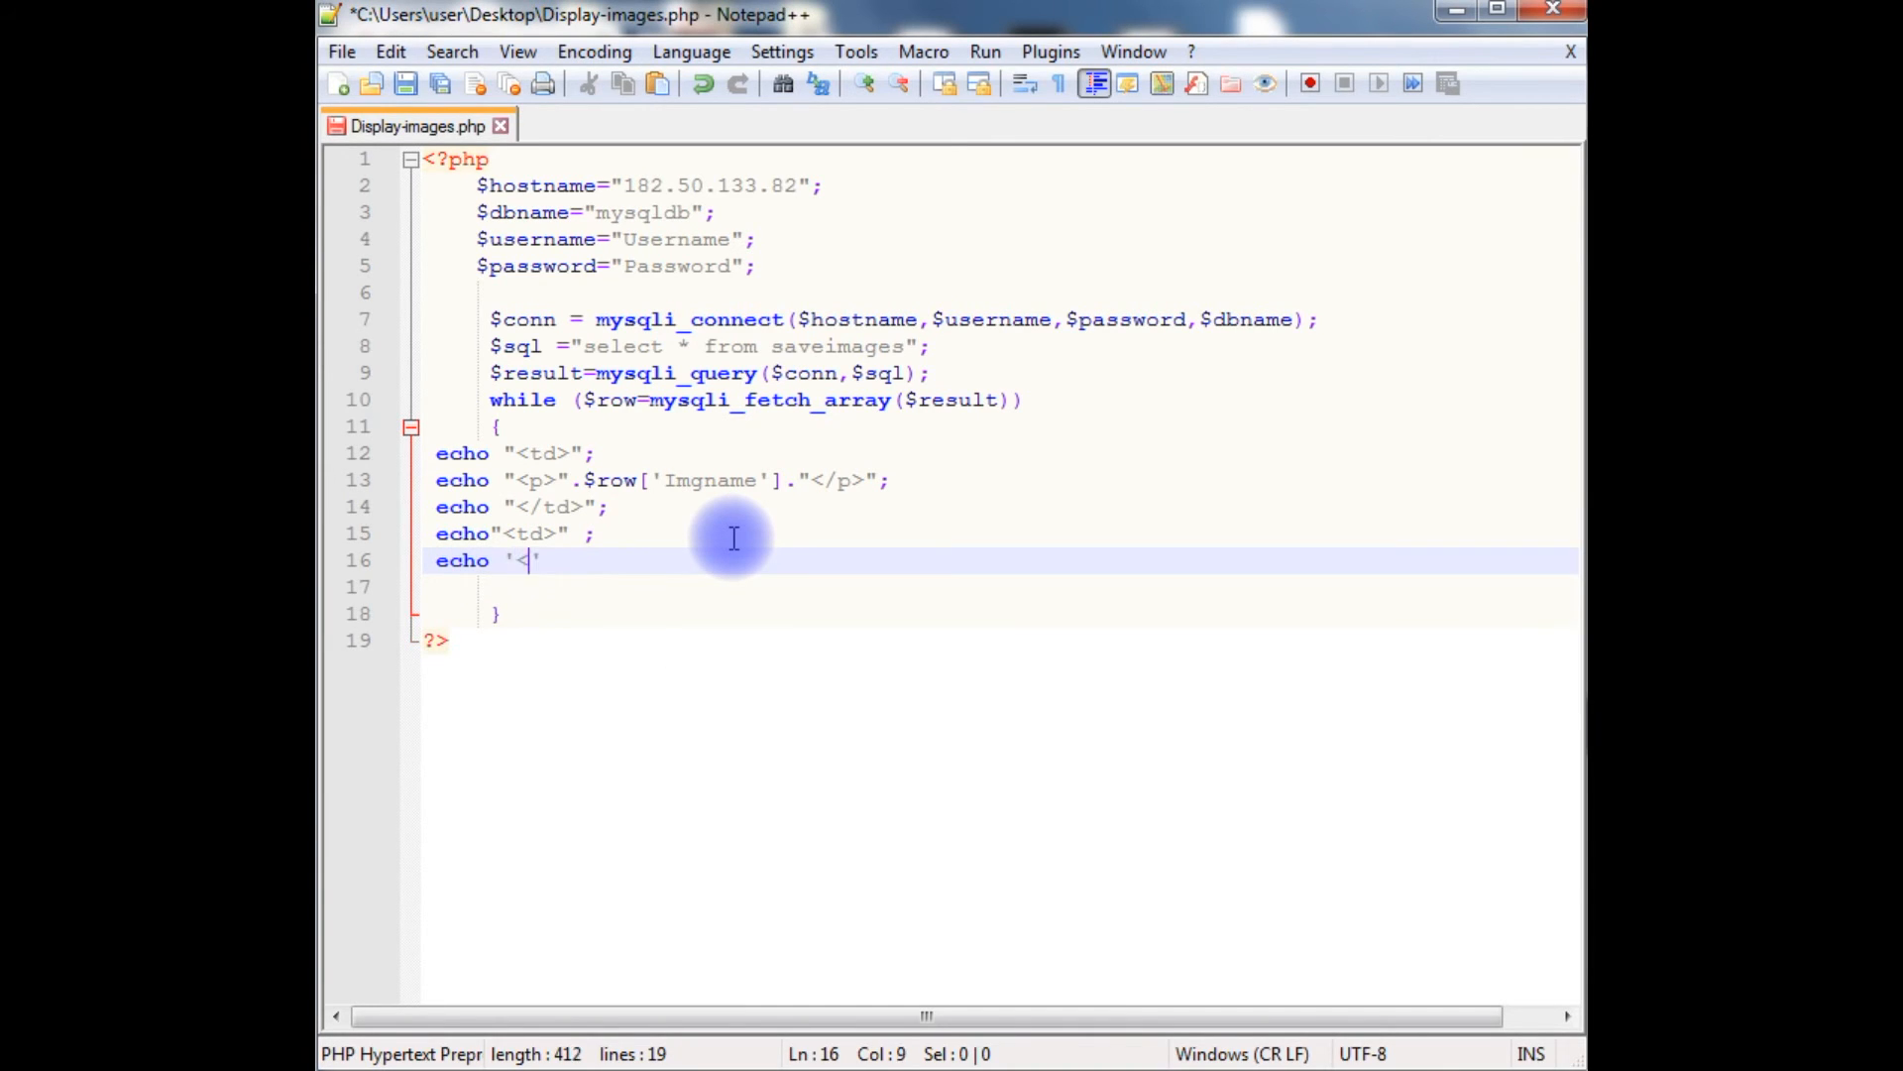
type("img src")
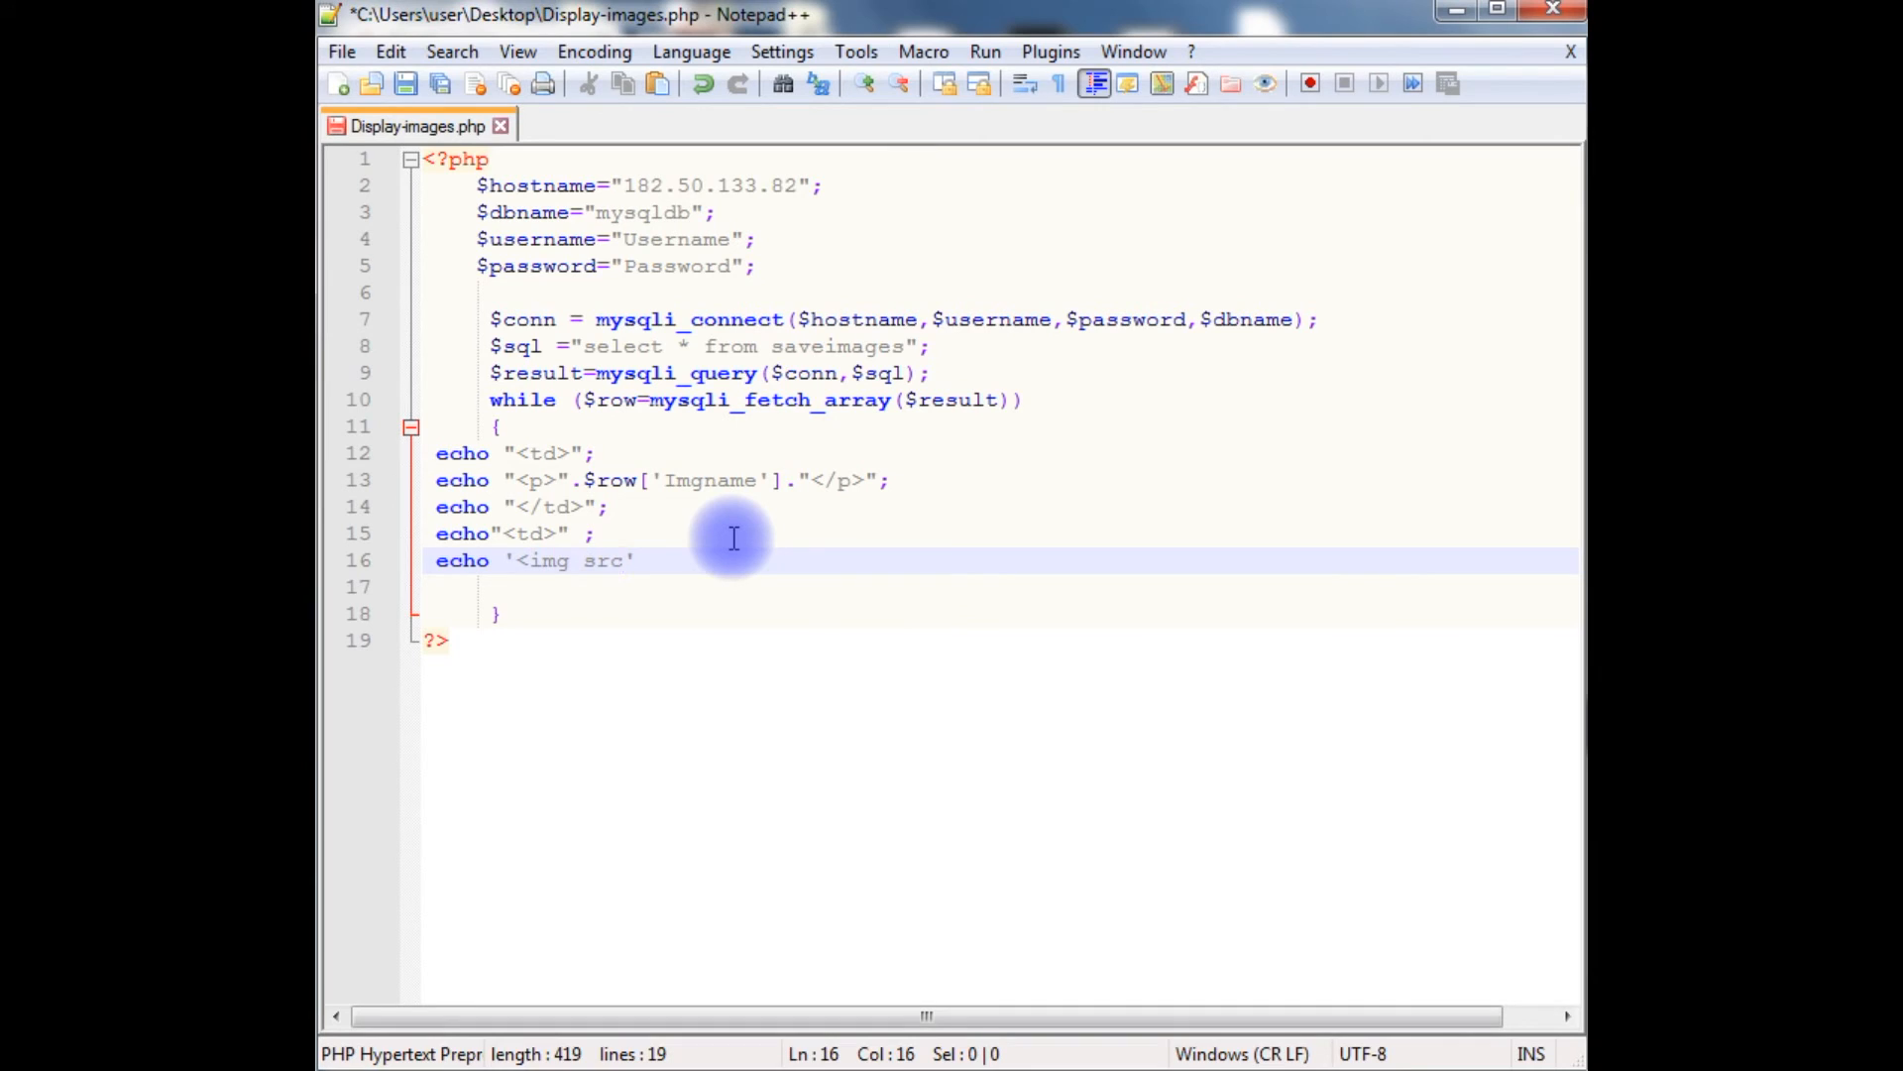
type("=\"d")
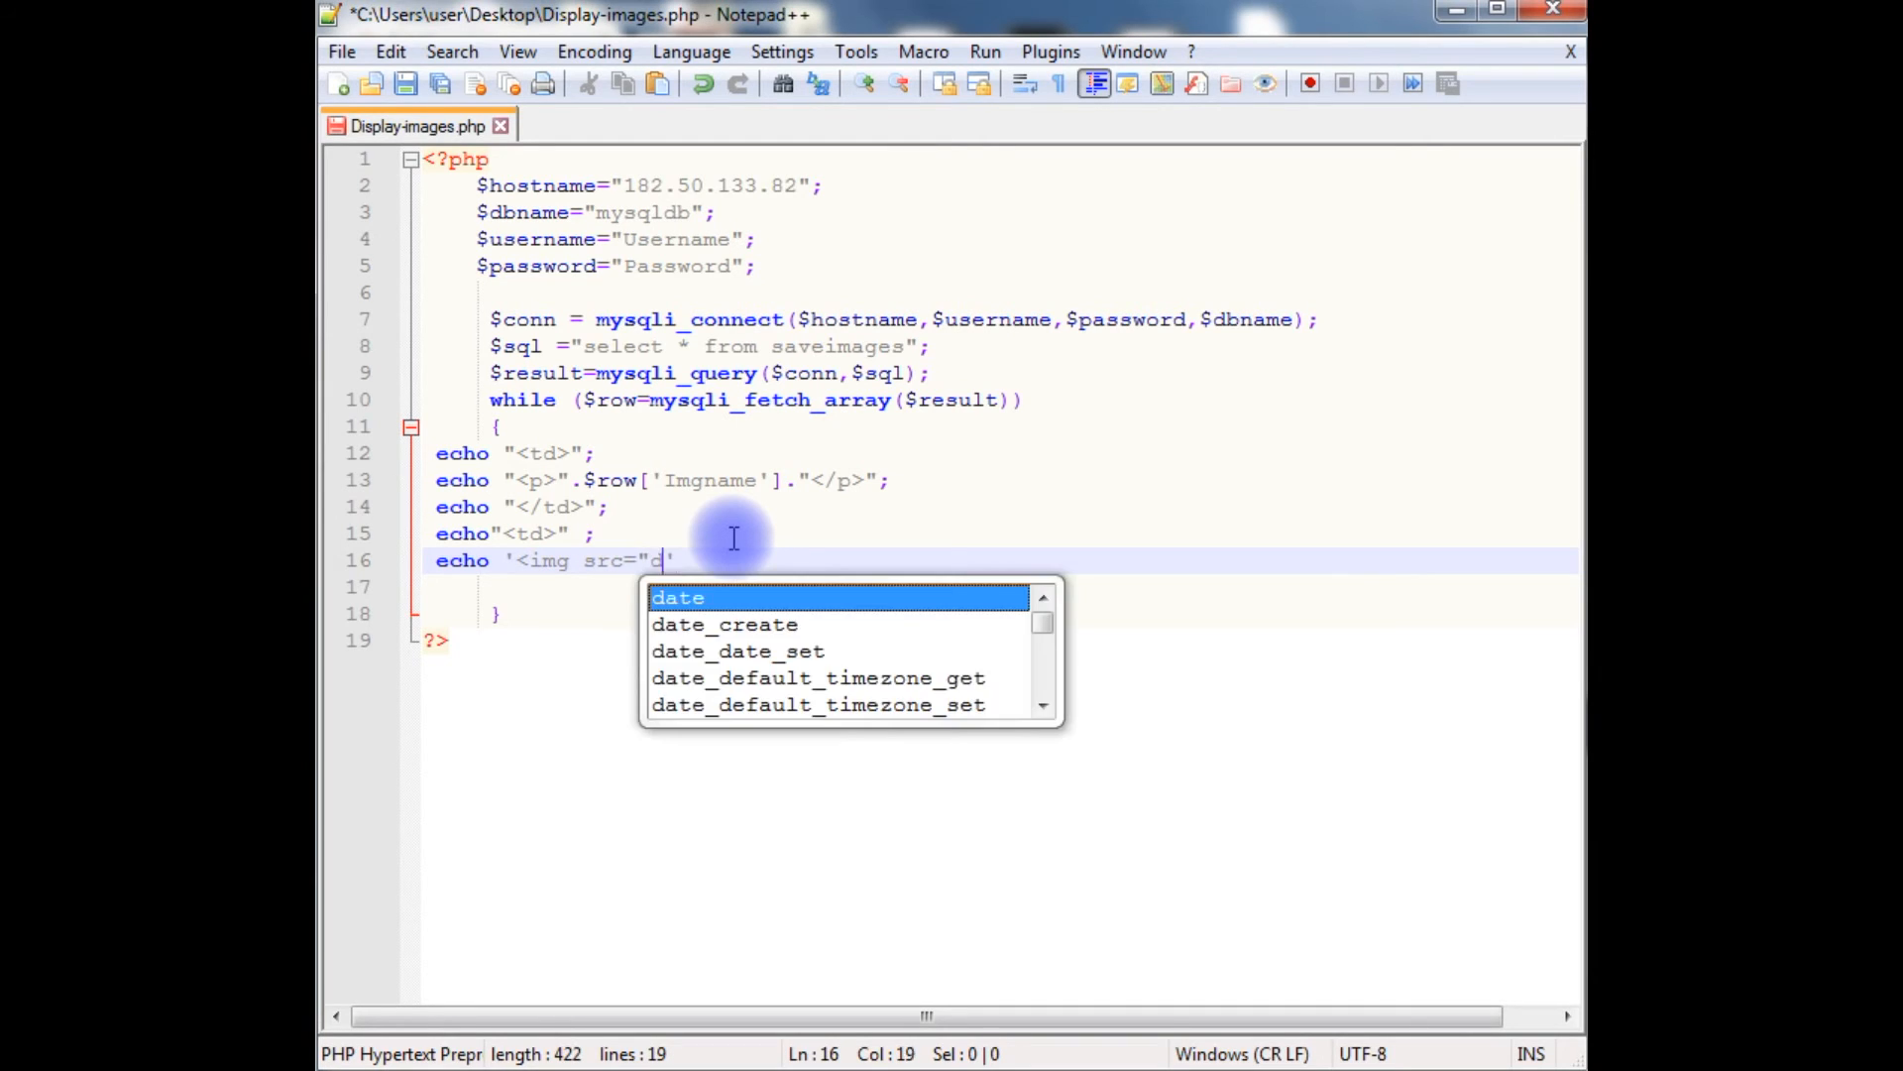
type("ata:")
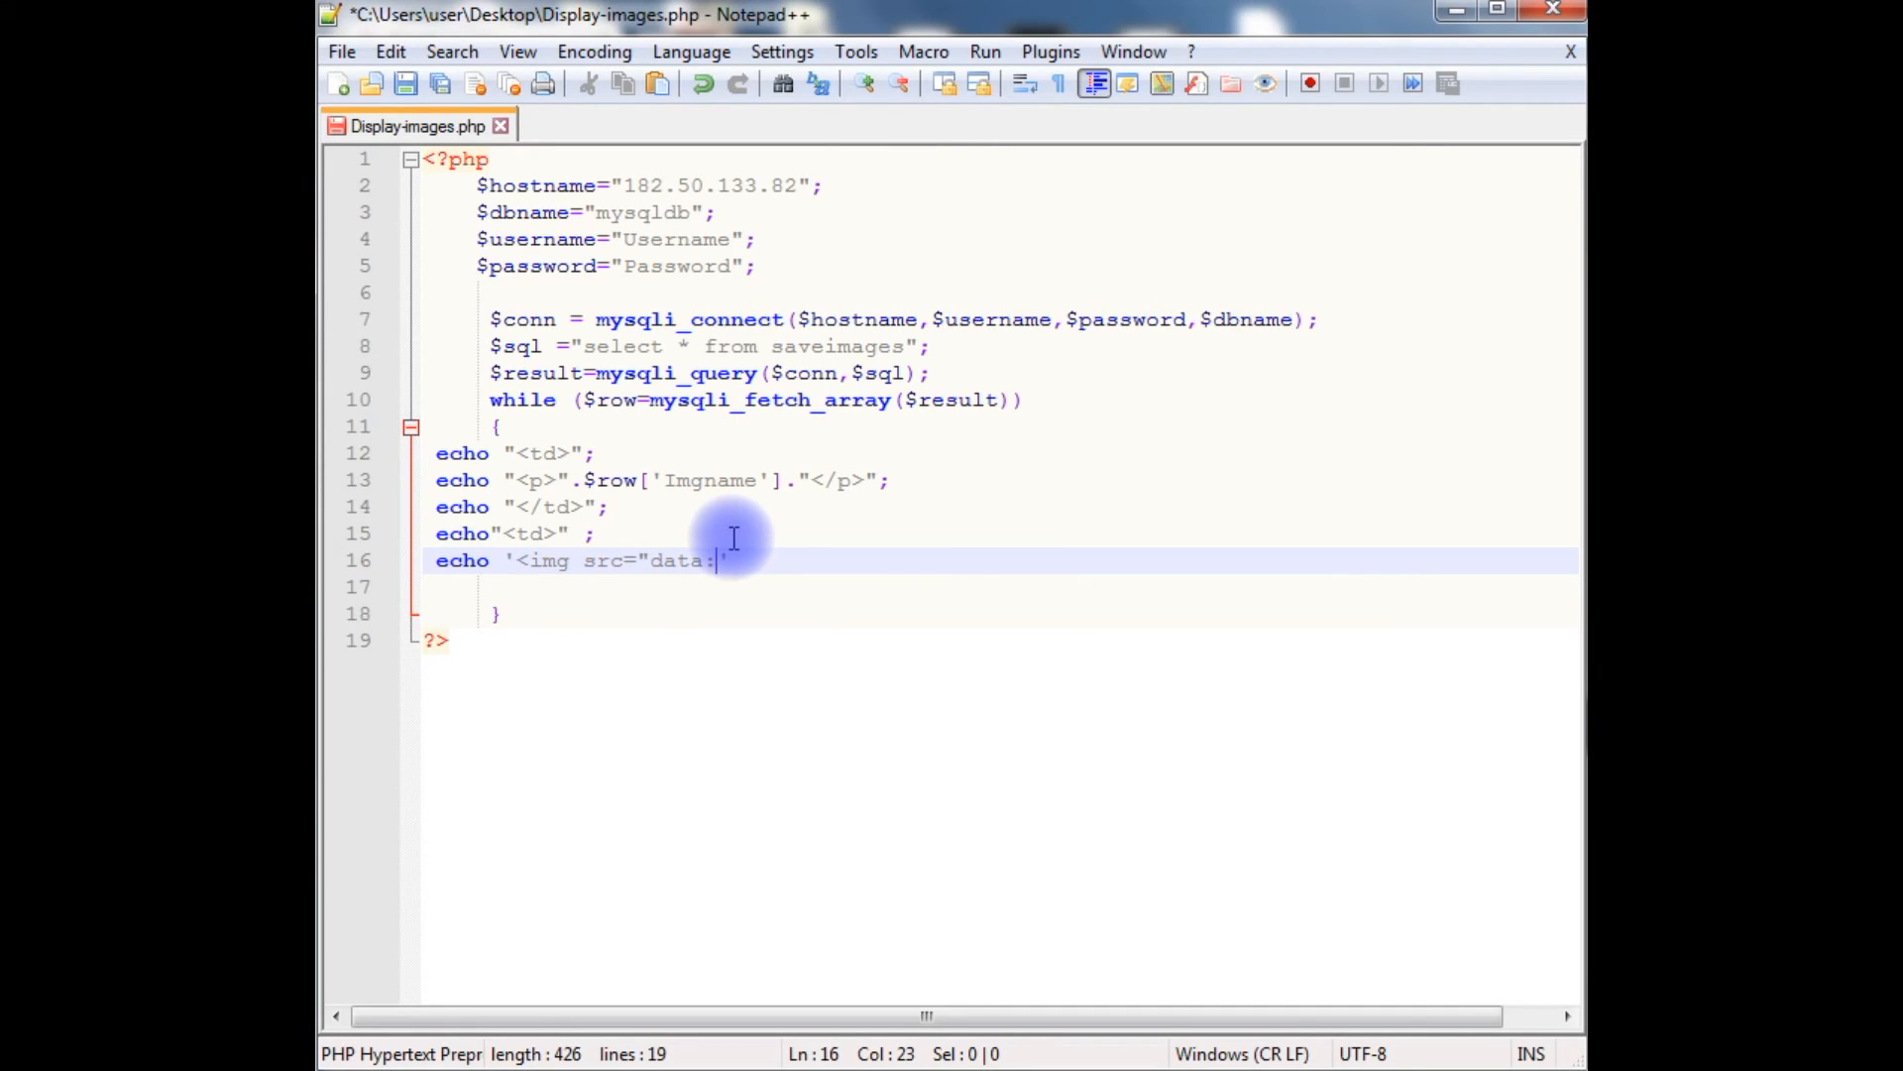
type("image")
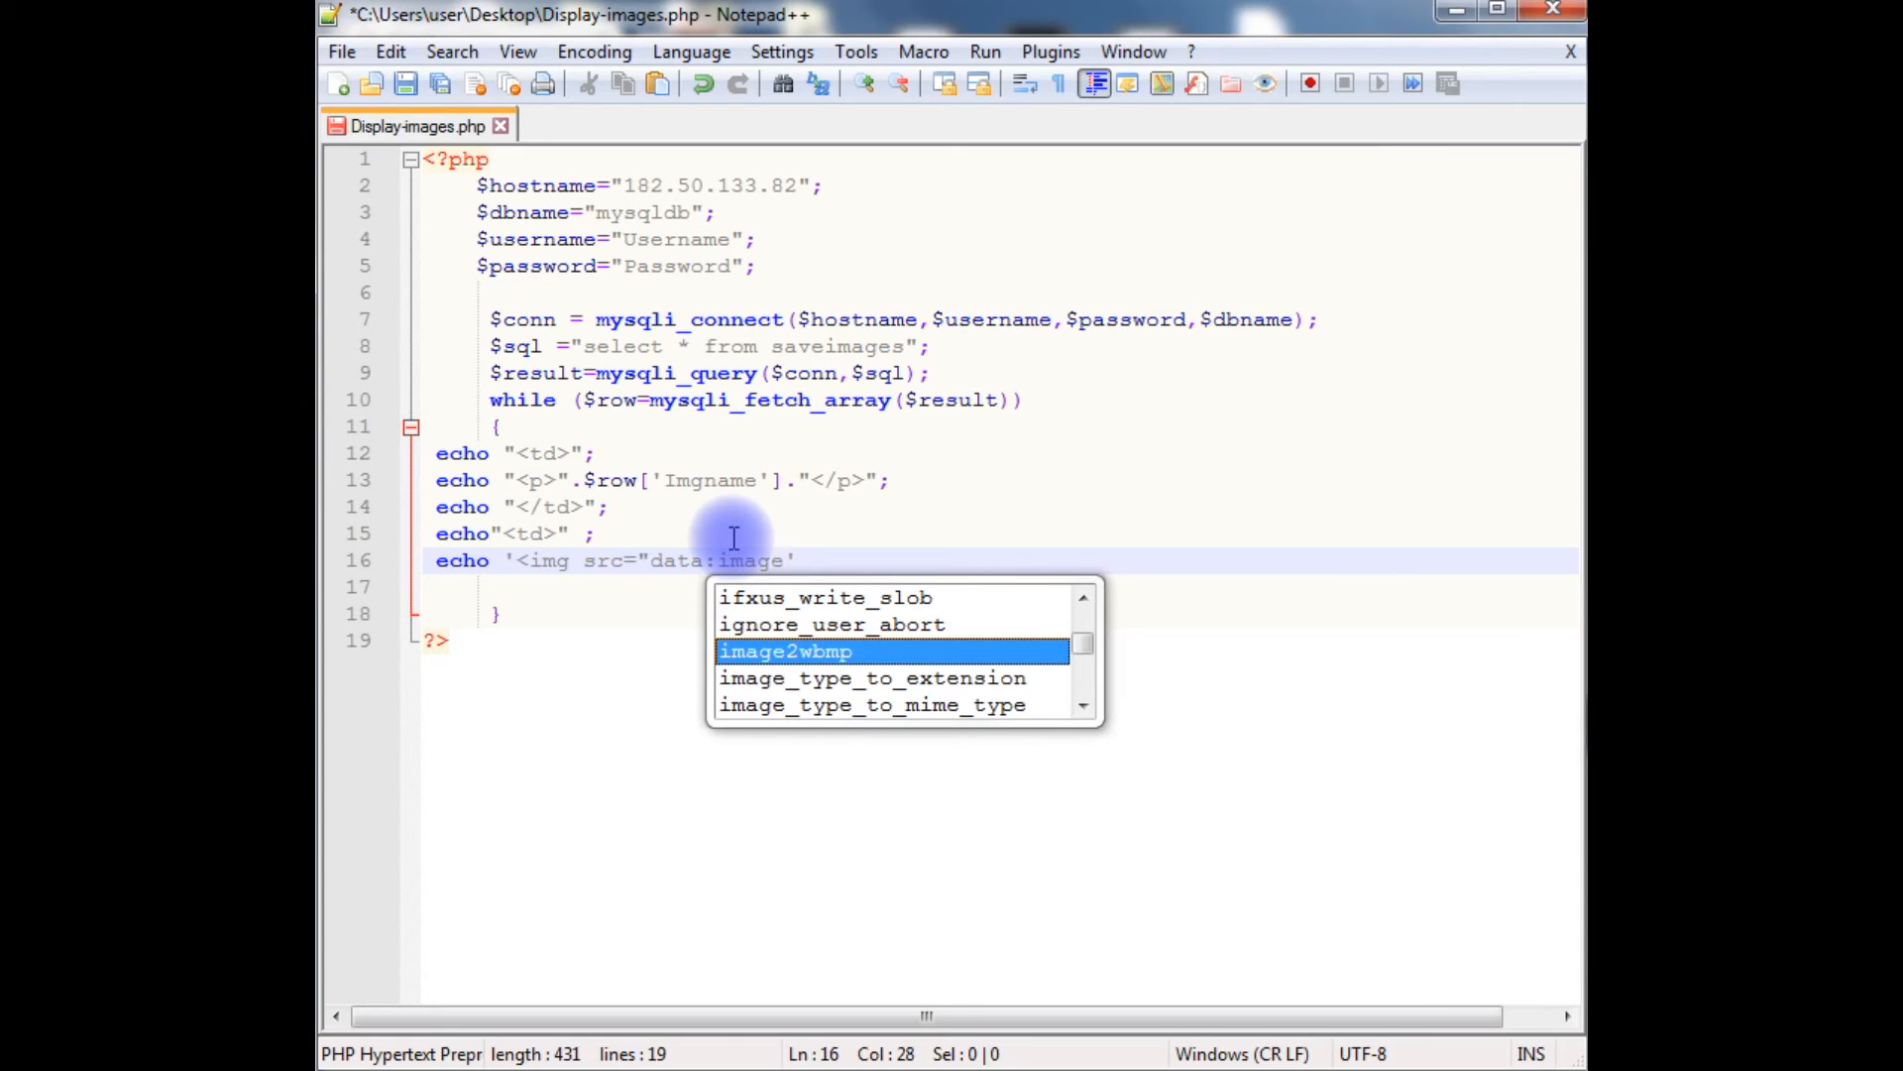
type("/jpeg")
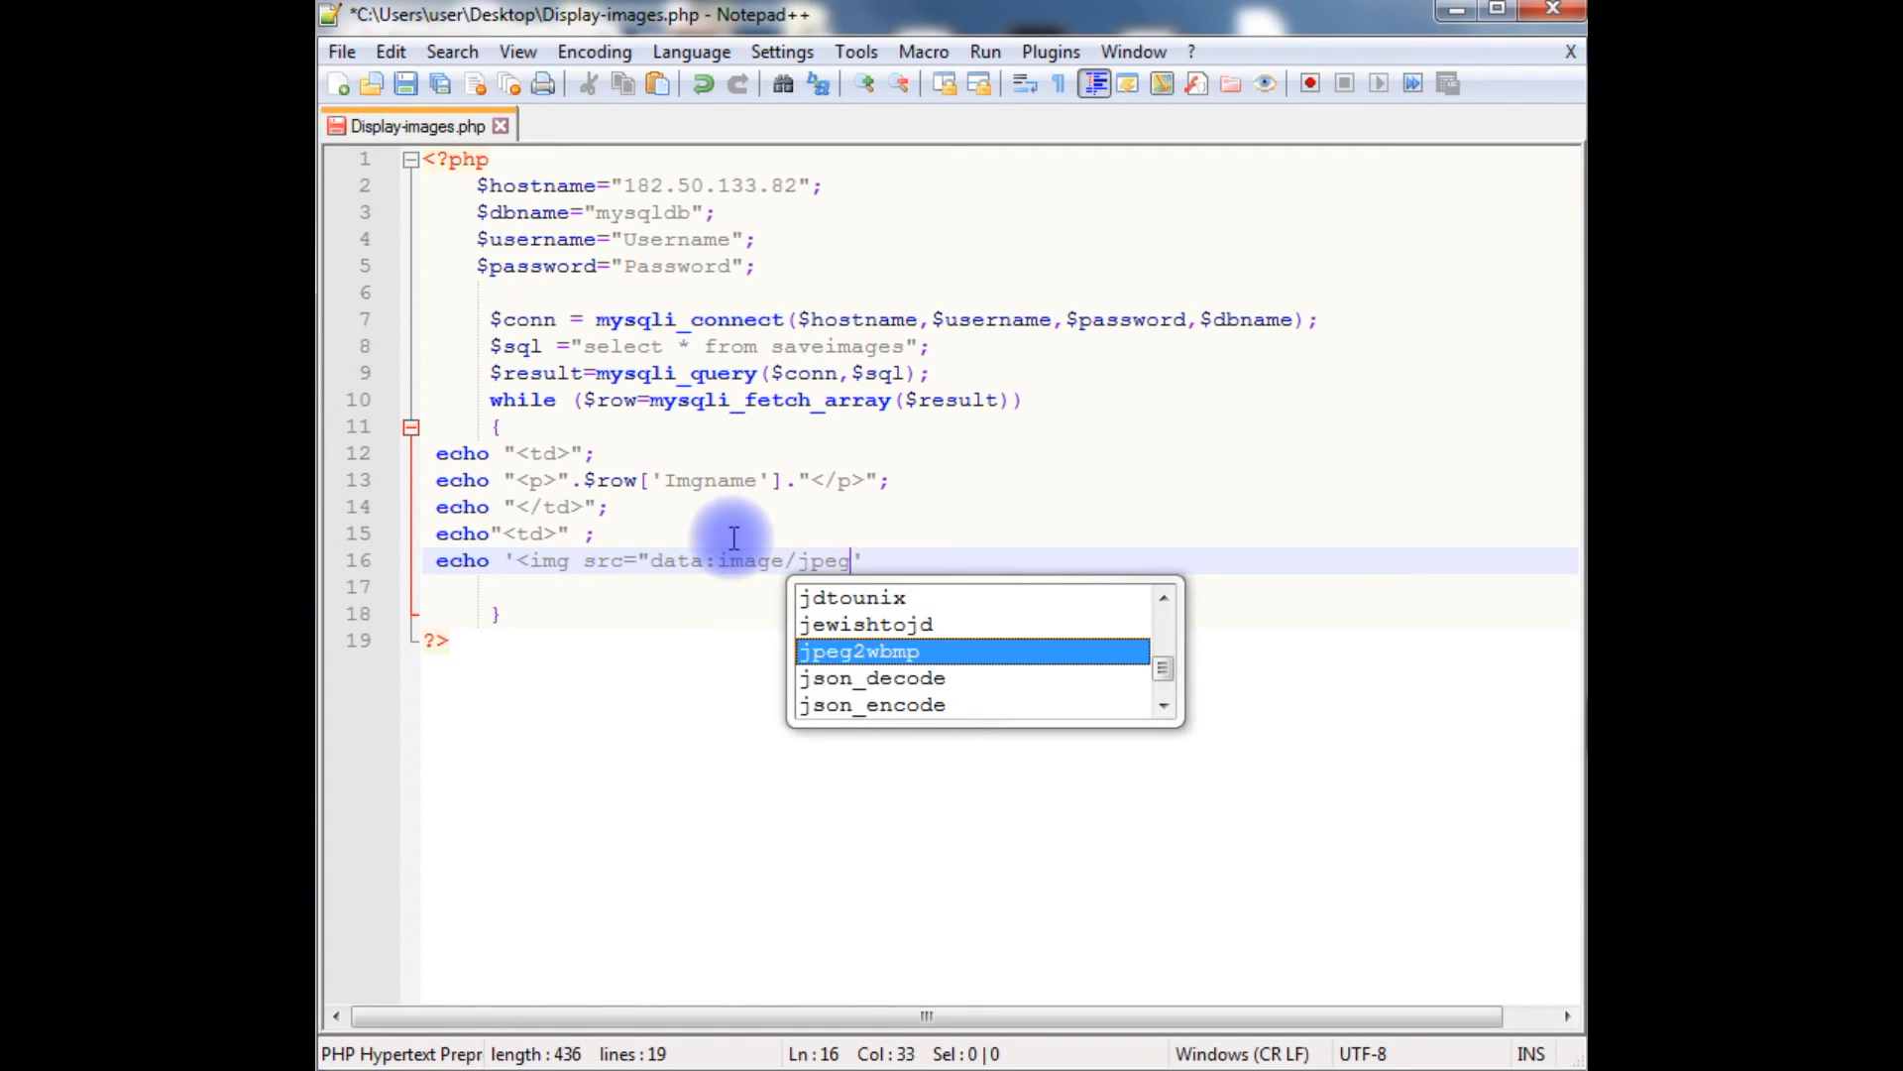
type(";")
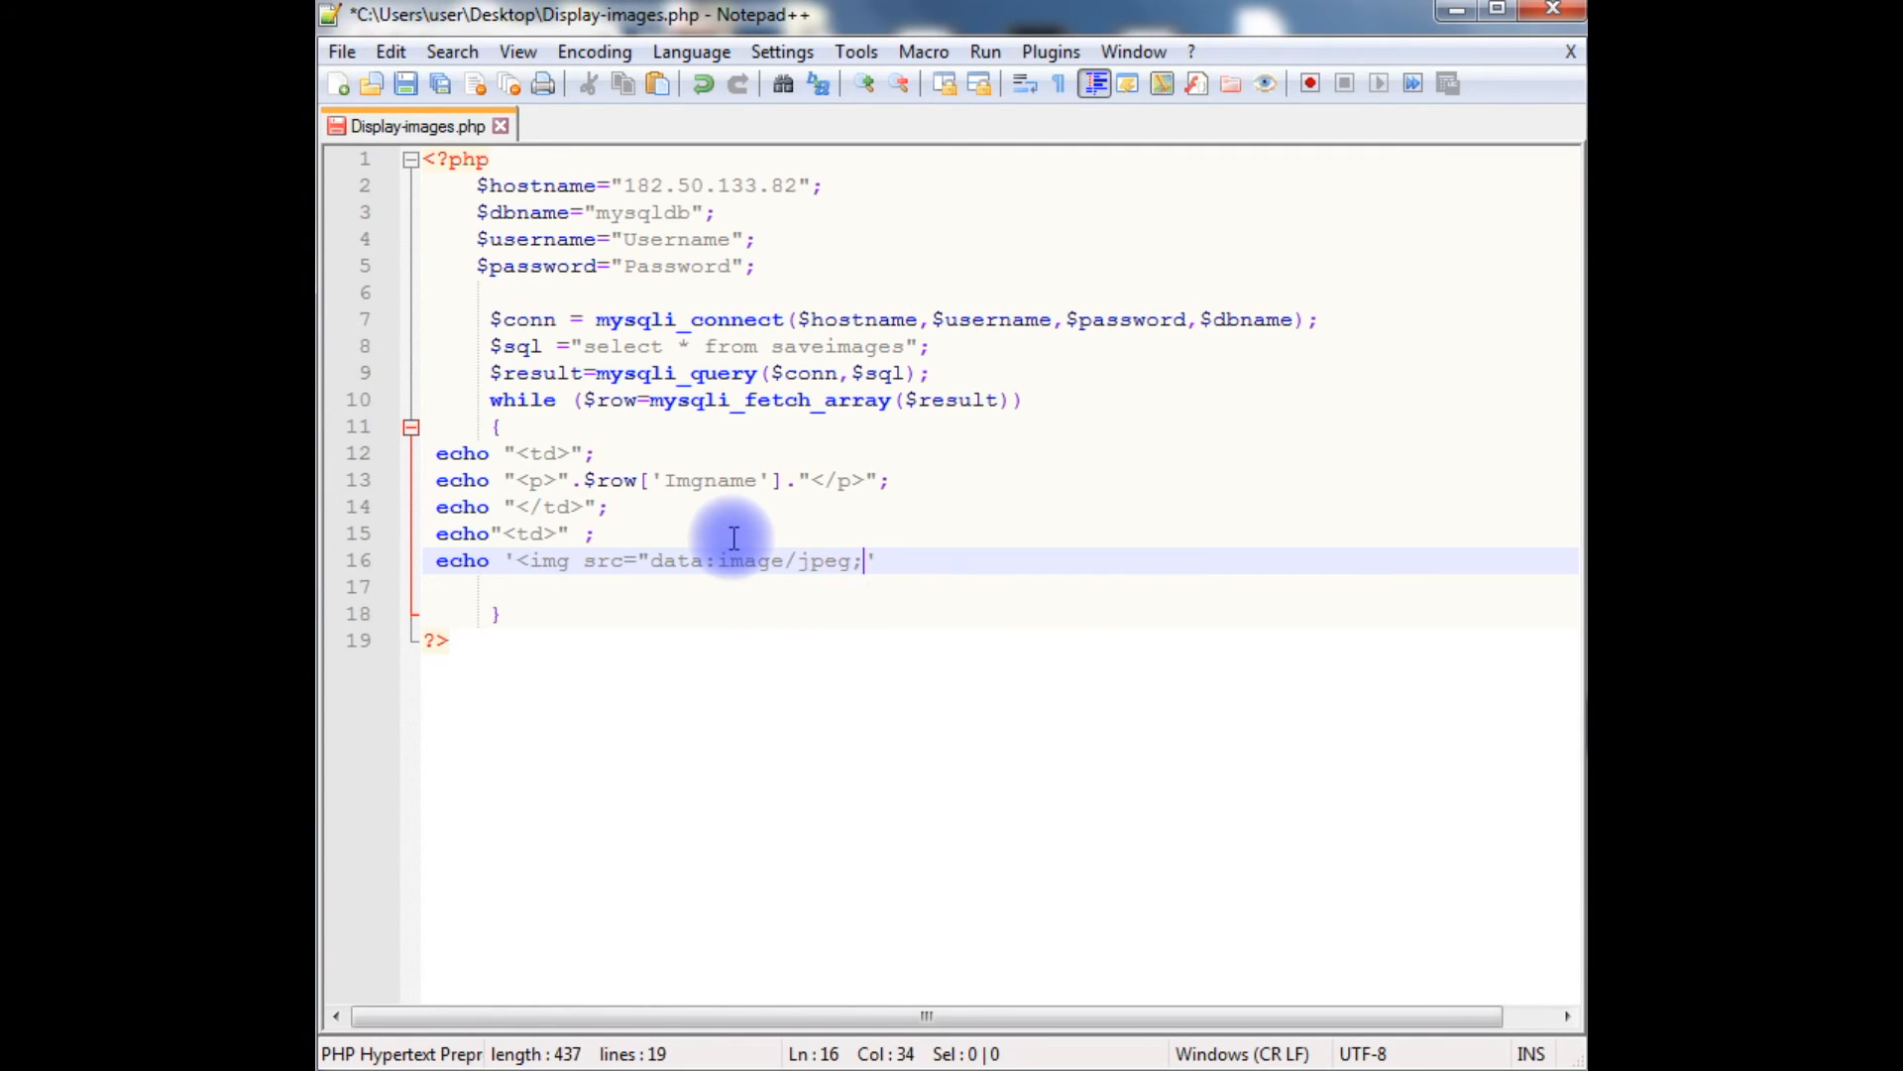
type("base")
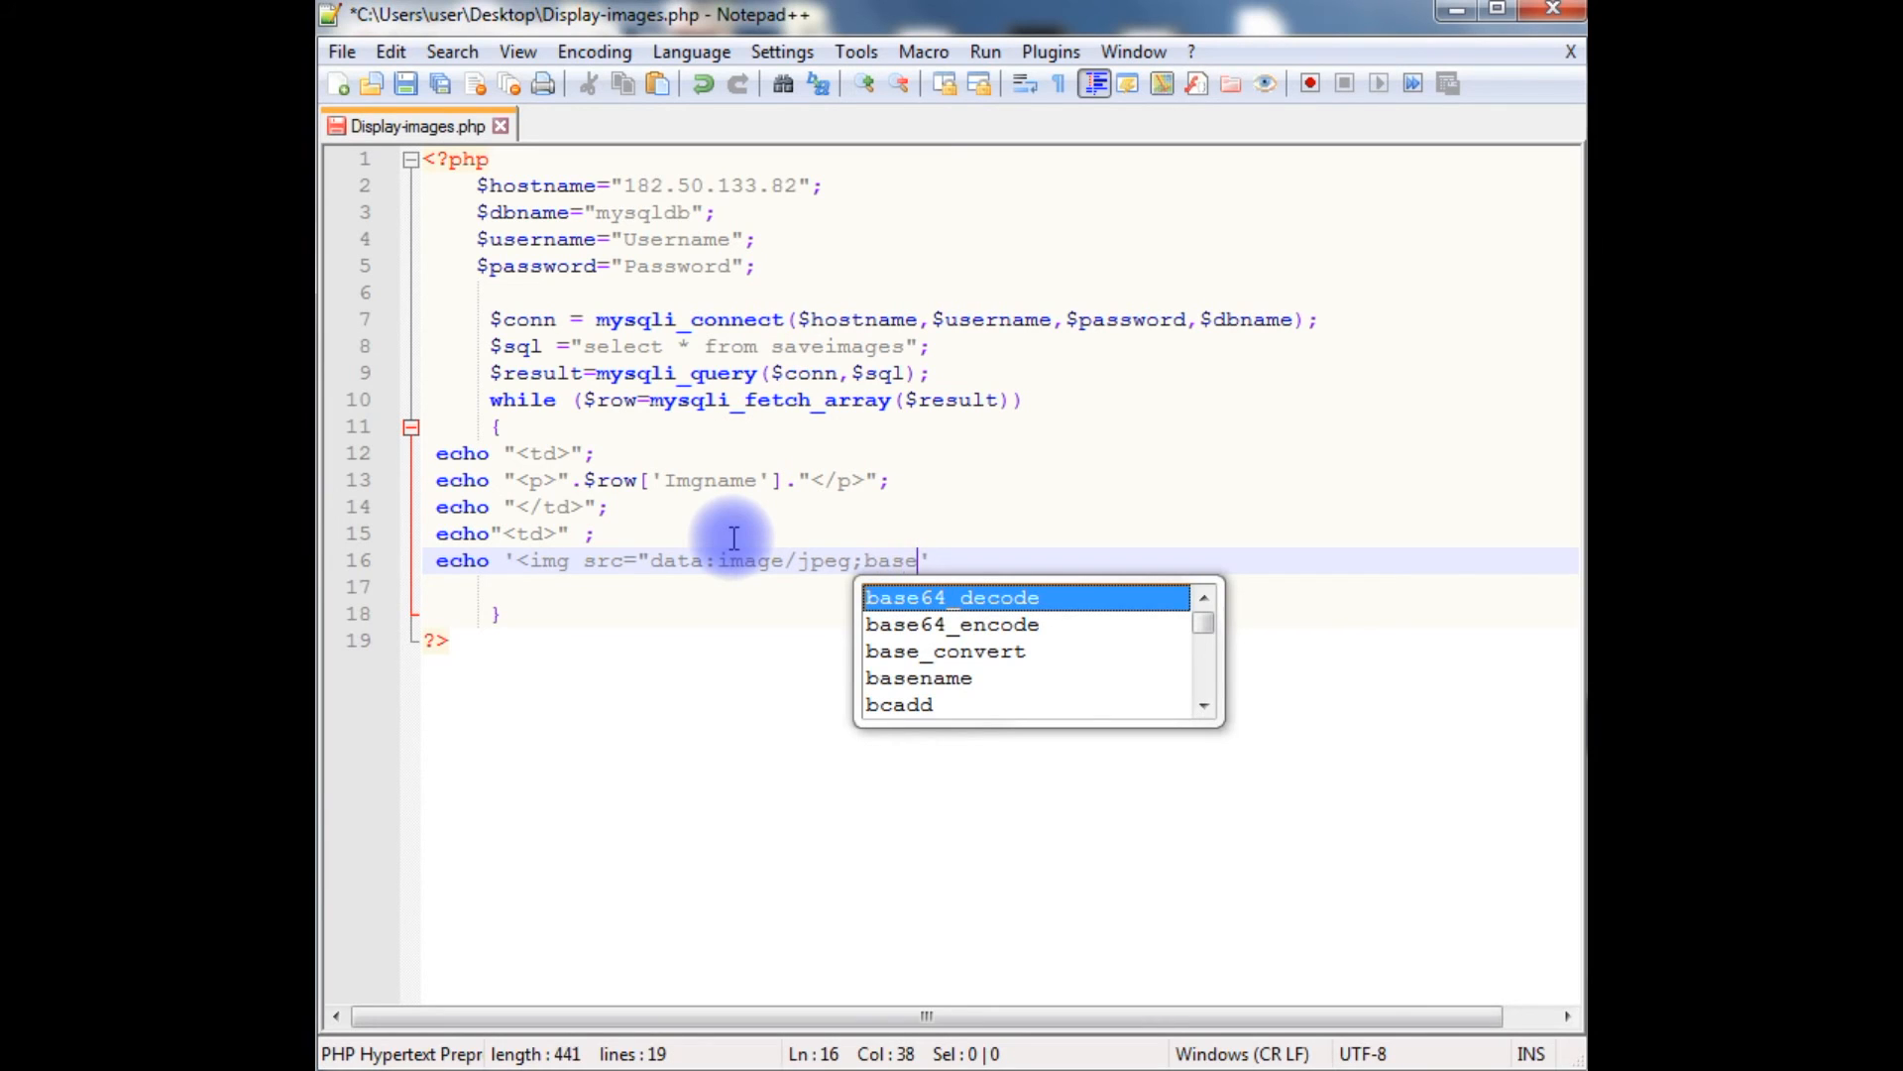
type("6")
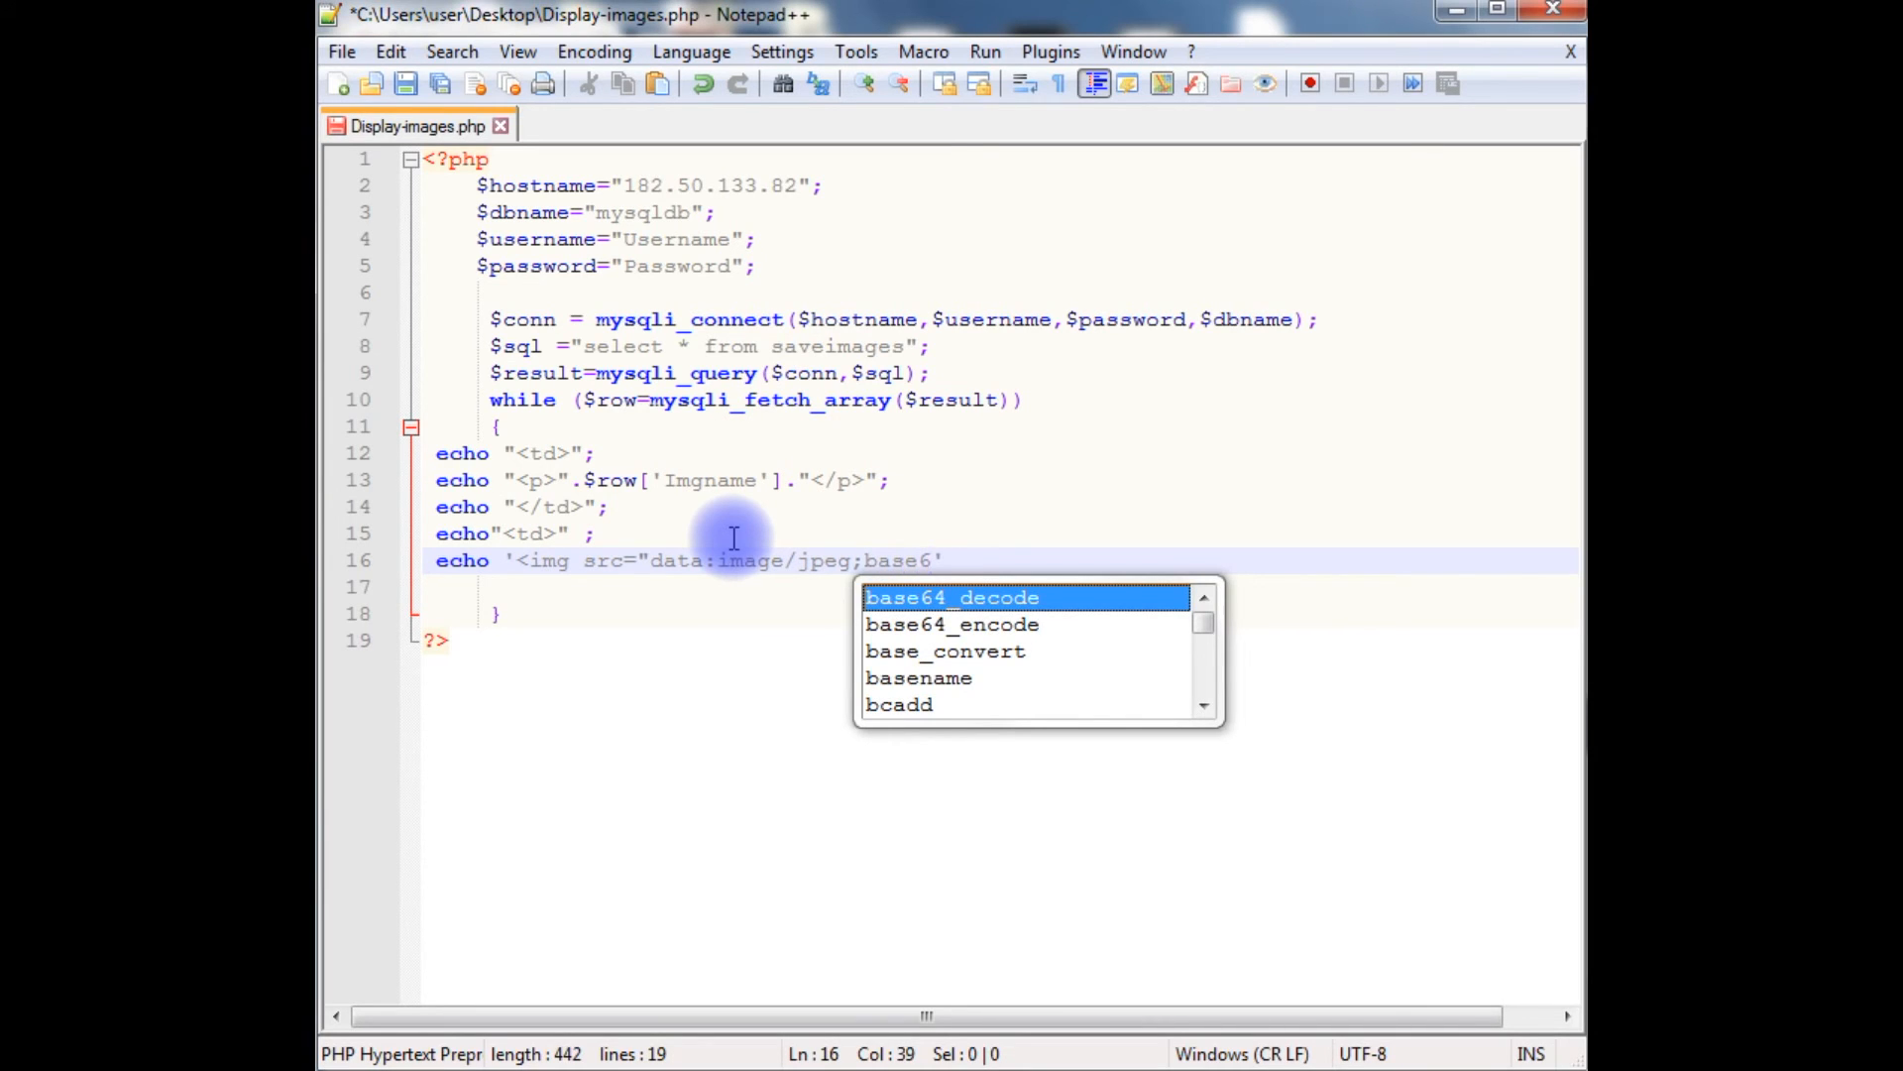
type("4,'.b")
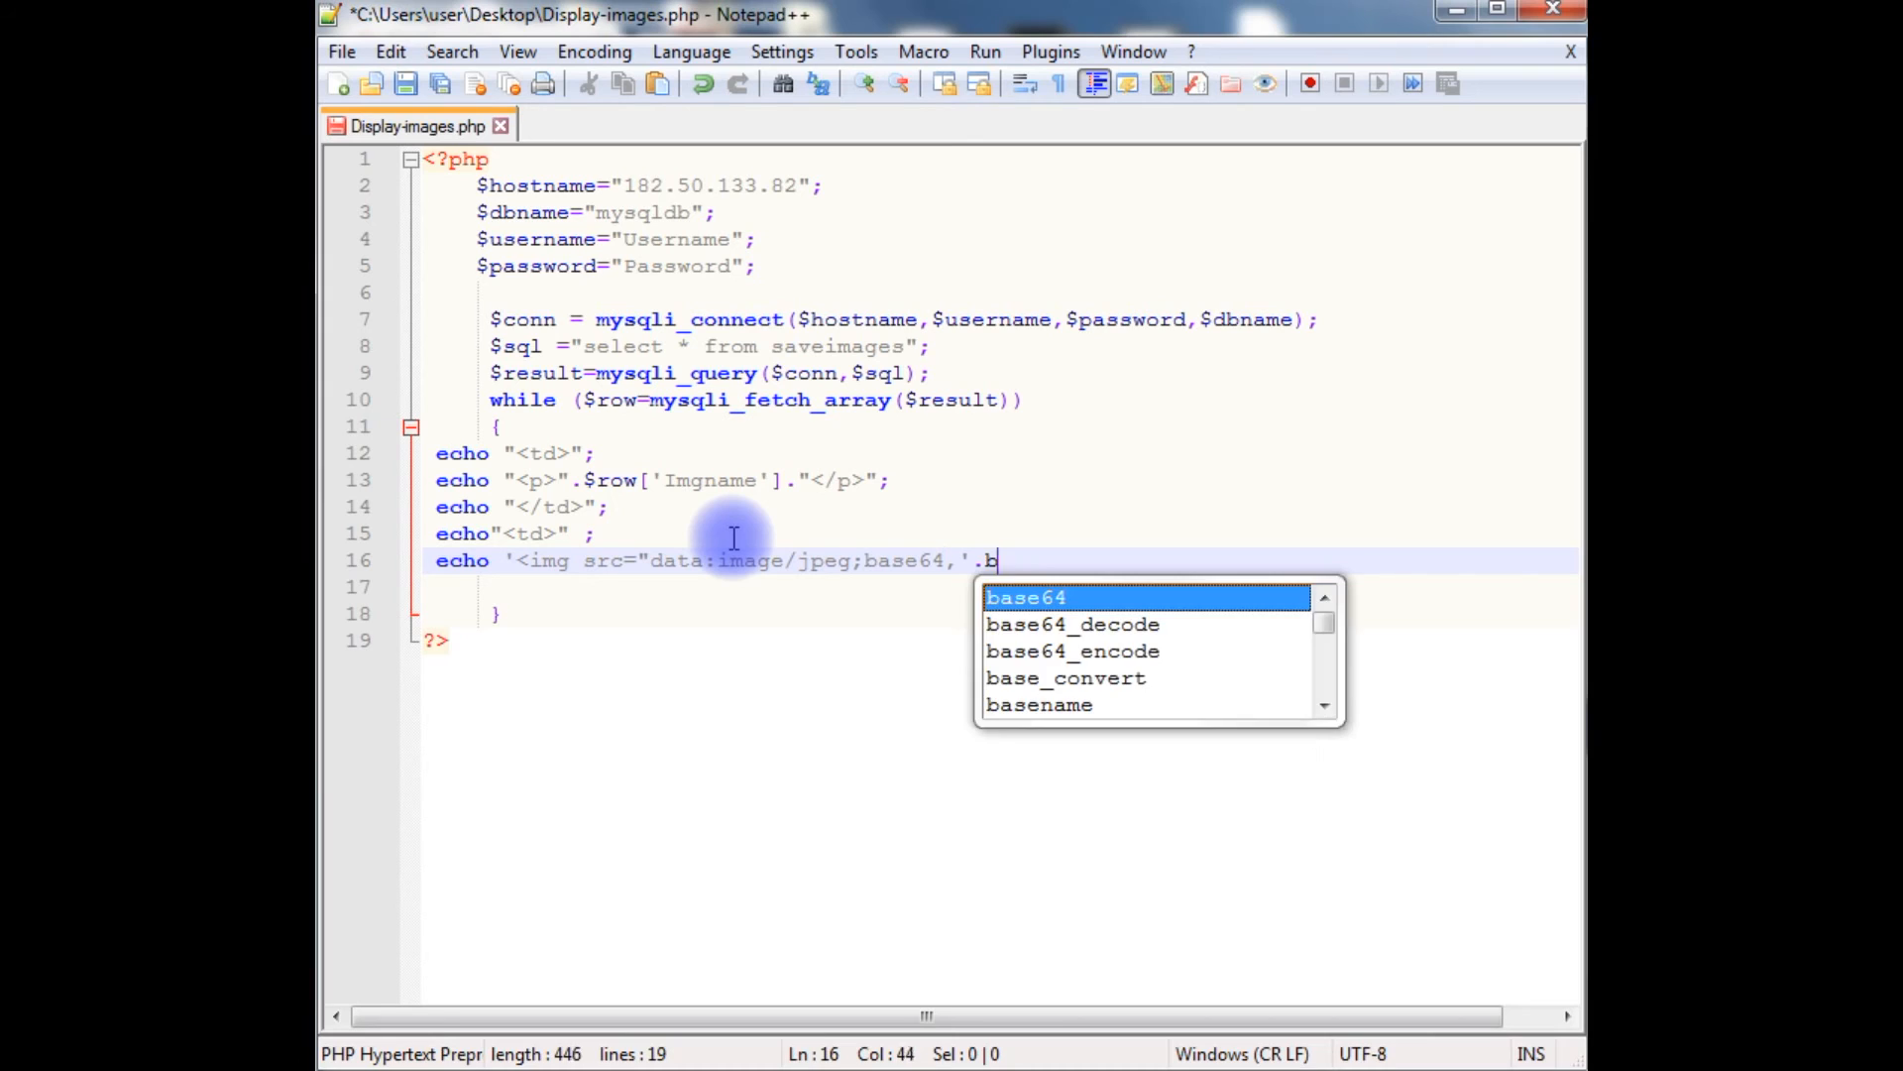
type("ase64_encode")
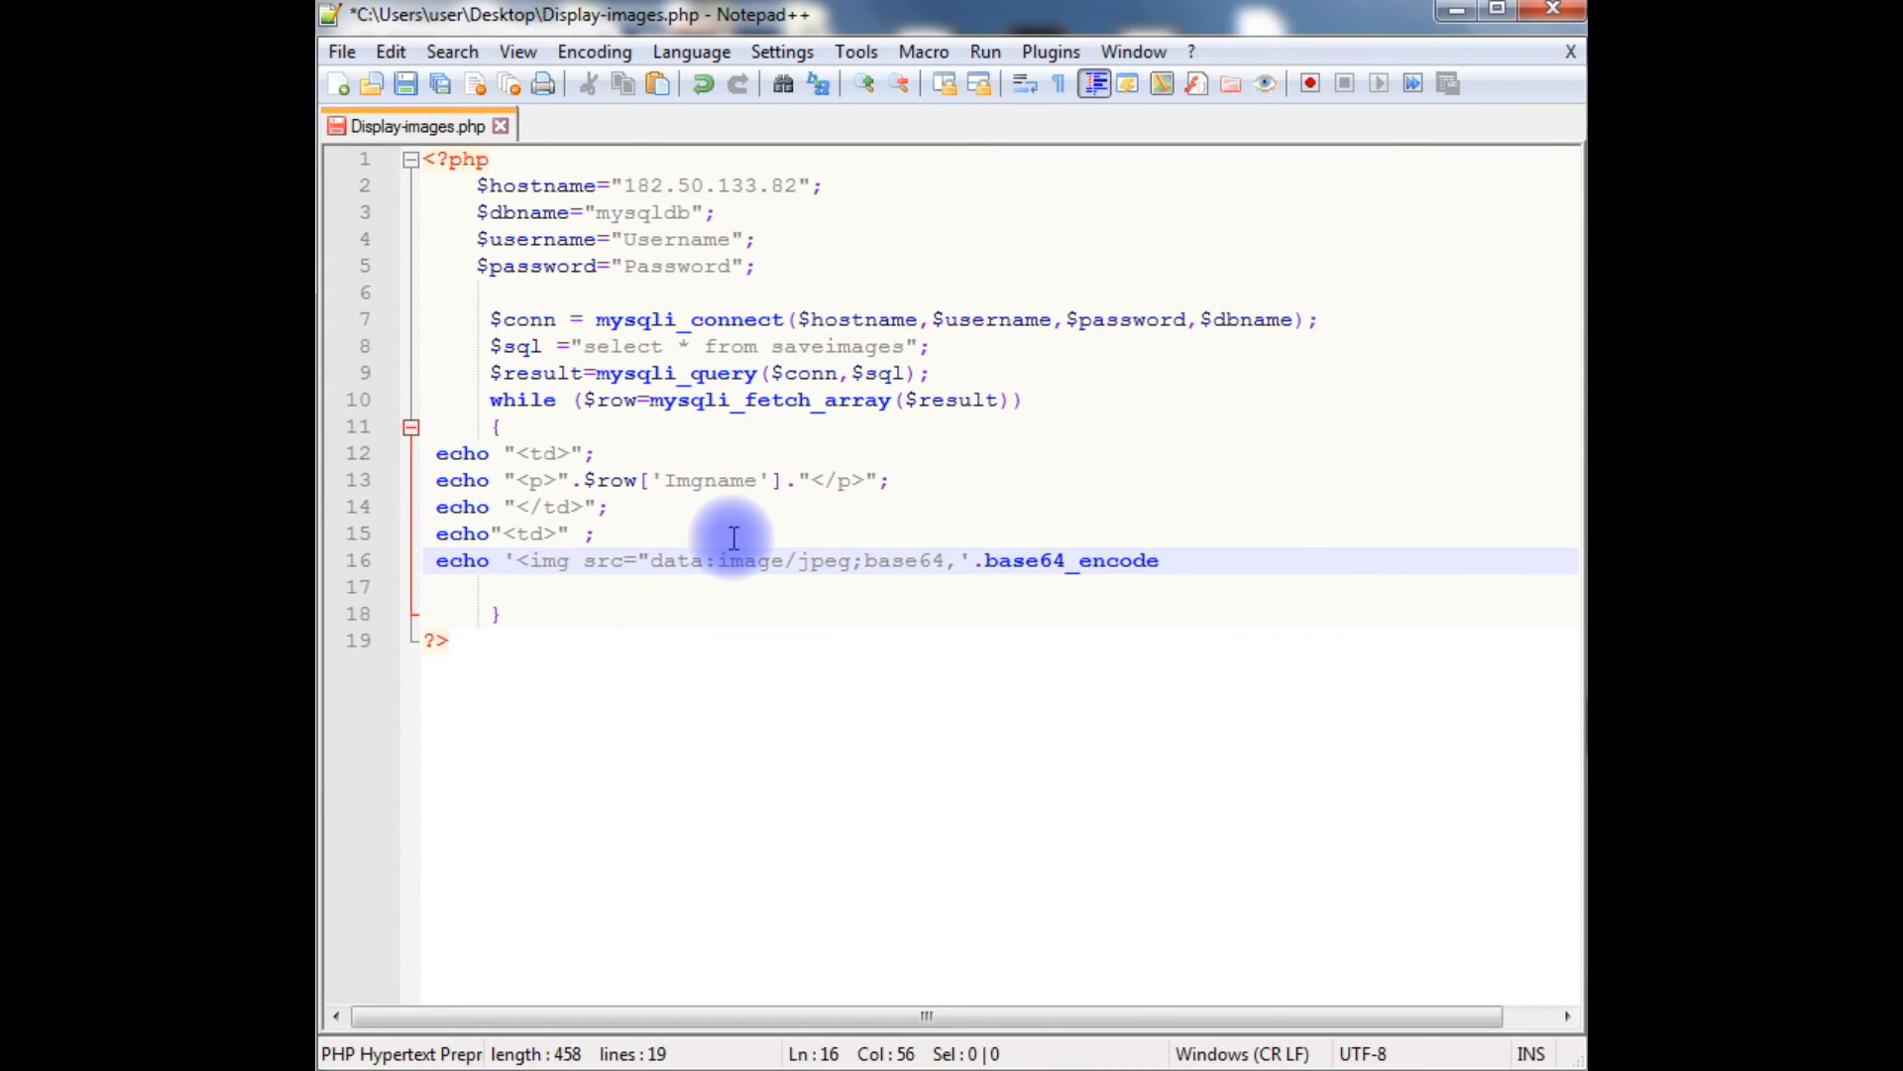
type("()")
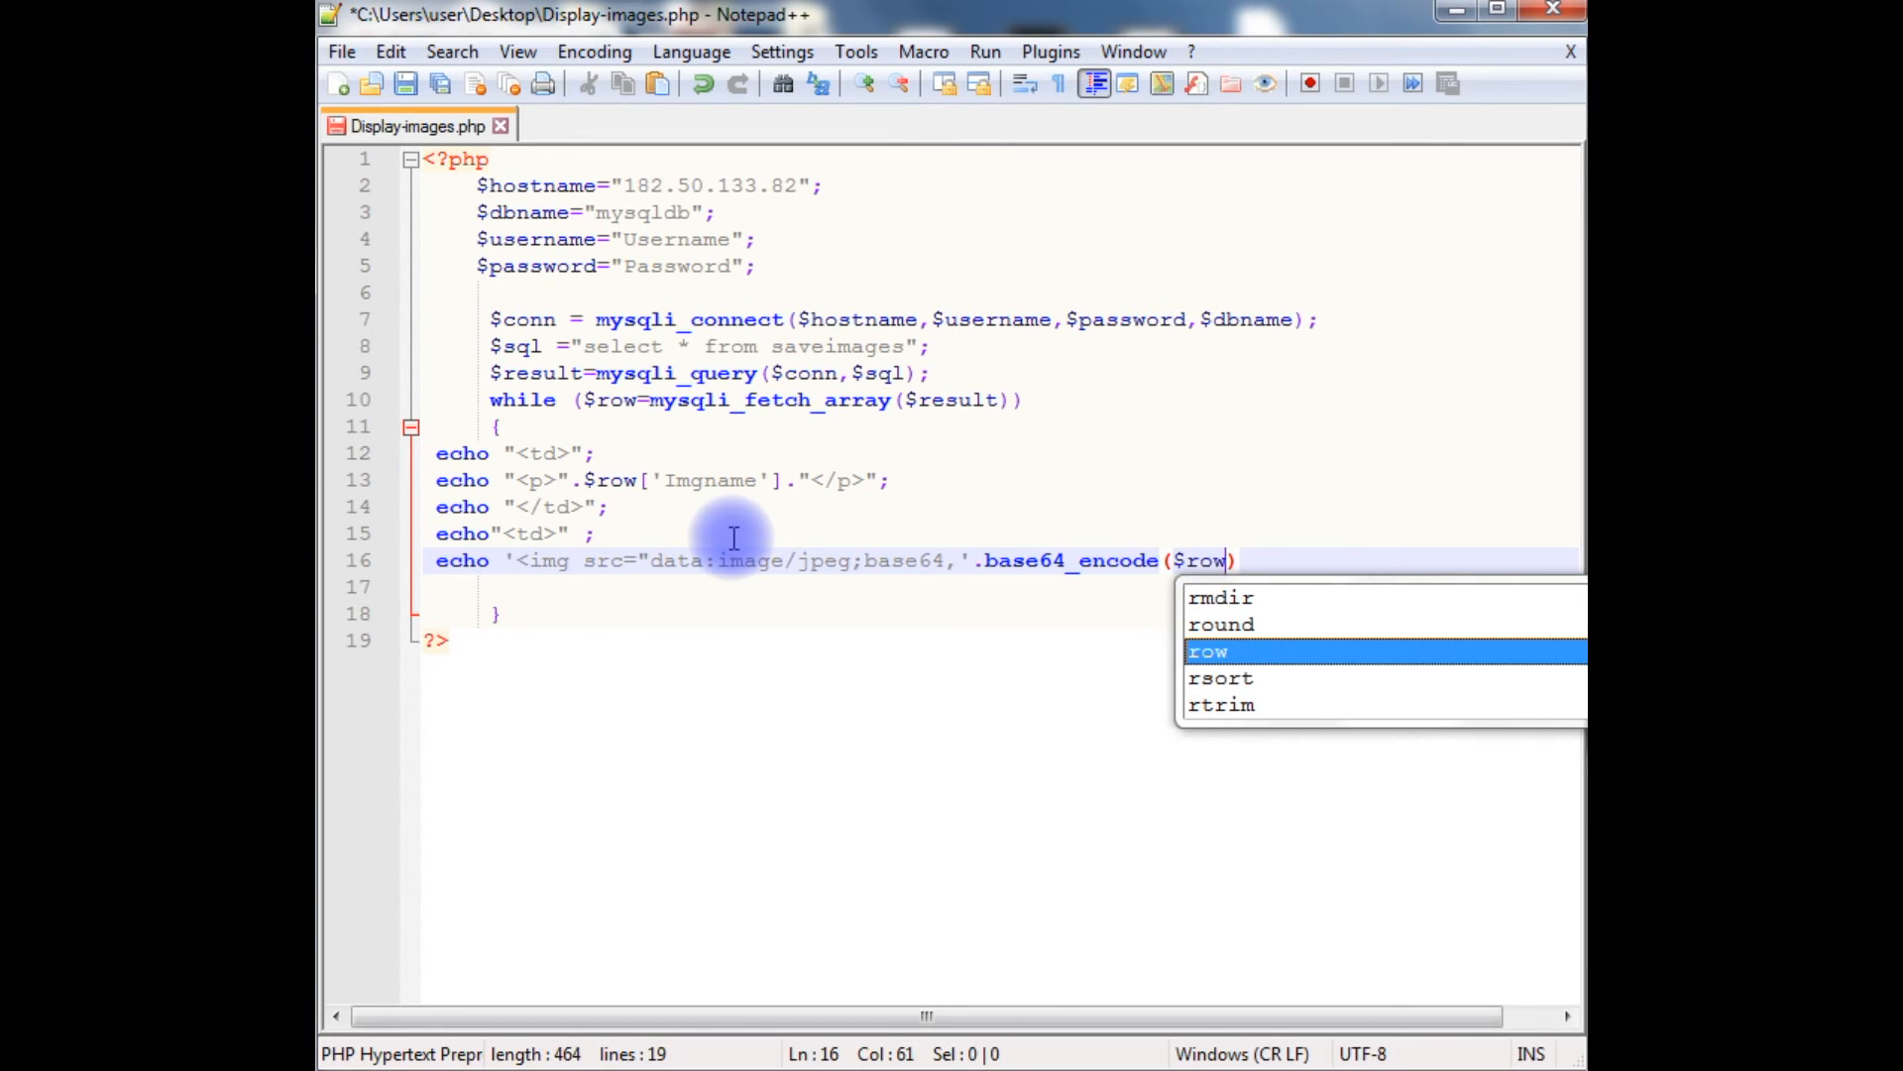
type("['")
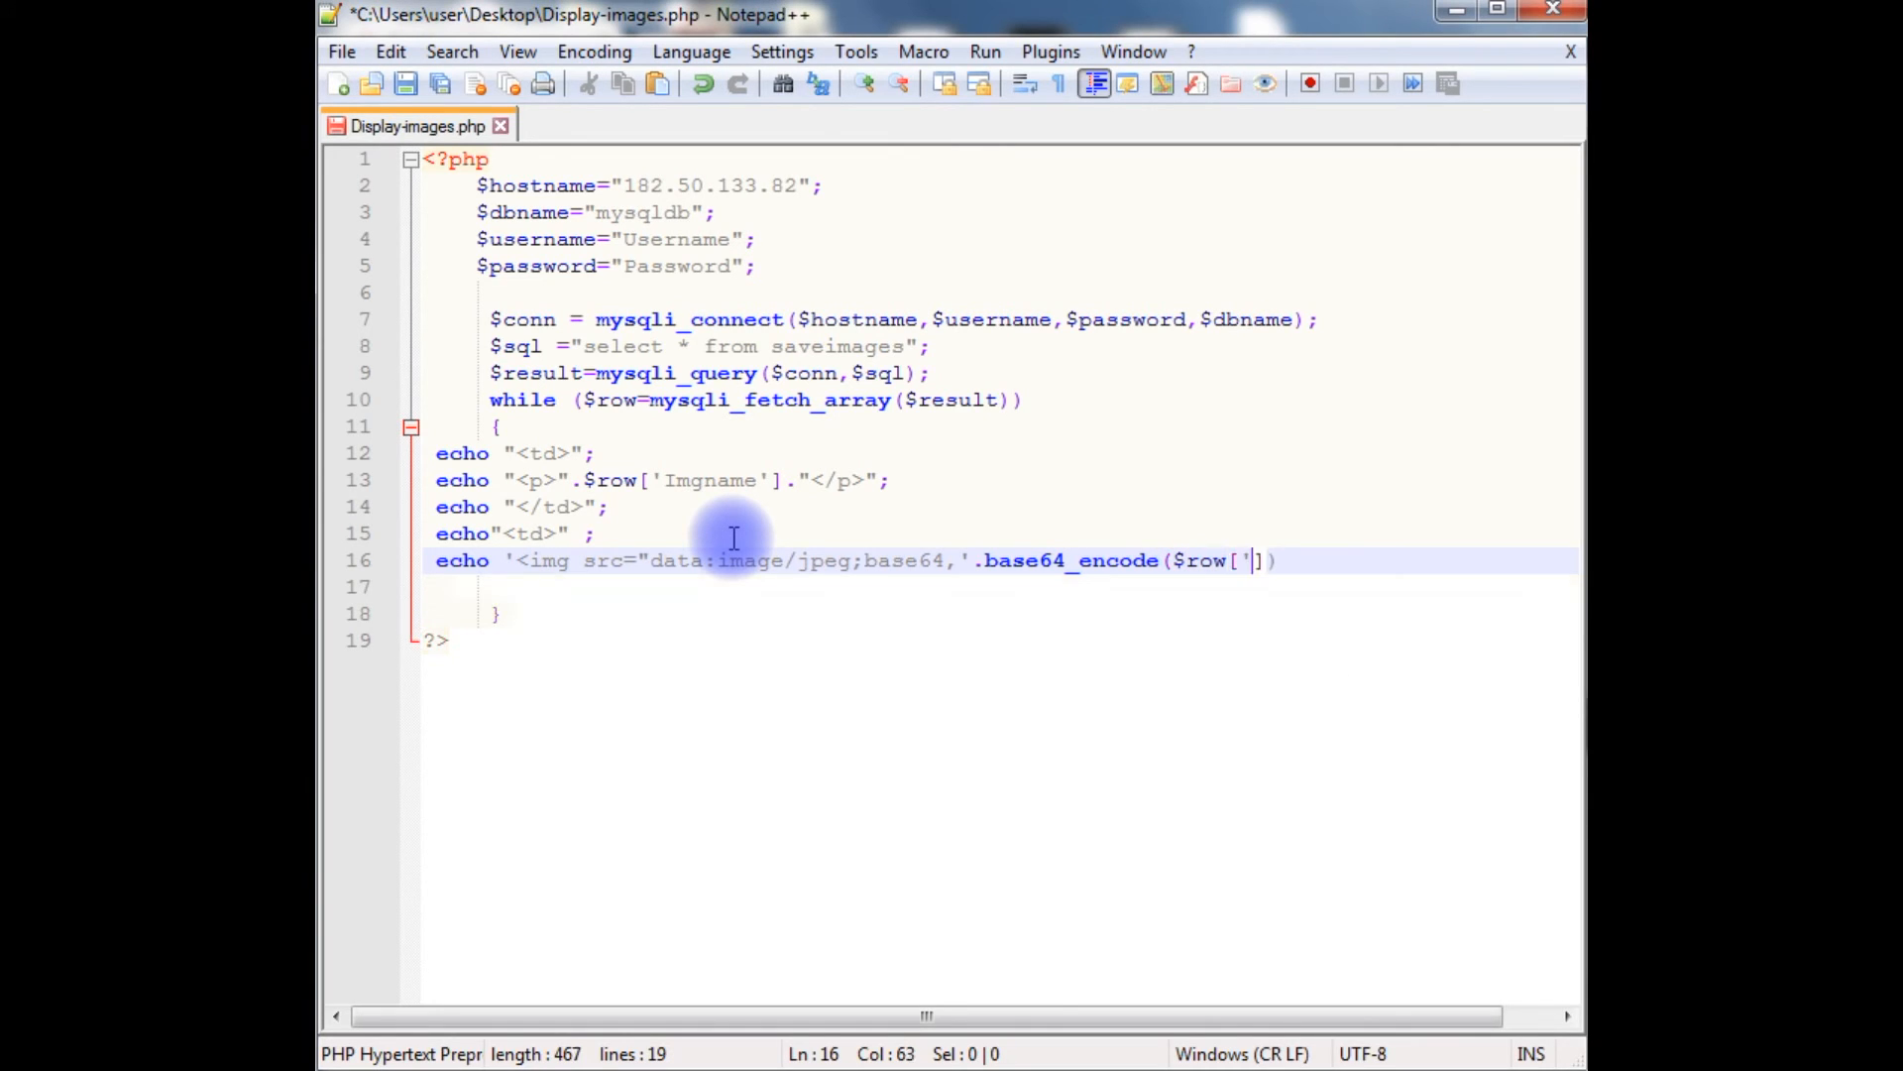
type("Ima")
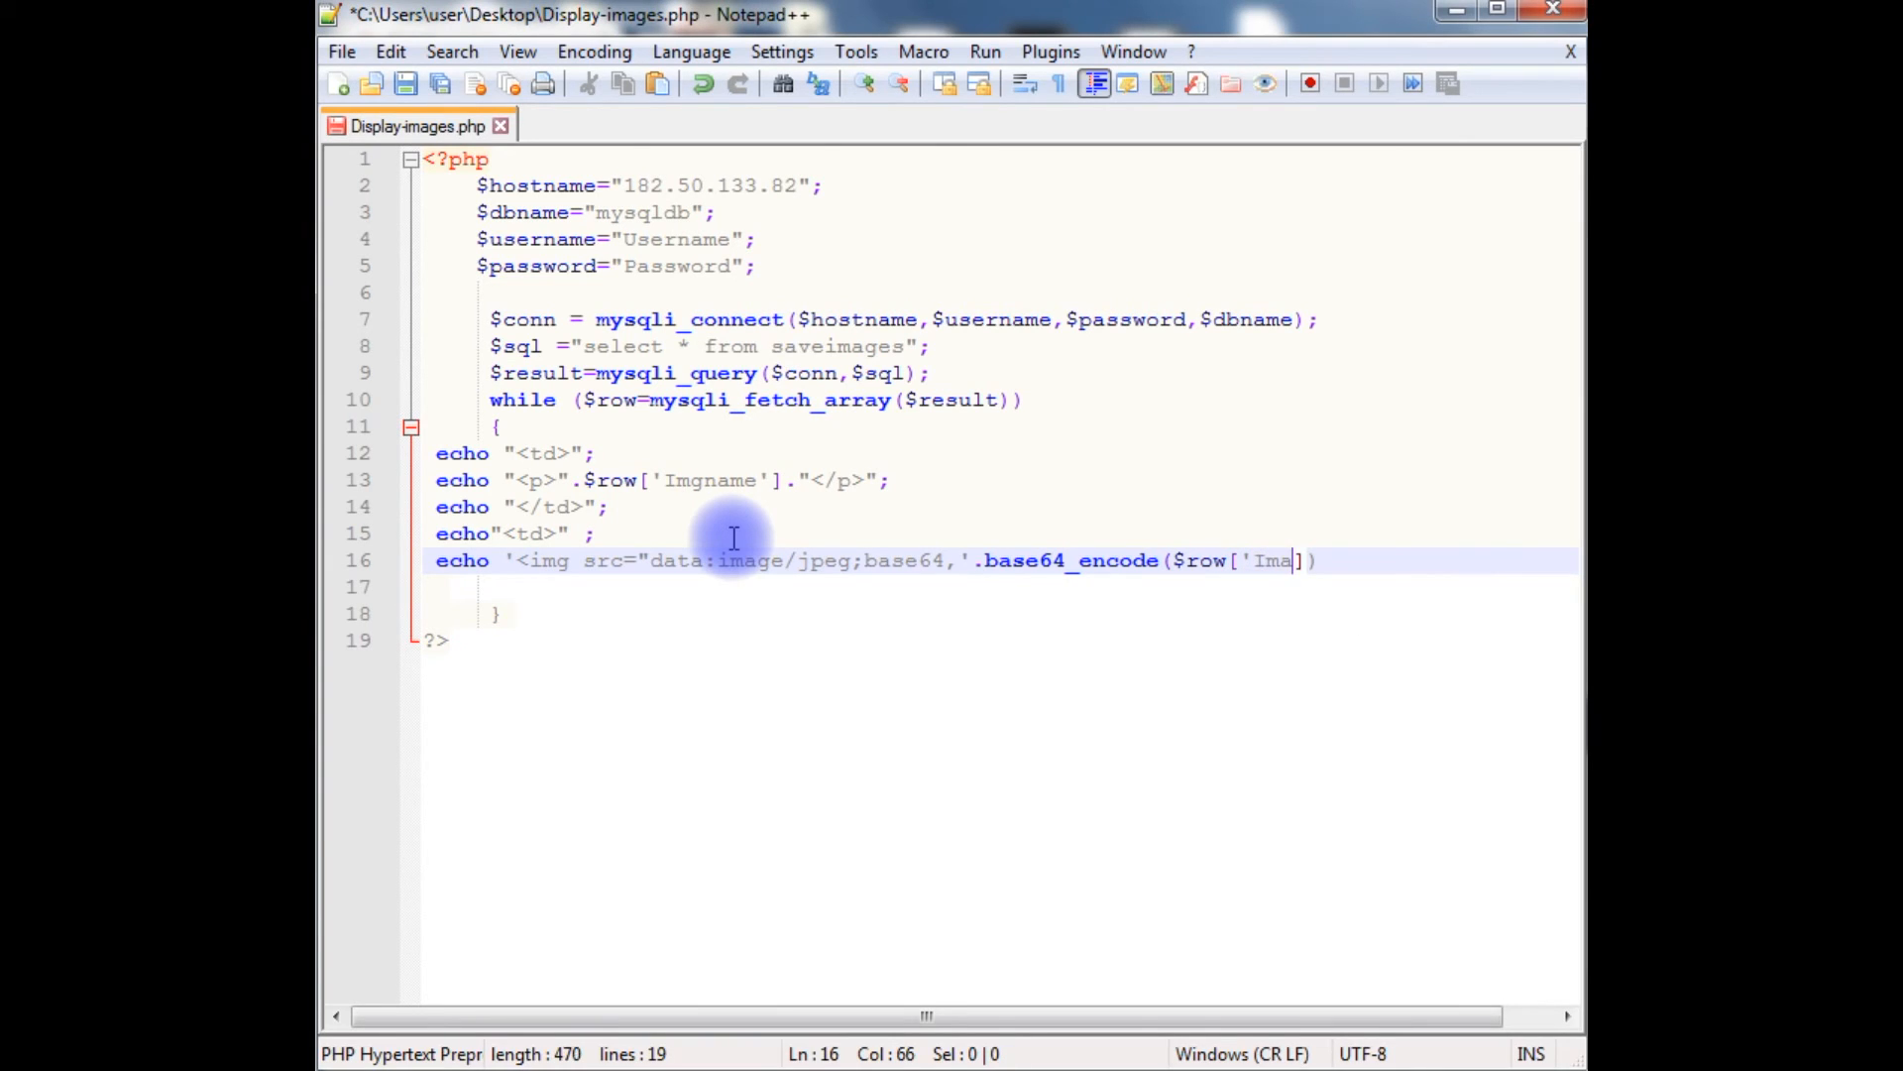
type("gsave'")
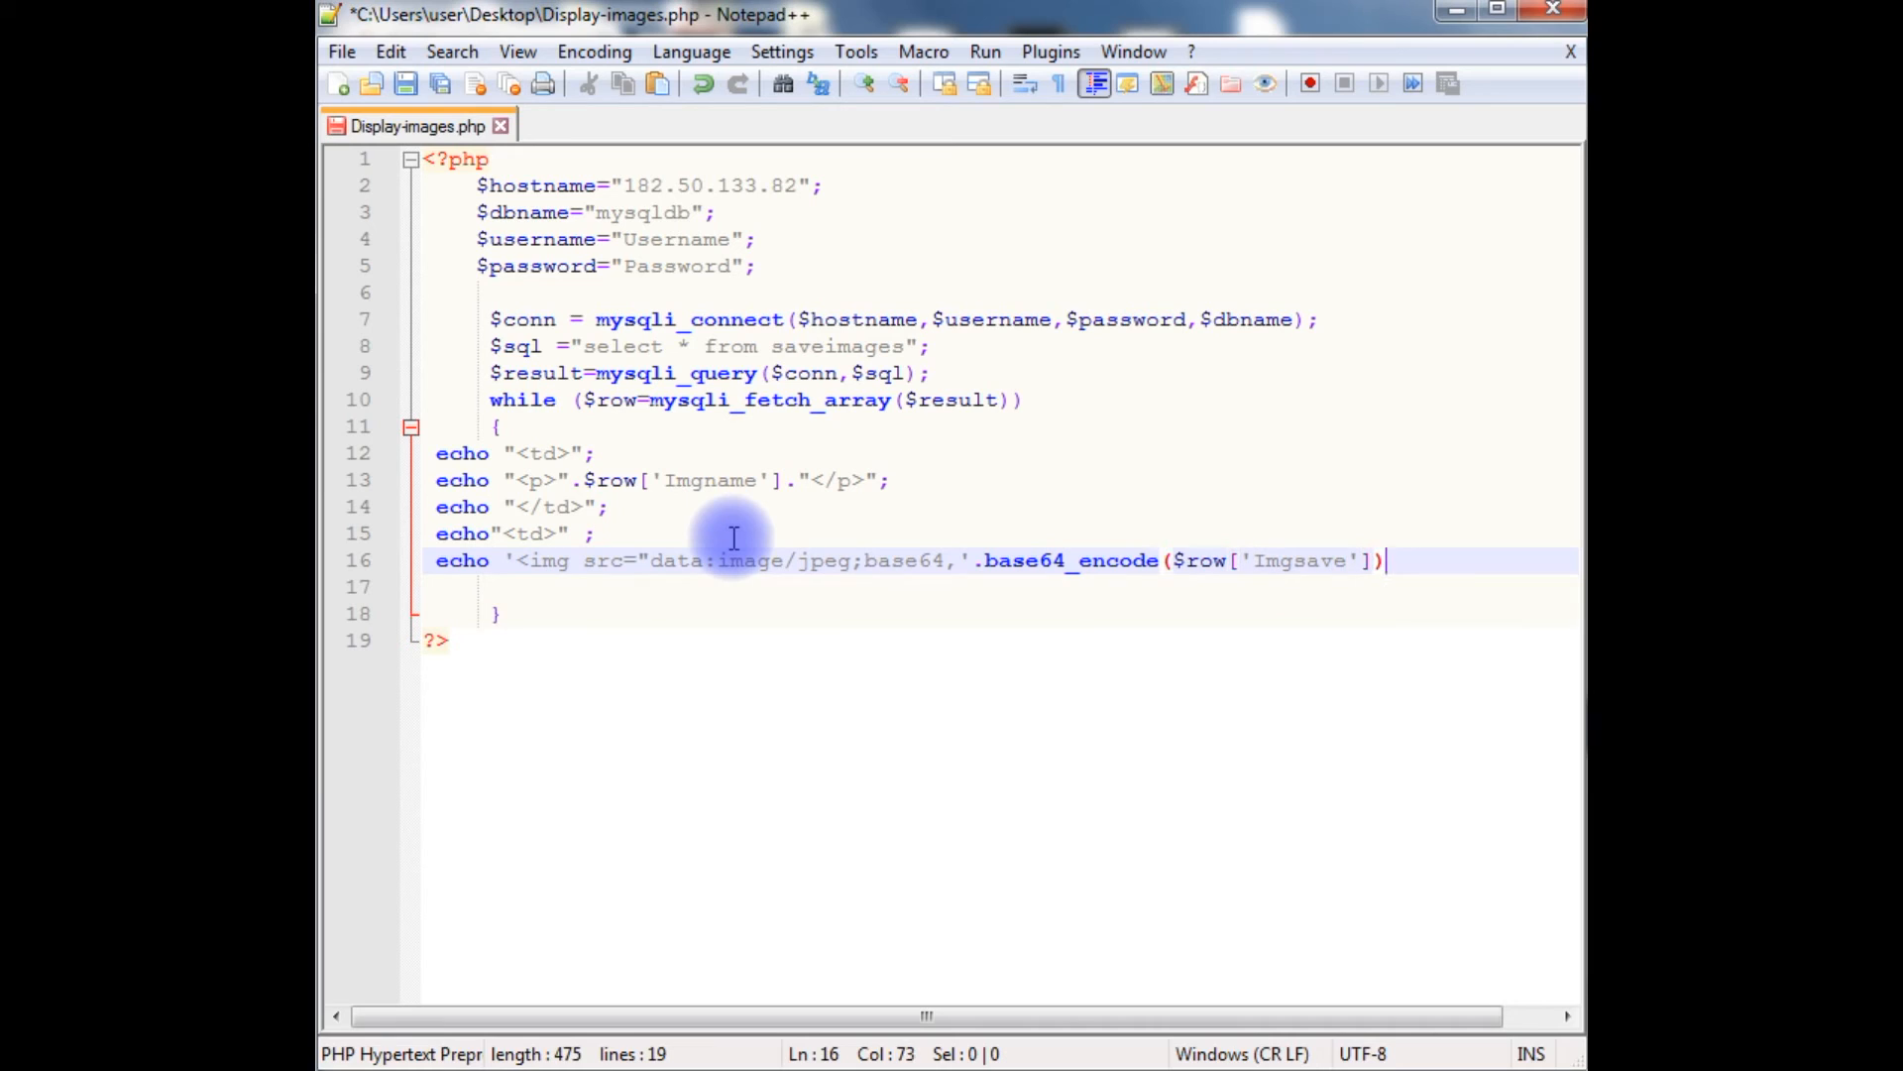
Give the img tag height="100" and width="100" and close the echo
type(".")
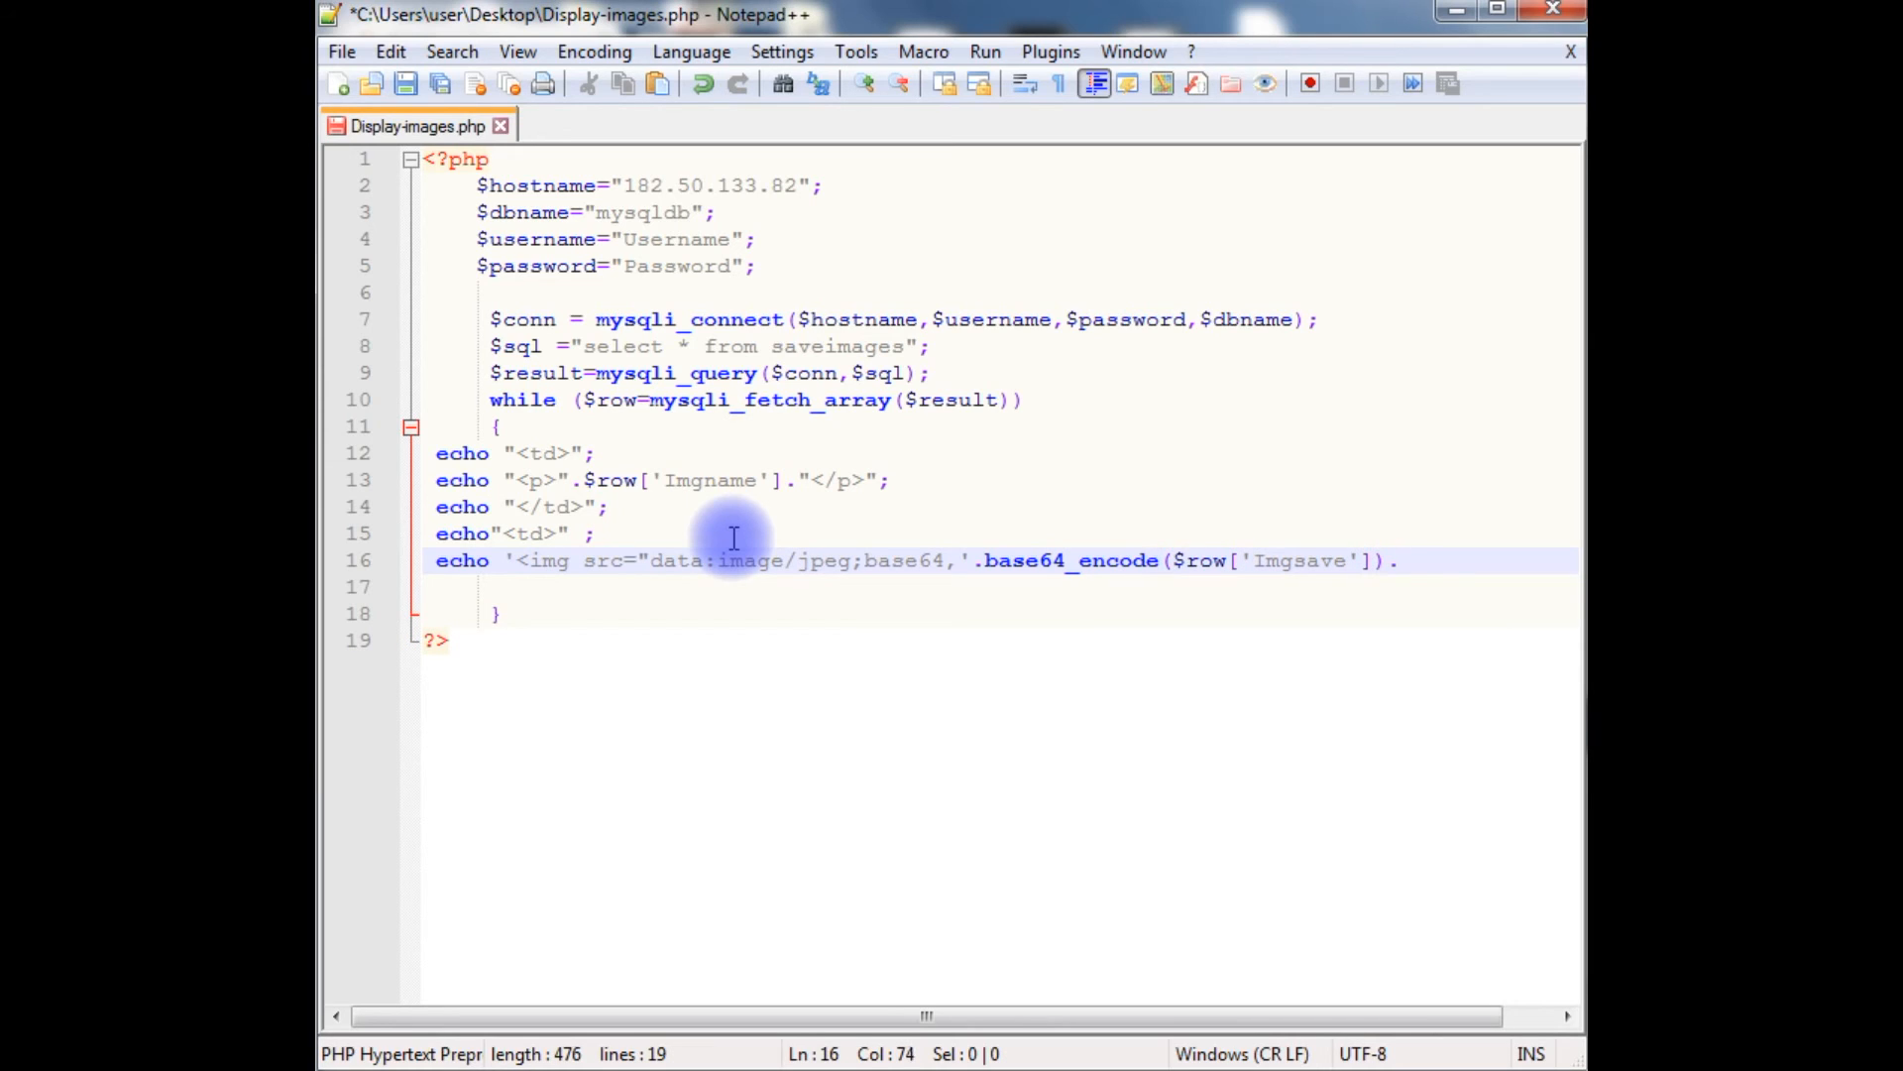
type("\"height")
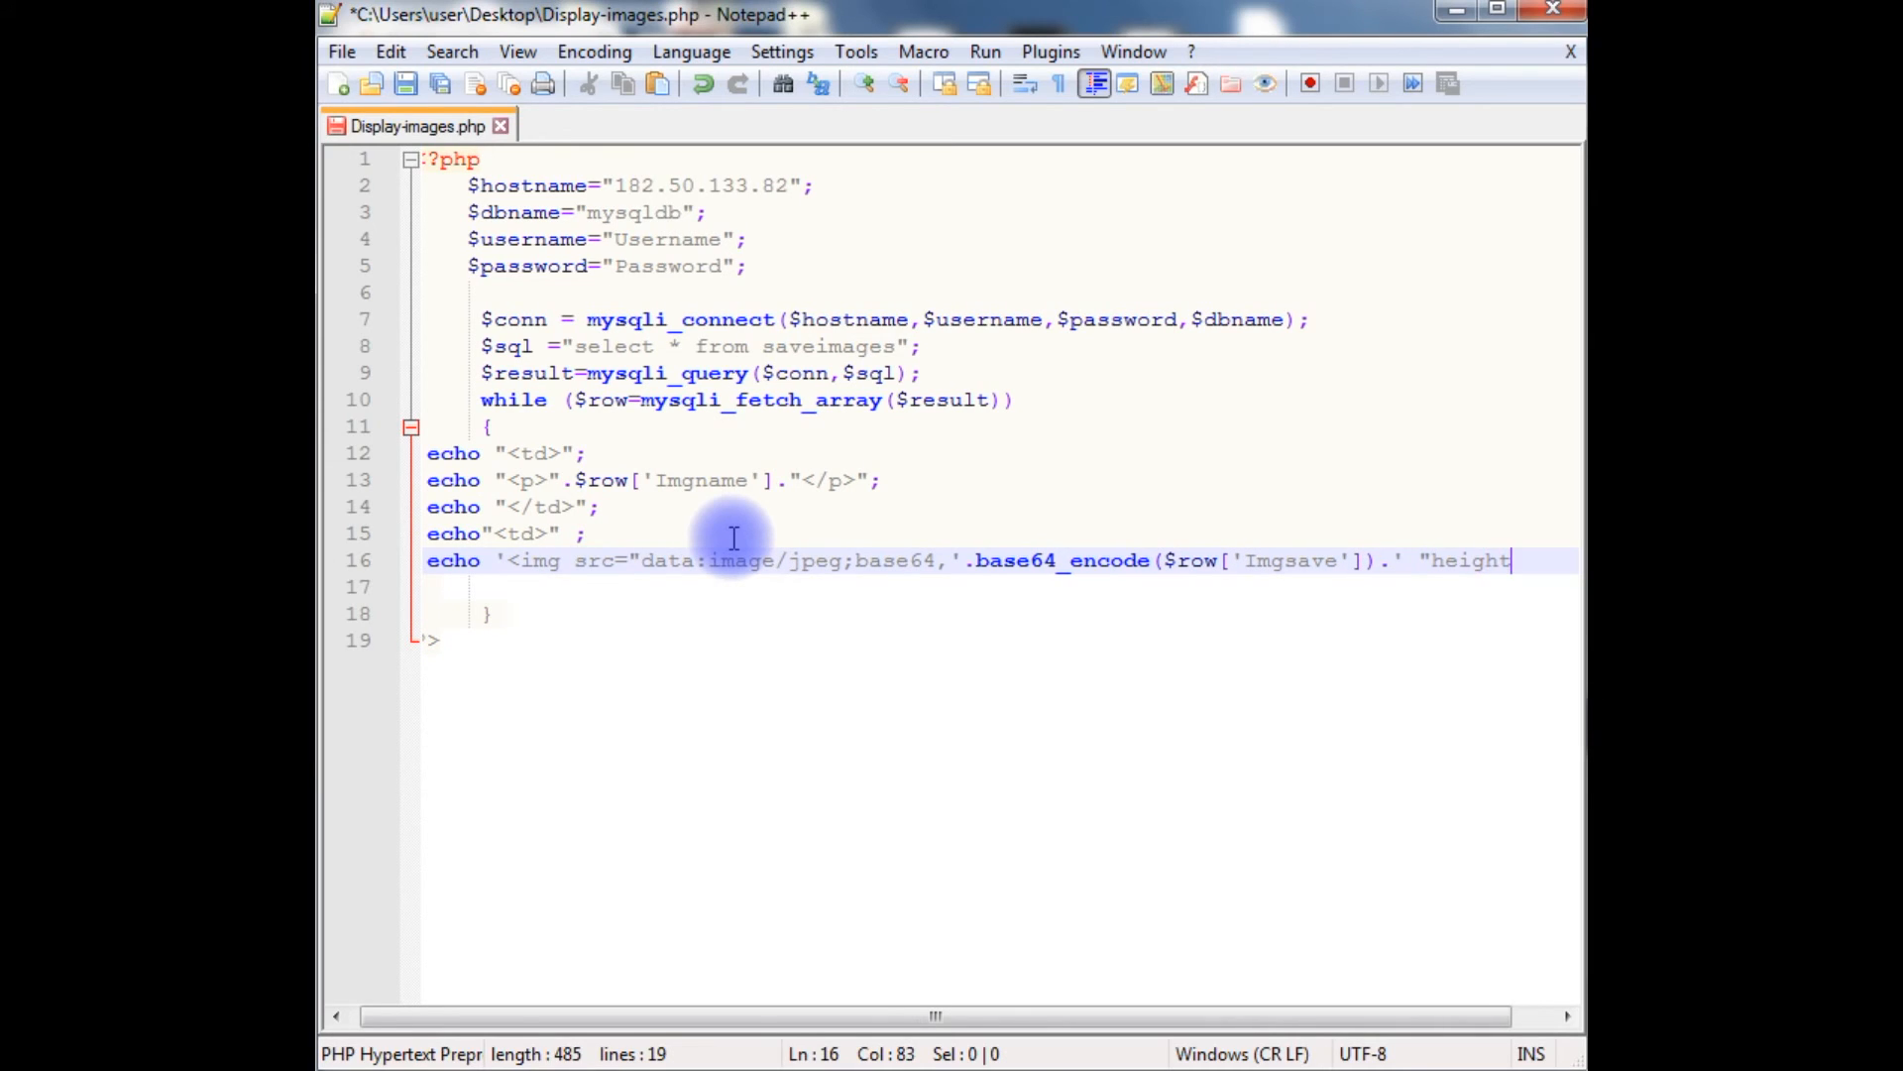
type("=\"")
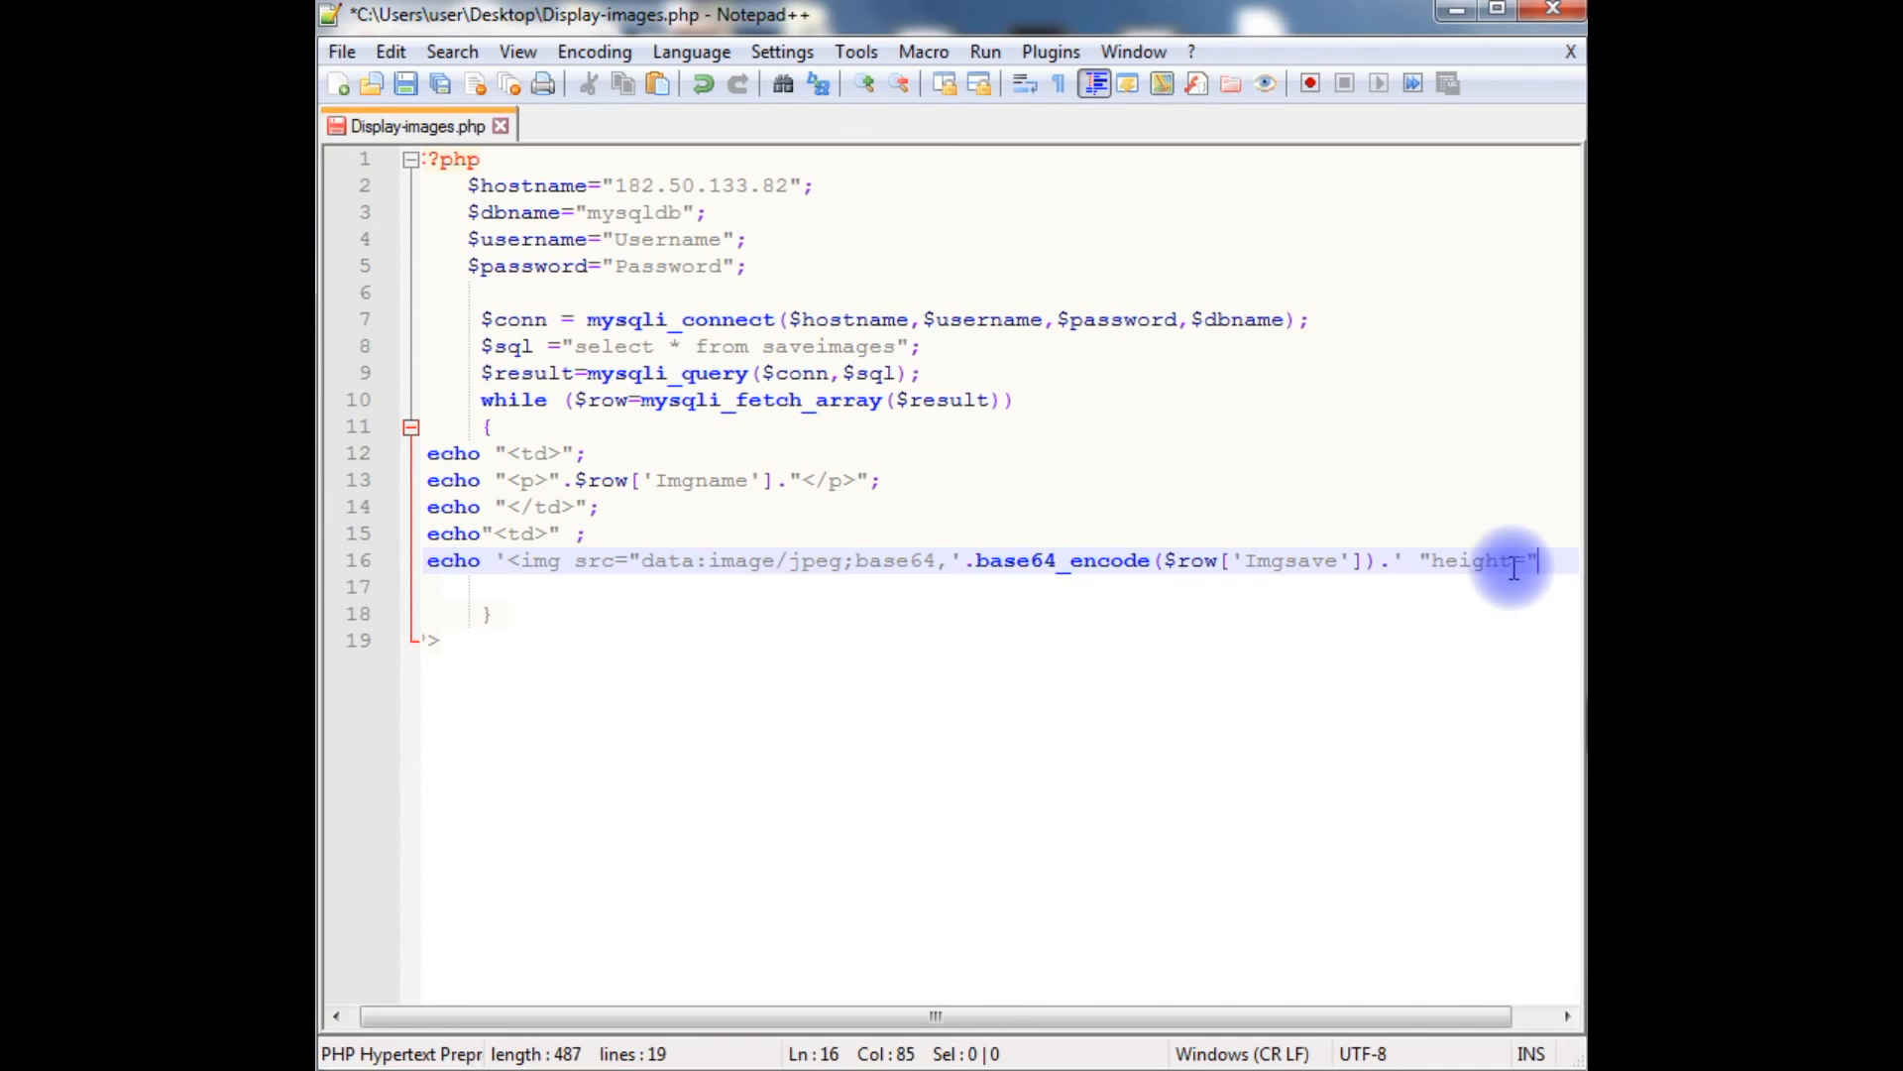
type("100")
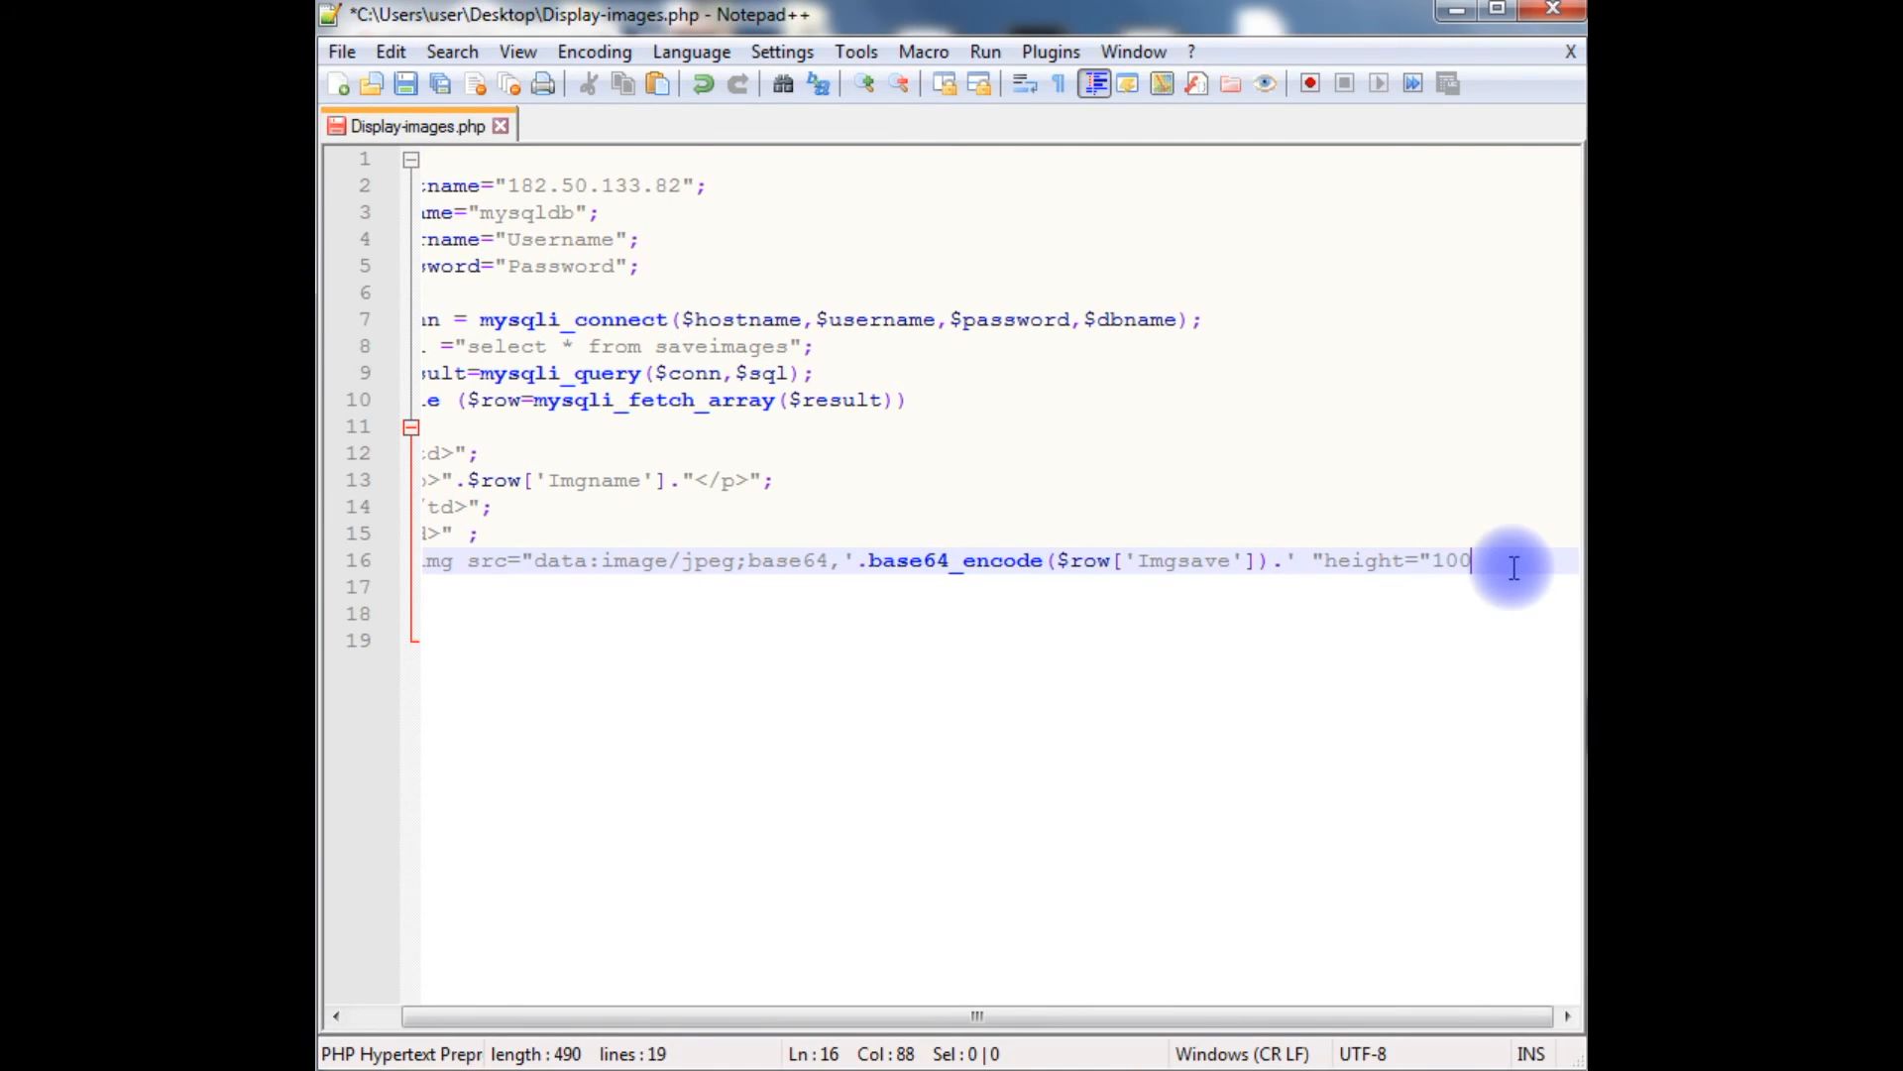
type("width")
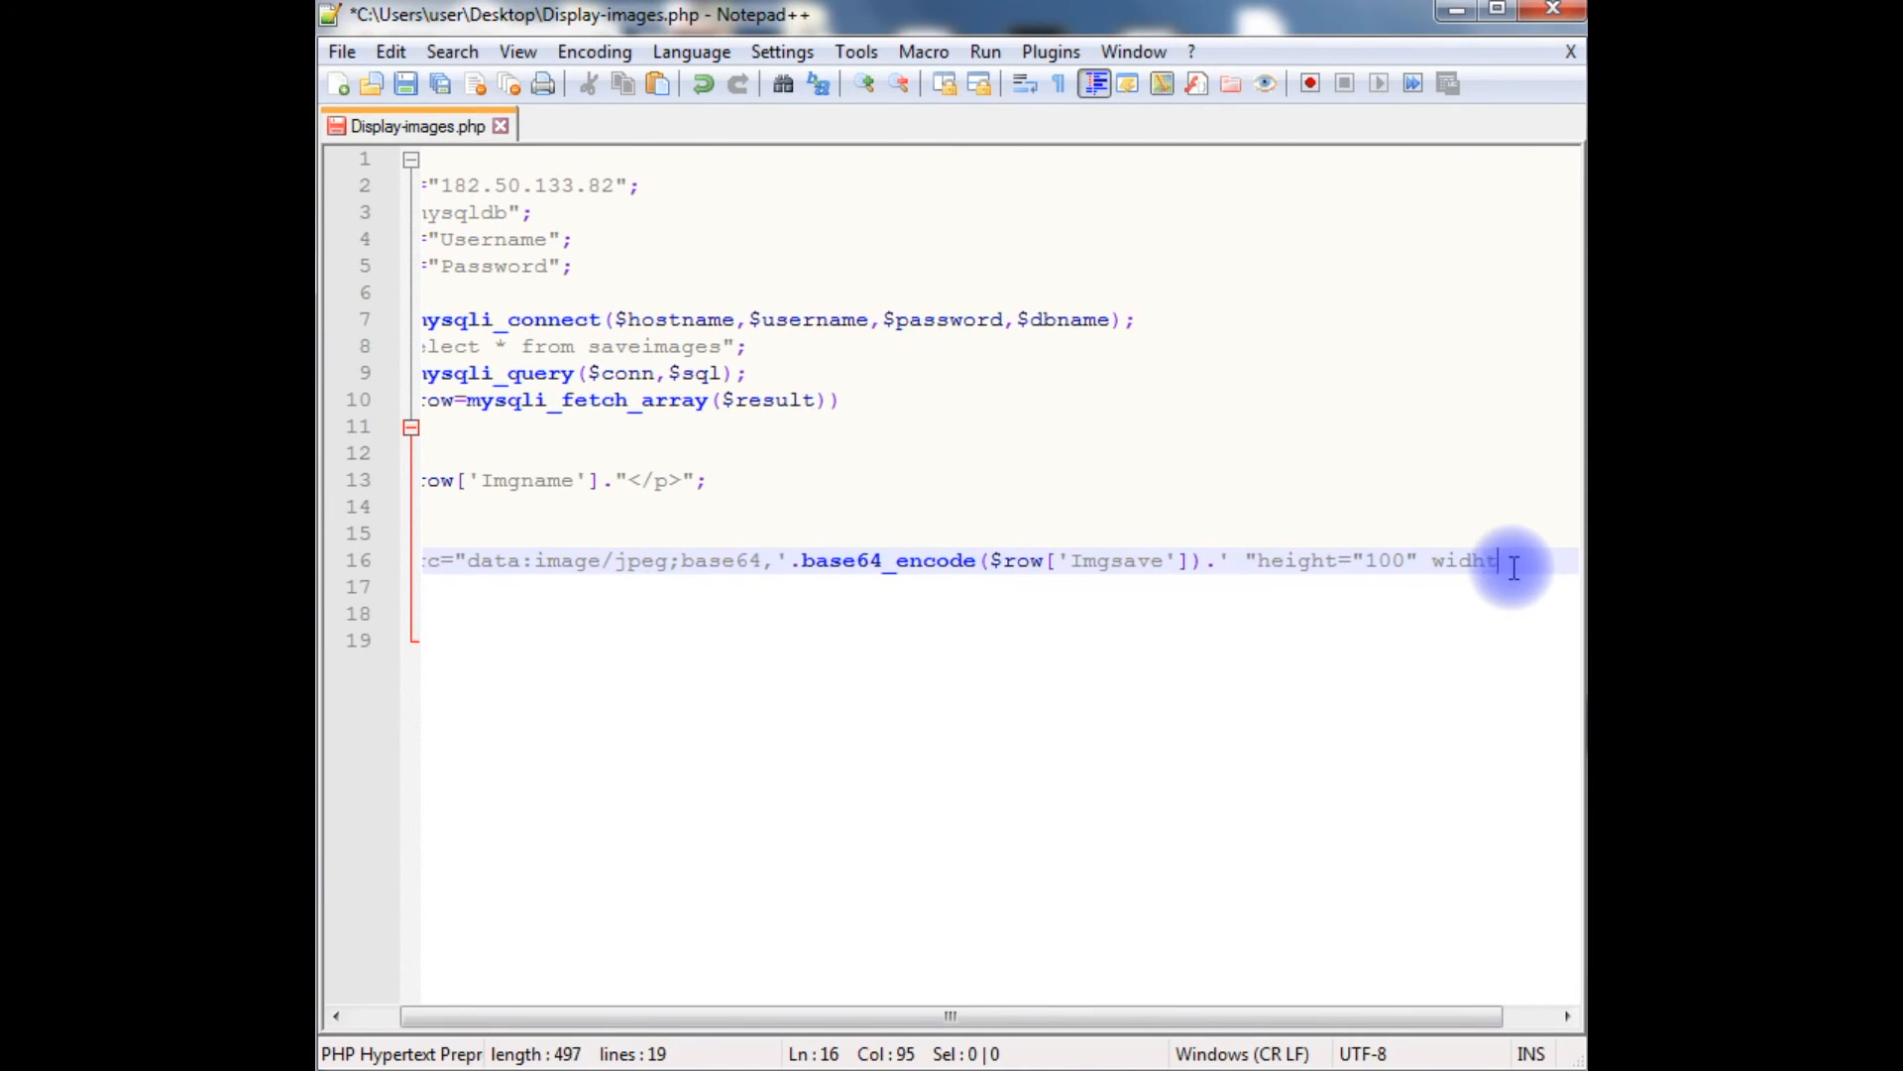
type("=\"")
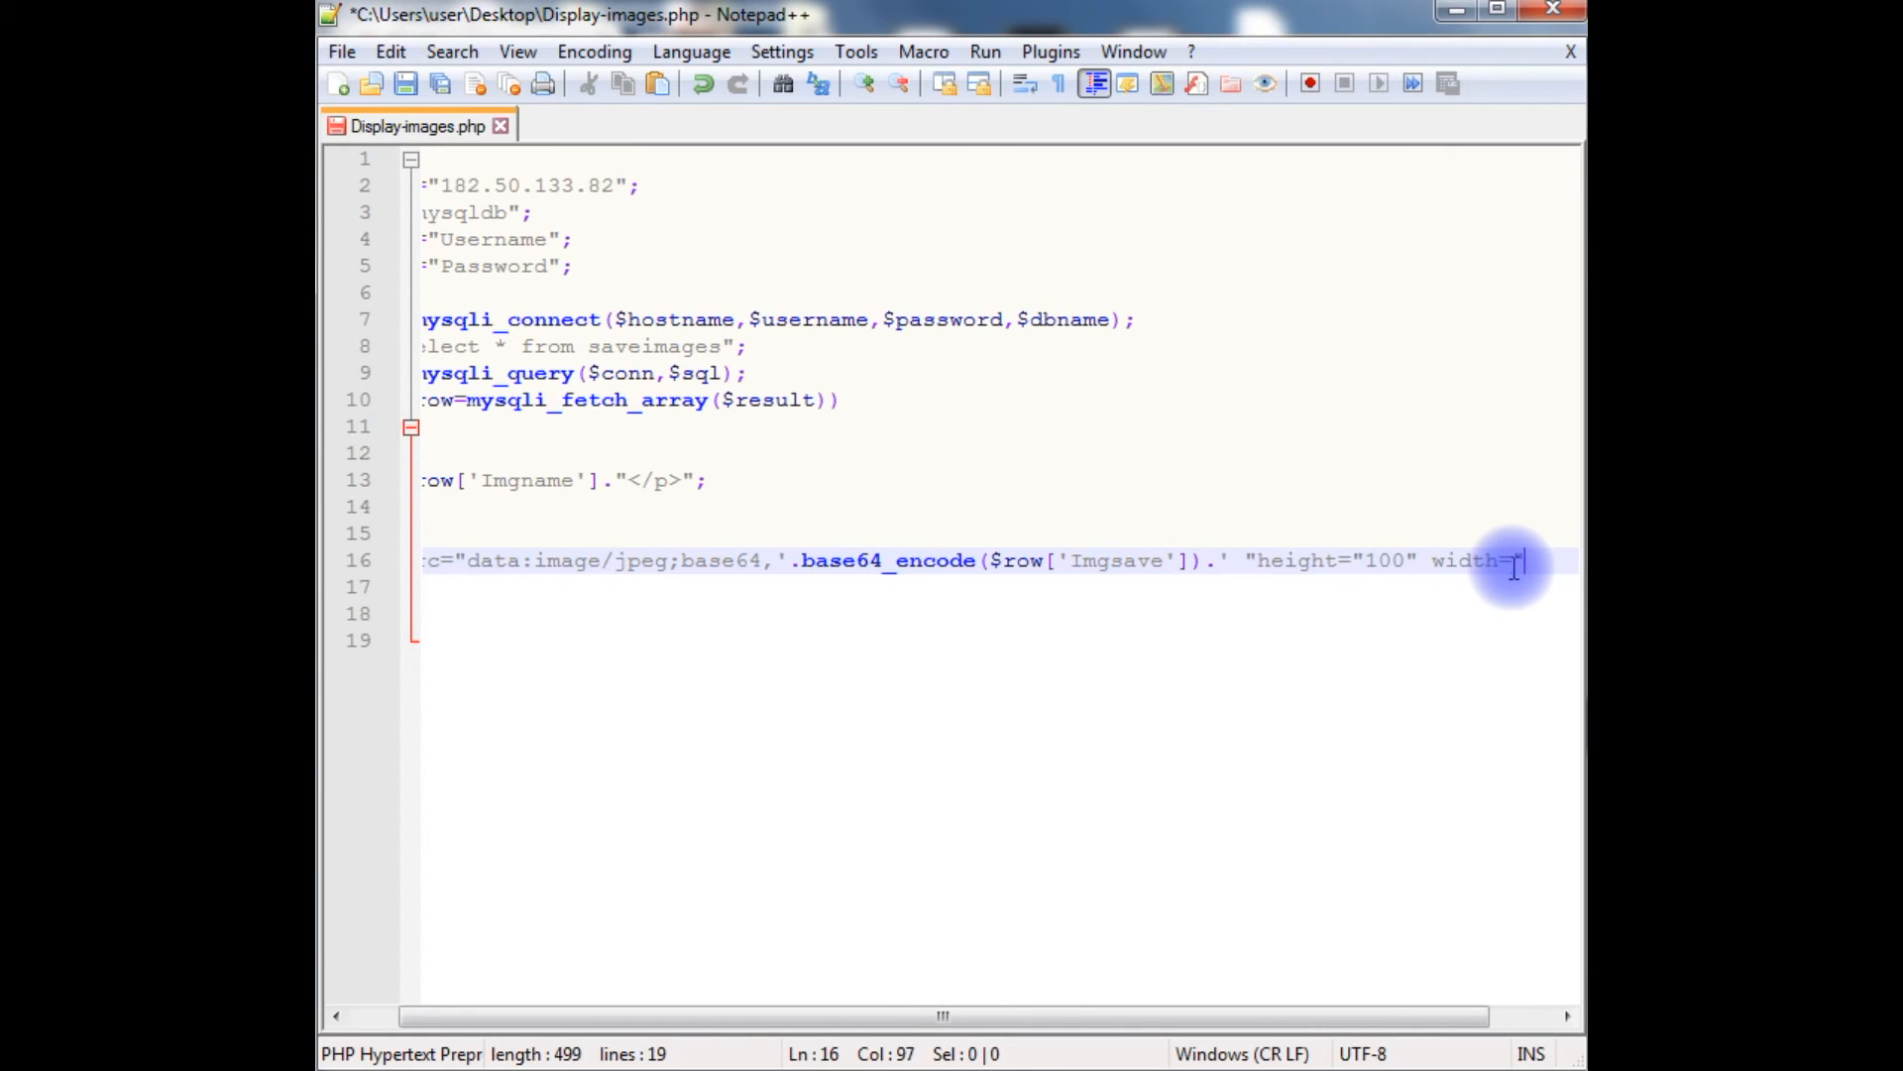
type("100\" />")
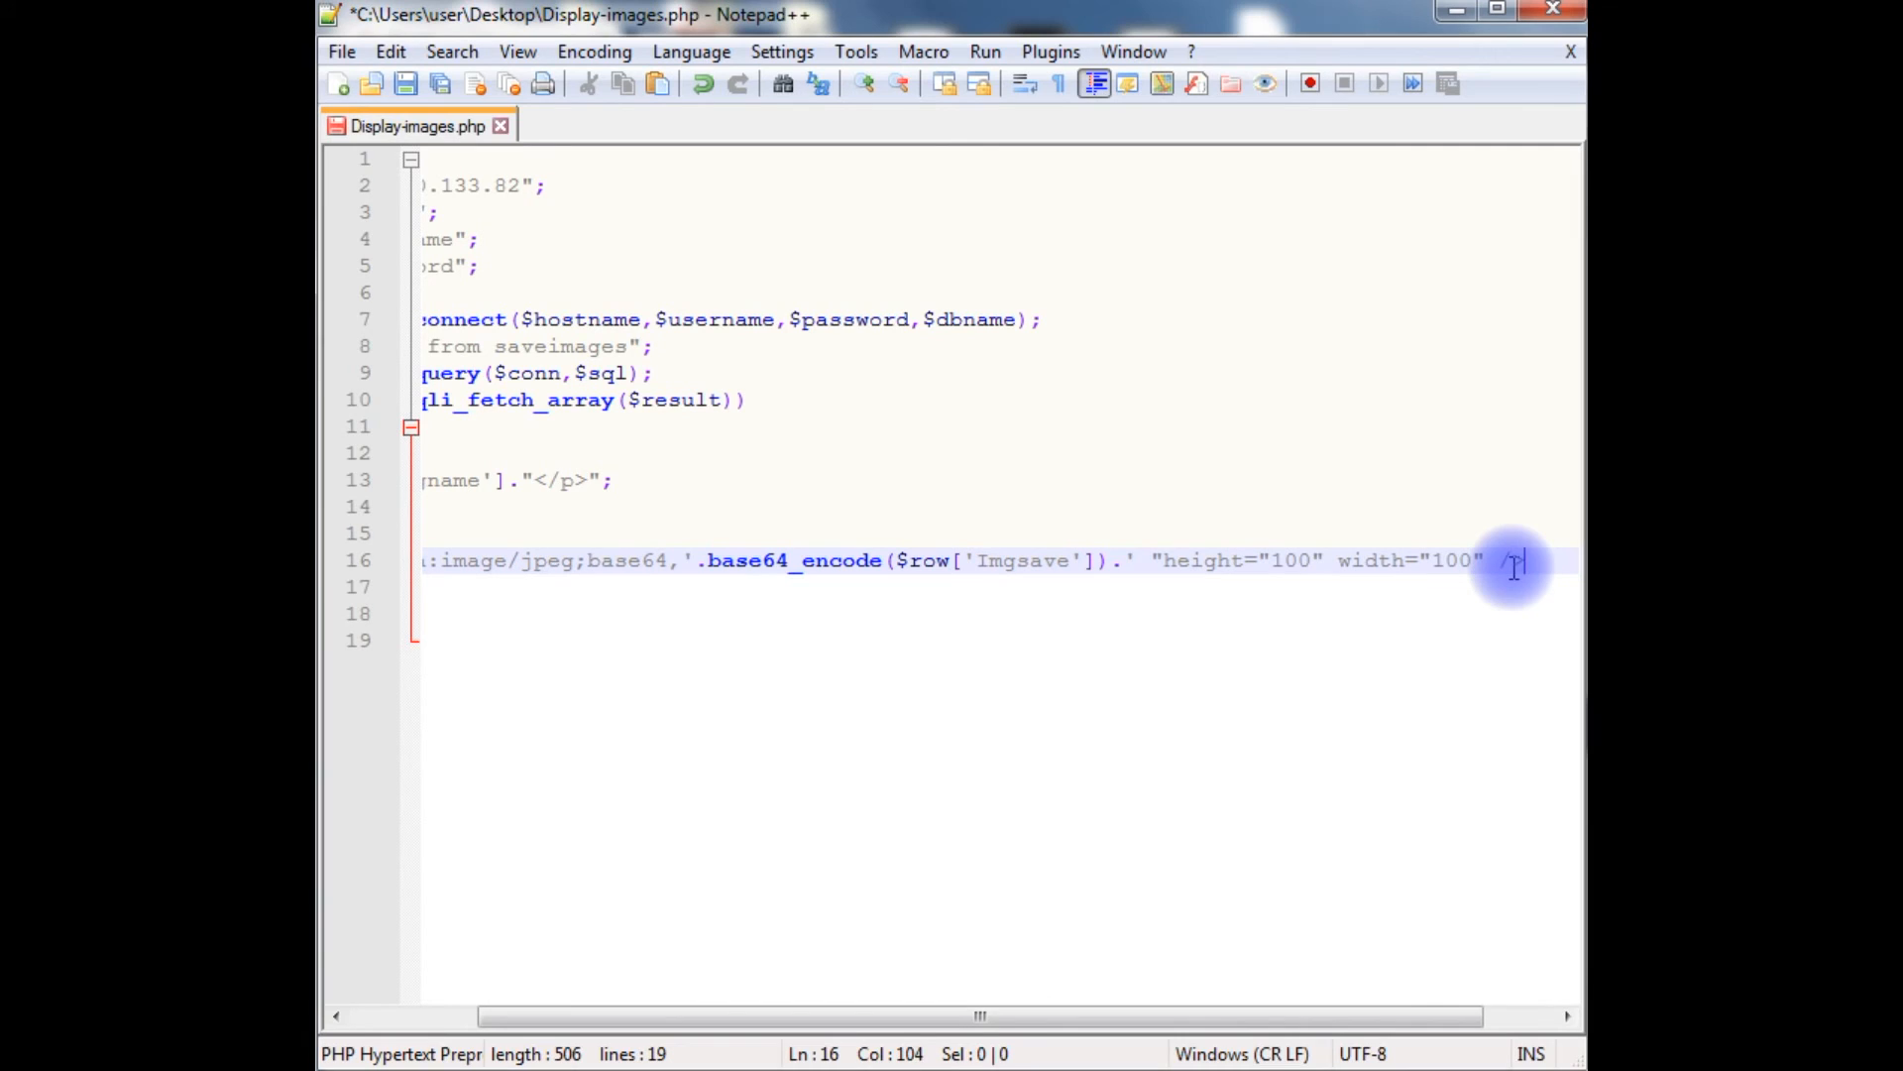
type("';")
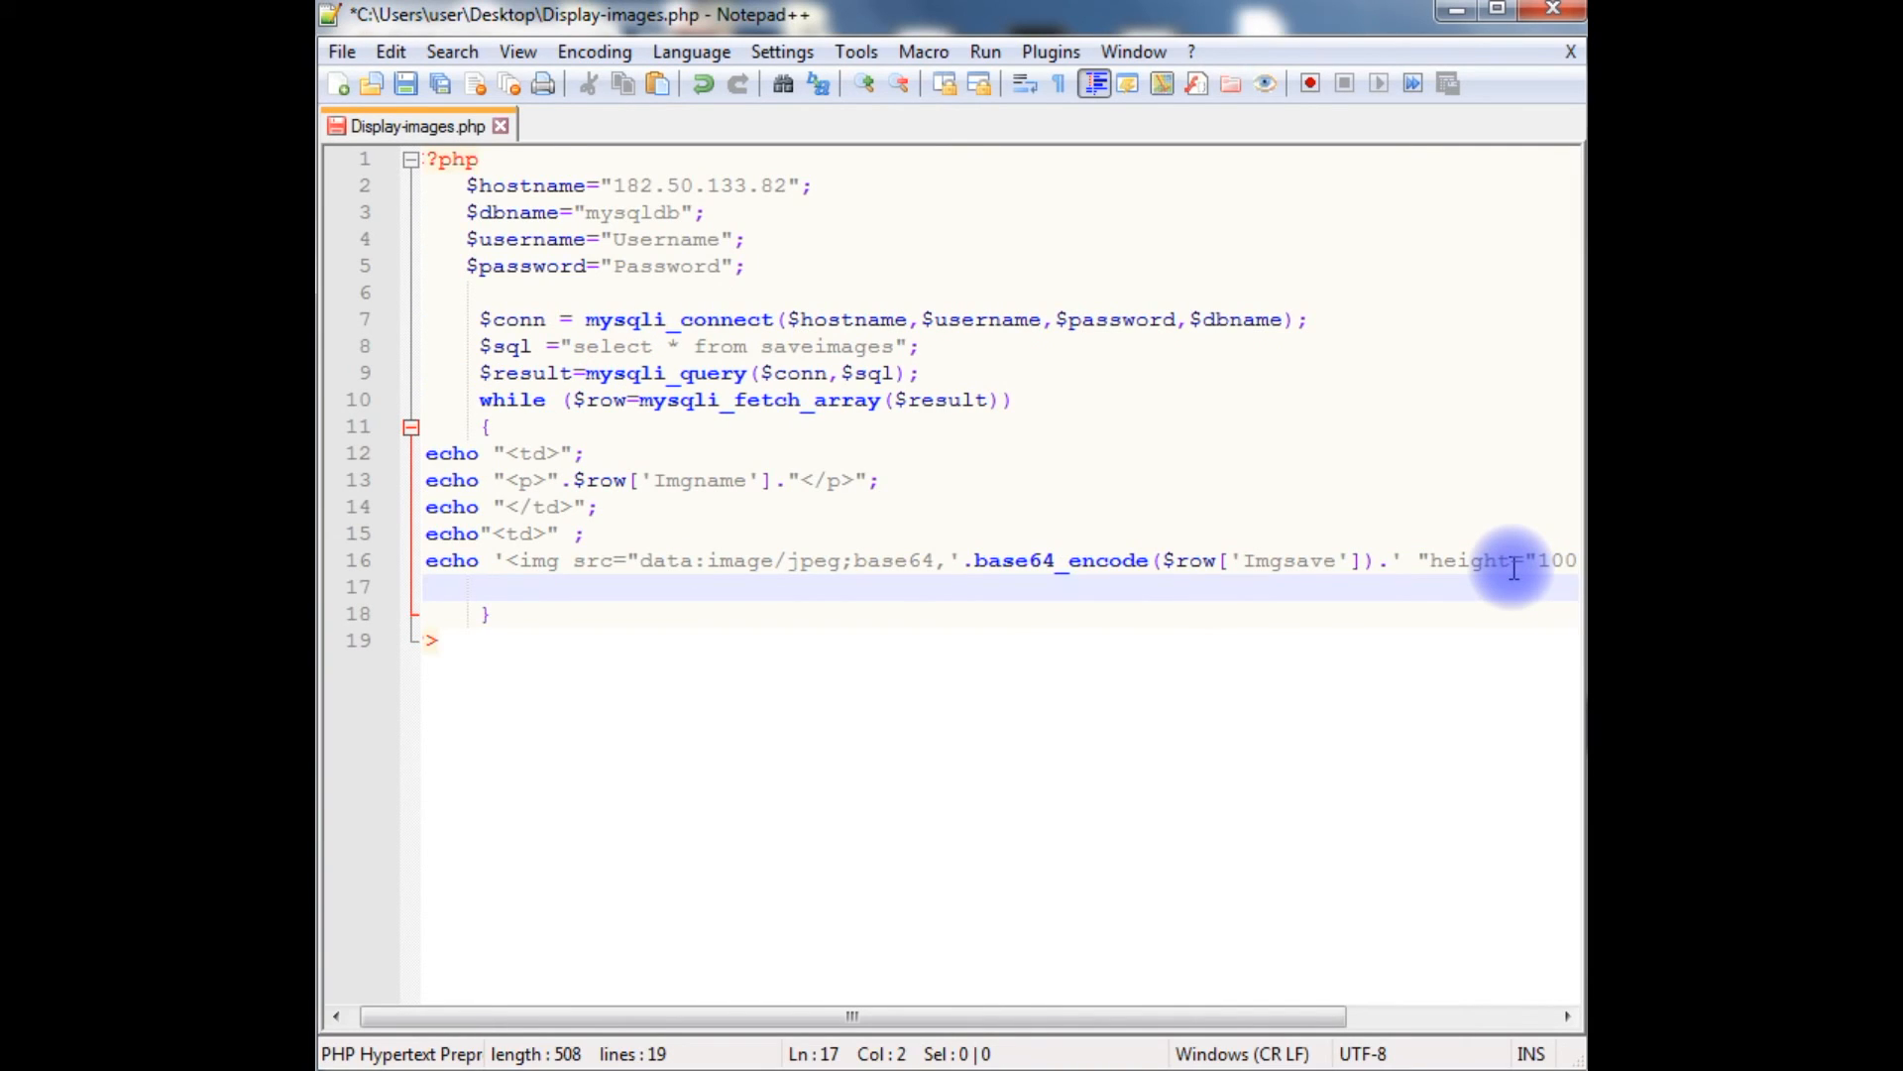
Echo the closing </td> after the image line
type("echo \"")
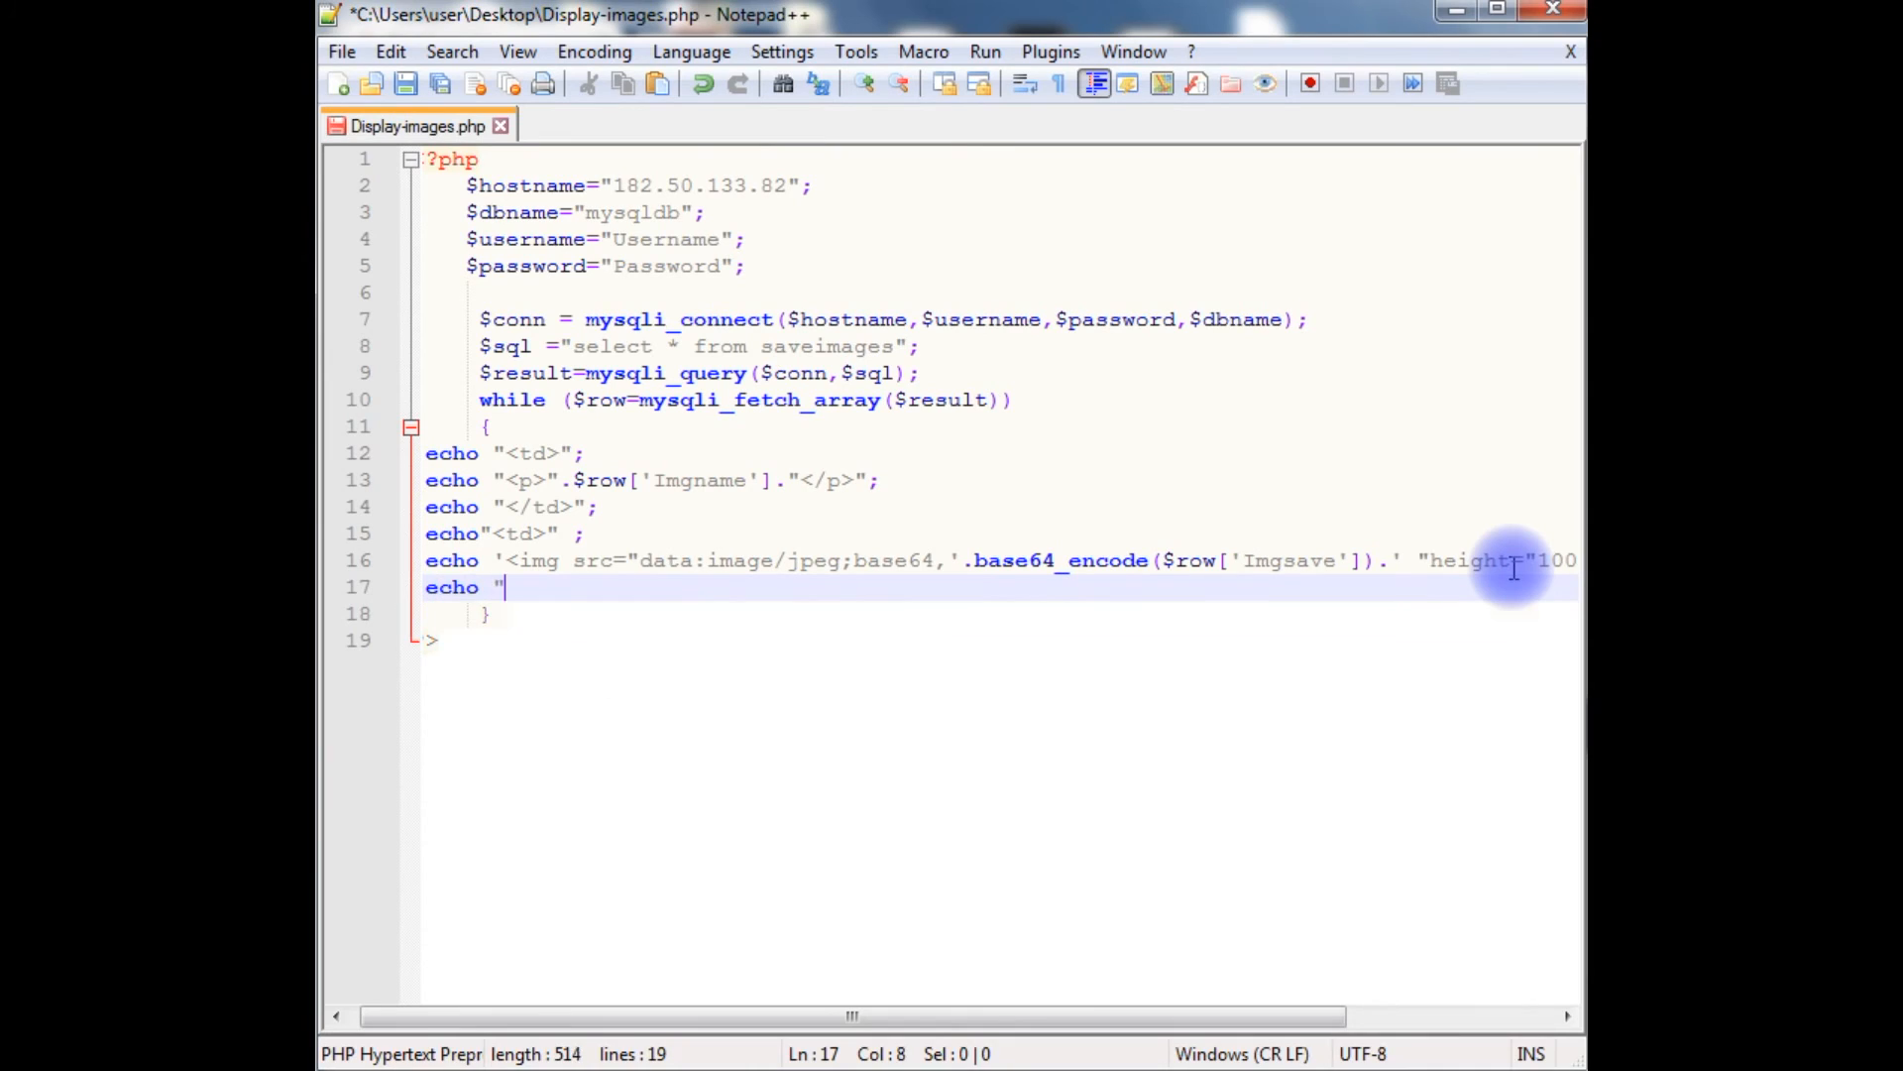
type("</td\"")
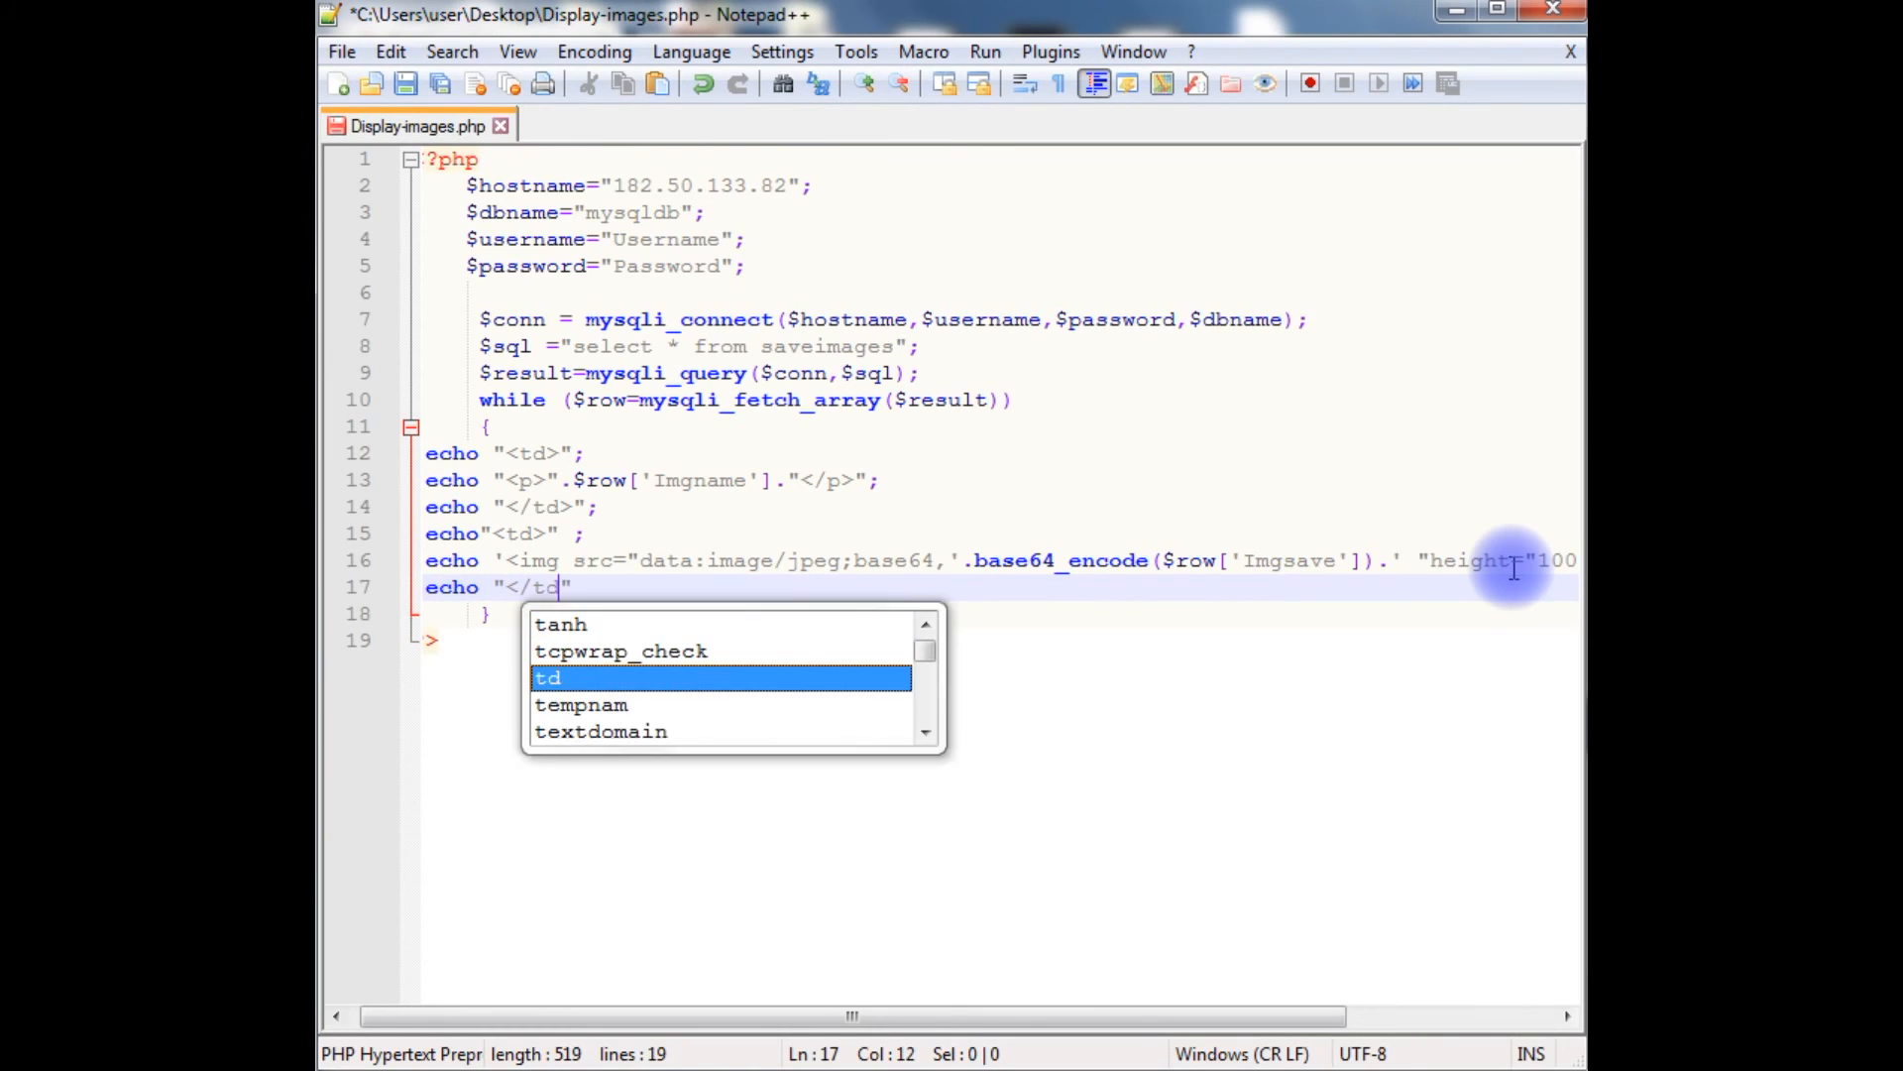
type(">\";")
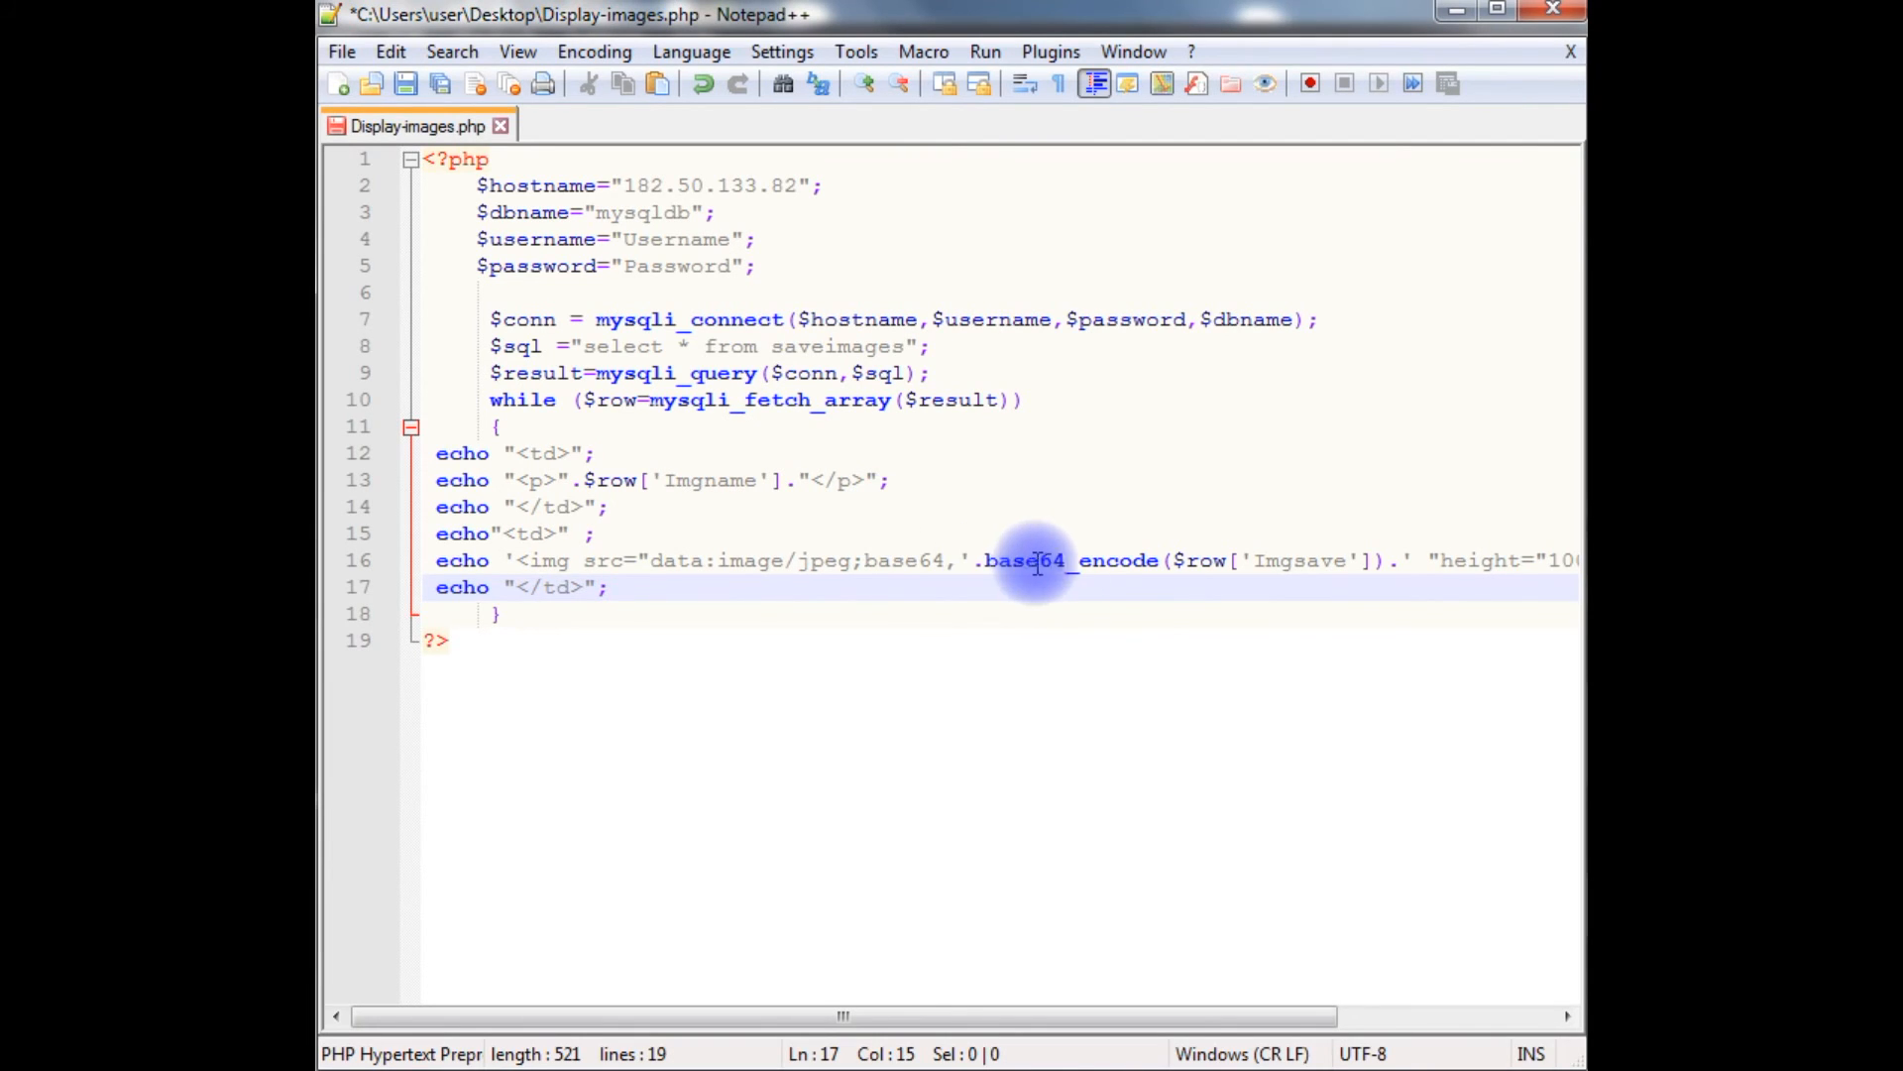
mouse_move(1172, 565)
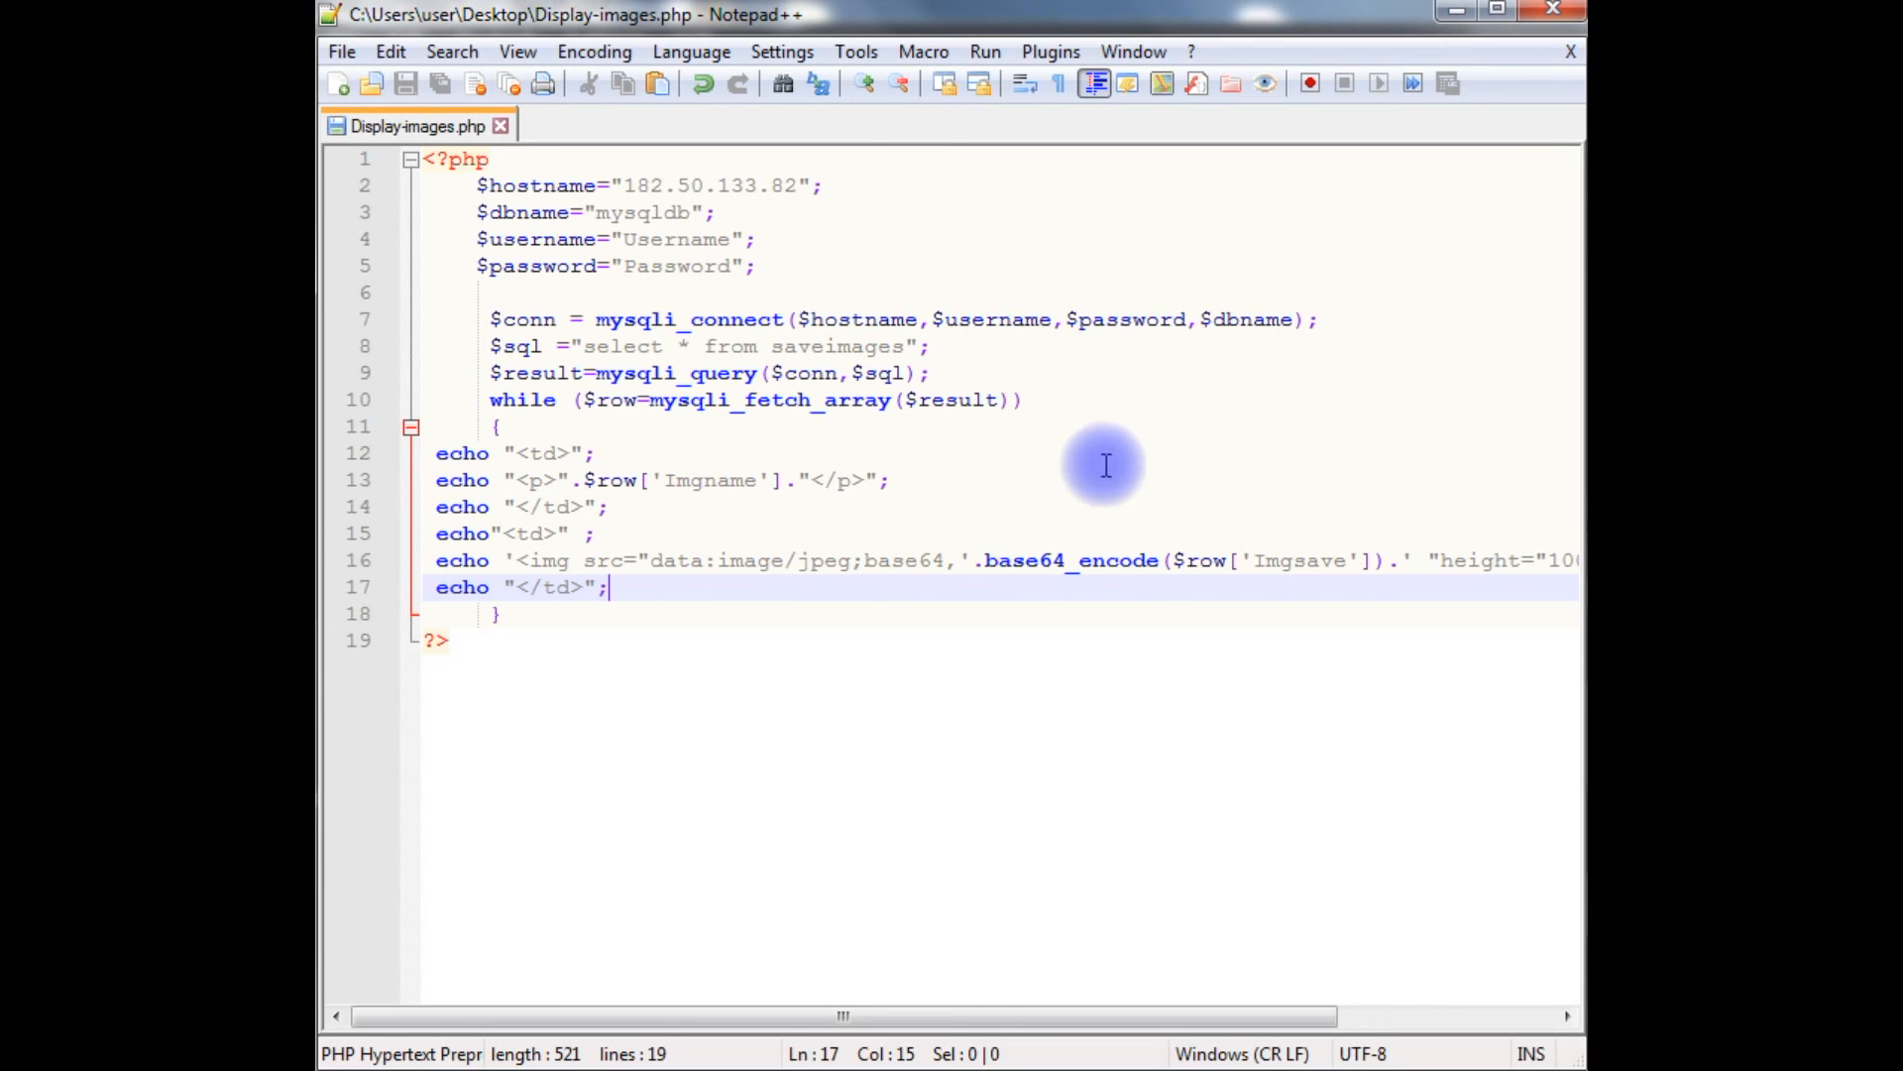
mouse_move(1068, 377)
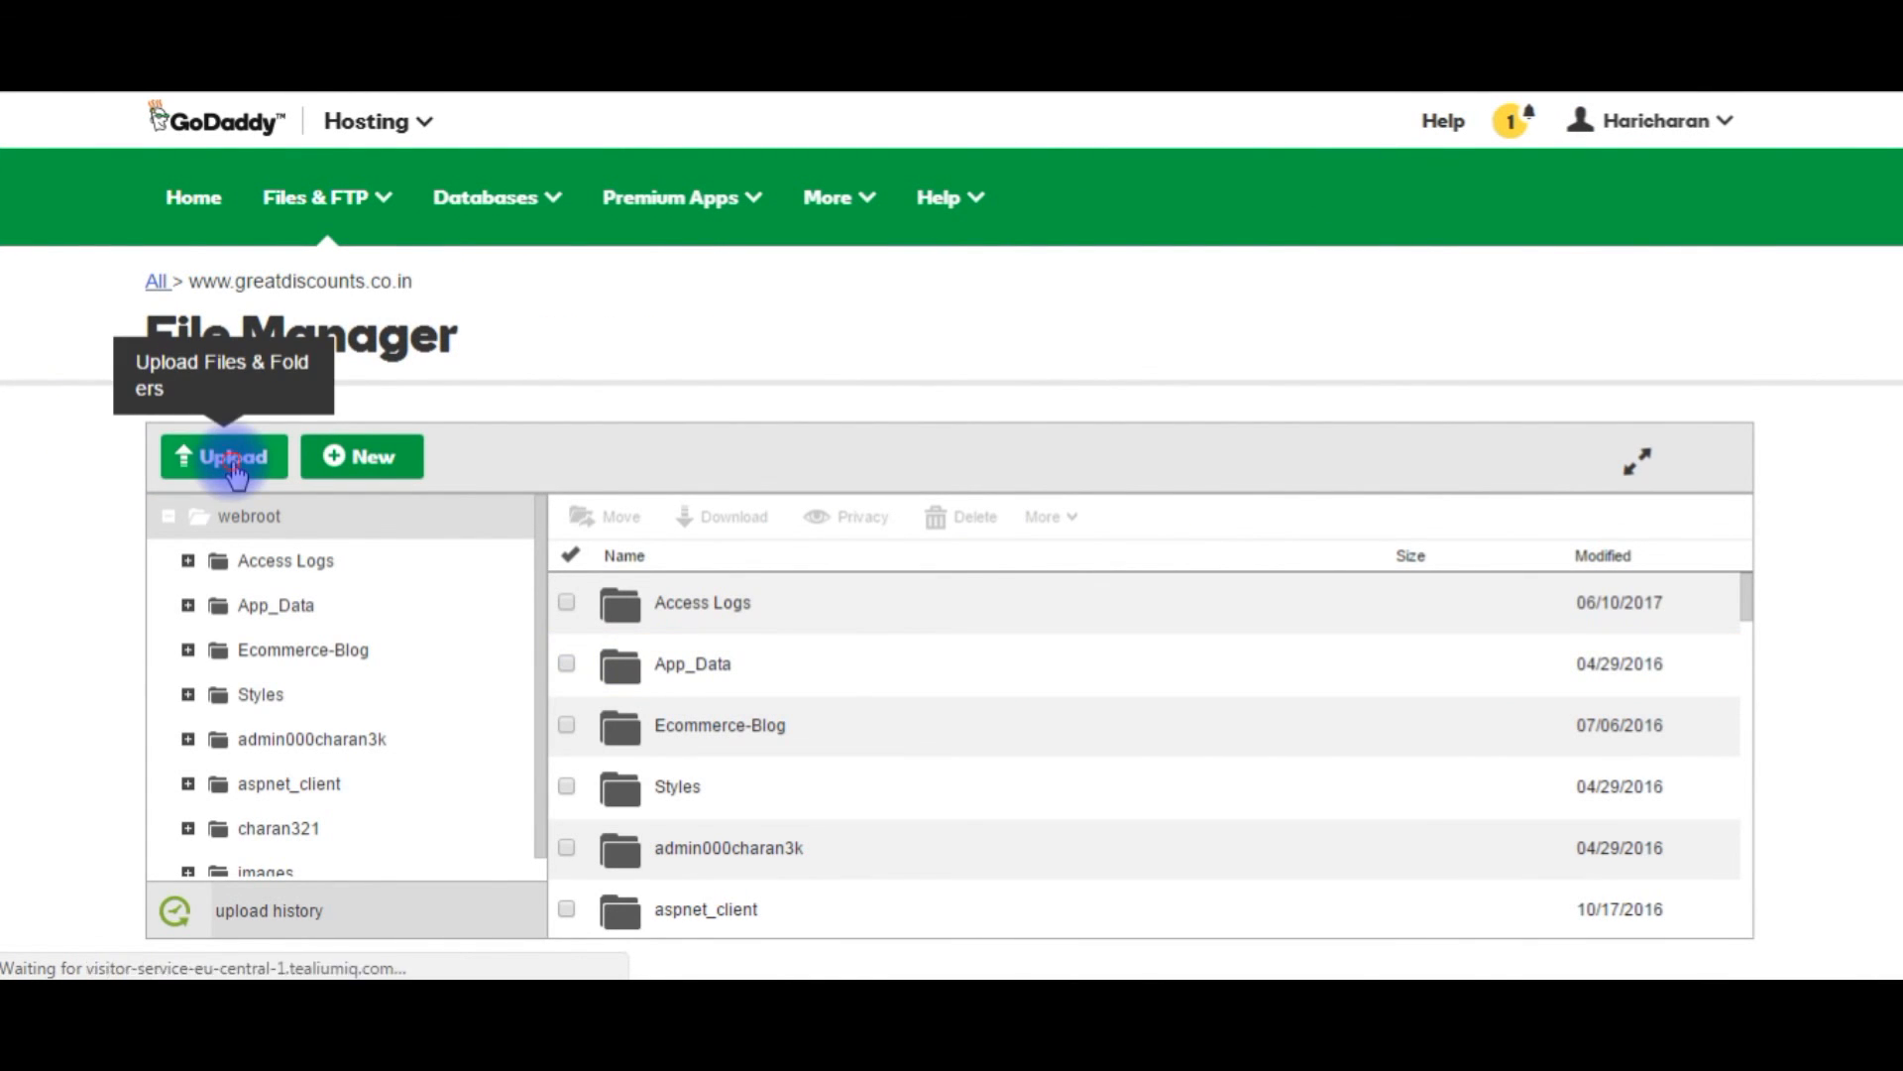
Upload Display-images.php to the webroot and select the site's domain
left_click(224, 456)
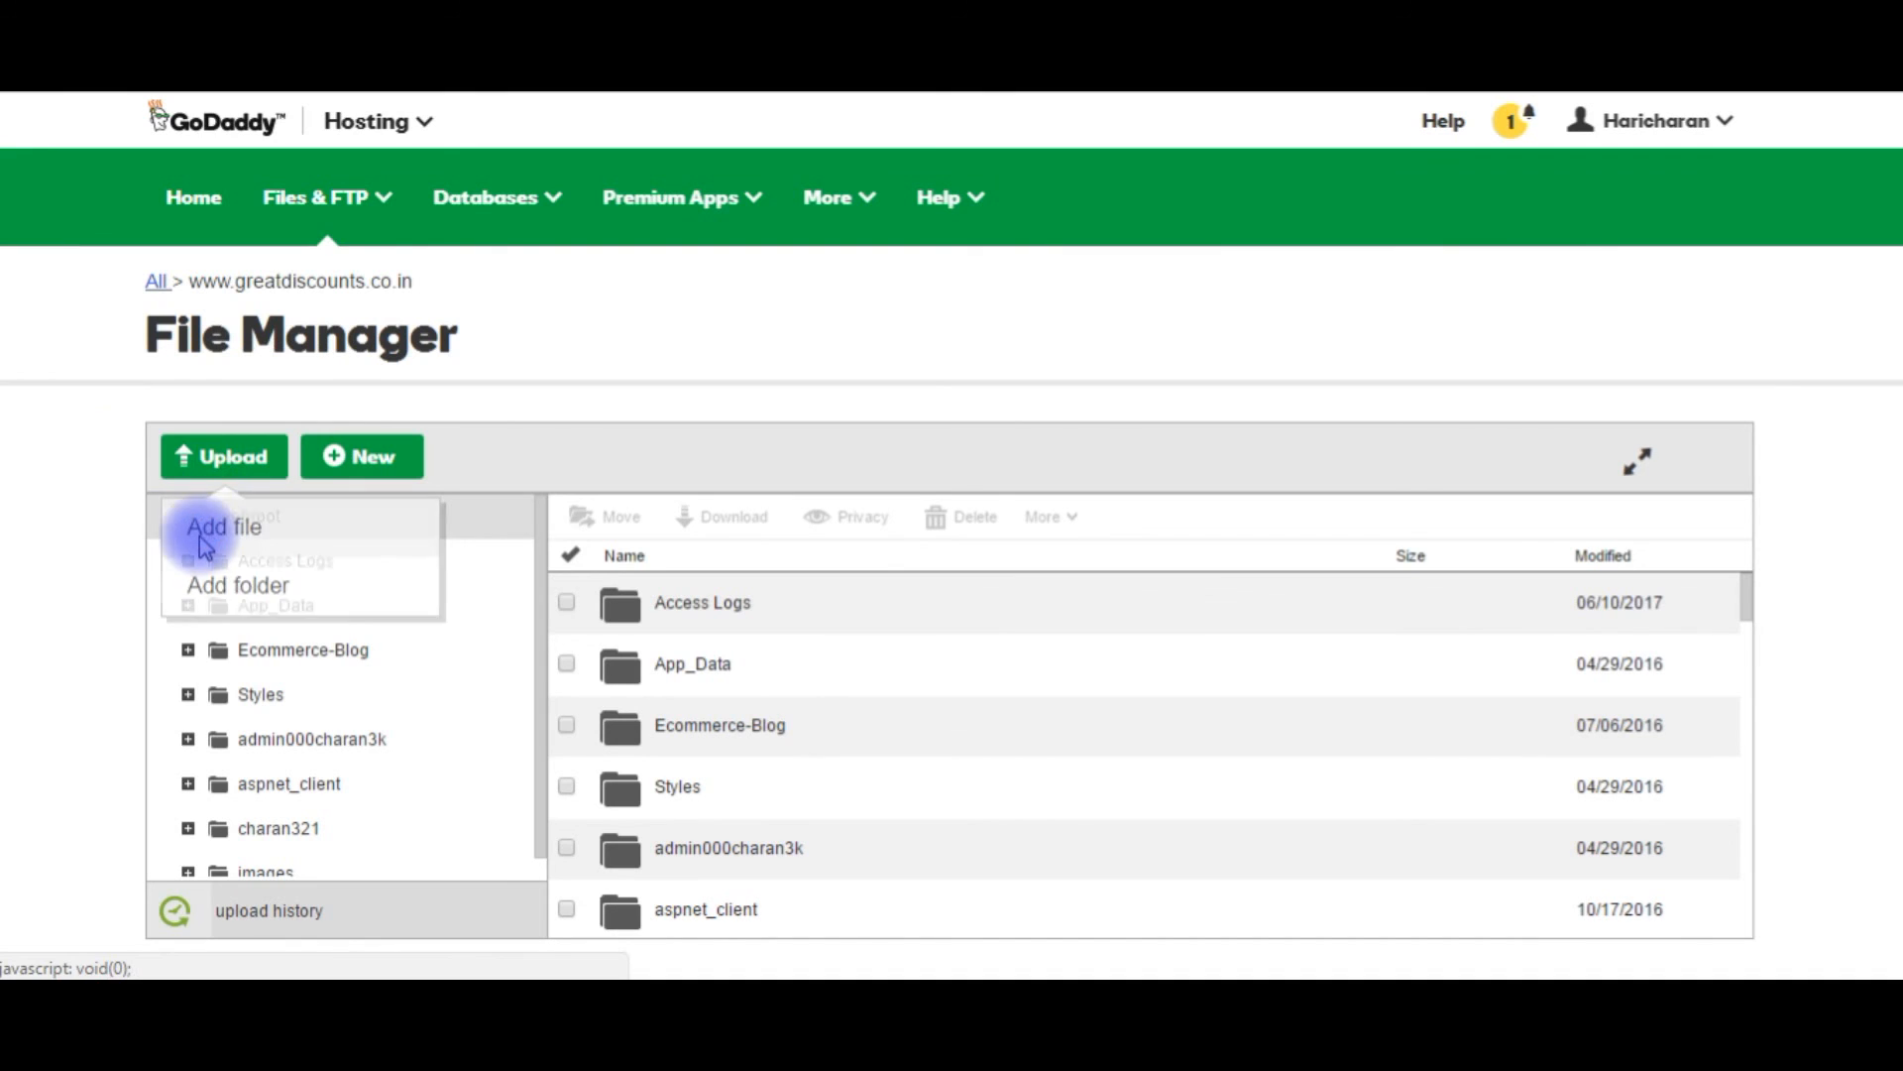
left_click(224, 527)
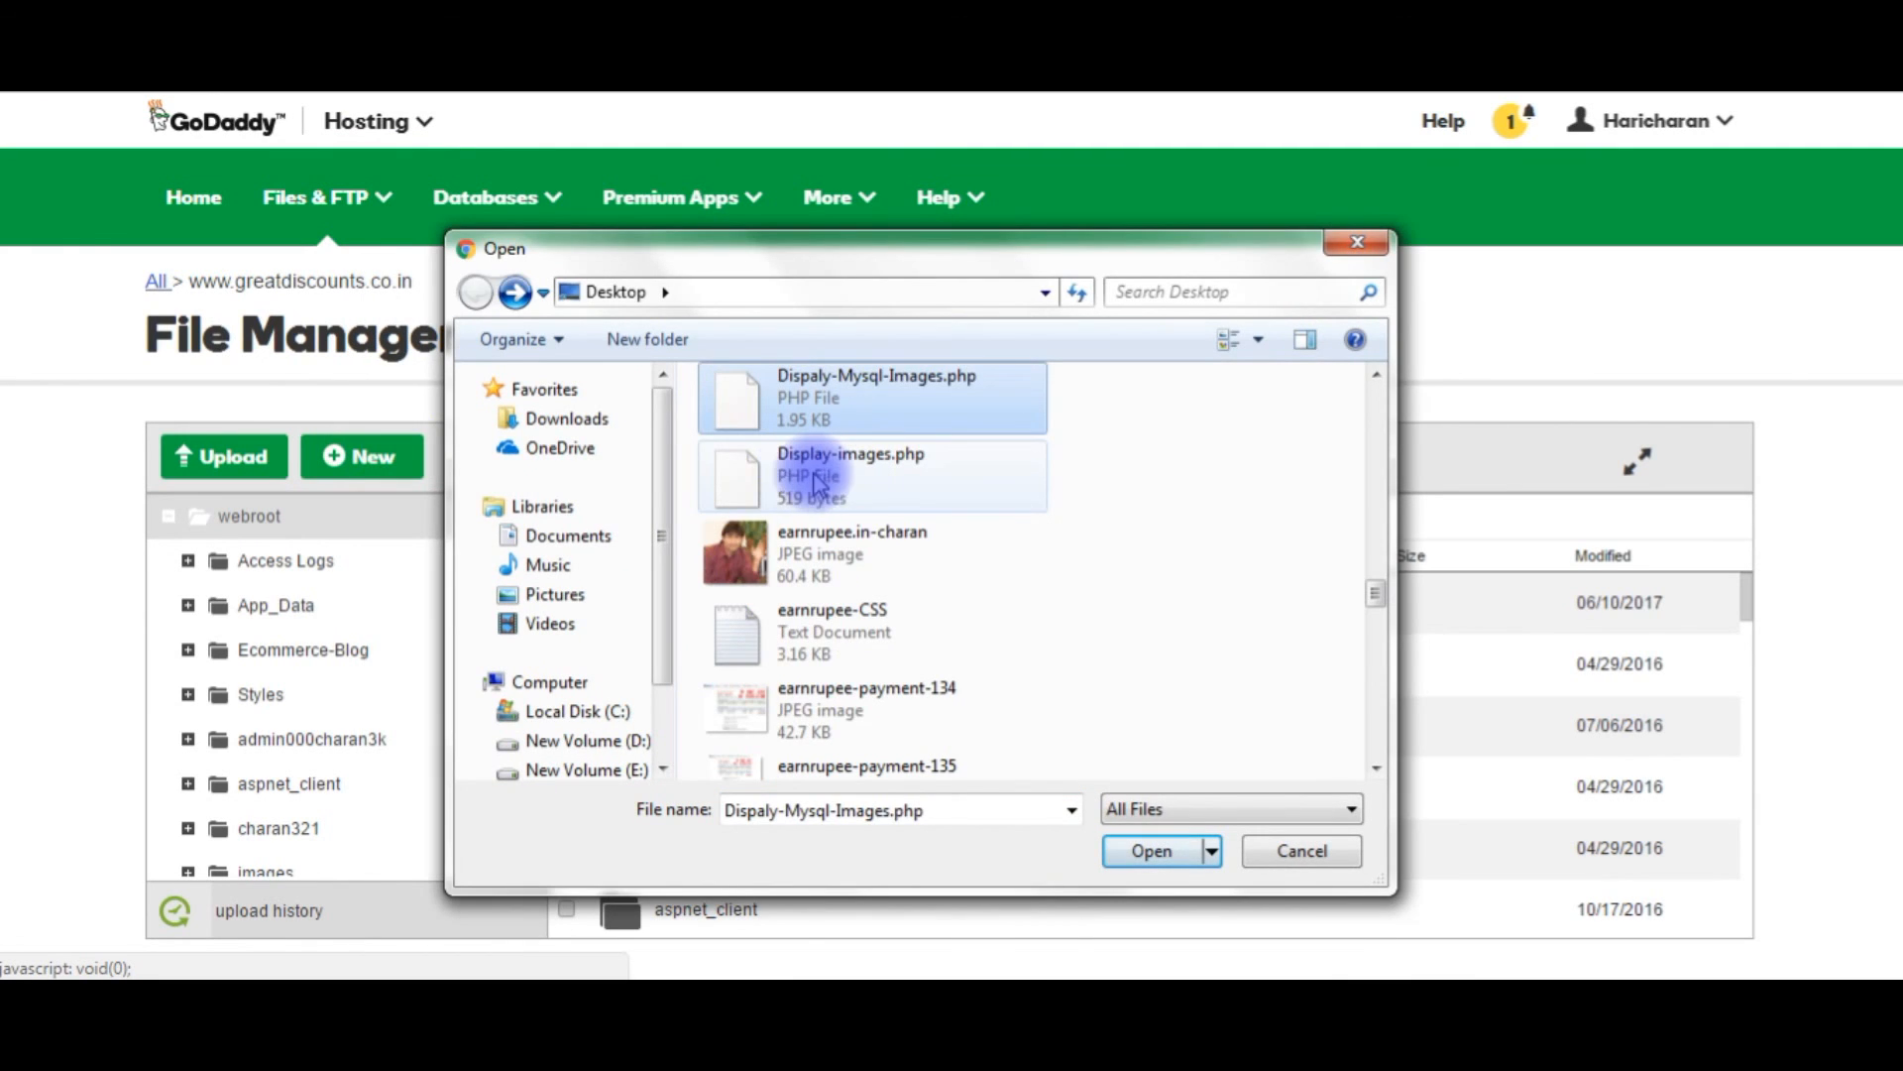
left_click(1150, 850)
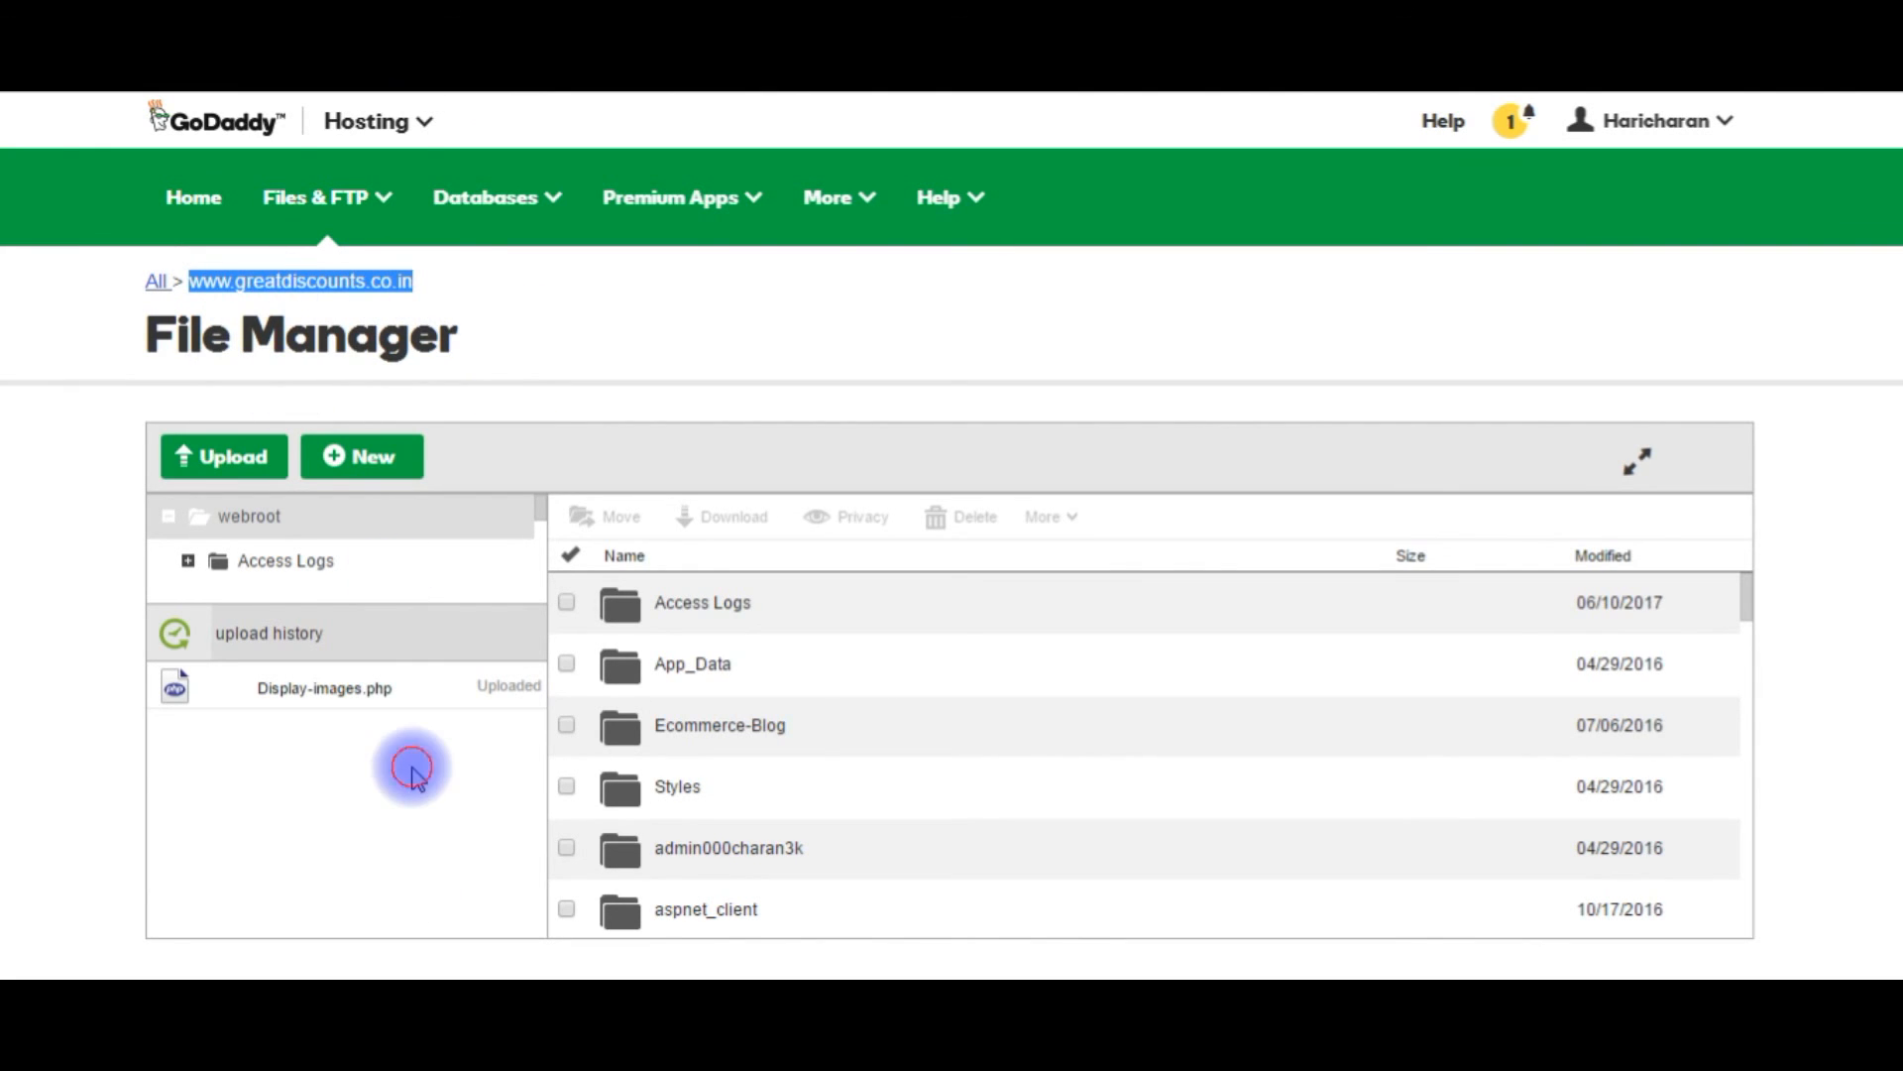
double_click(323, 688)
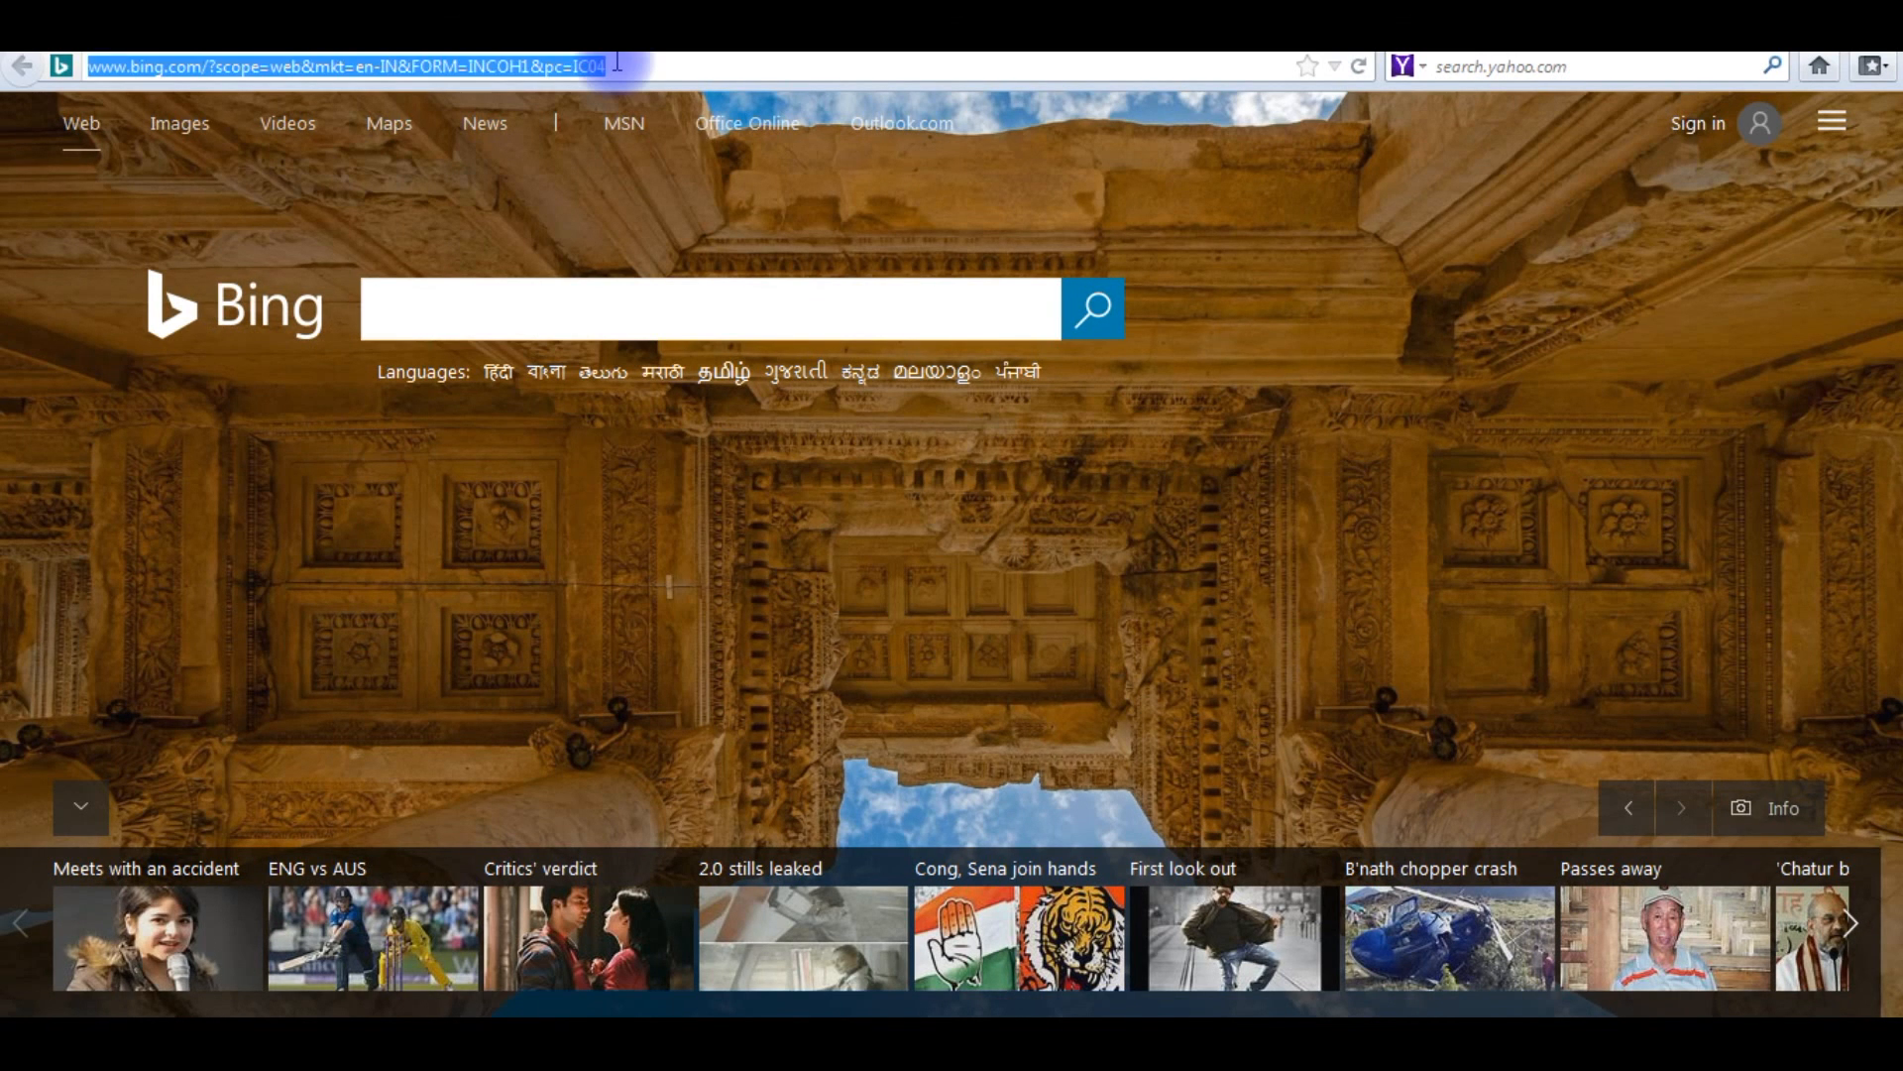
Navigate to greatdiscounts.co.in/Display-images.php to show the stored image names with thumbnails
key("delete")
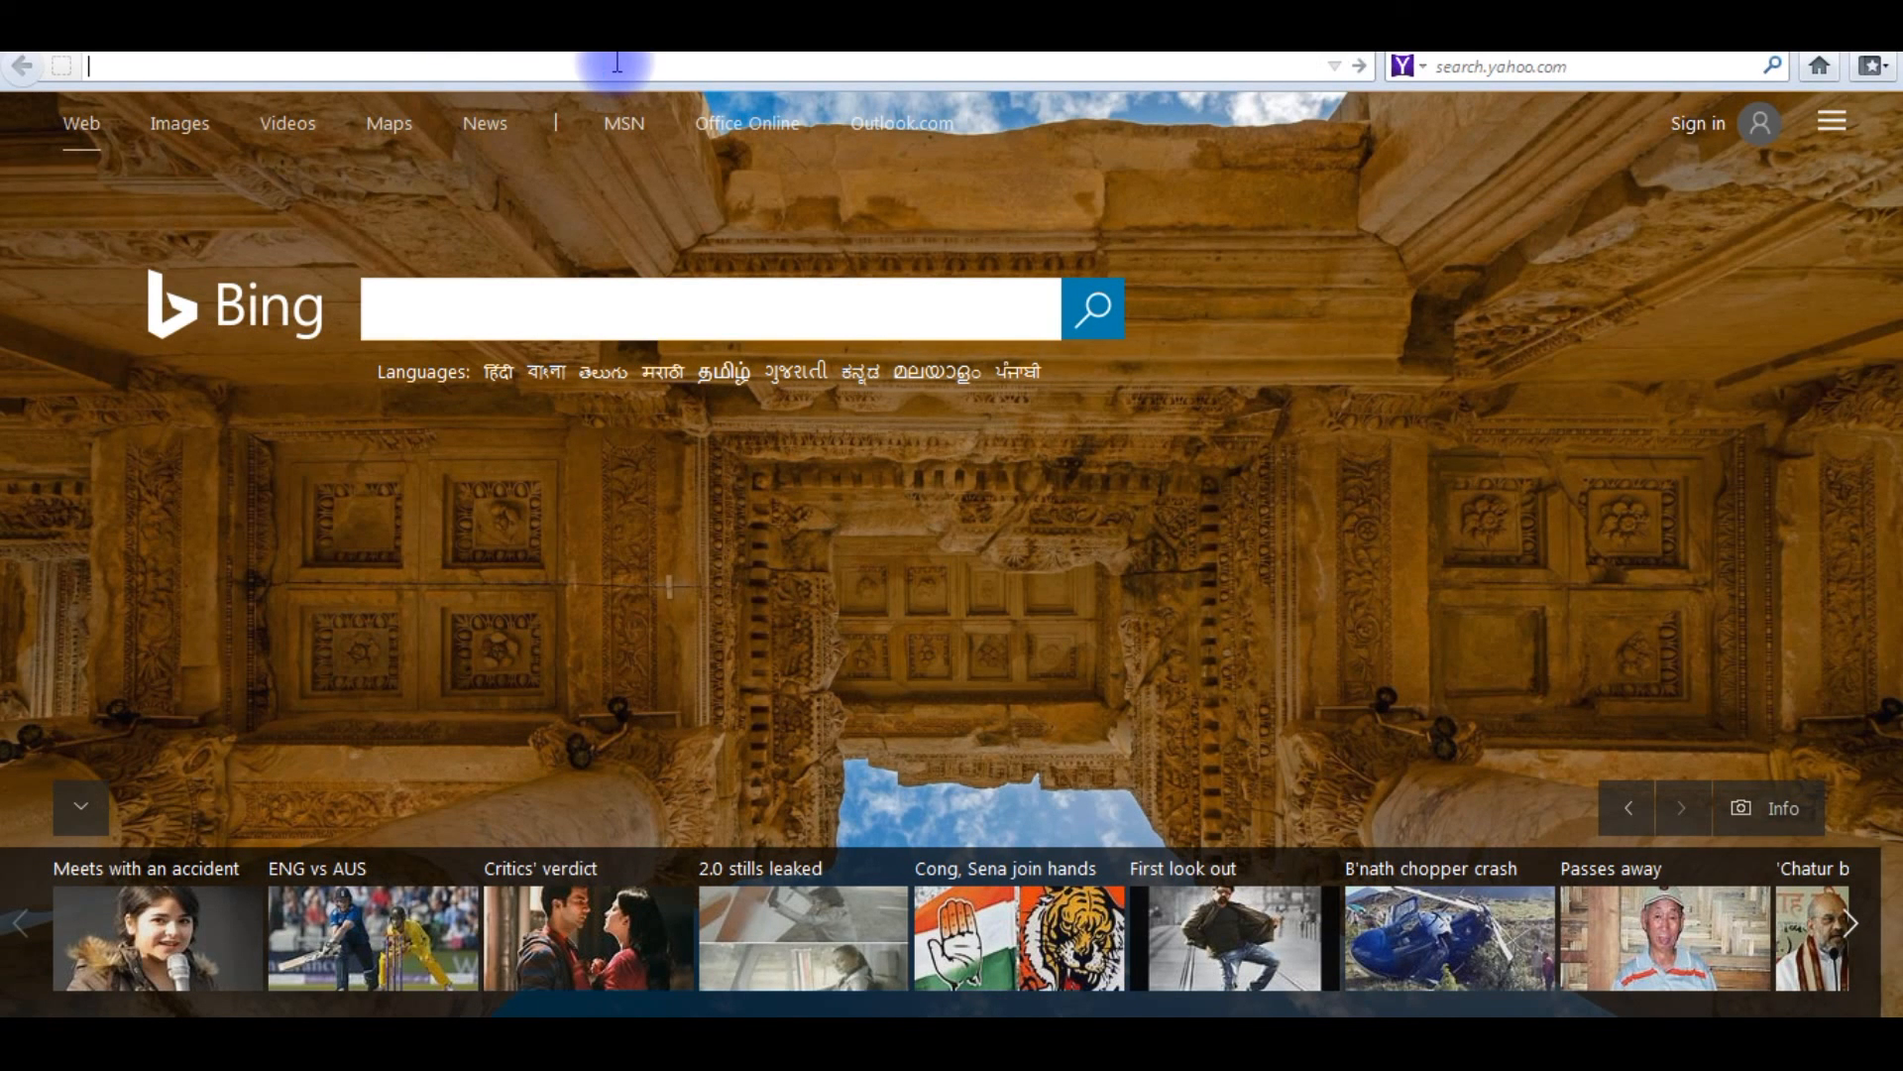
type("gre")
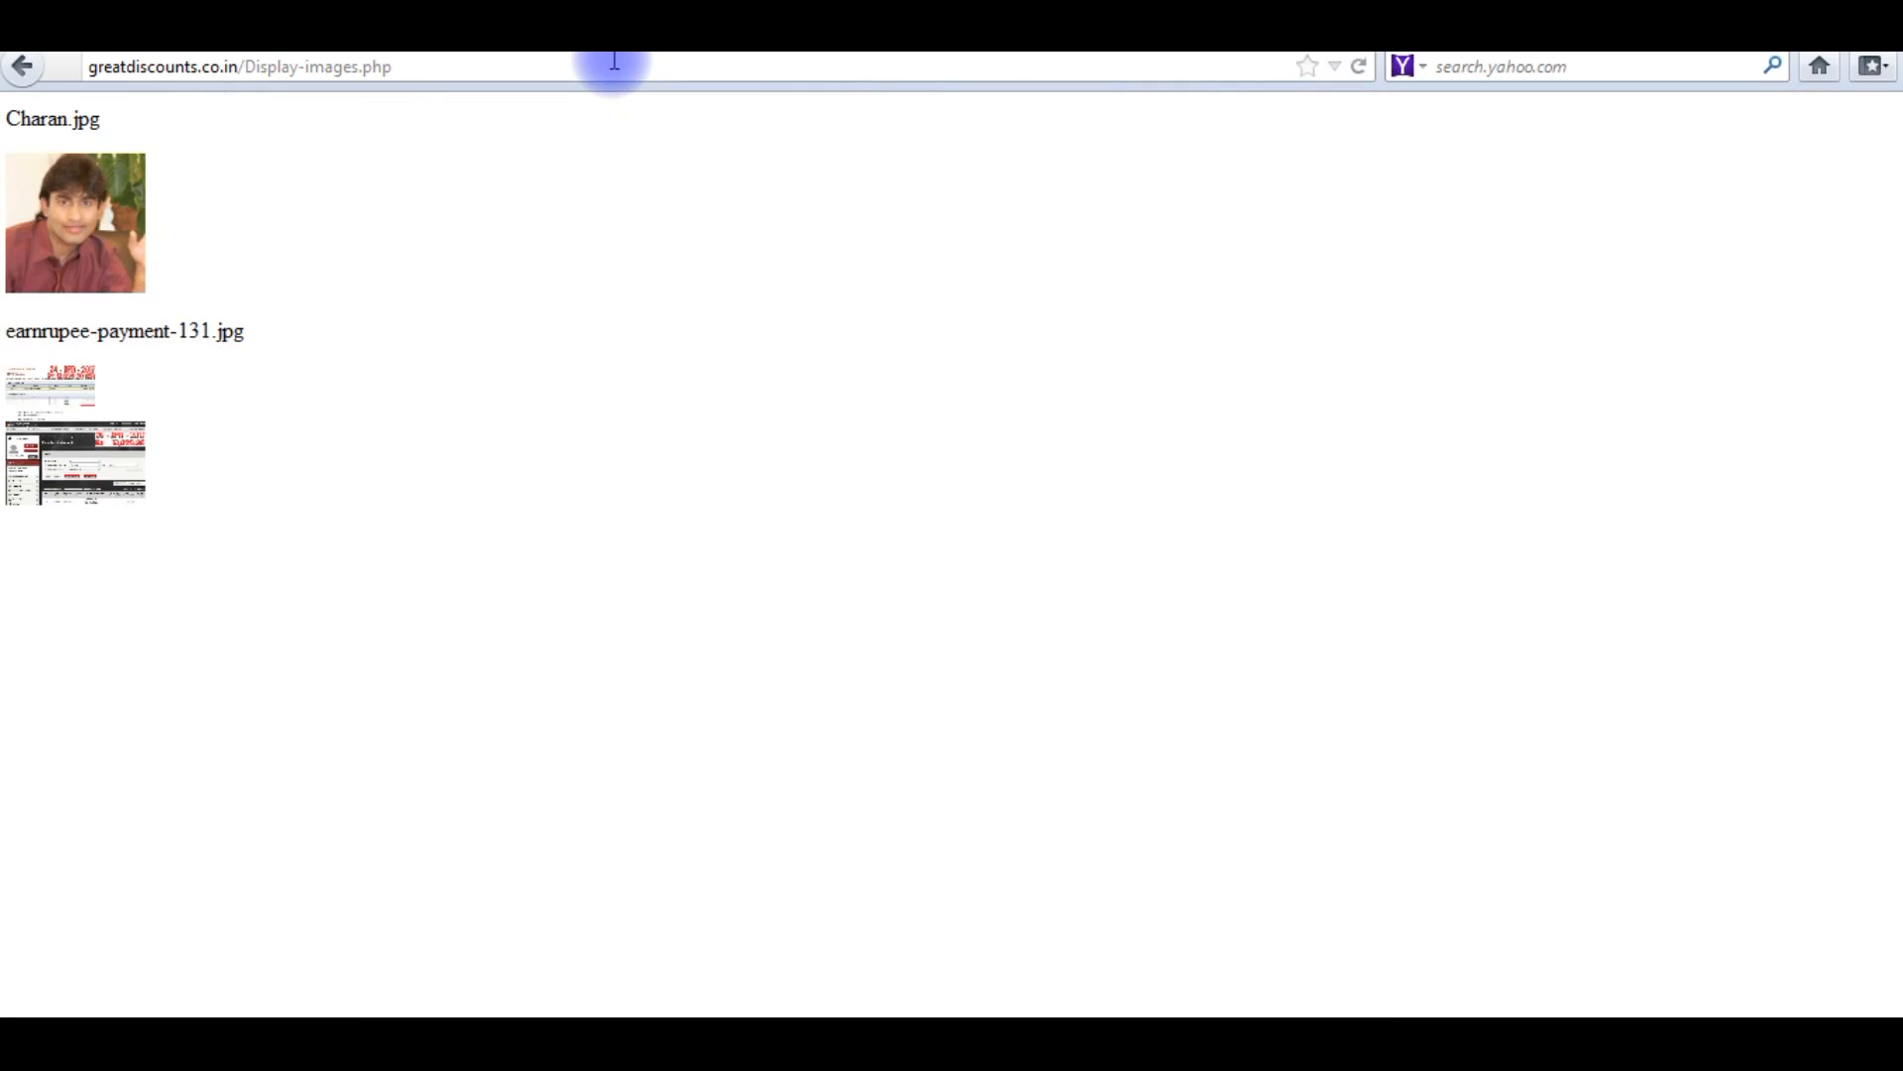
mouse_move(145, 406)
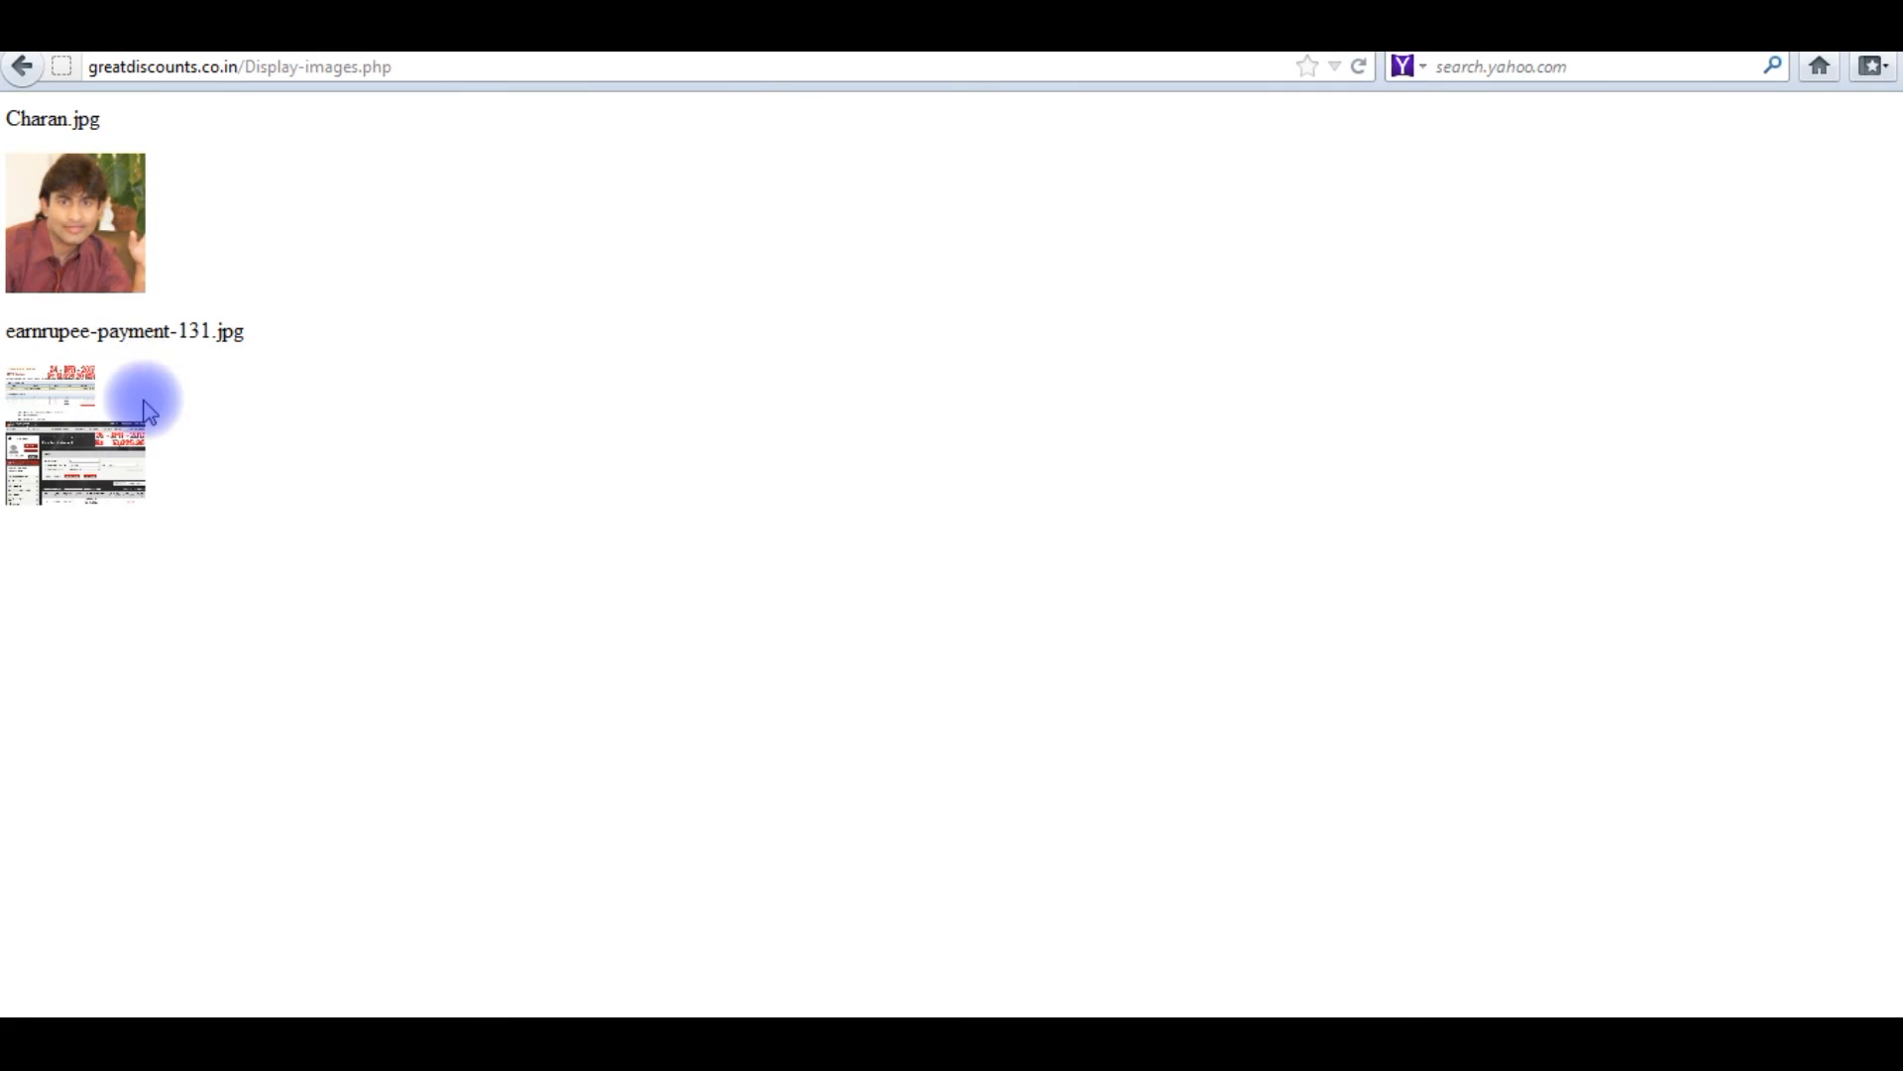